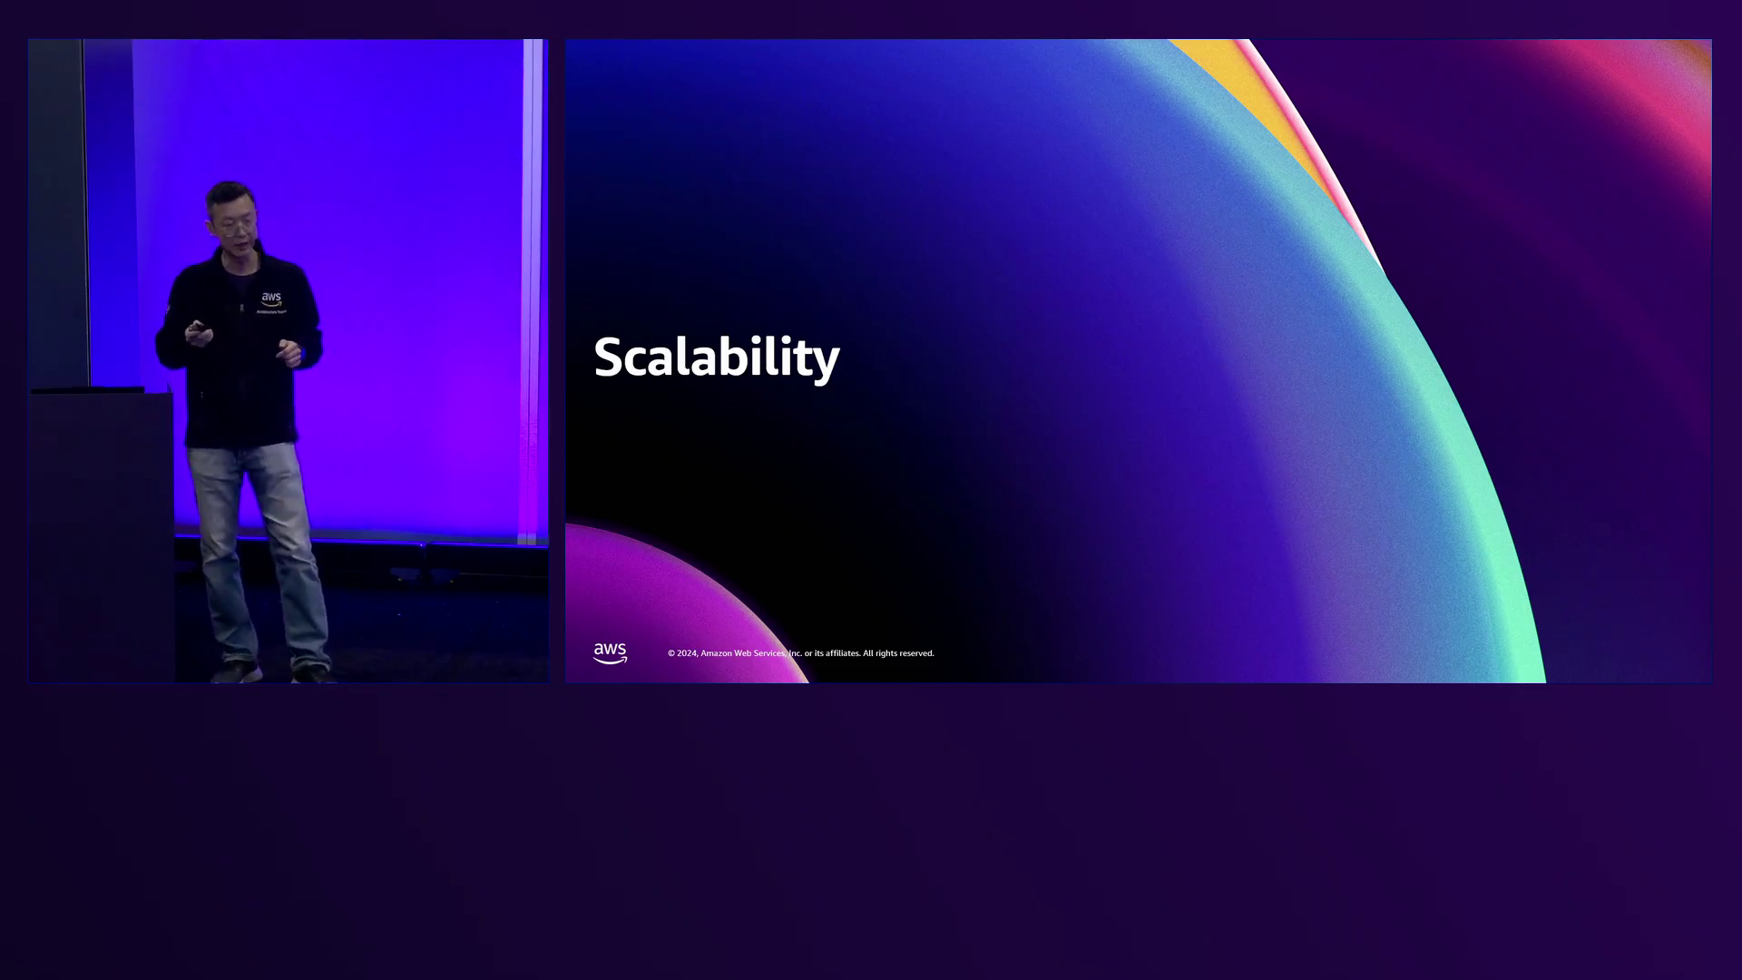
Step: Scroll down the EKS cluster's Resources page toward the storage resource types
{"action": "key", "text": "Right"}
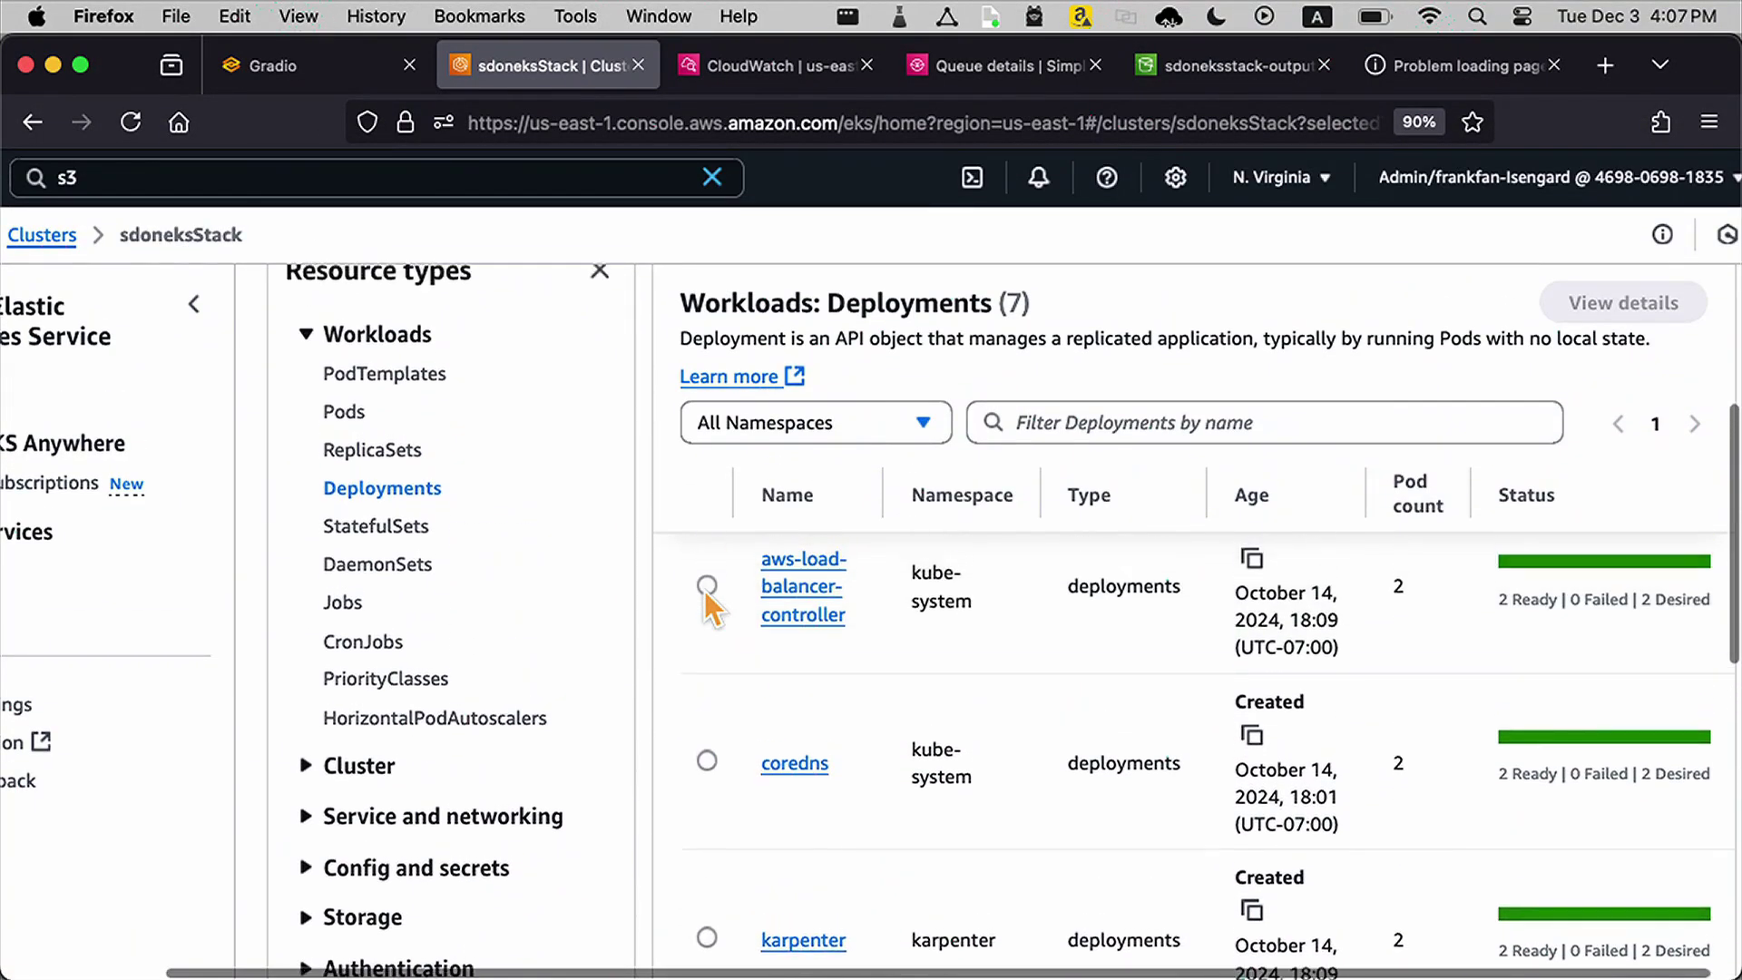
{"action": "scroll", "scroll_direction": "down", "scroll_amount": 3}
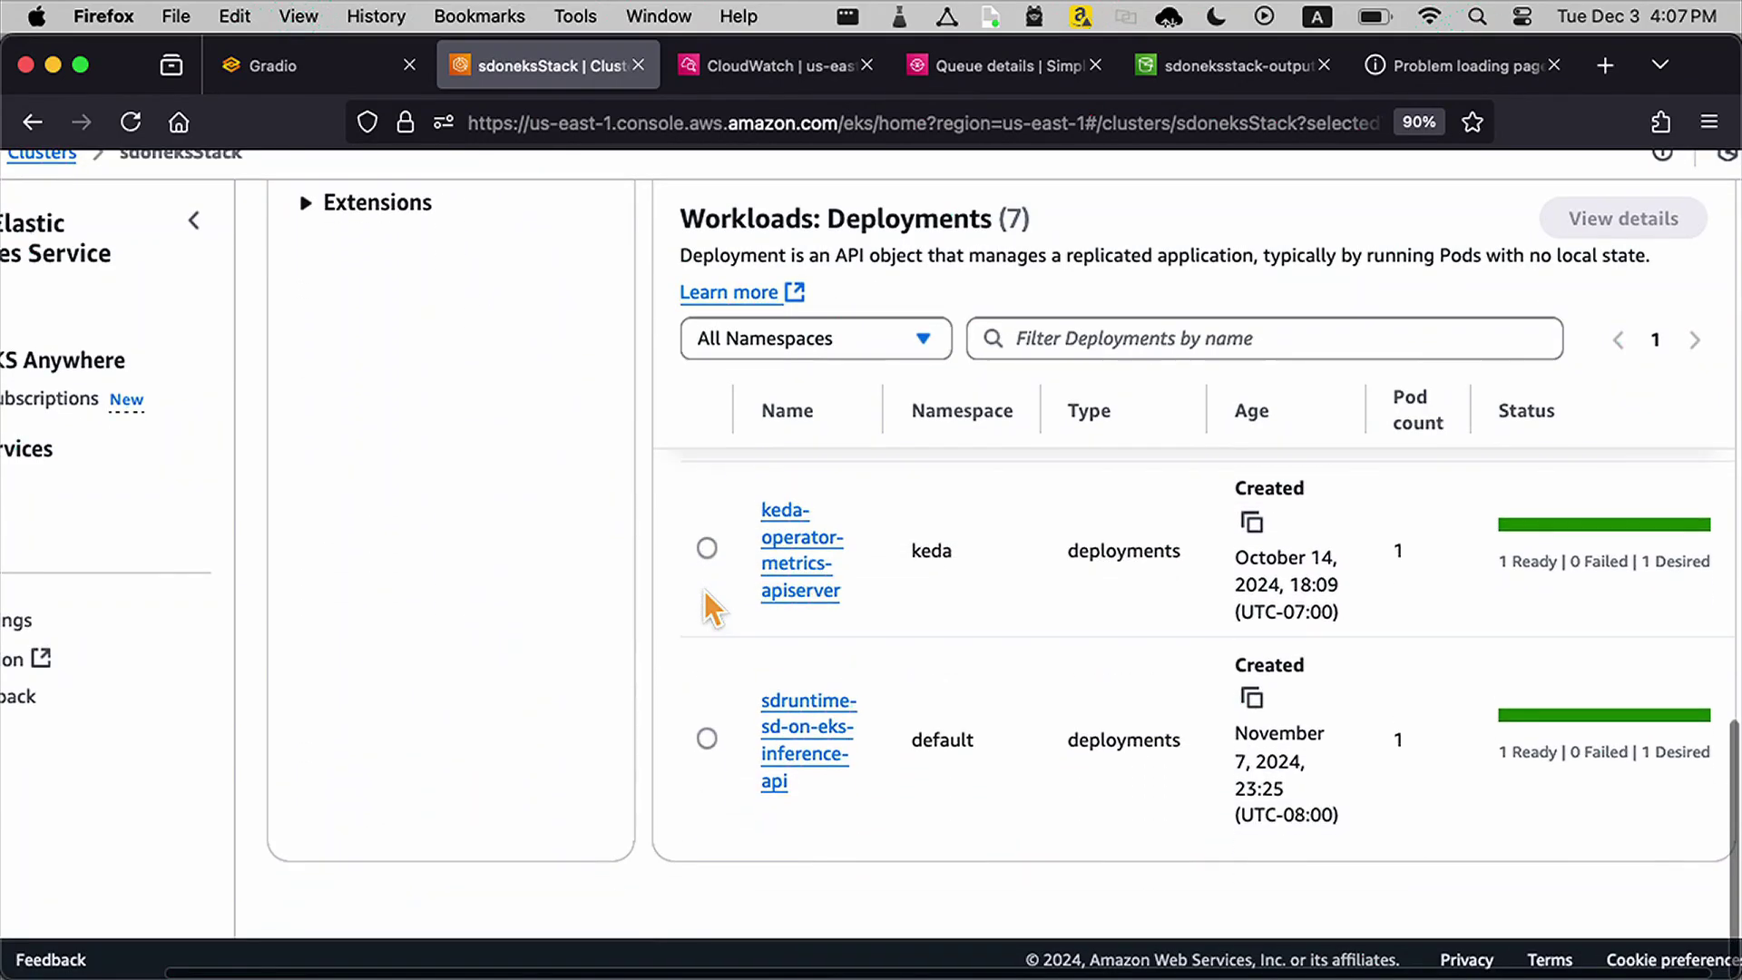
{"action": "mouse_move", "coordinate": [860, 824]}
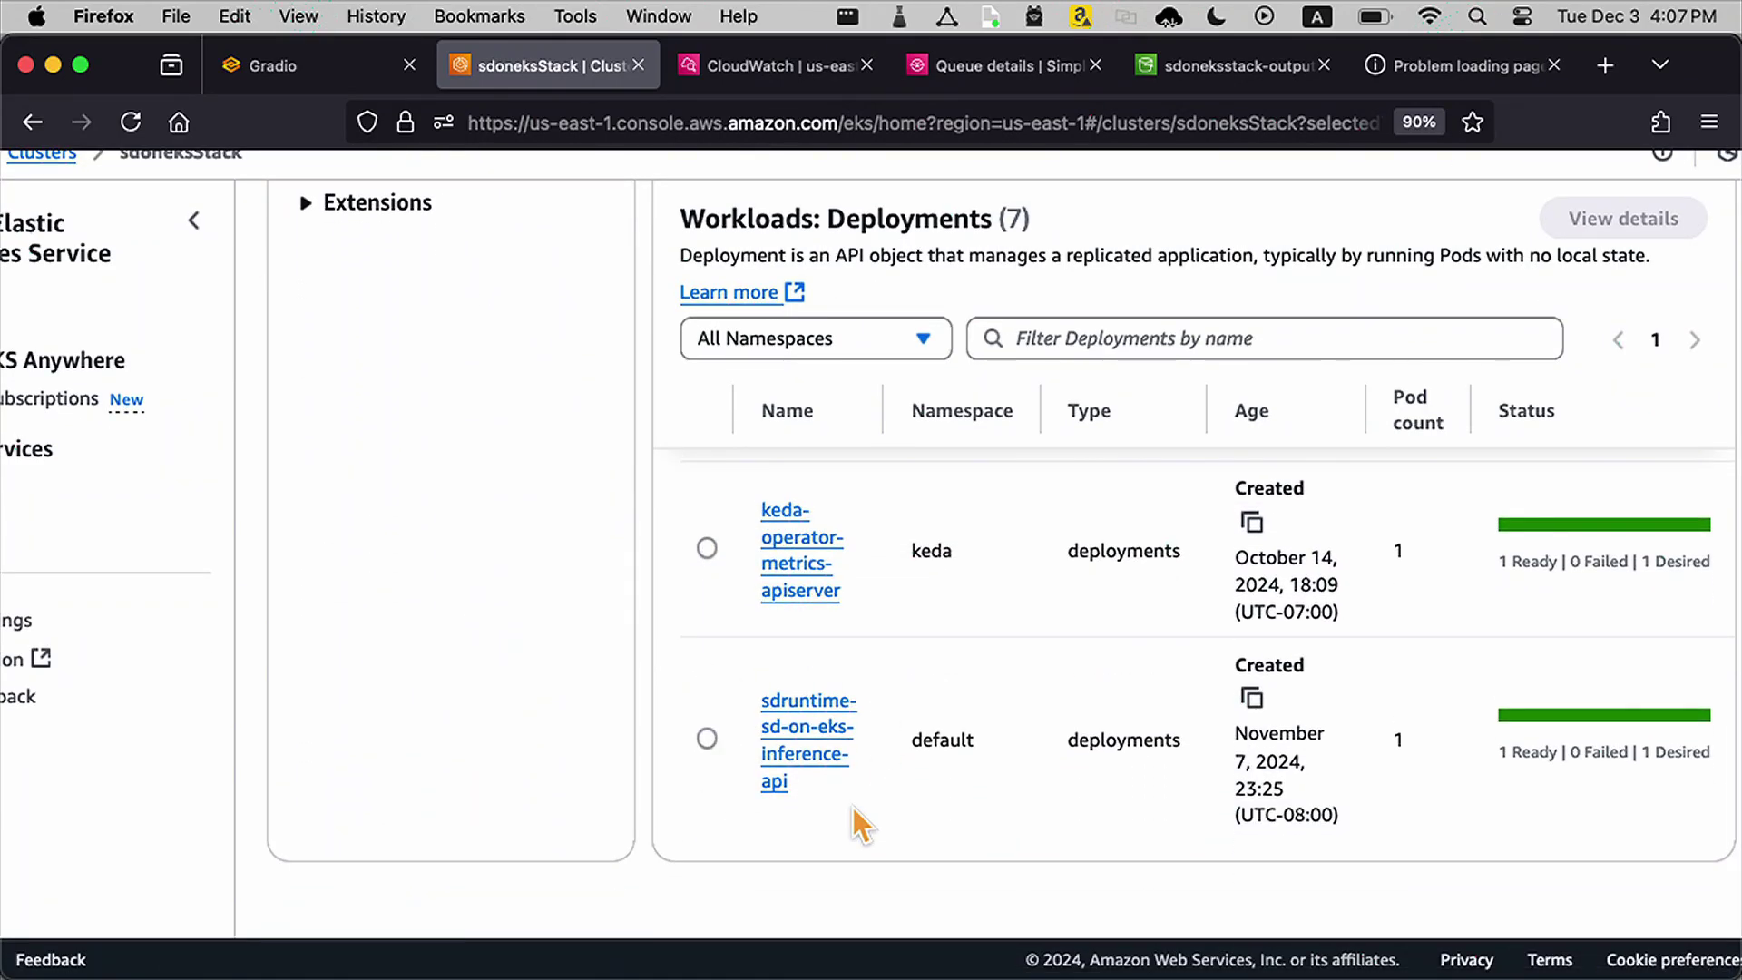
{"action": "mouse_move", "coordinate": [929, 805]}
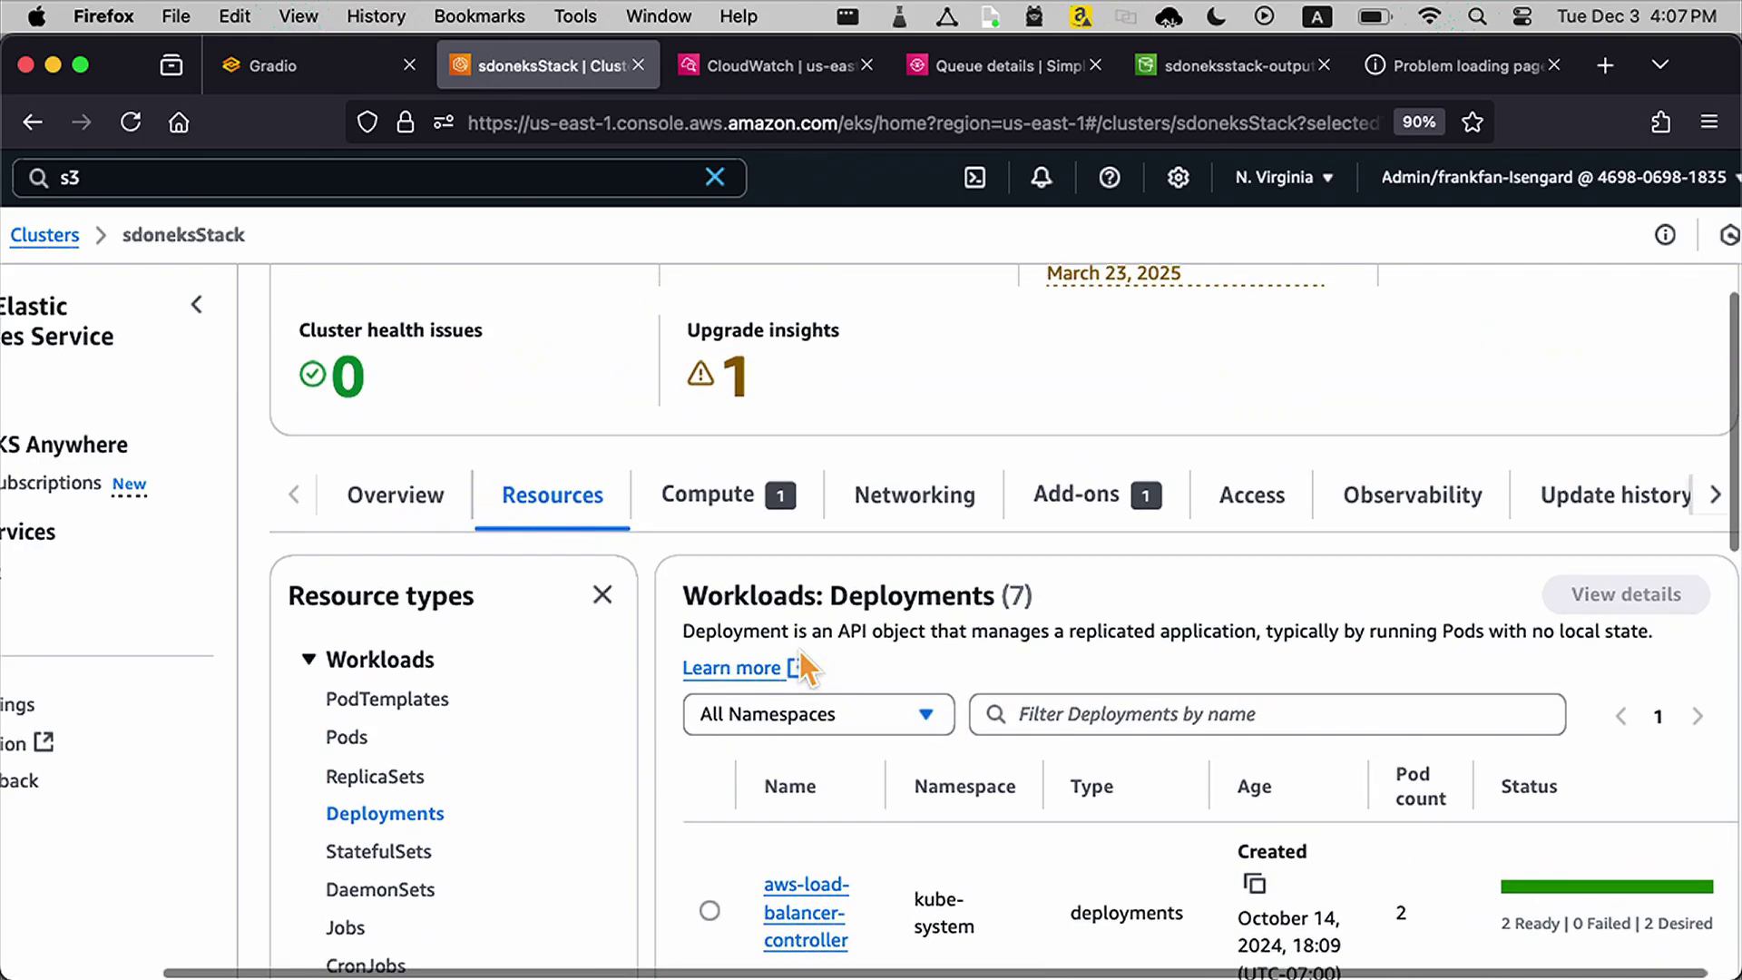
{"action": "mouse_move", "coordinate": [1148, 628]}
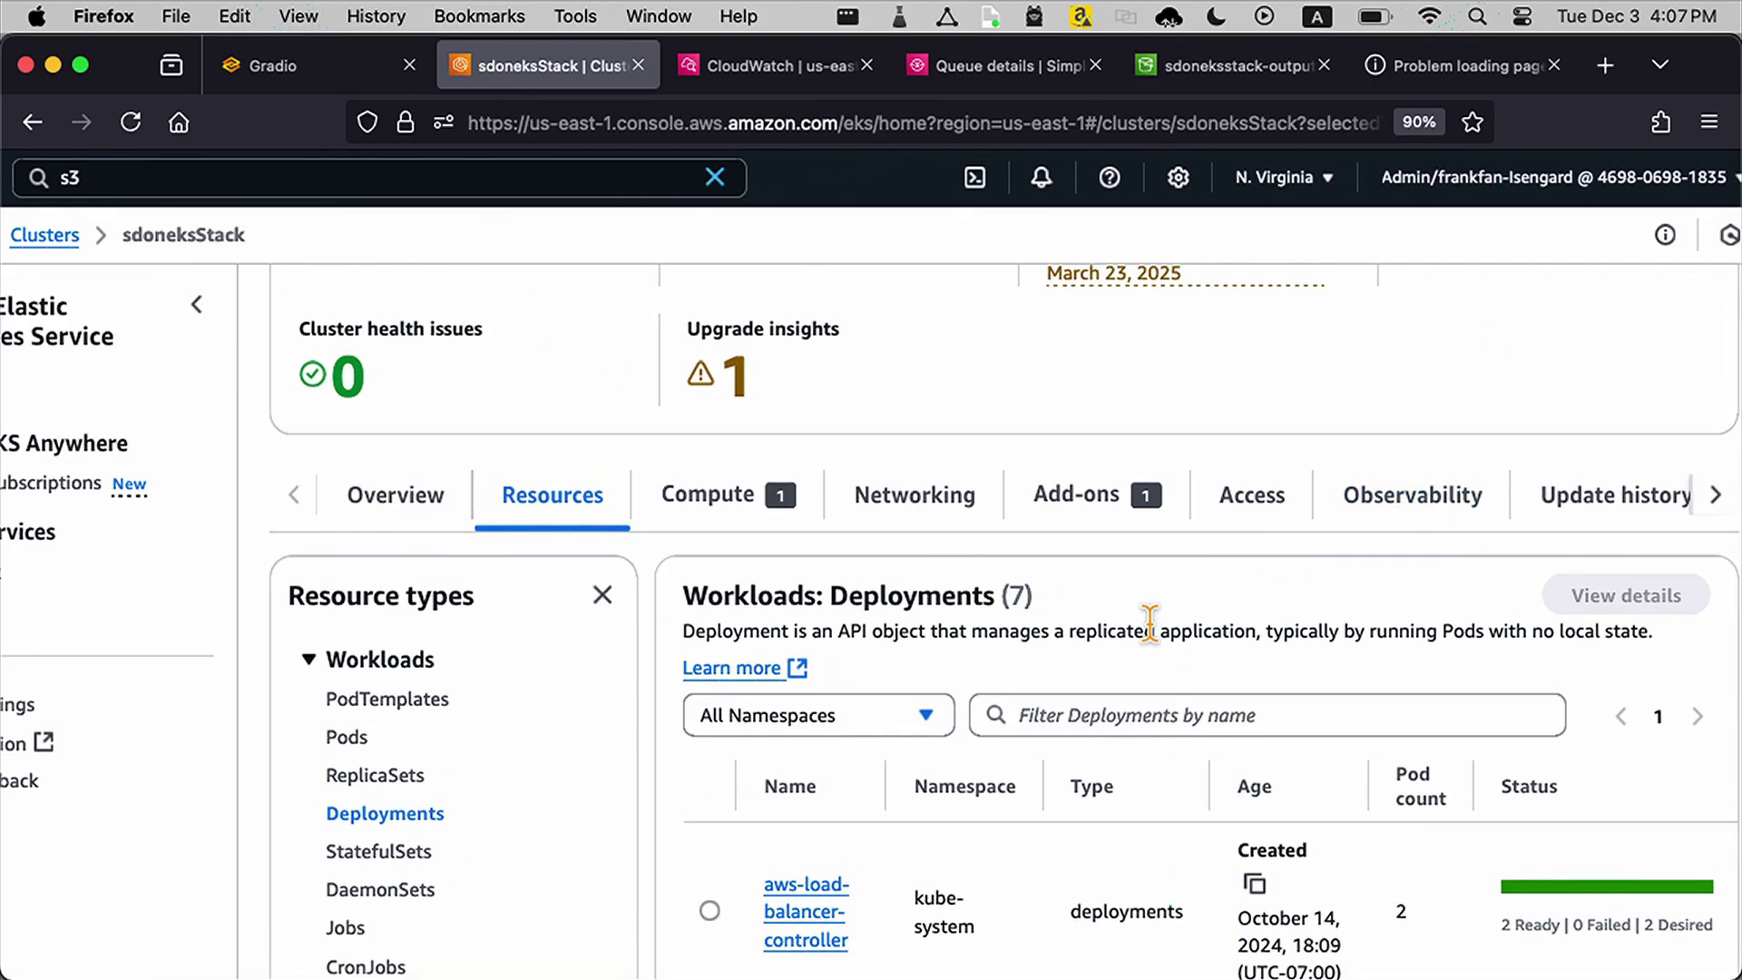
{"action": "scroll", "scroll_direction": "down", "scroll_amount": 3}
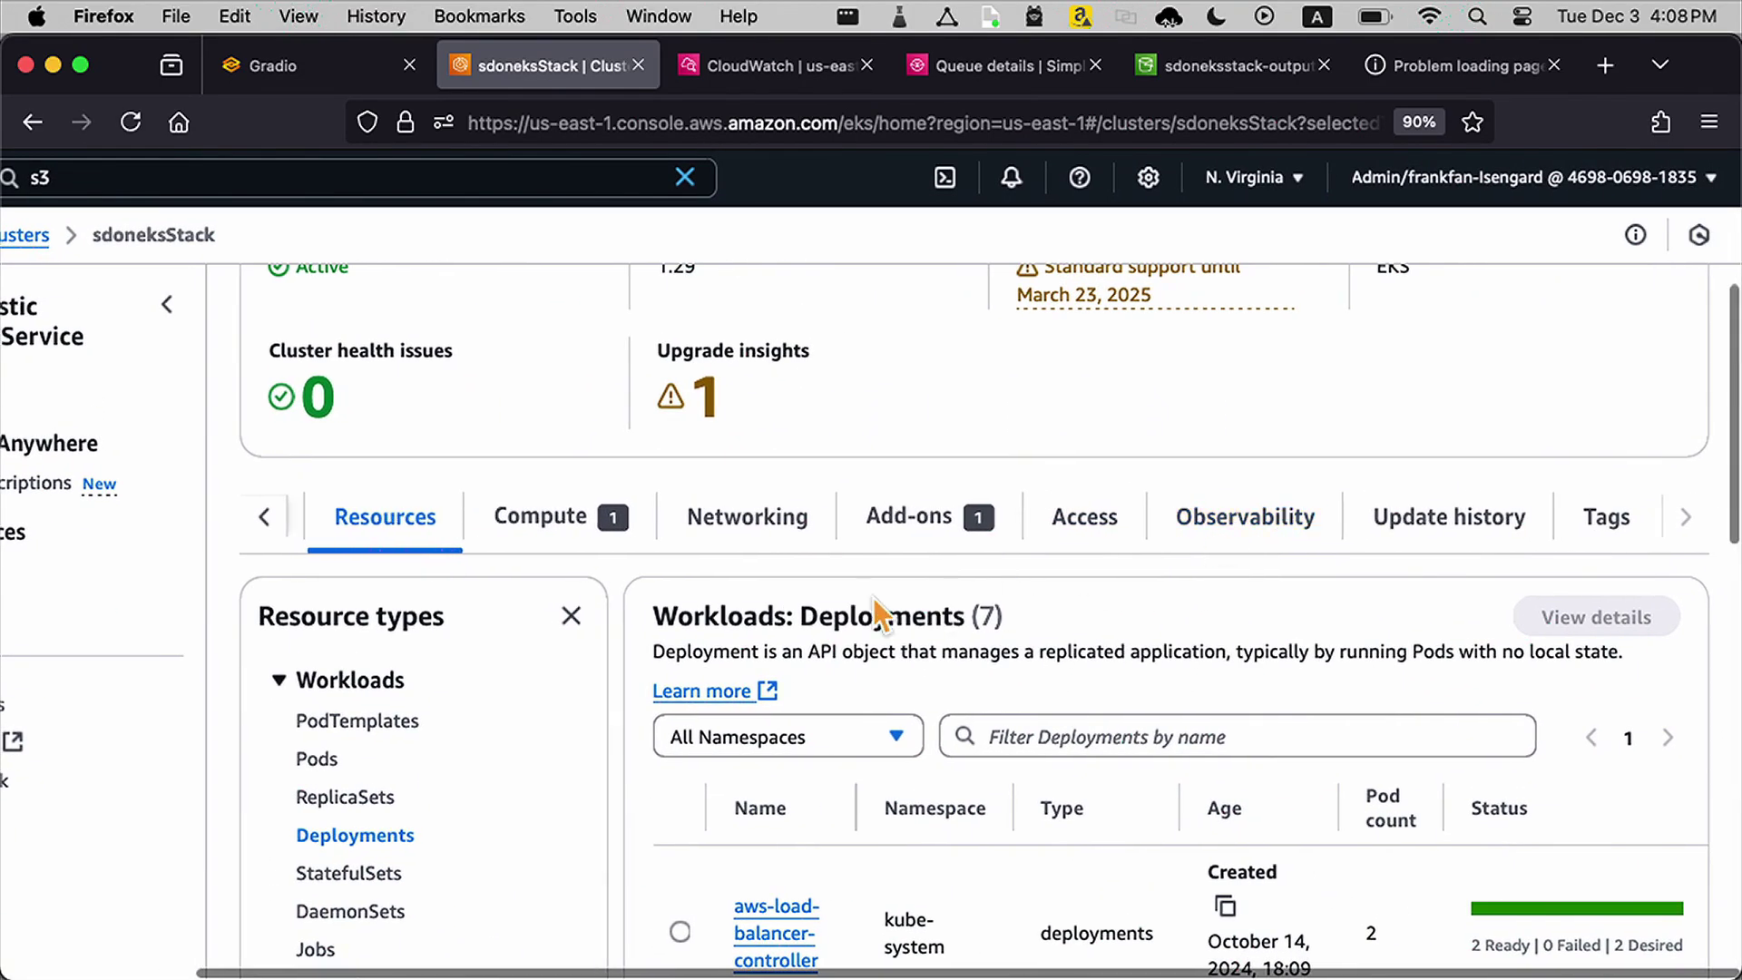
{"action": "mouse_move", "coordinate": [889, 833]}
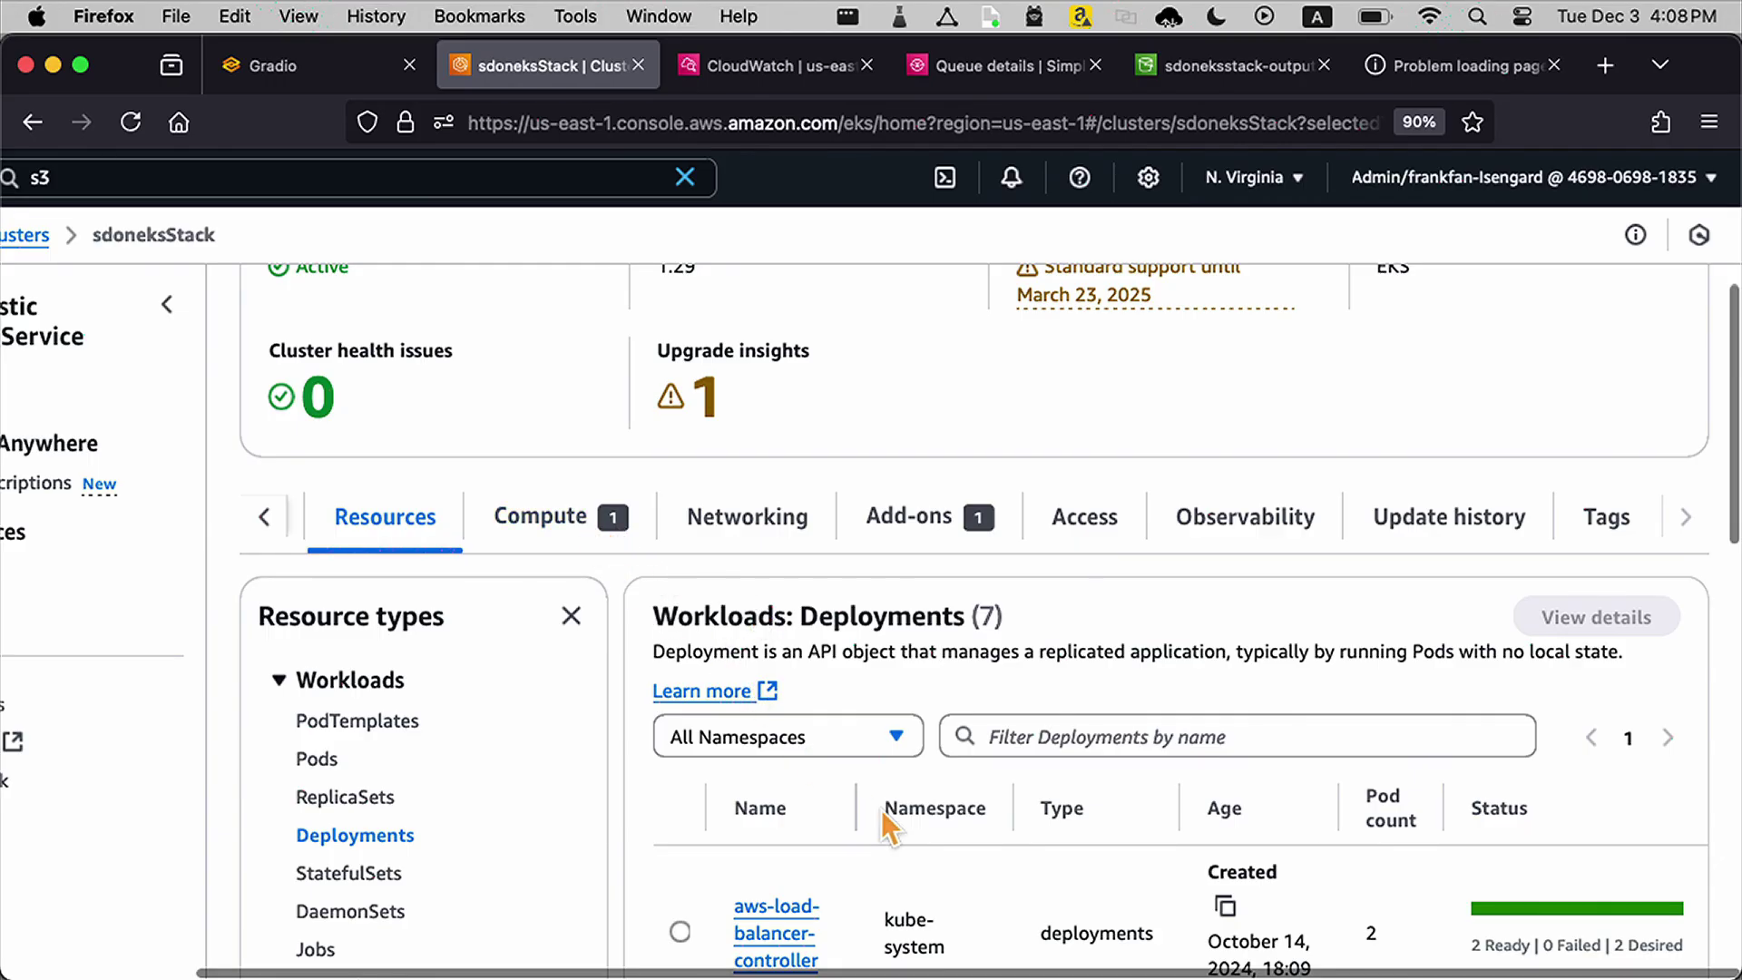
{"action": "scroll", "scroll_direction": "down", "scroll_amount": 3}
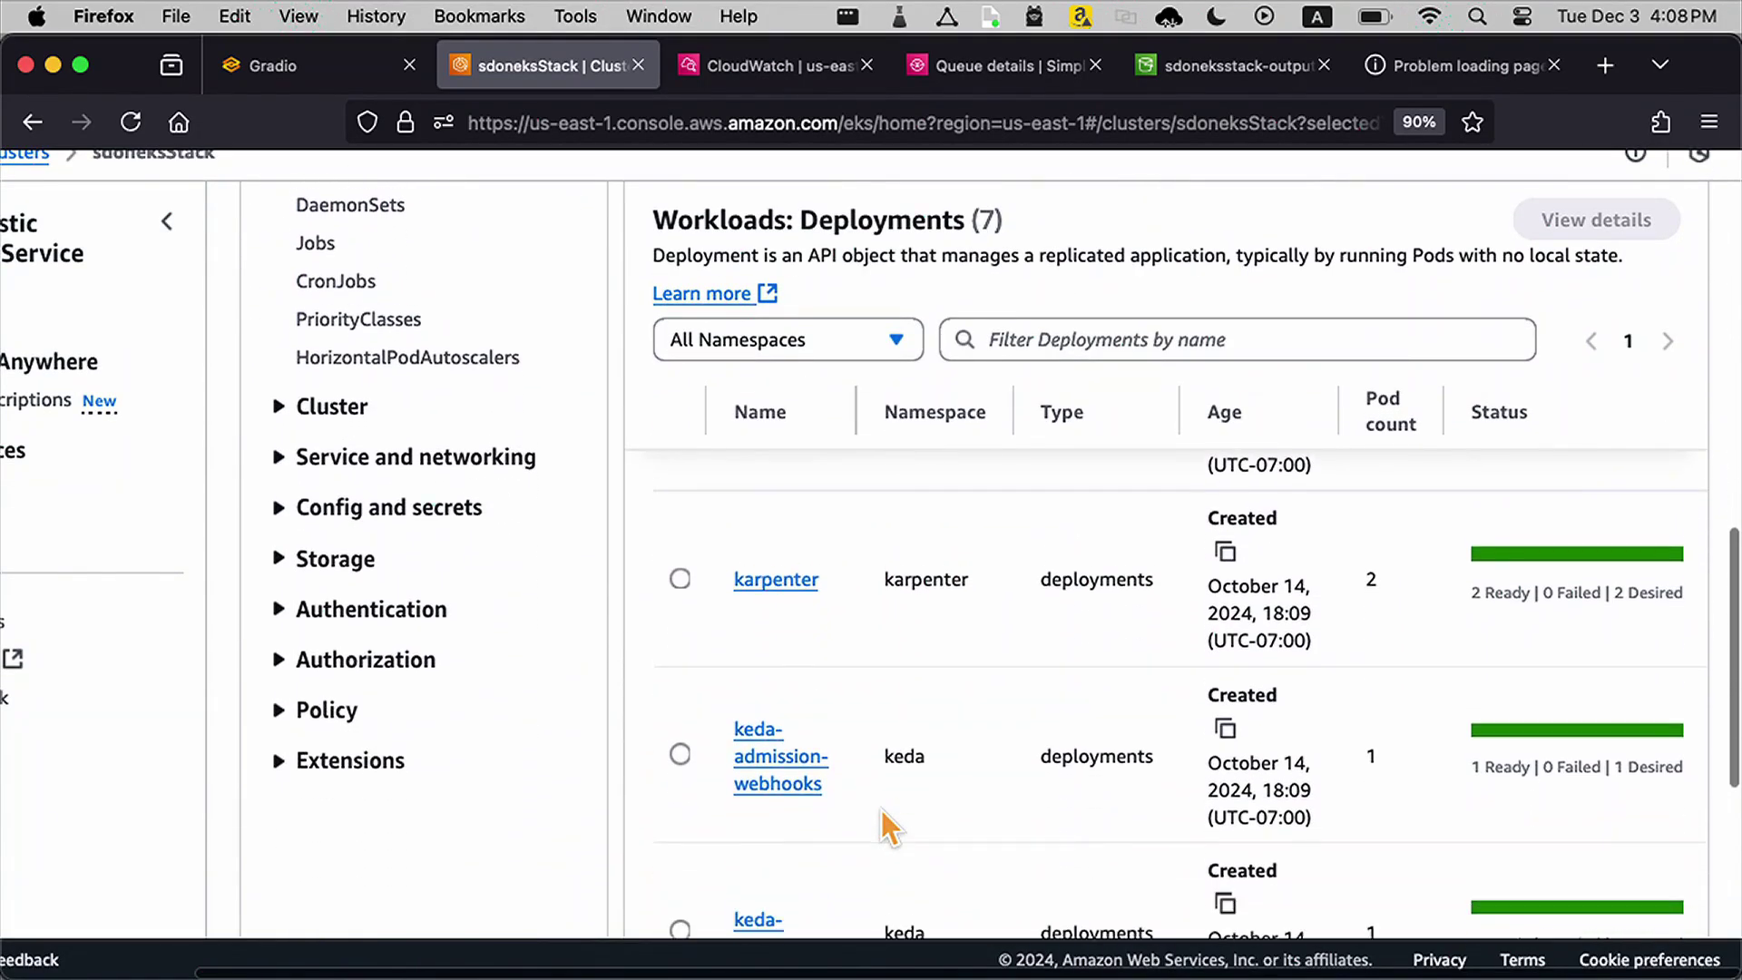
{"action": "scroll", "scroll_direction": "down", "scroll_amount": 3}
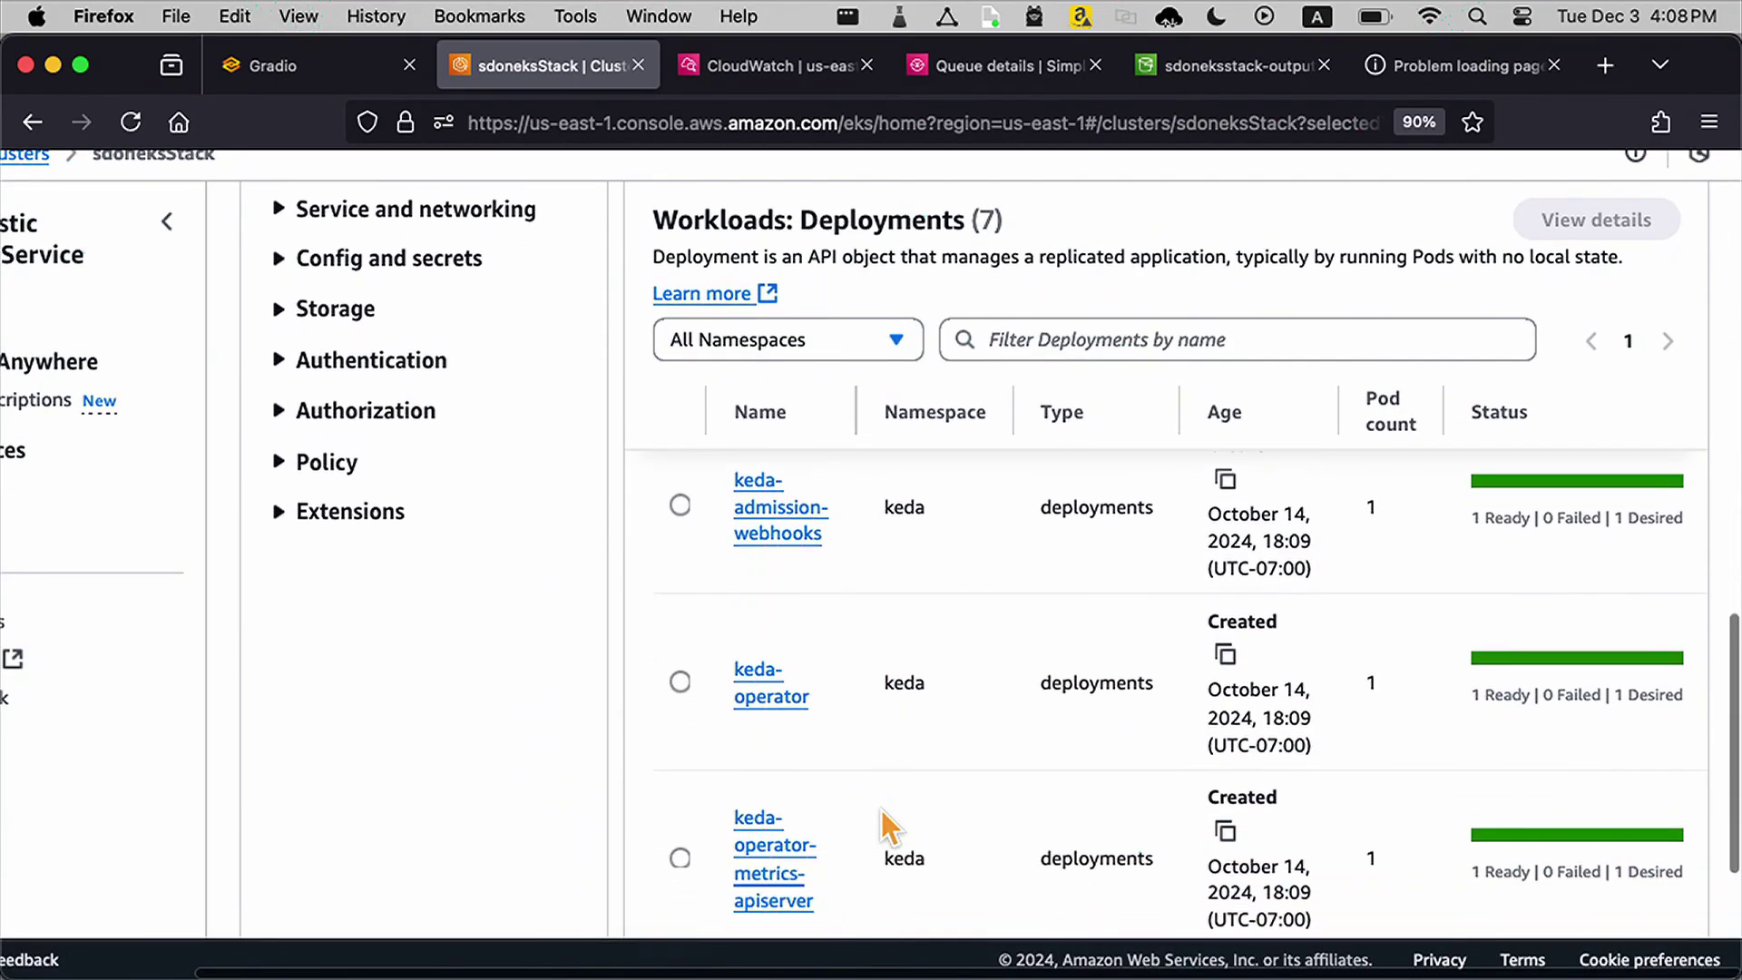
{"action": "scroll", "scroll_direction": "down", "scroll_amount": 3}
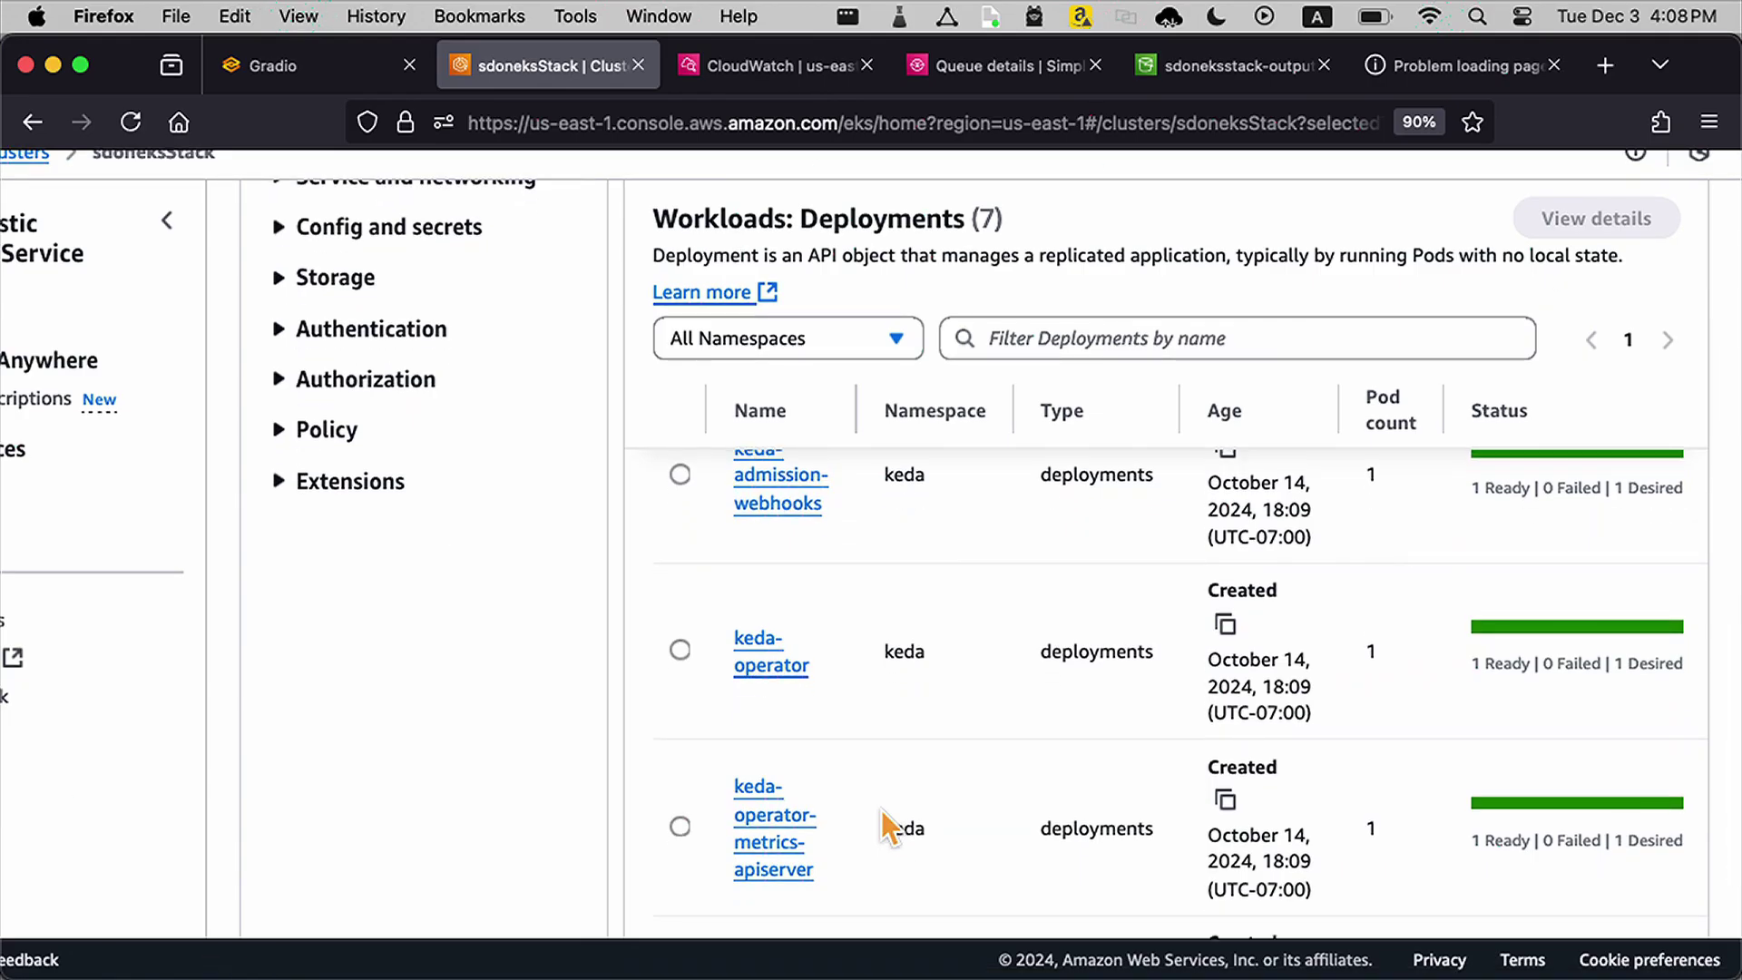
{"action": "mouse_move", "coordinate": [414, 392]}
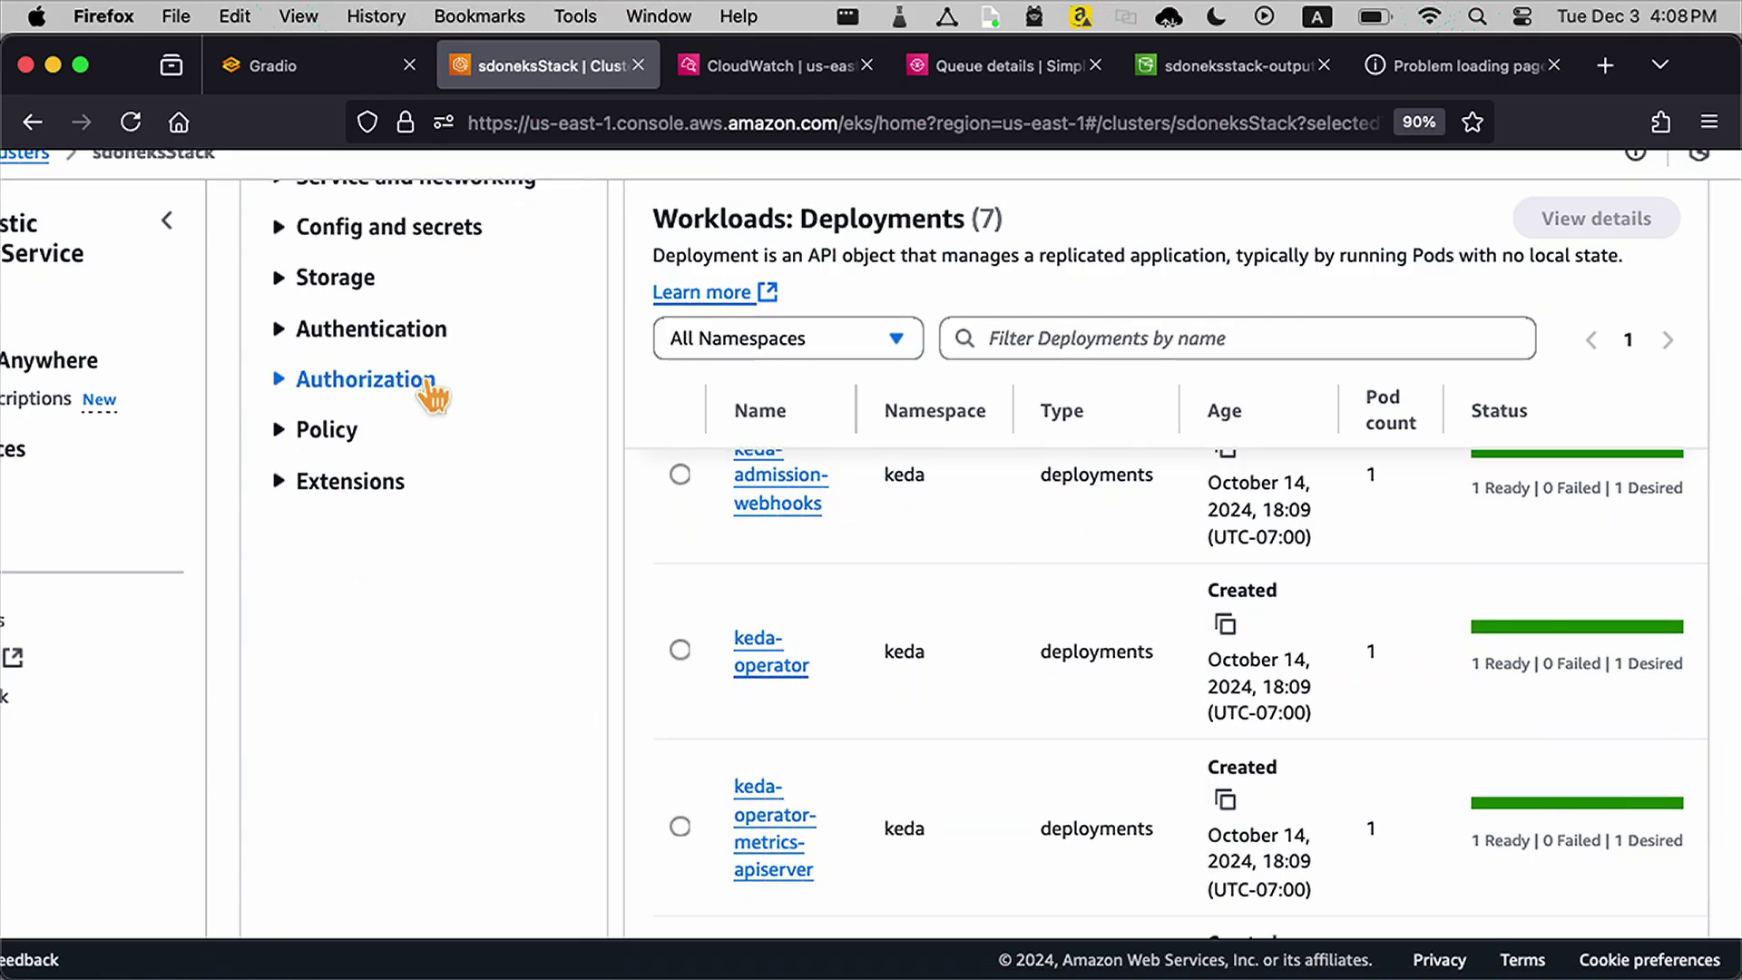
Step: Under Storage, browse CSI nodes and drivers, then view the sdruntime-sd-on-eks-s3-model-volume's S3 bucket attributes
{"action": "left_click", "coordinate": [334, 277]}
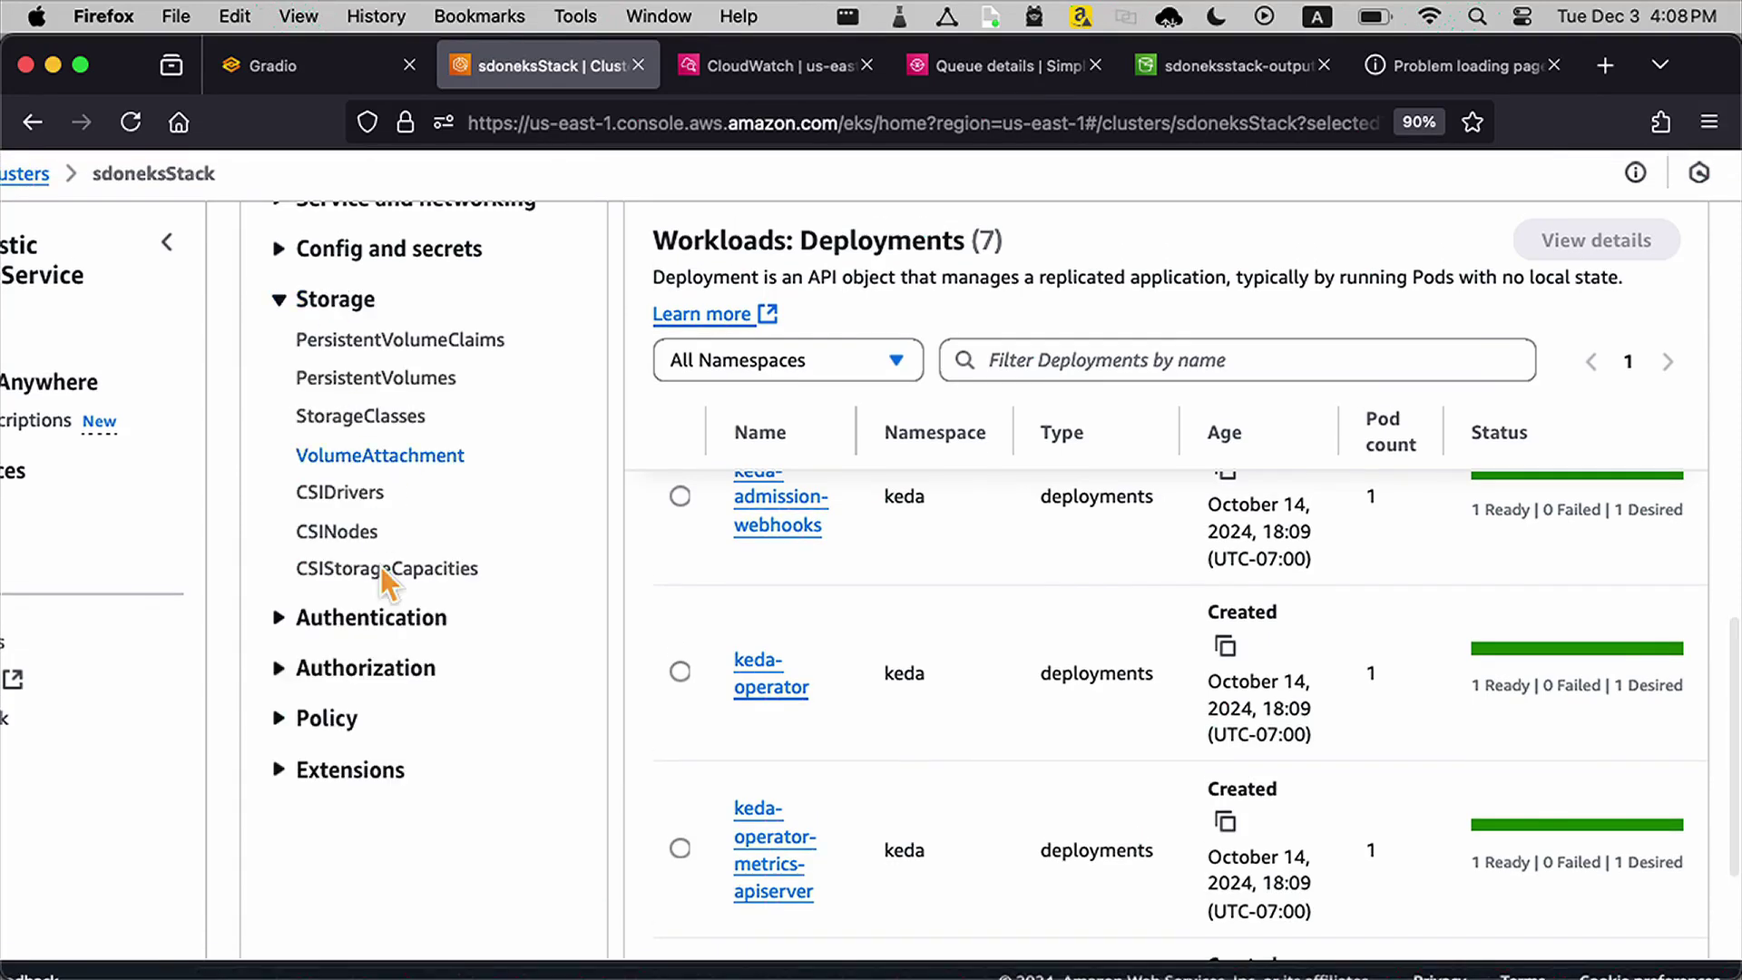
{"action": "mouse_move", "coordinate": [344, 544]}
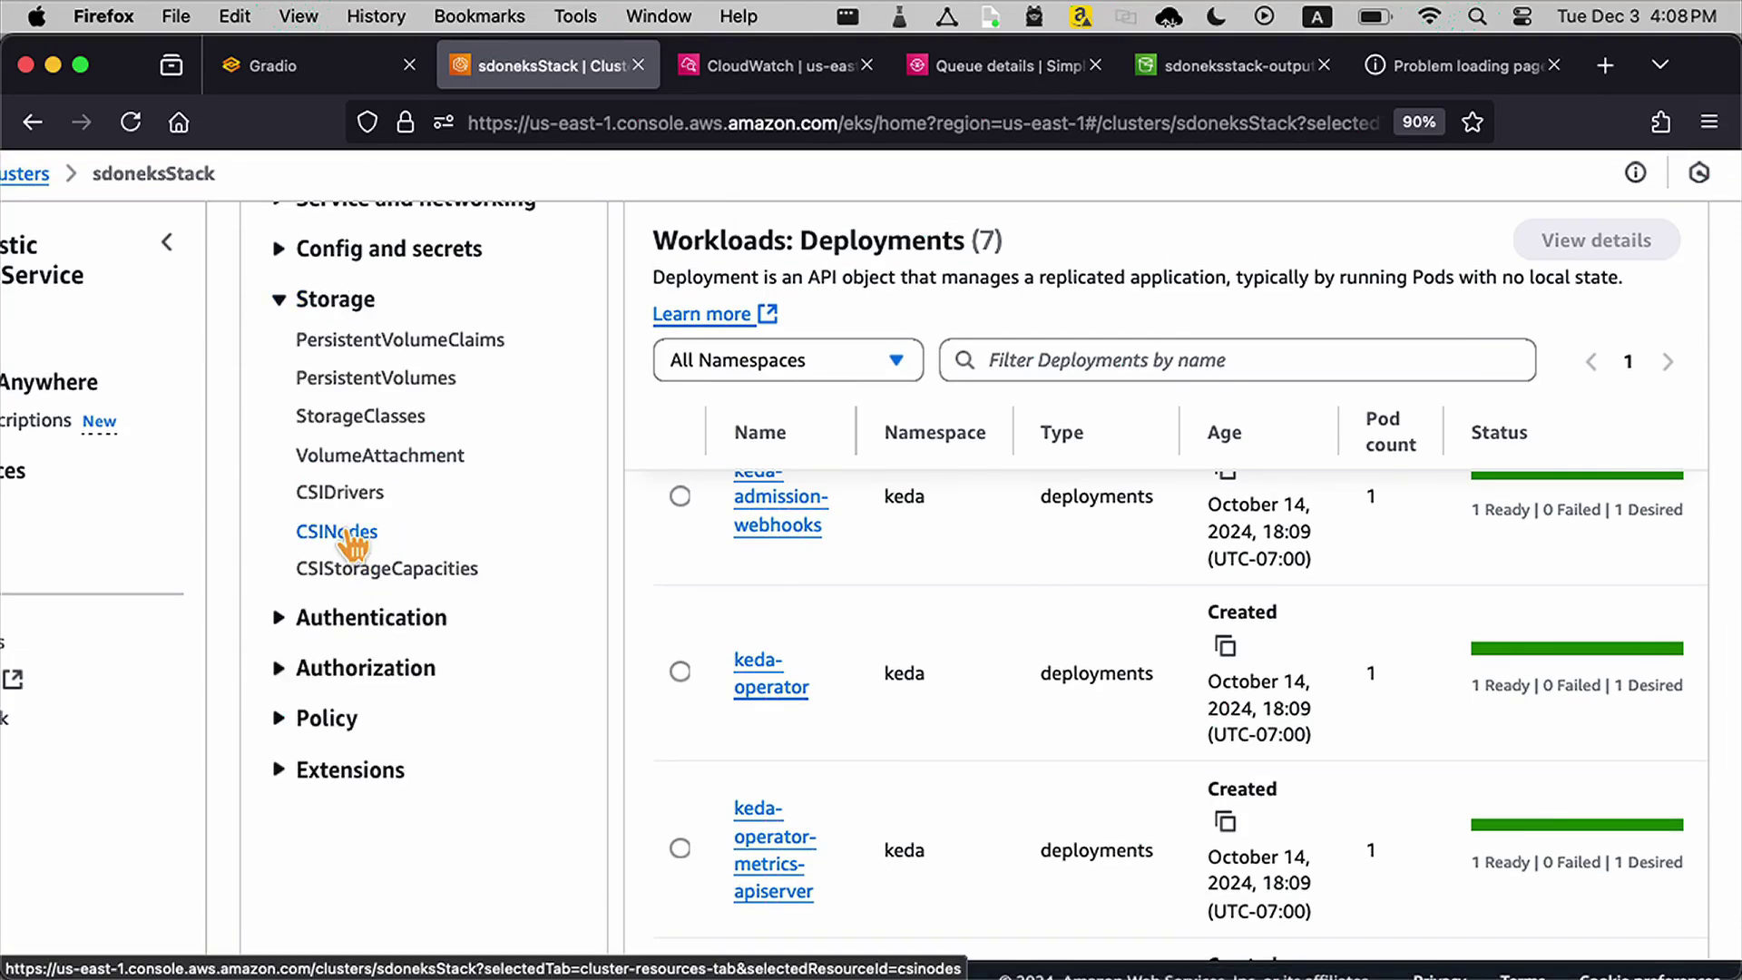
{"action": "left_click", "coordinate": [336, 530]}
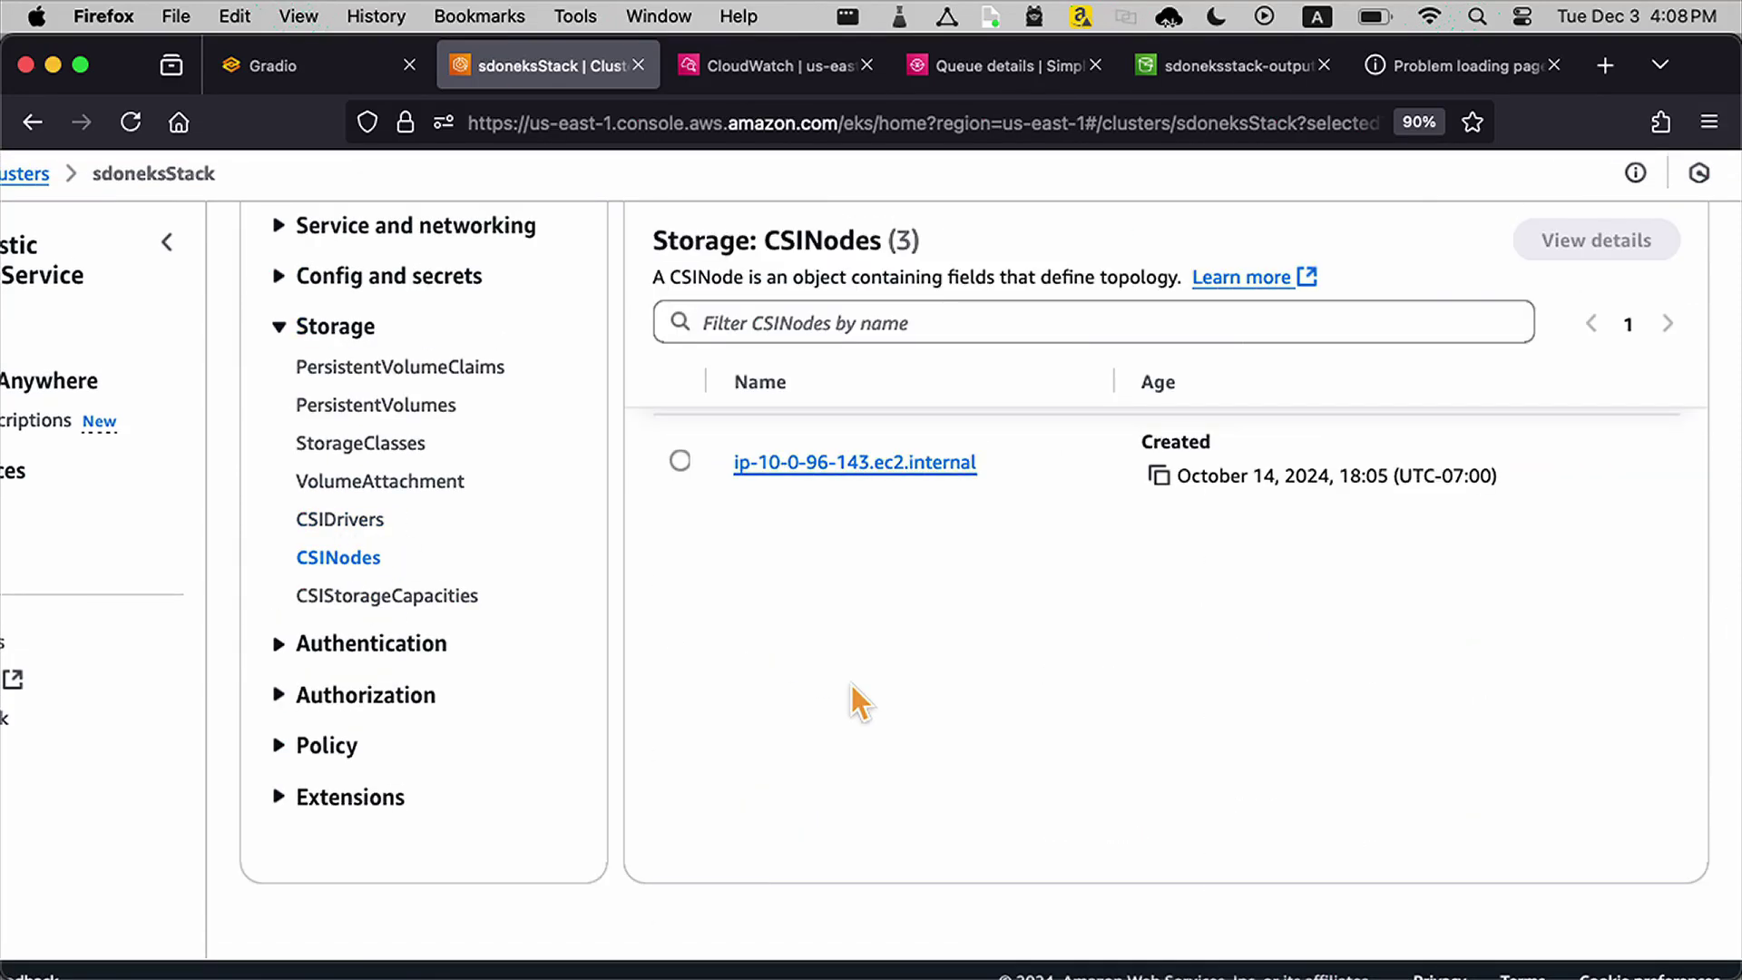
{"action": "left_click", "coordinate": [341, 519]}
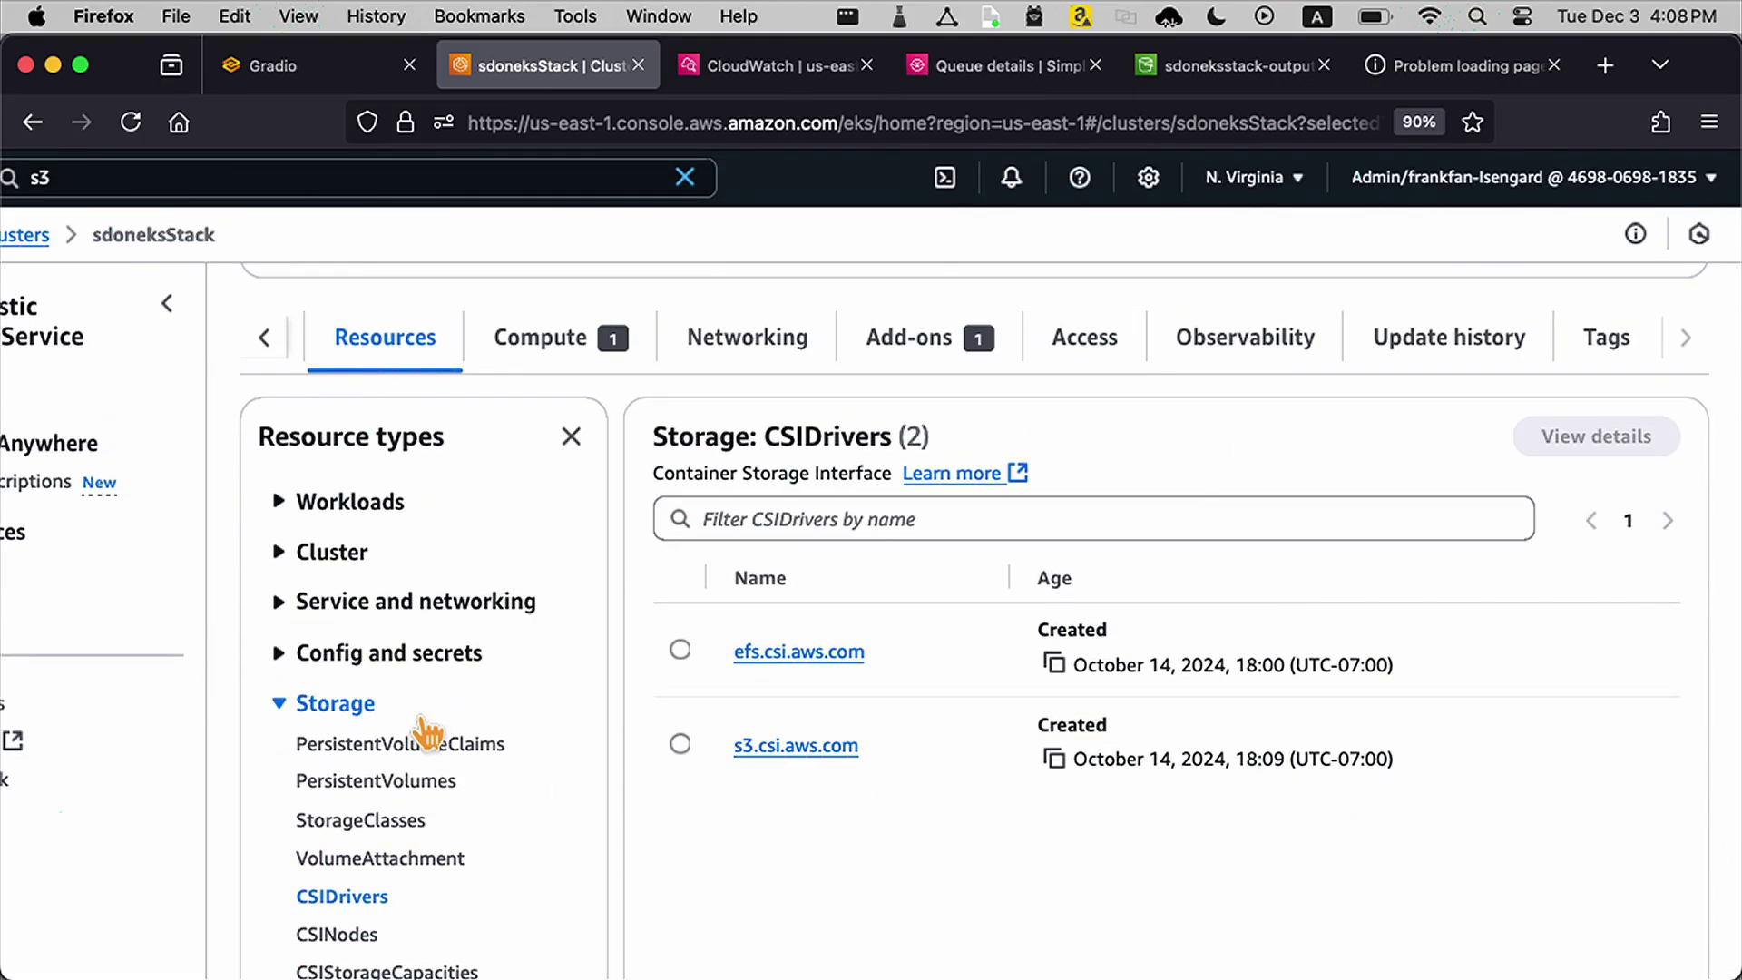
{"action": "mouse_move", "coordinate": [422, 798]}
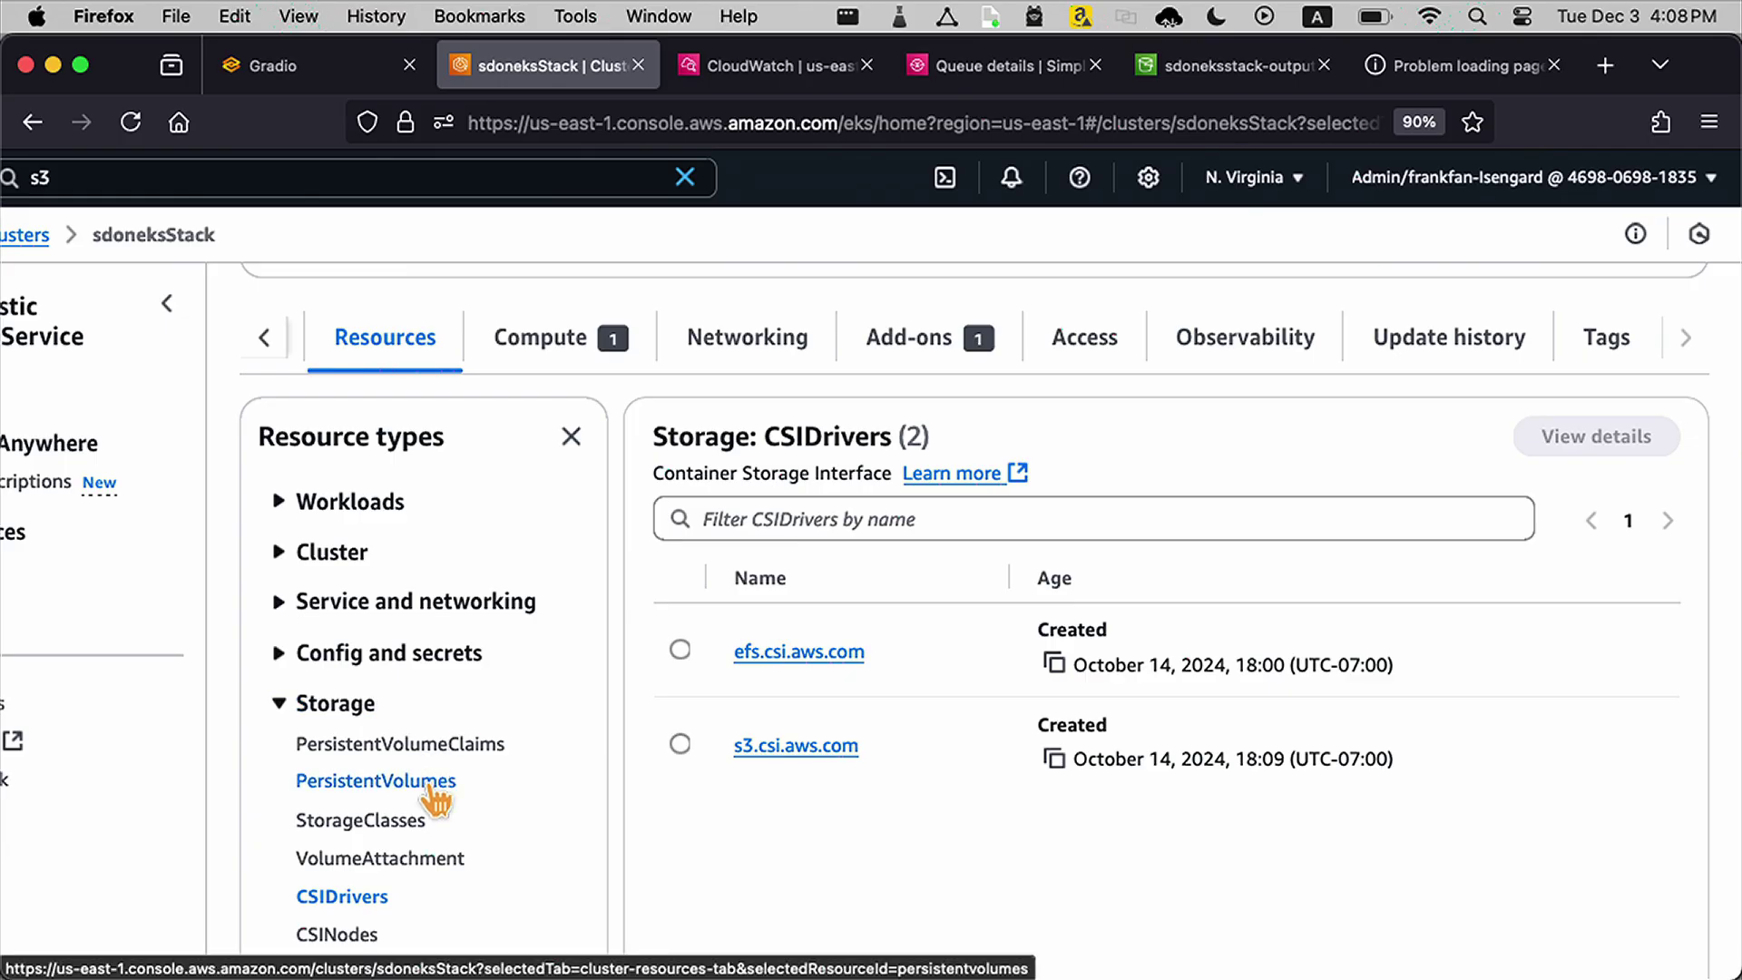
{"action": "left_click", "coordinate": [373, 781]}
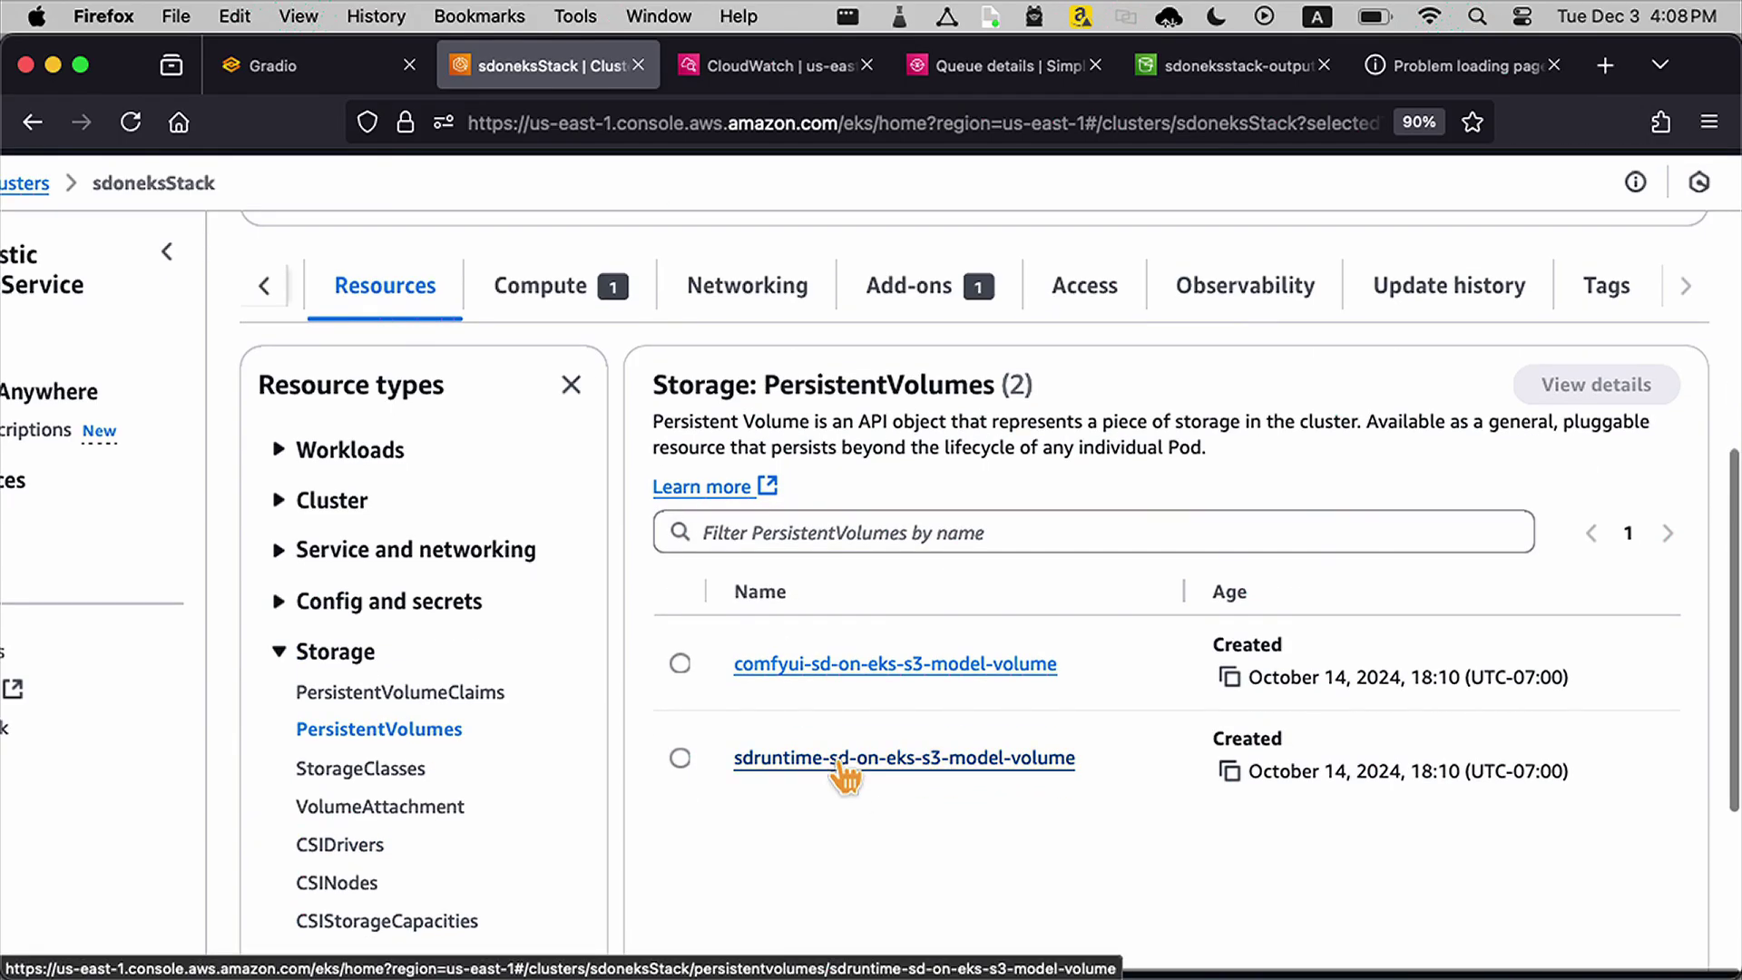
{"action": "left_click", "coordinate": [904, 758]}
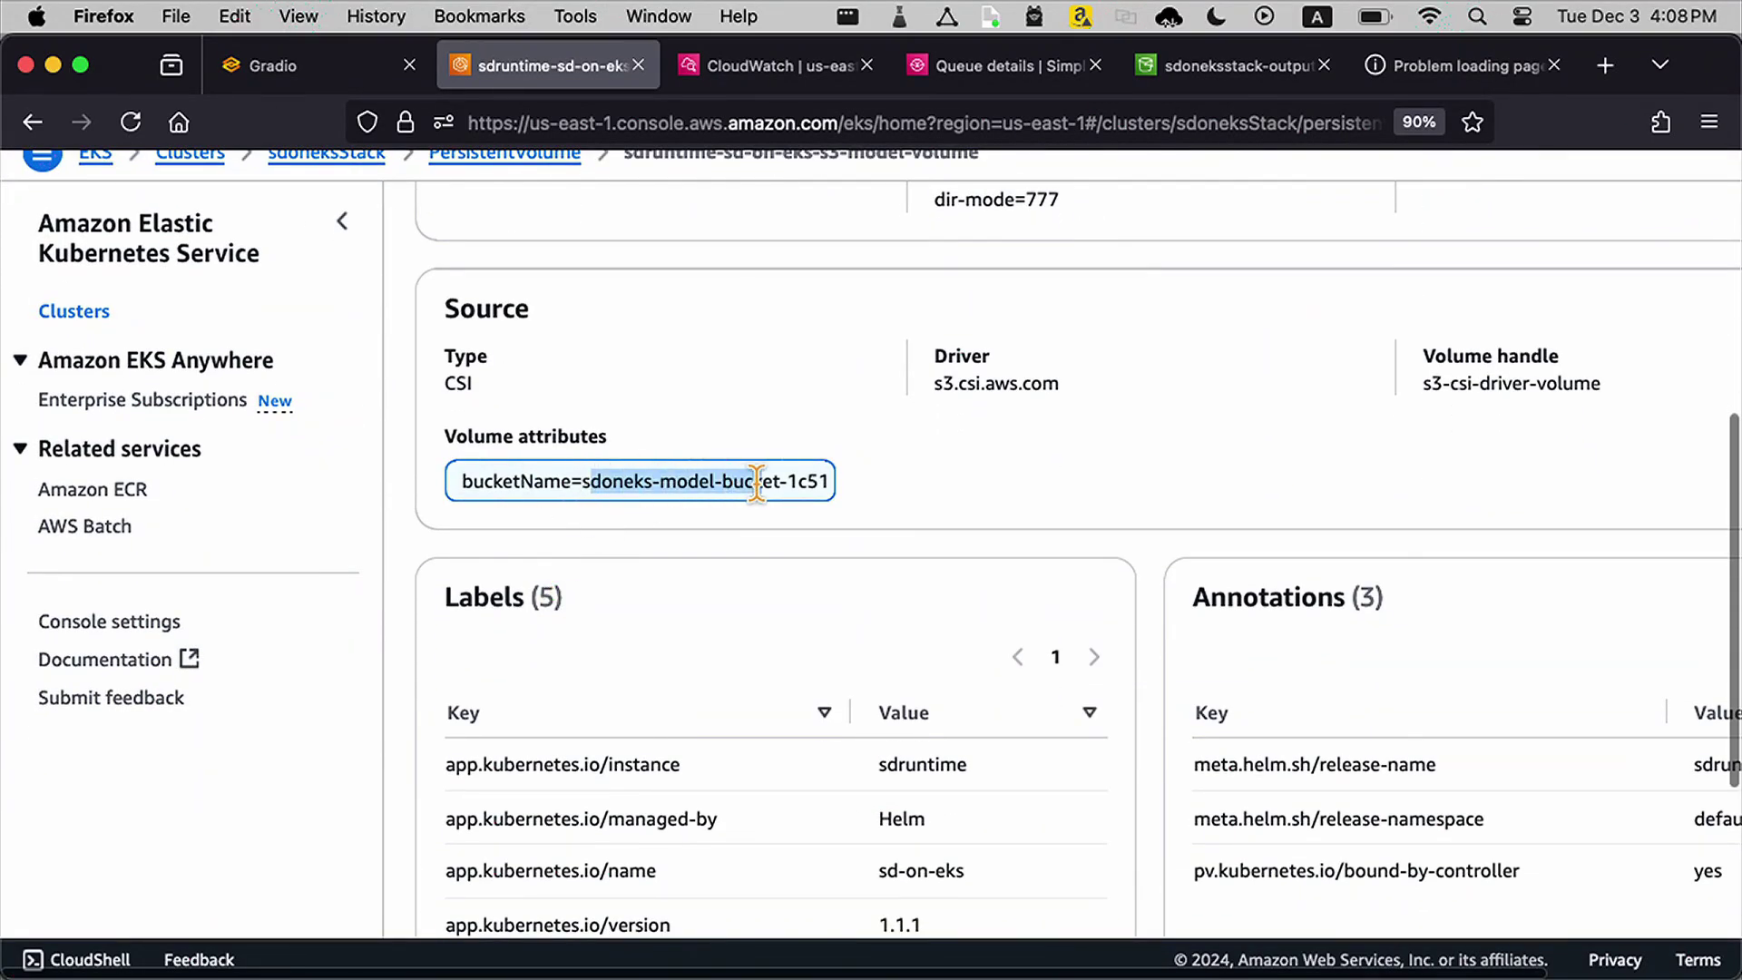
{"action": "scroll", "scroll_direction": "up", "scroll_amount": 3}
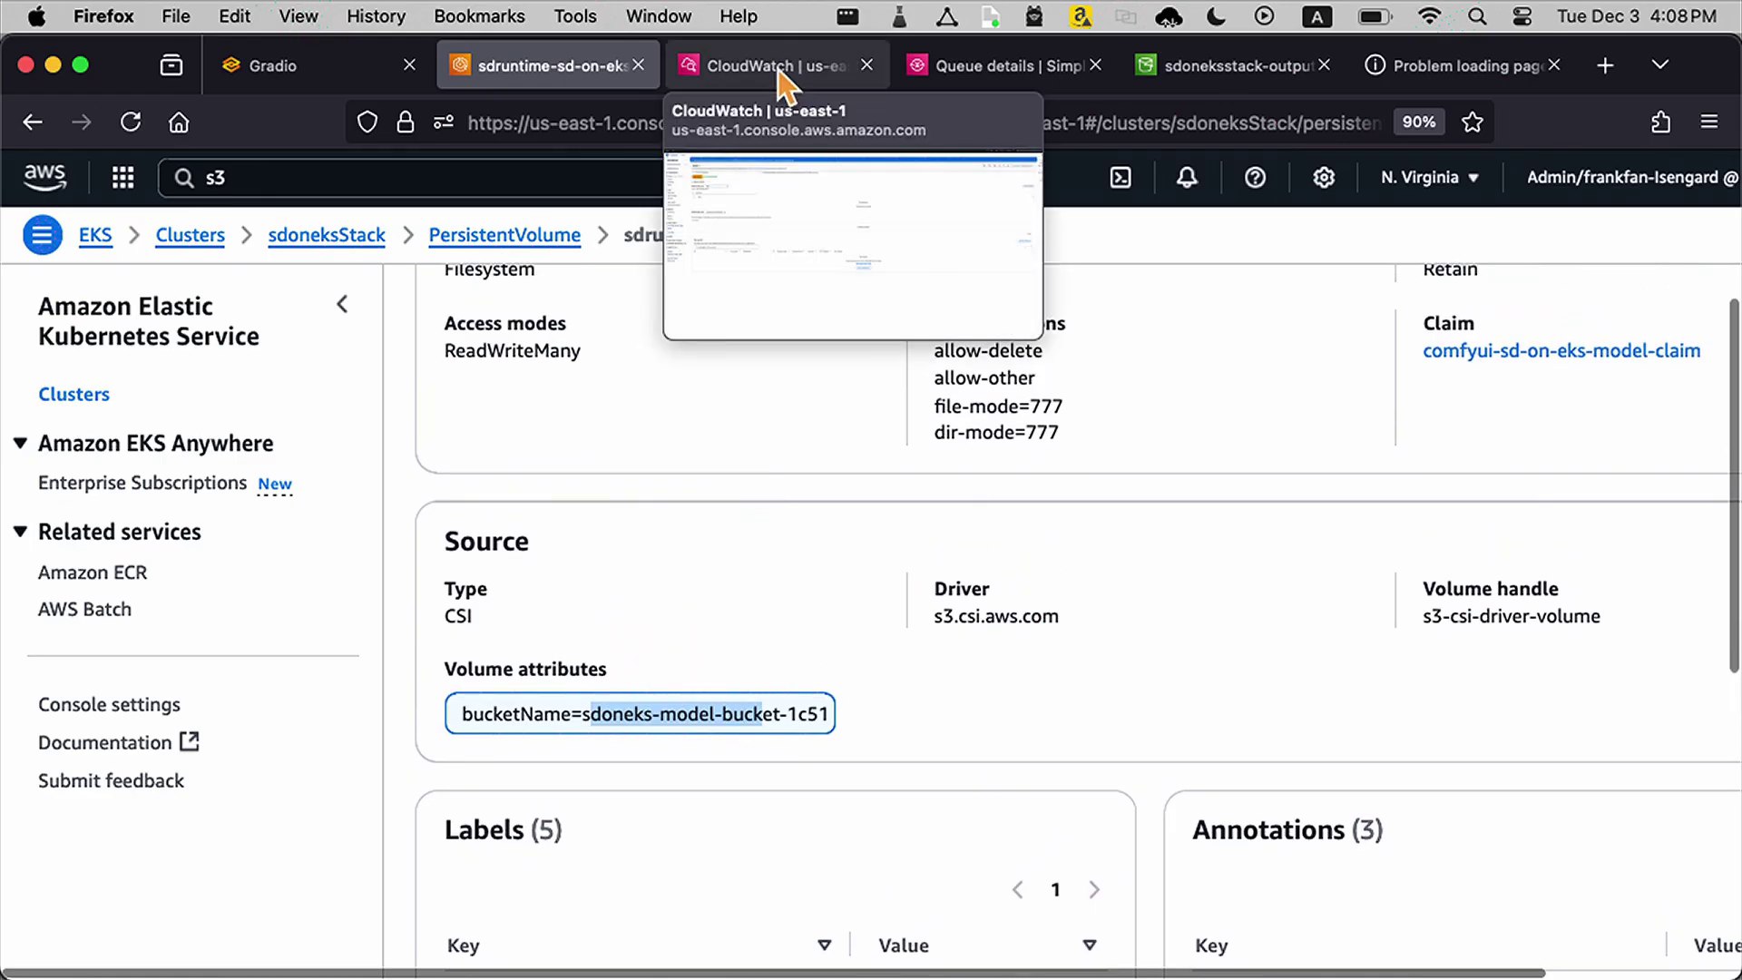
Step: In the remote SSH terminal, print t2i.json and highlight its running-horse prompt
{"action": "left_click", "coordinate": [772, 65]}
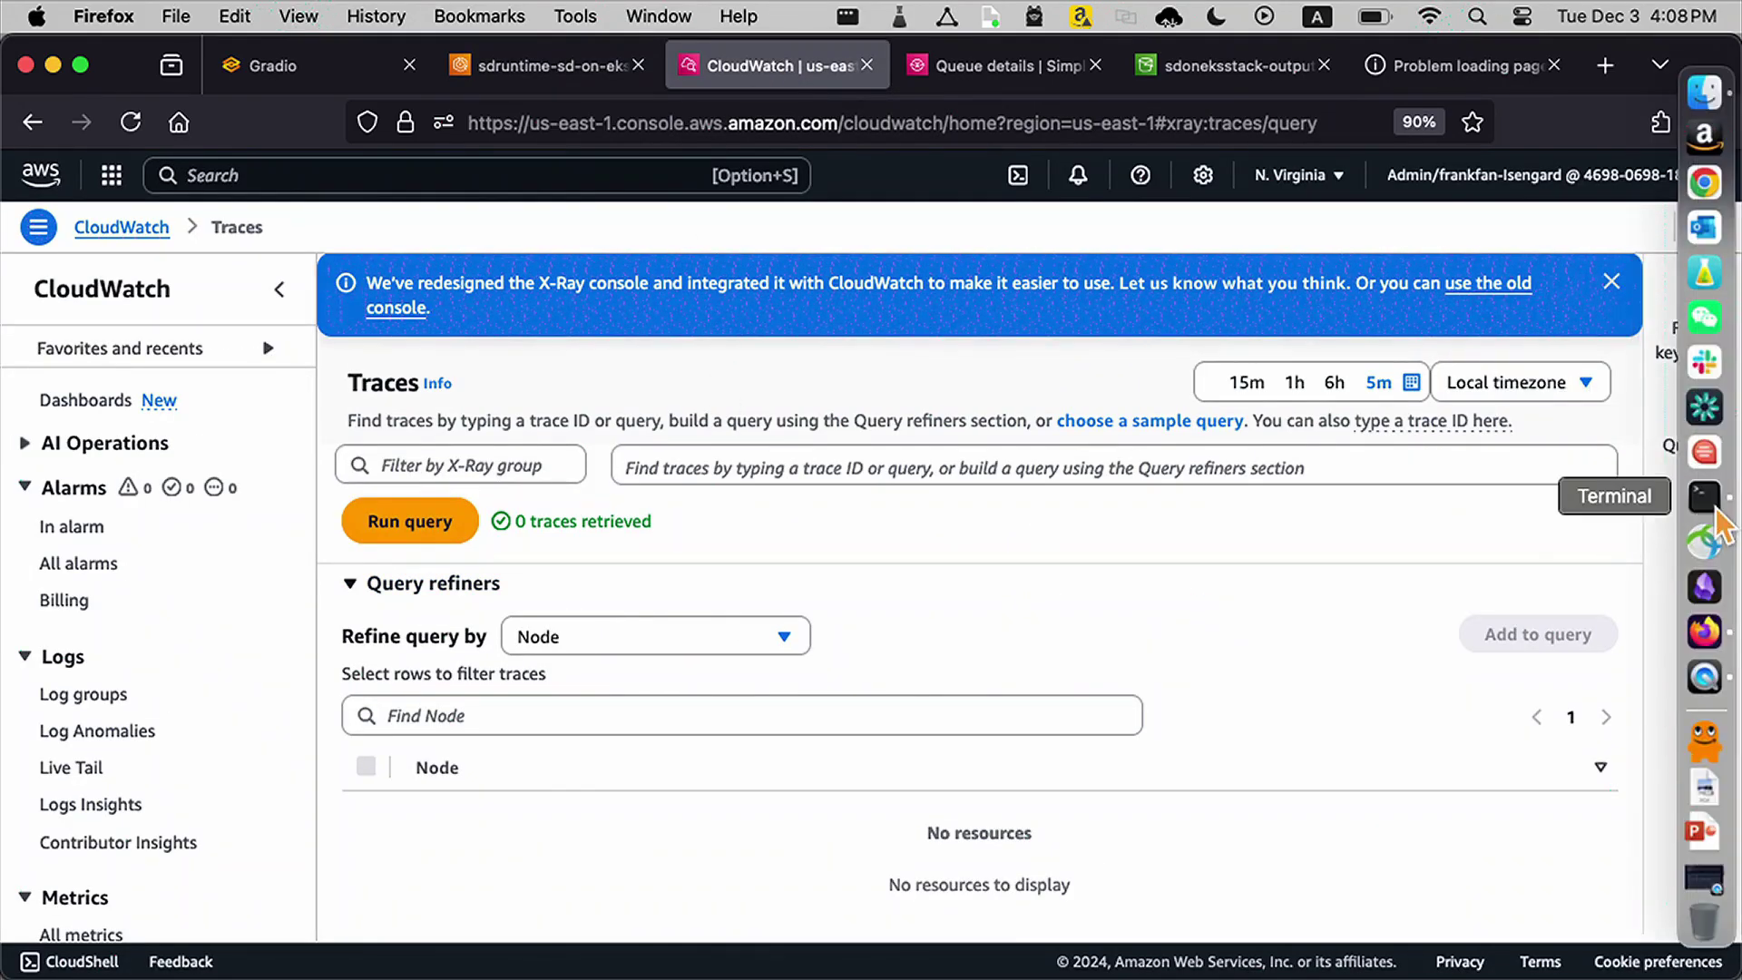
{"action": "right_click", "coordinate": [1703, 497]}
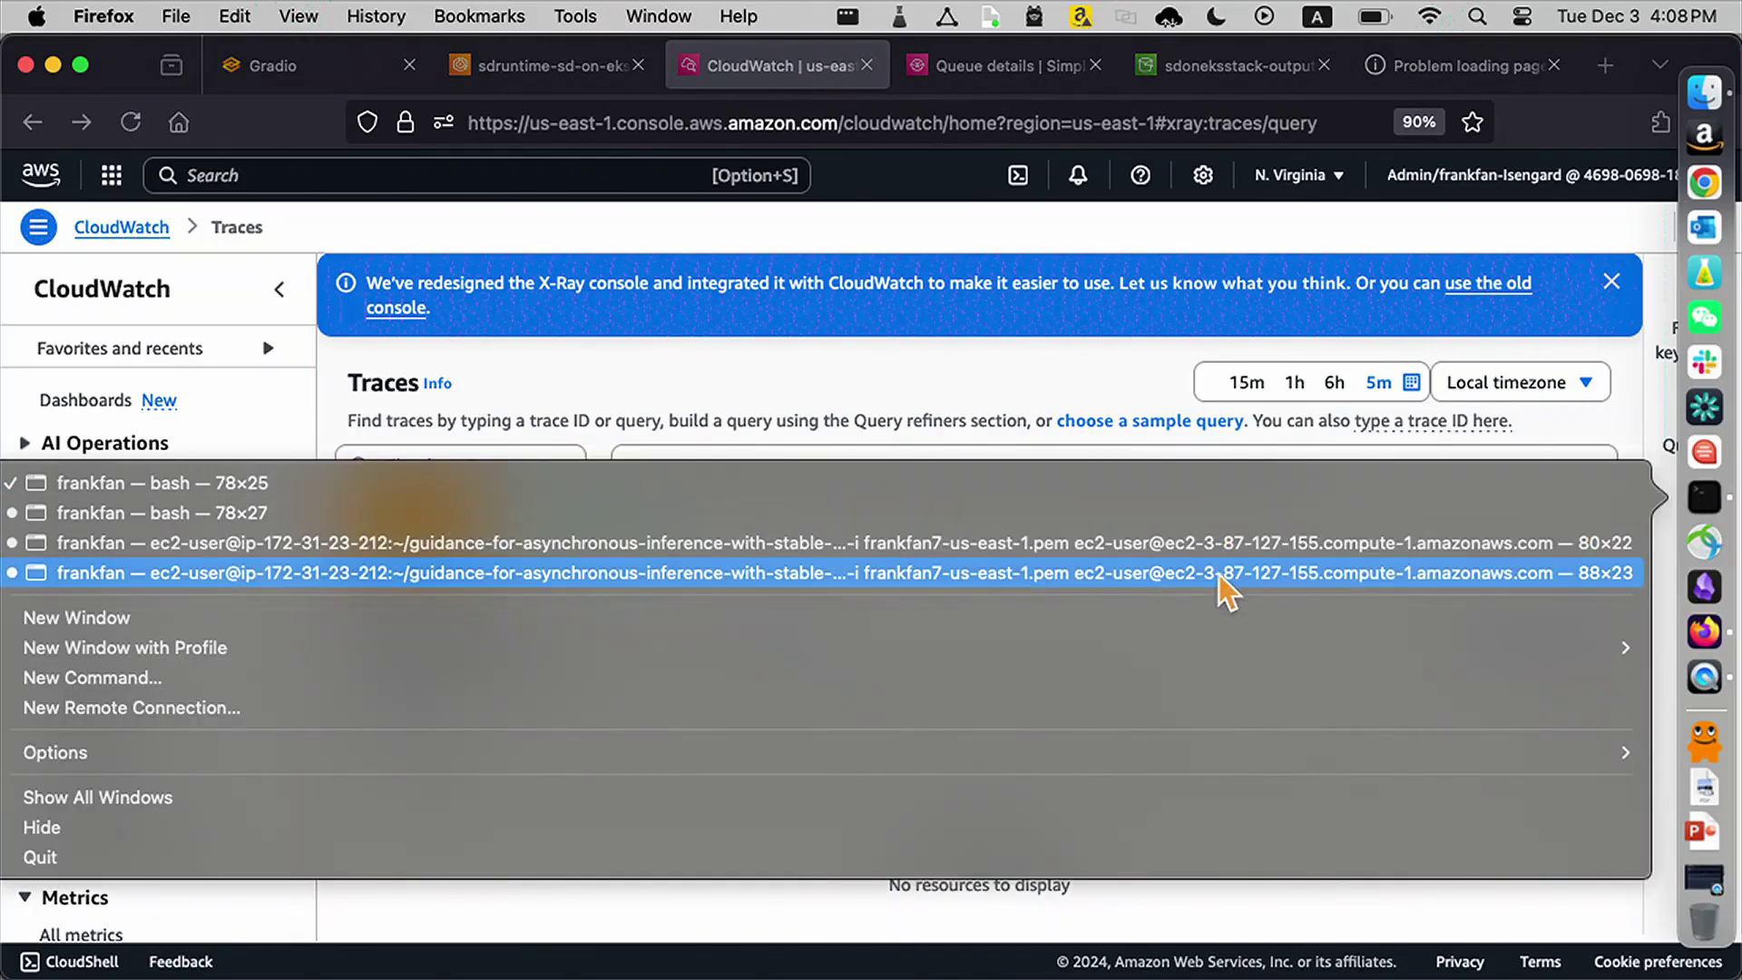
{"action": "mouse_move", "coordinate": [1022, 583]}
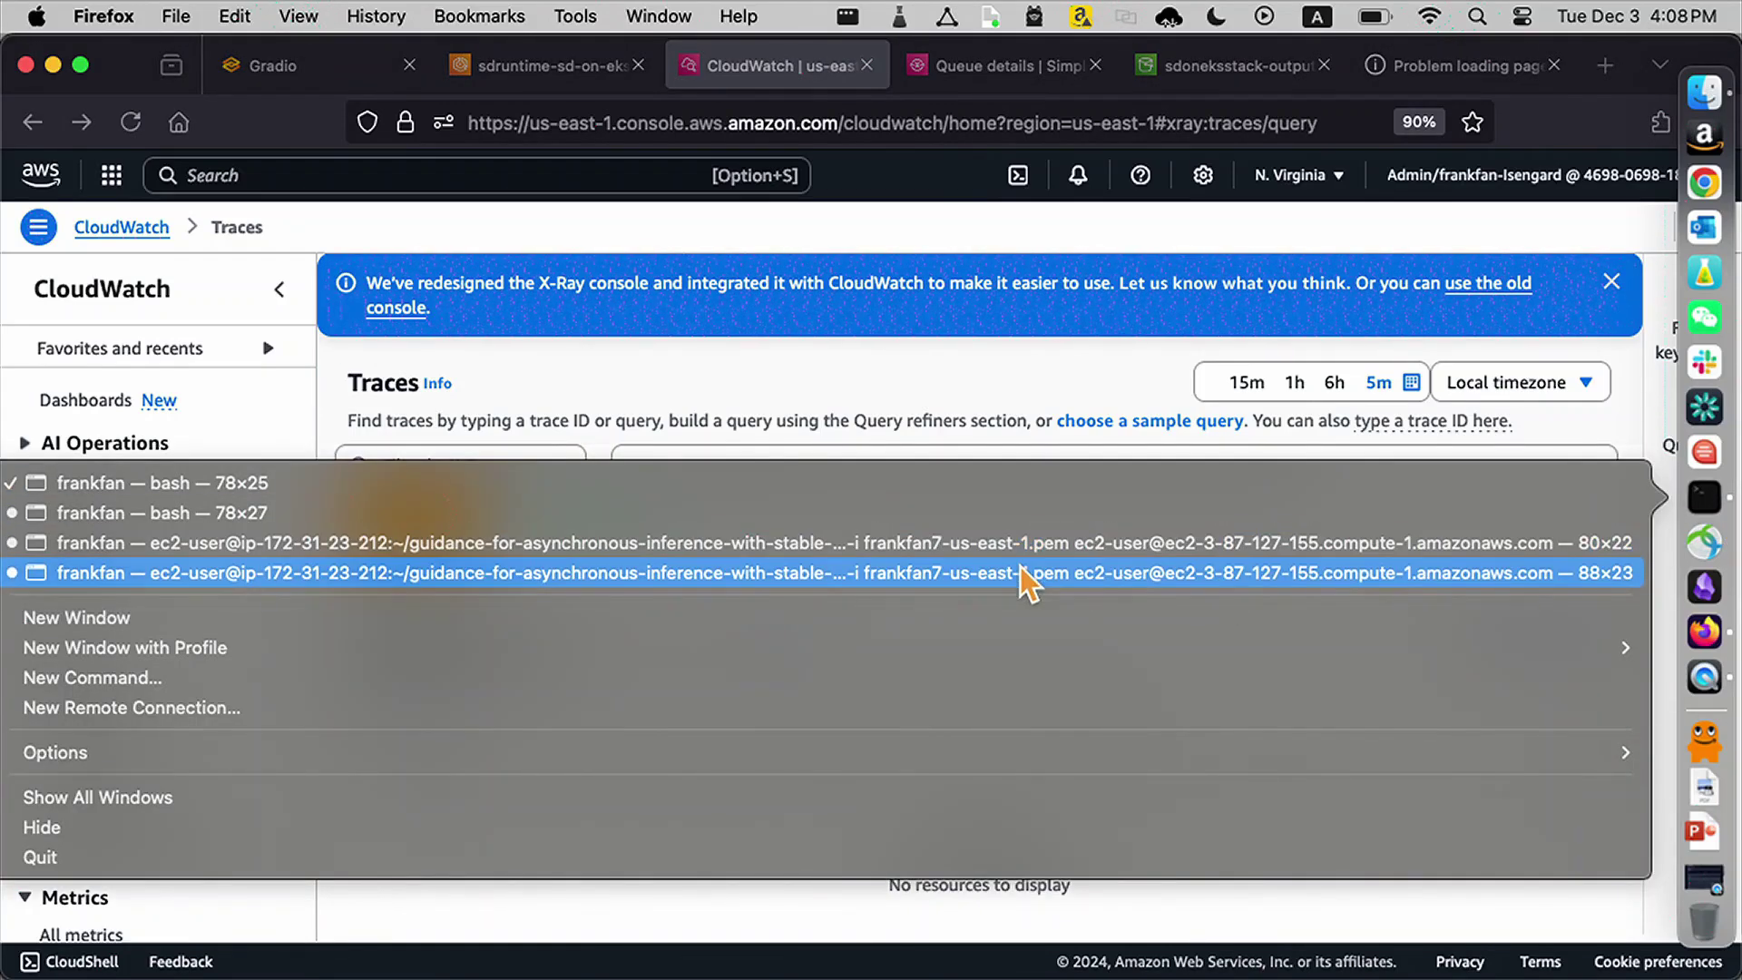
{"action": "left_click", "coordinate": [1025, 574]}
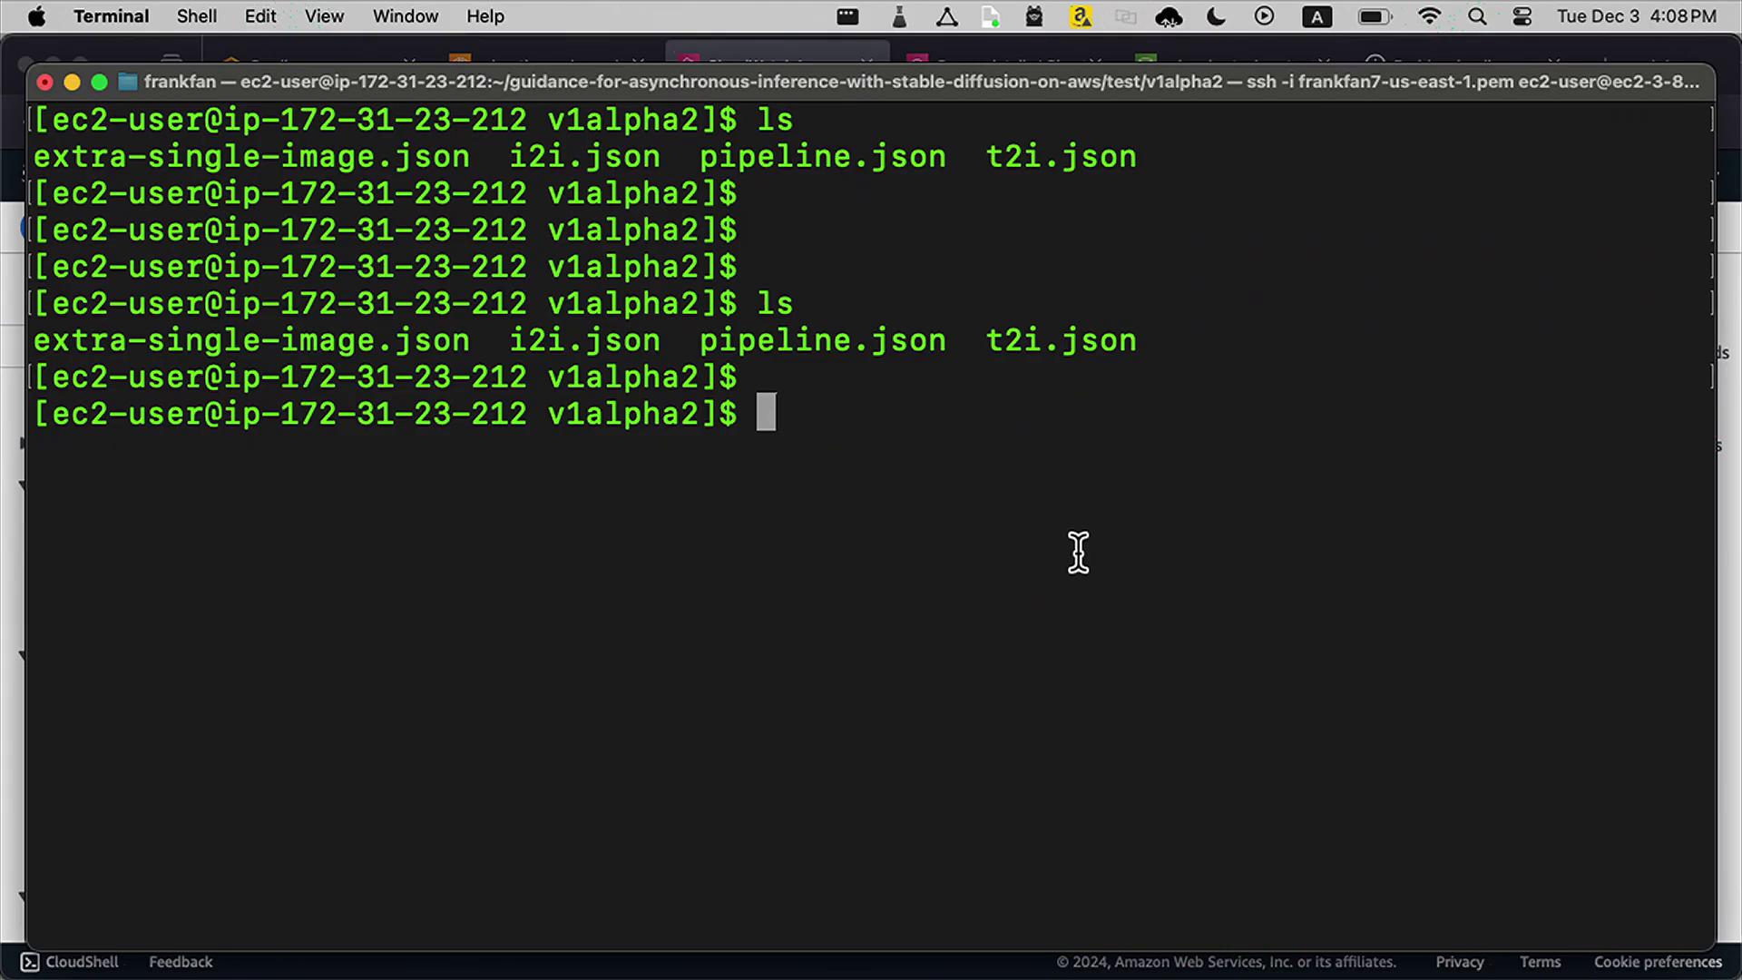
{"action": "type", "text": "cat"}
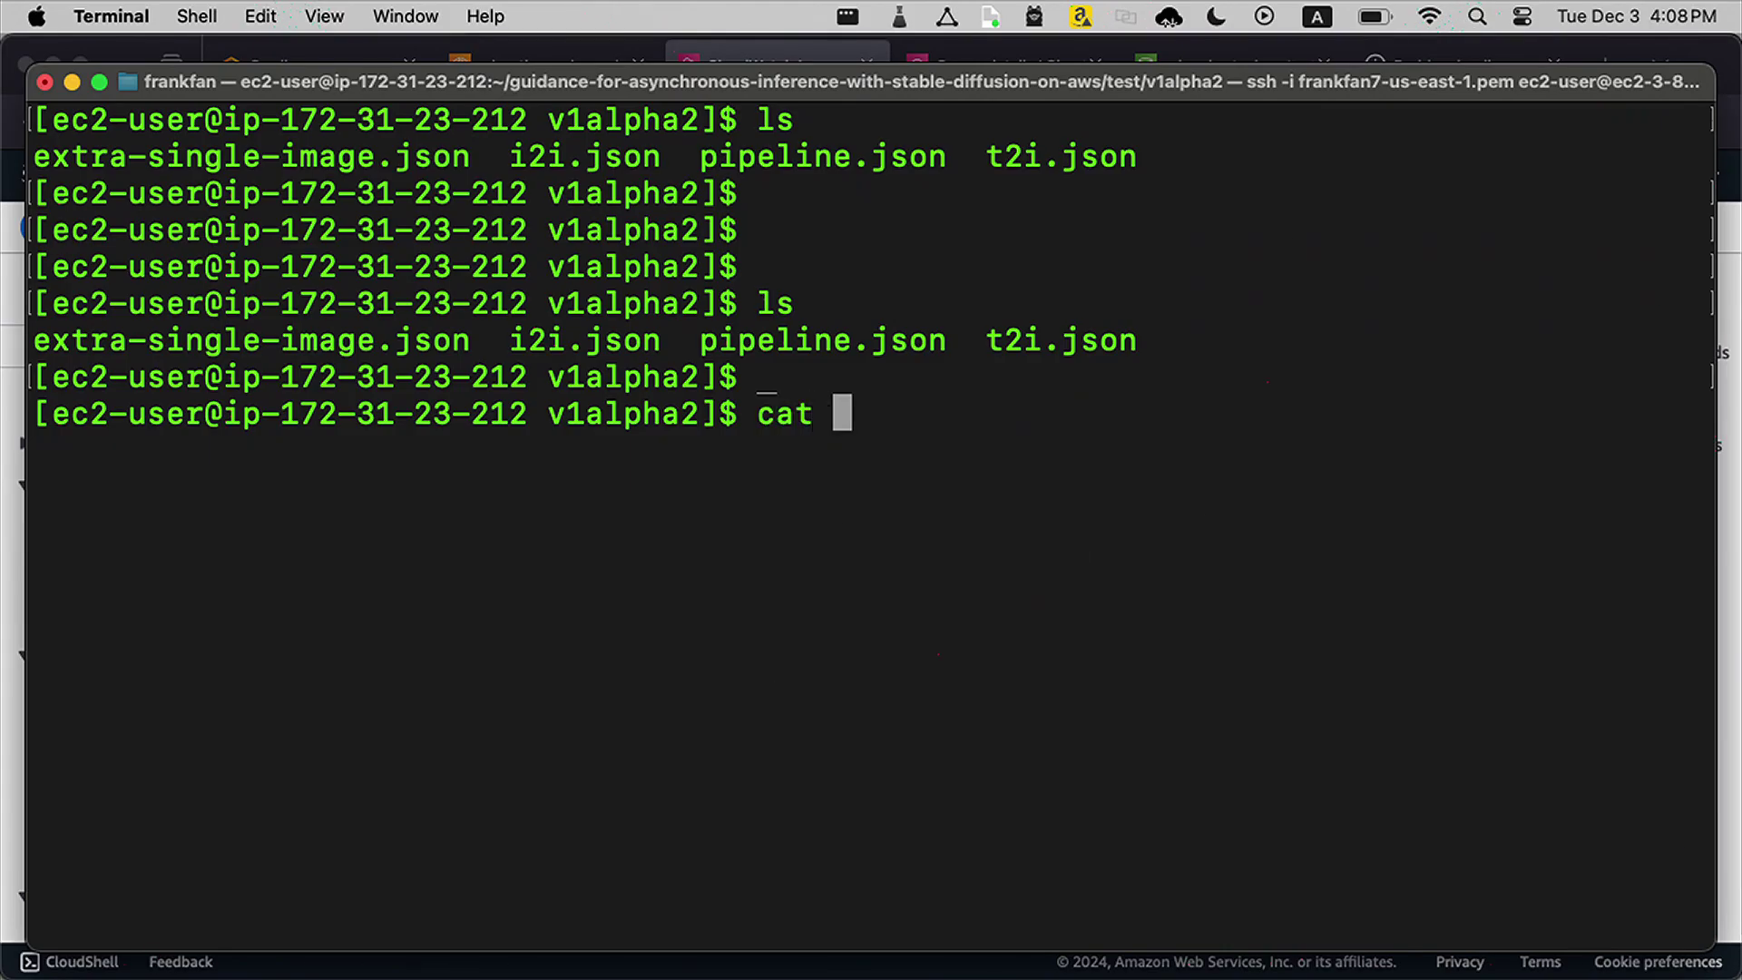
{"action": "type", "text": "t2"}
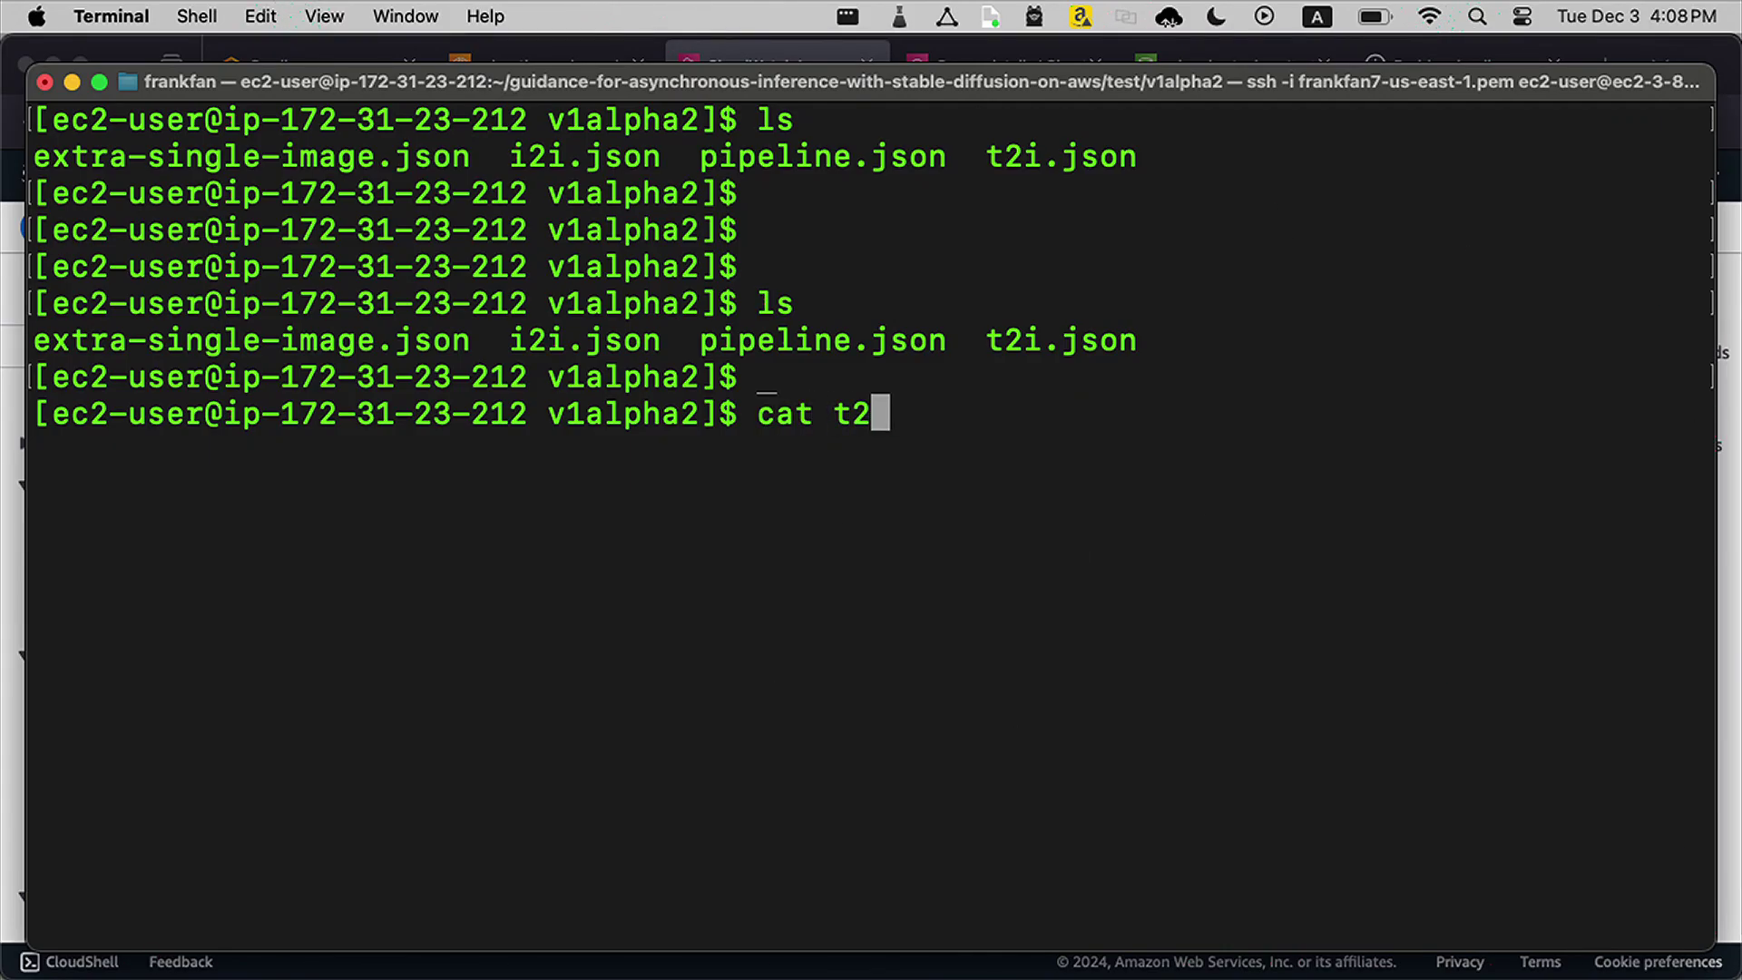
{"action": "key", "text": "Enter"}
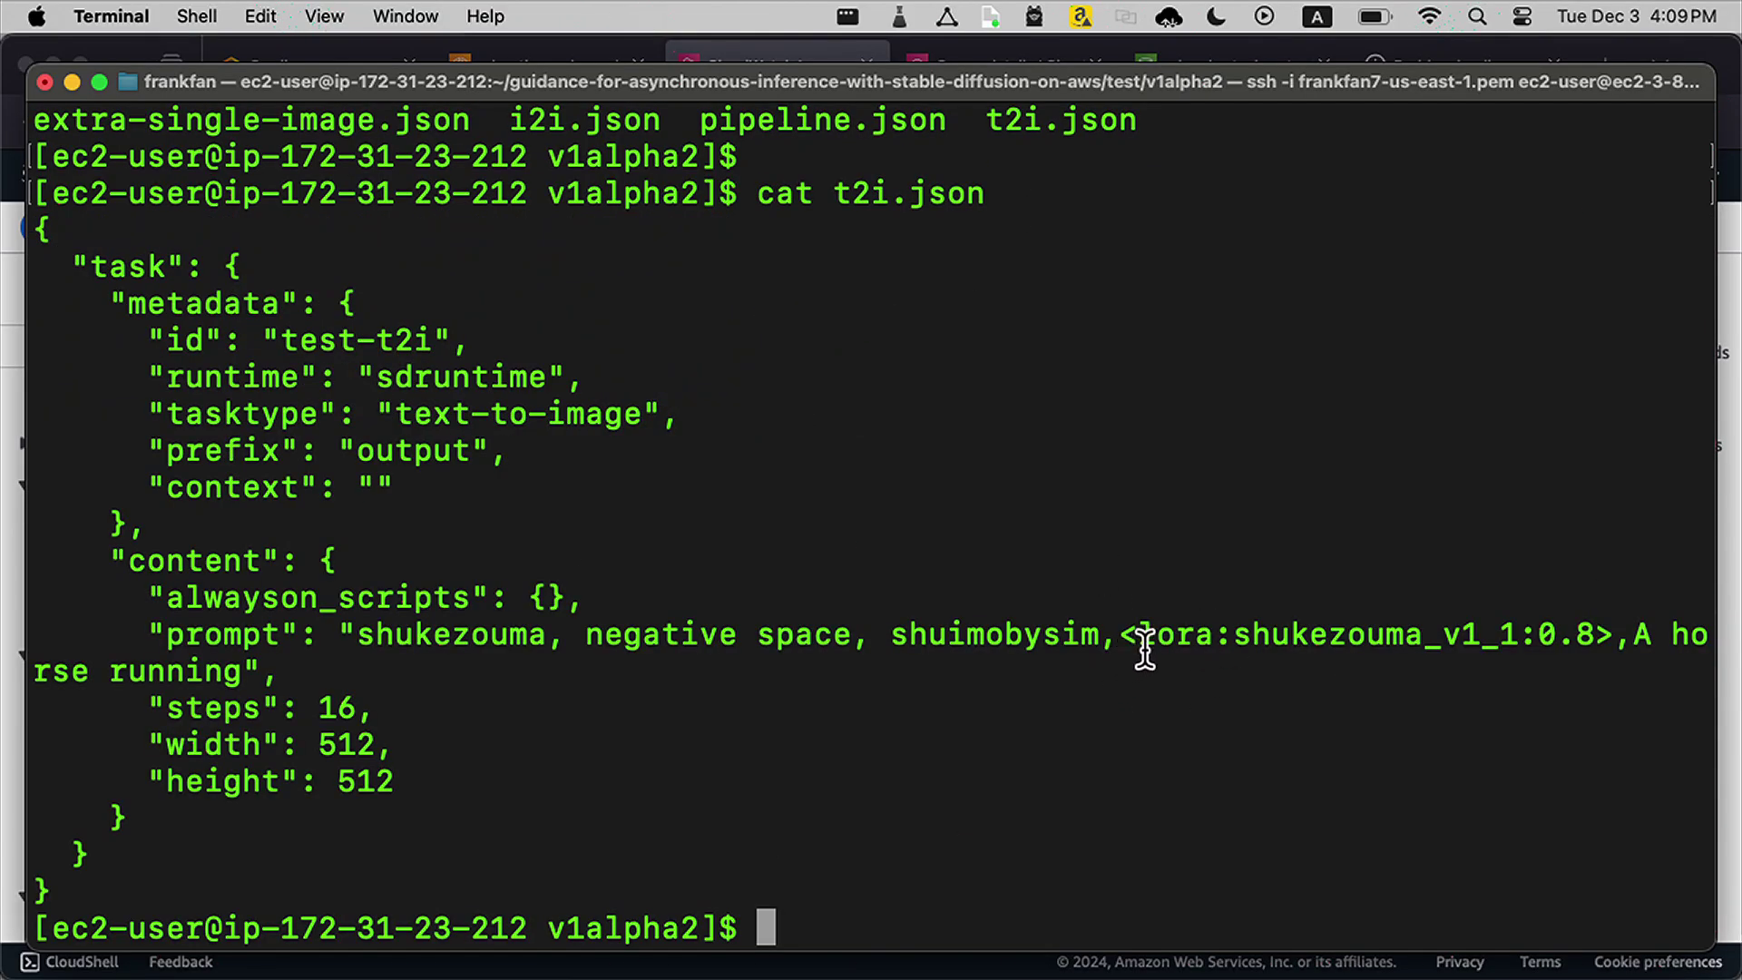
{"action": "double_click", "coordinate": [1179, 635]}
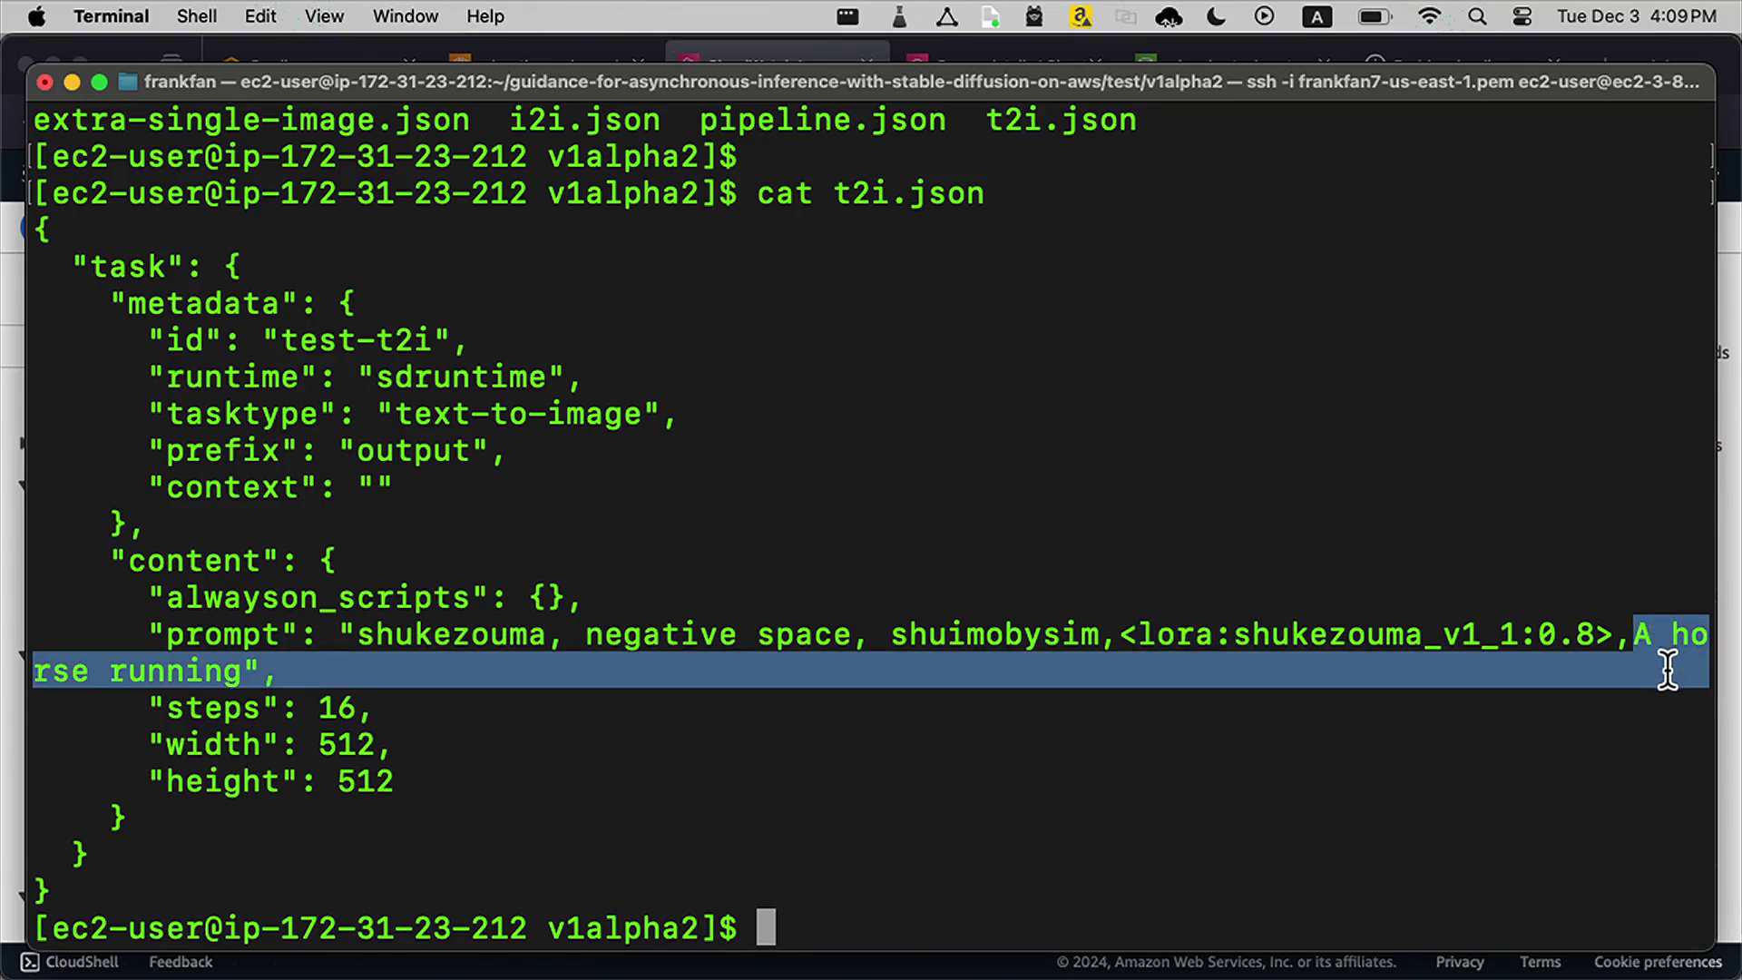
{"action": "left_click", "coordinate": [1506, 737]}
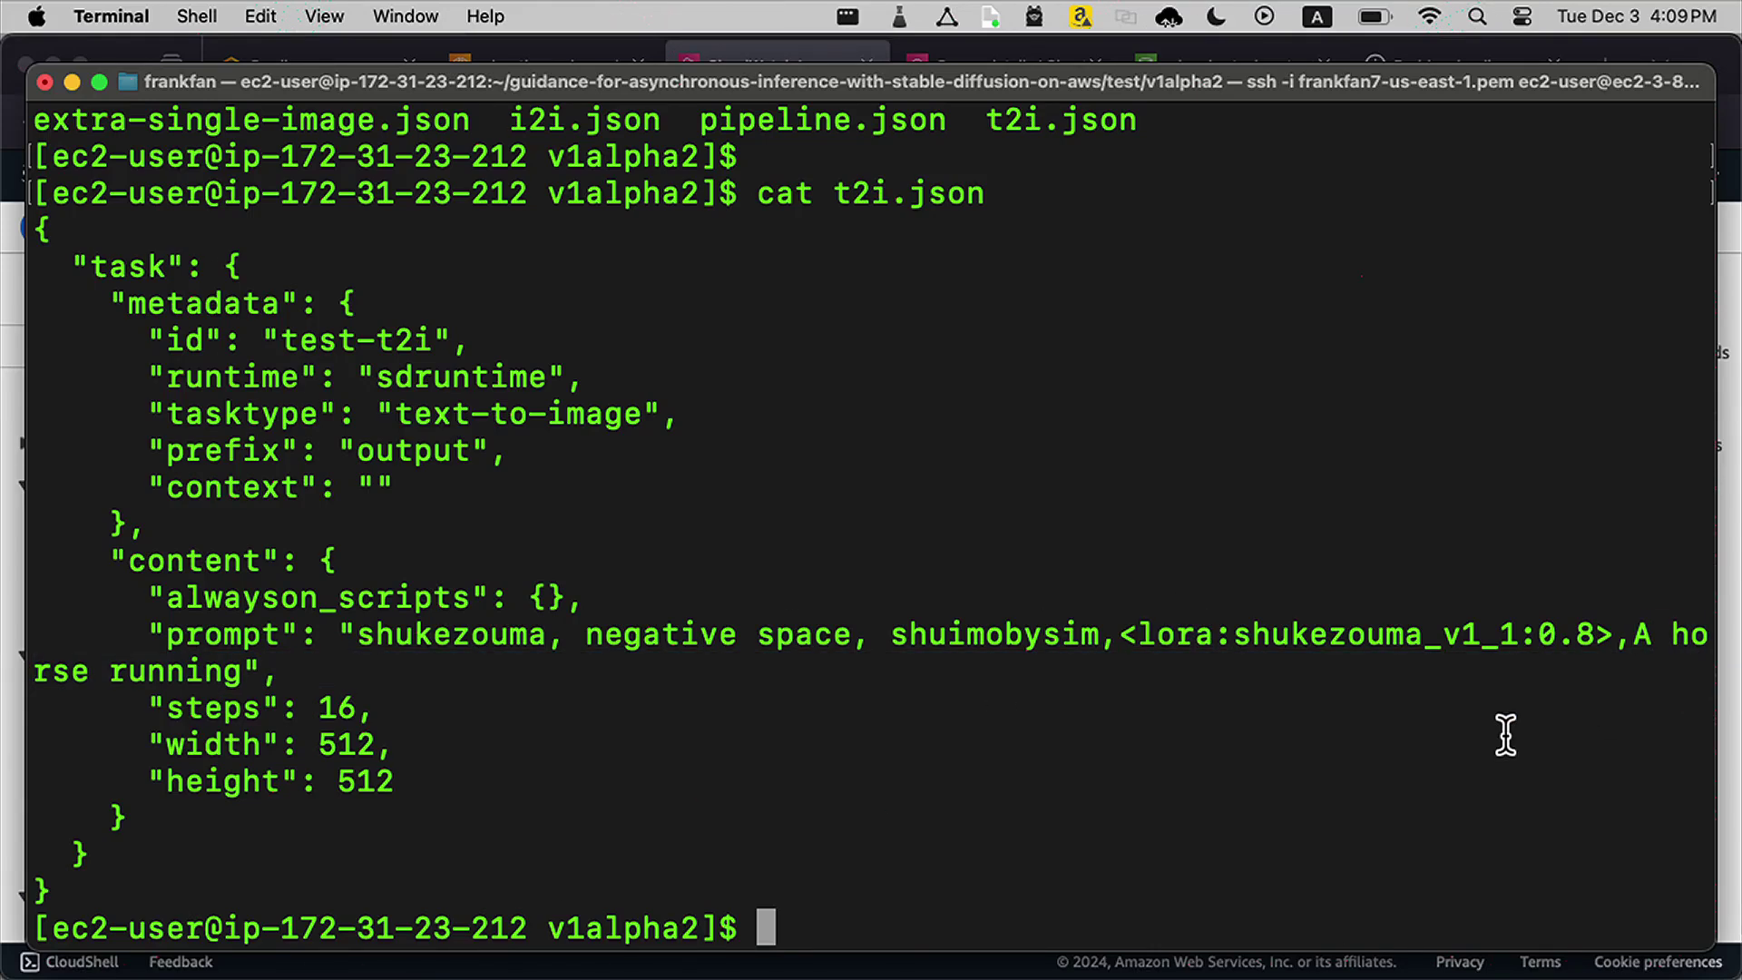
Step: Run ../run.sh to submit the text-to-image, image-to-image and upscaling test requests
{"action": "type", "text": "../"}
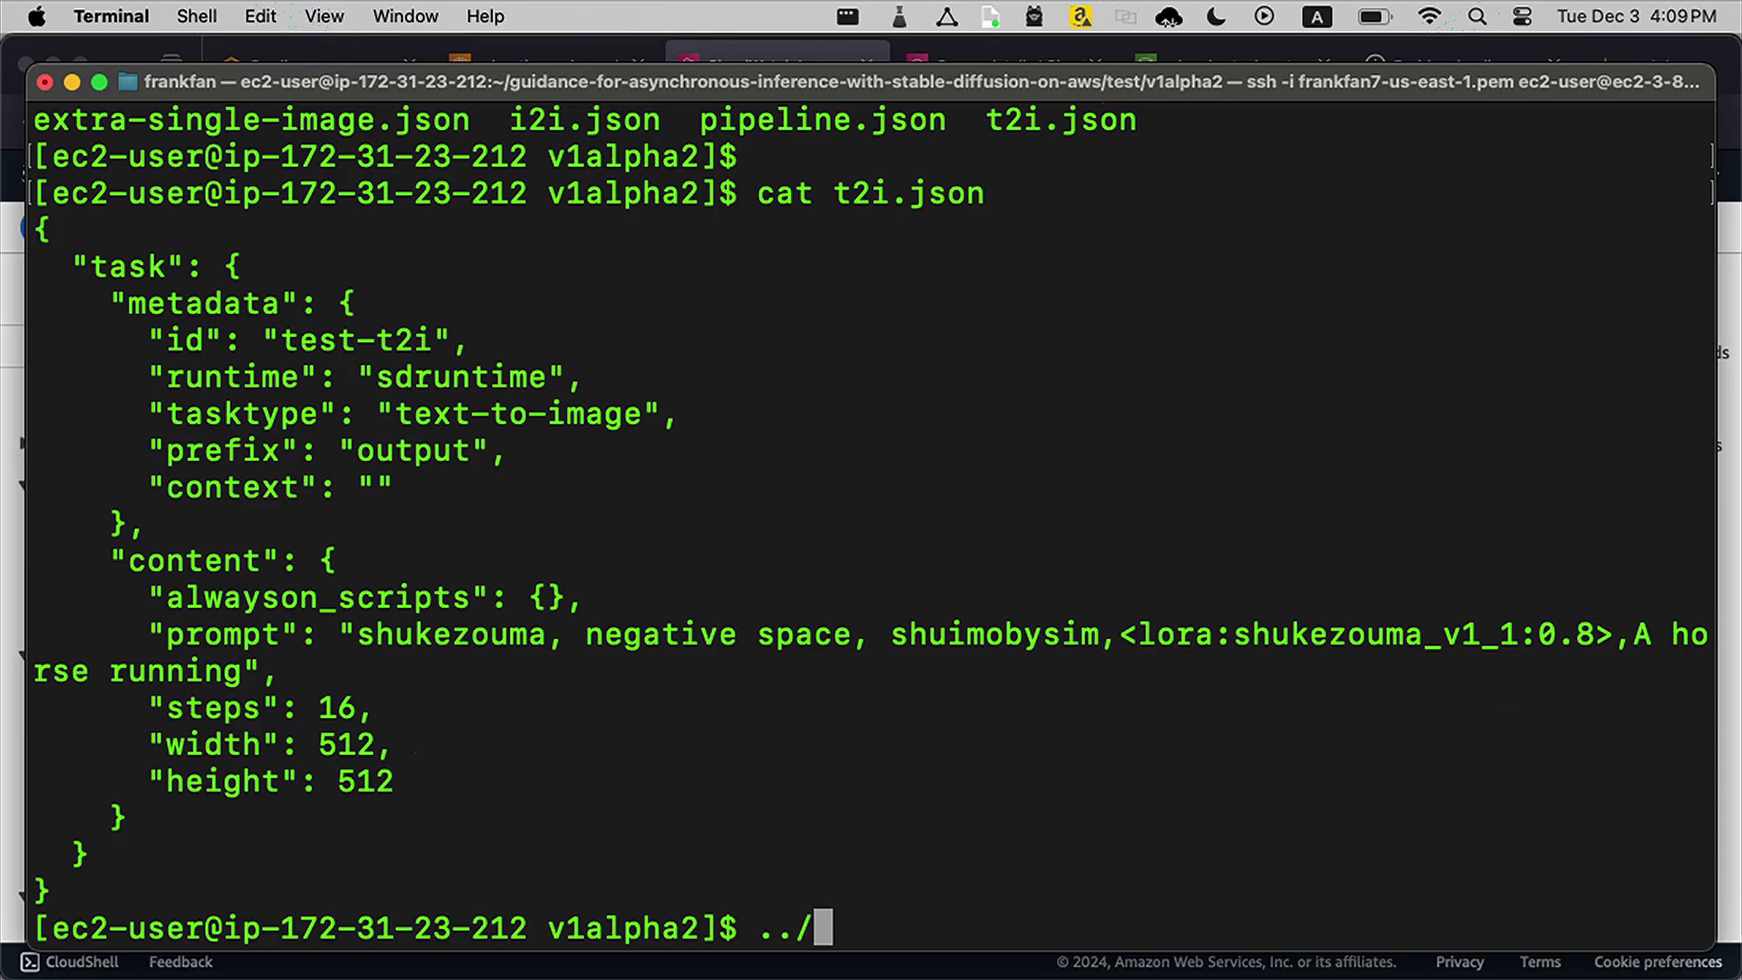
{"action": "type", "text": "run.sh"}
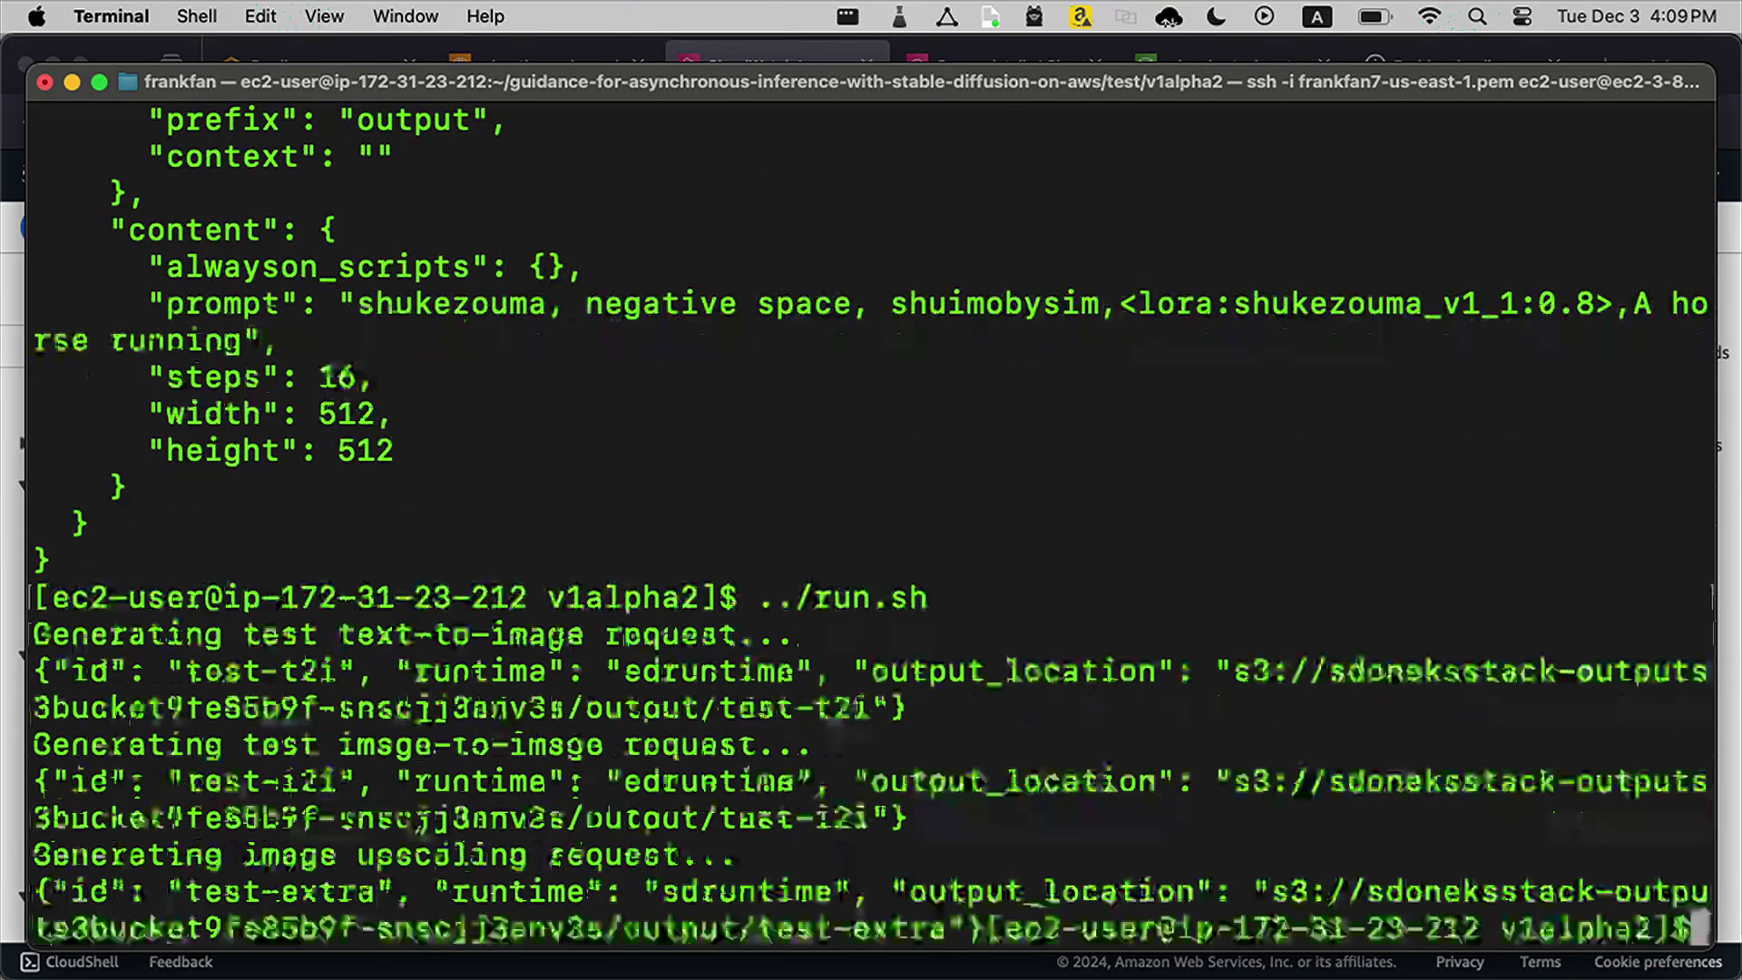
{"action": "key", "text": "Cmd+Tab"}
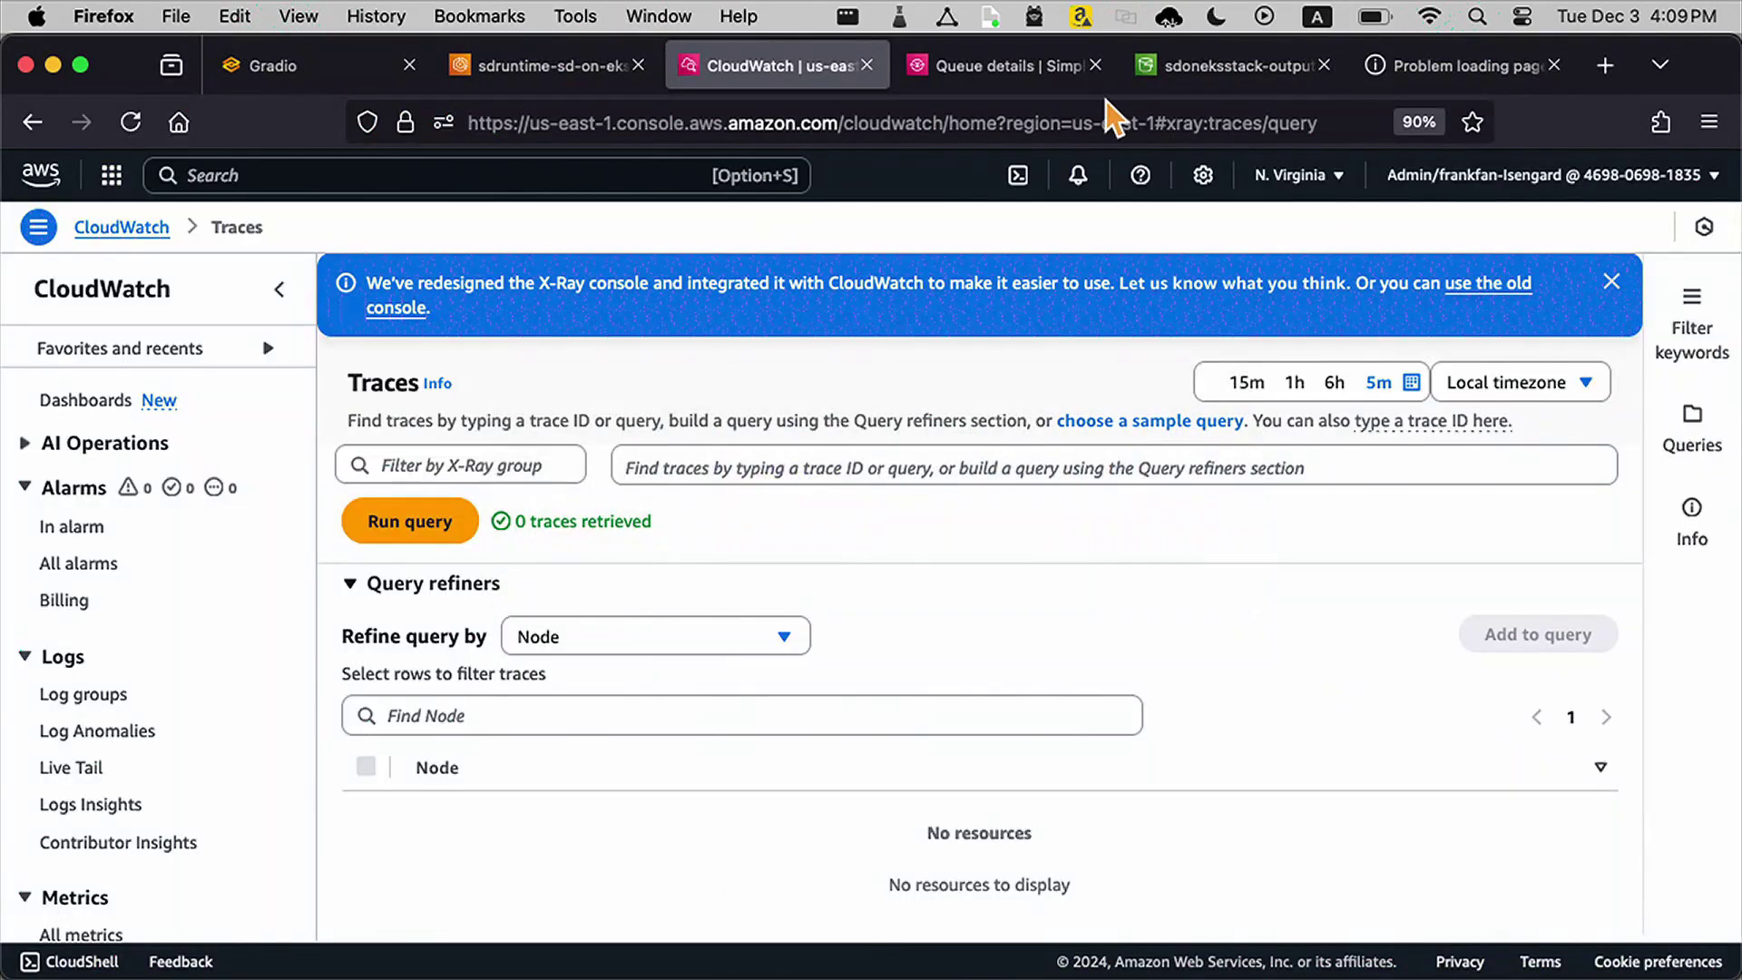
Step: Refresh the S3 test-t2i/ folder and view the generated test-t2i-6e1a-1.png image
{"action": "left_click", "coordinate": [1231, 65]}
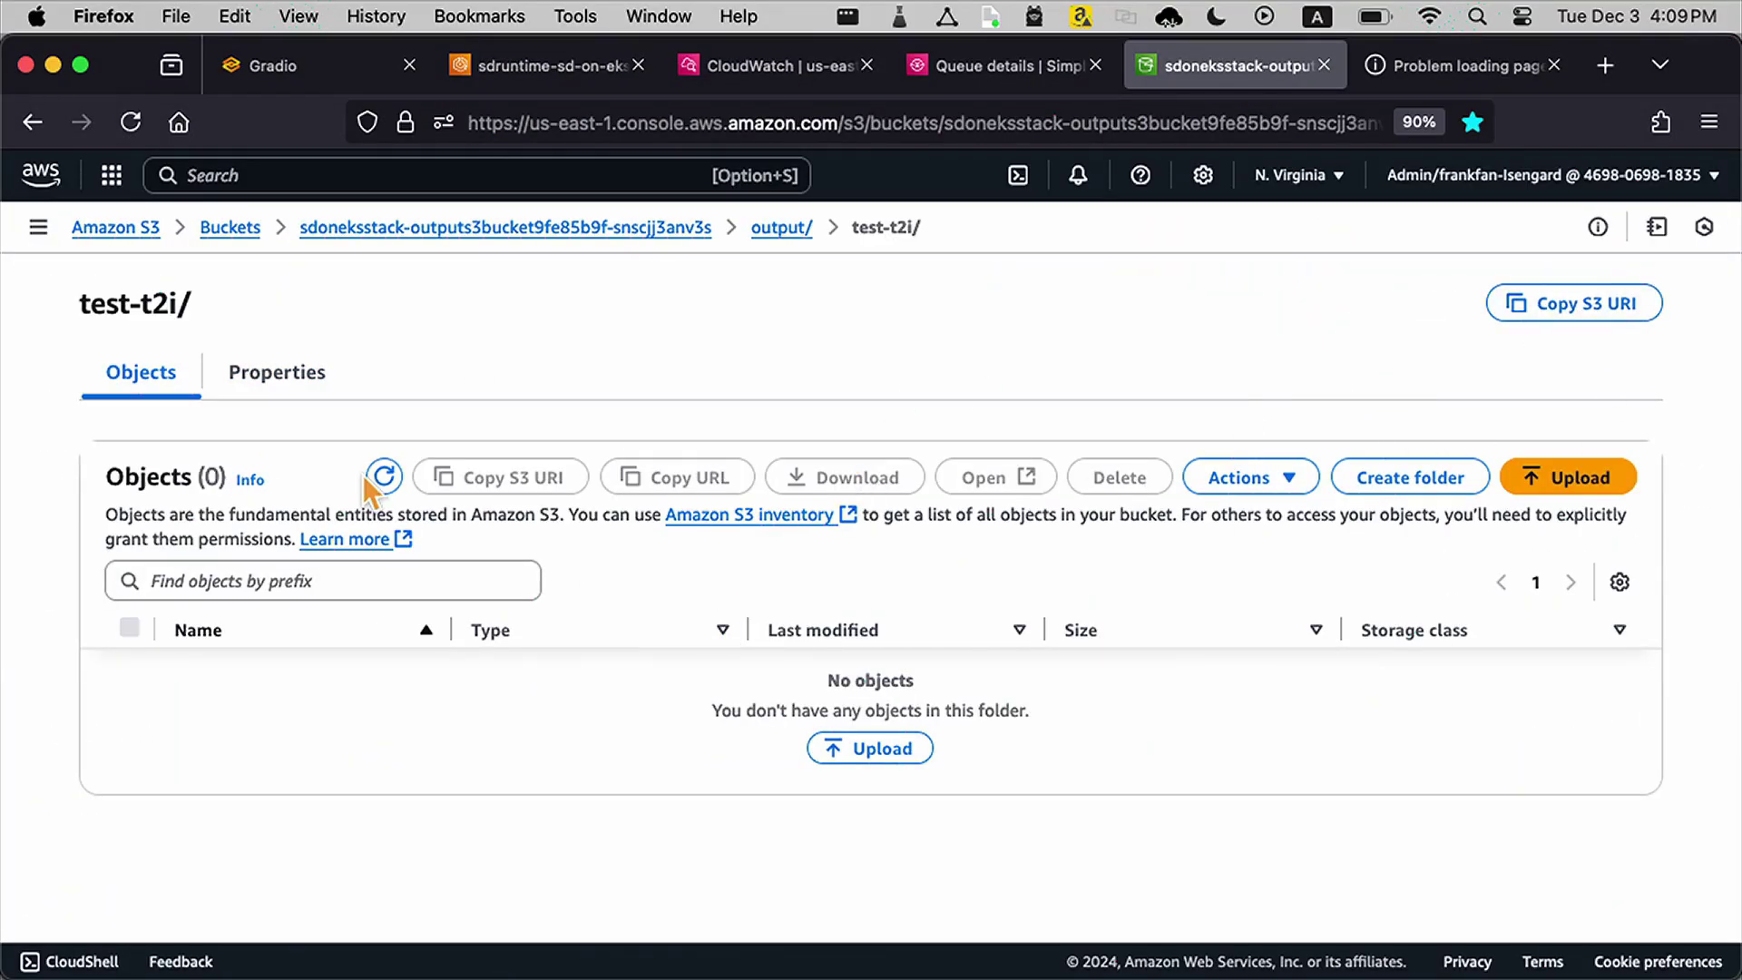
{"action": "left_click", "coordinate": [385, 475]}
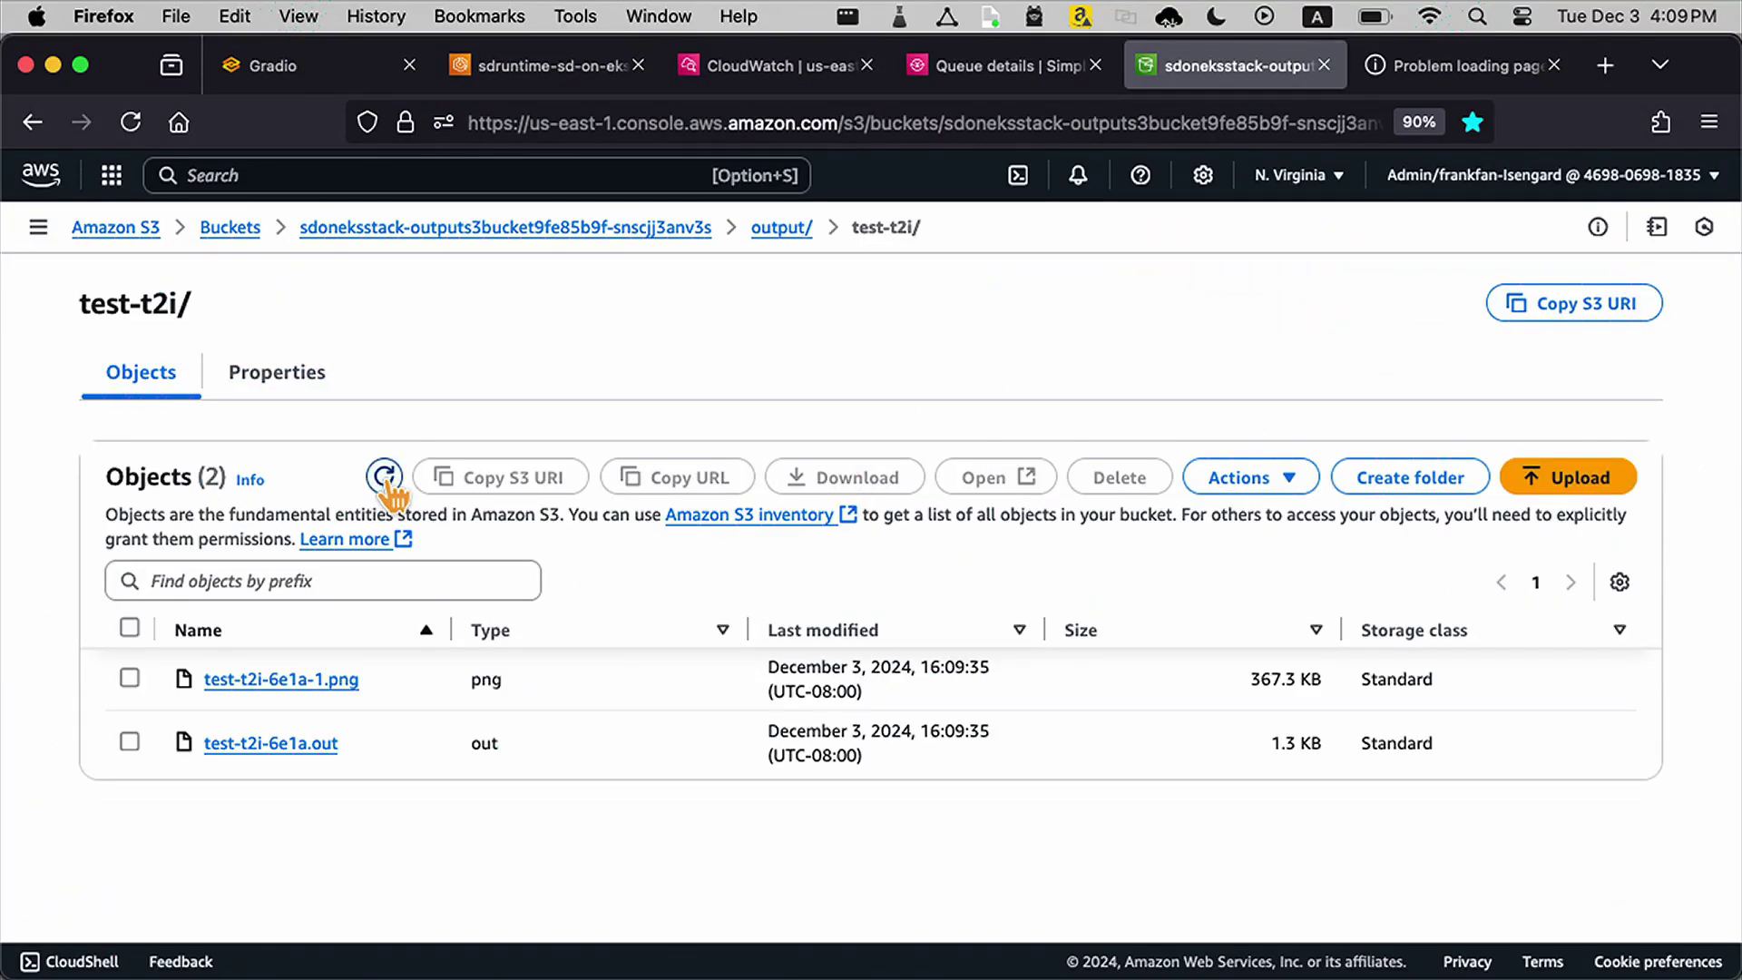
{"action": "left_click", "coordinate": [281, 679]}
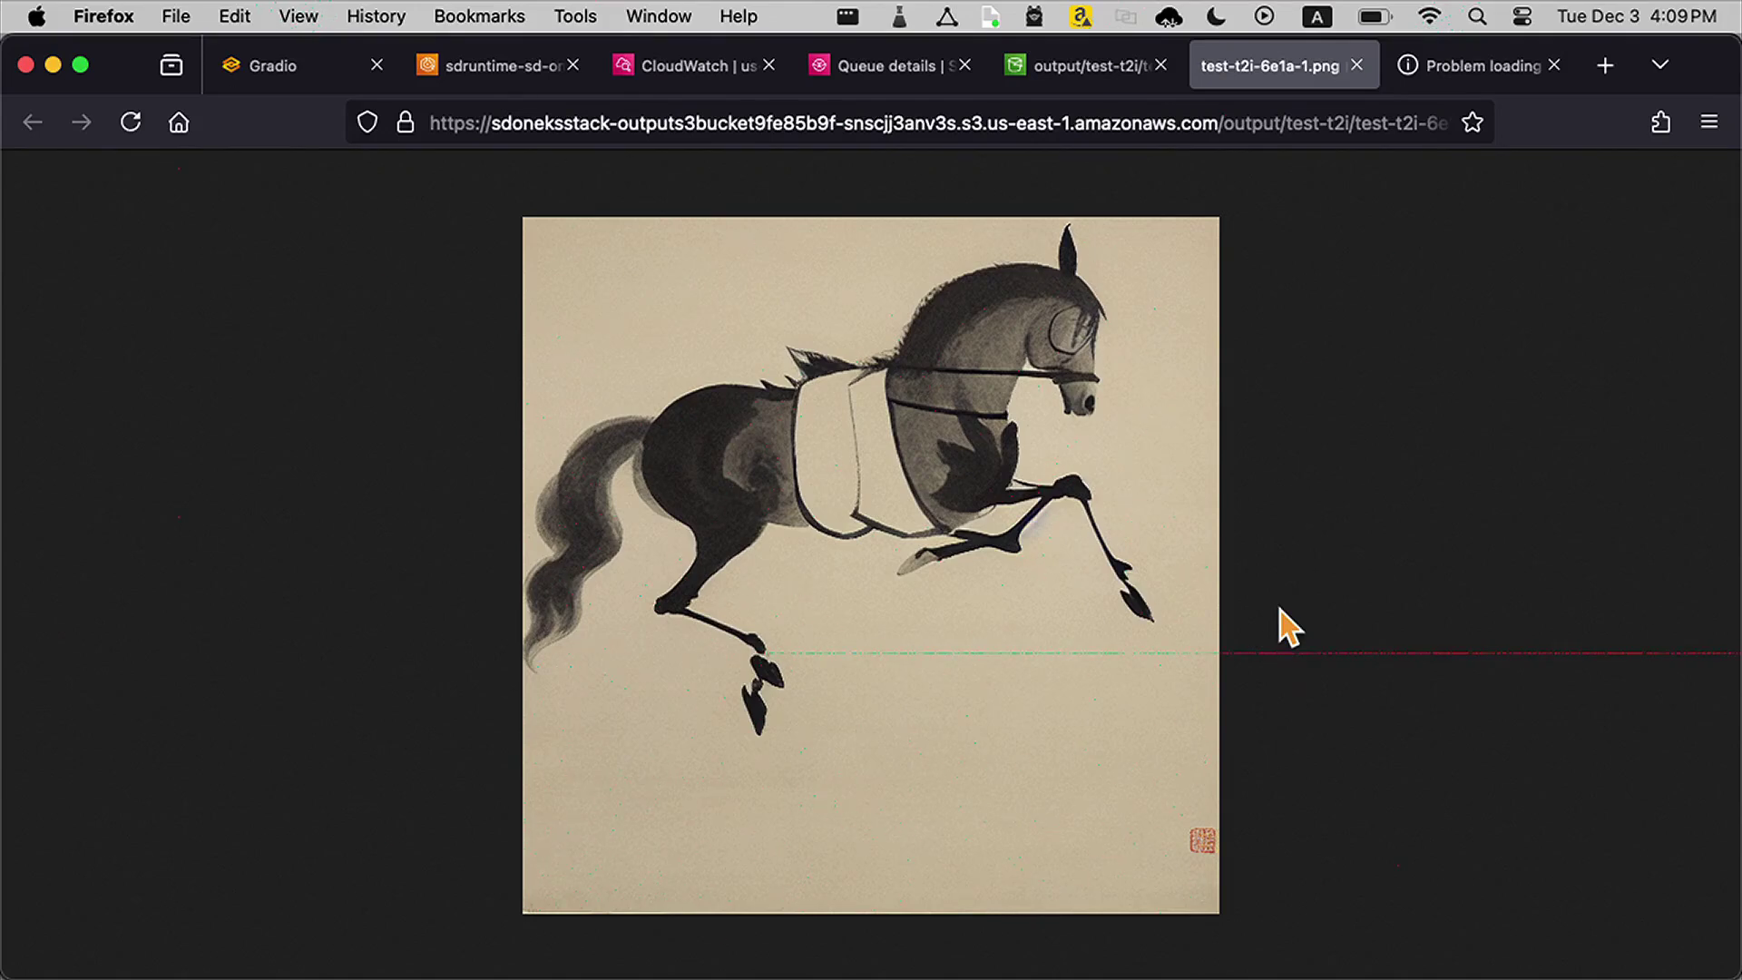
{"action": "mouse_move", "coordinate": [639, 276]}
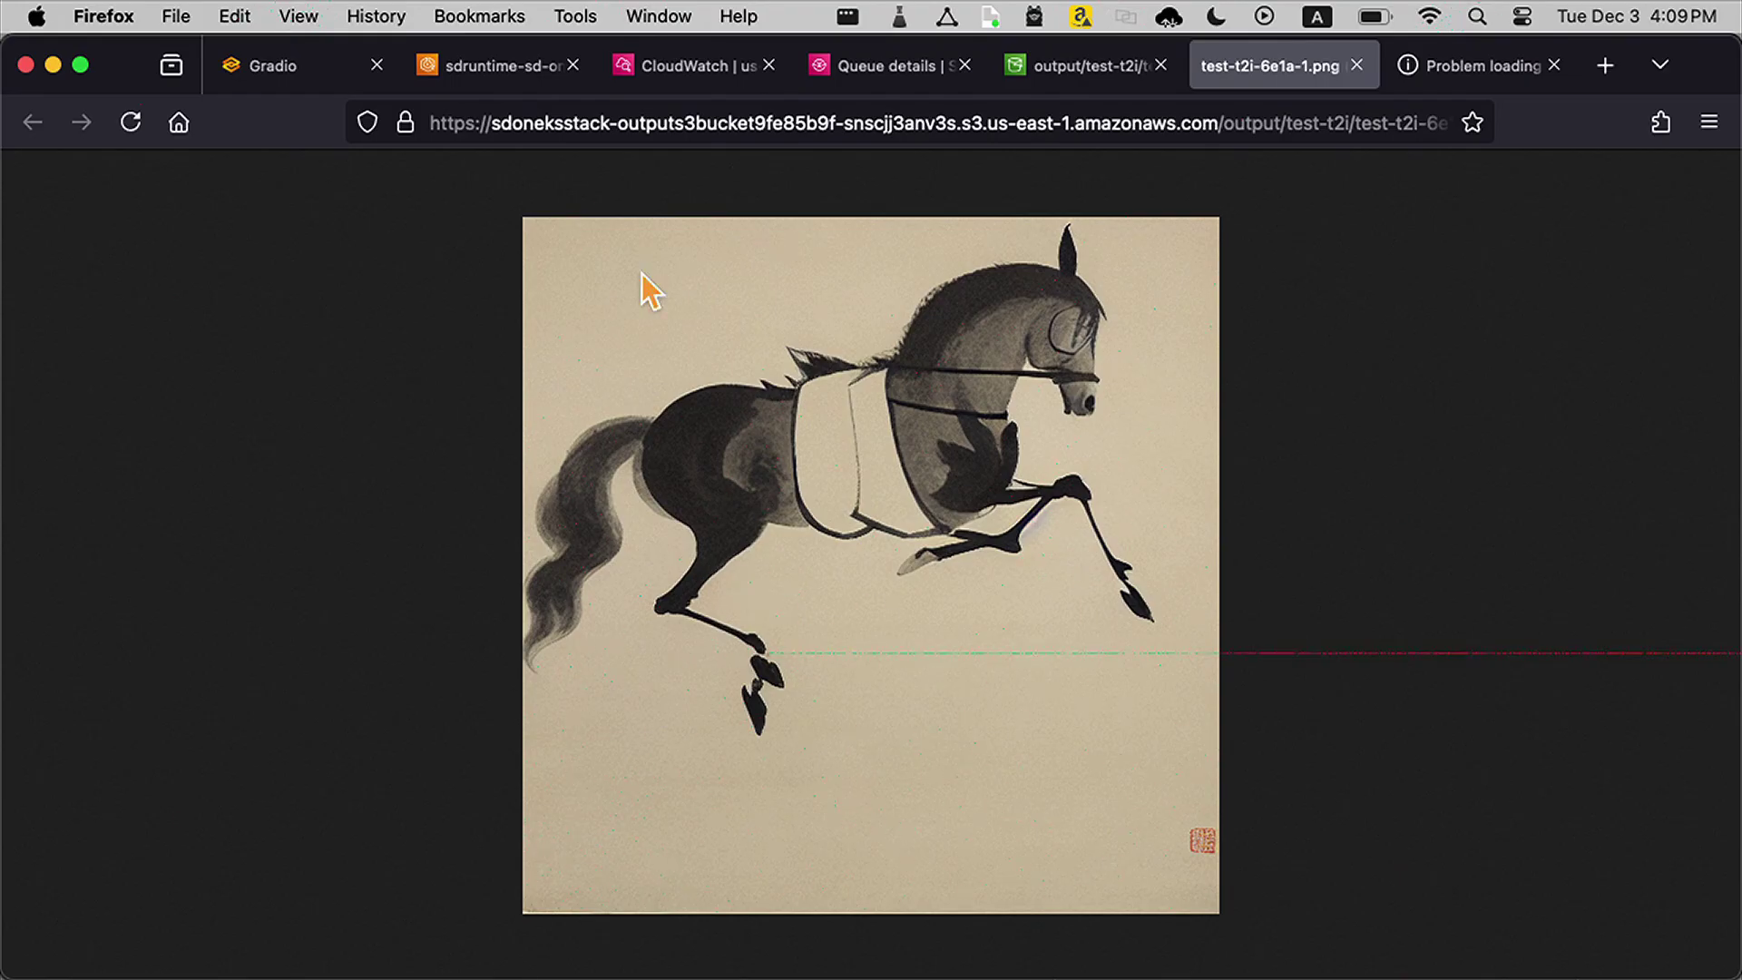
{"action": "mouse_move", "coordinate": [1635, 392]}
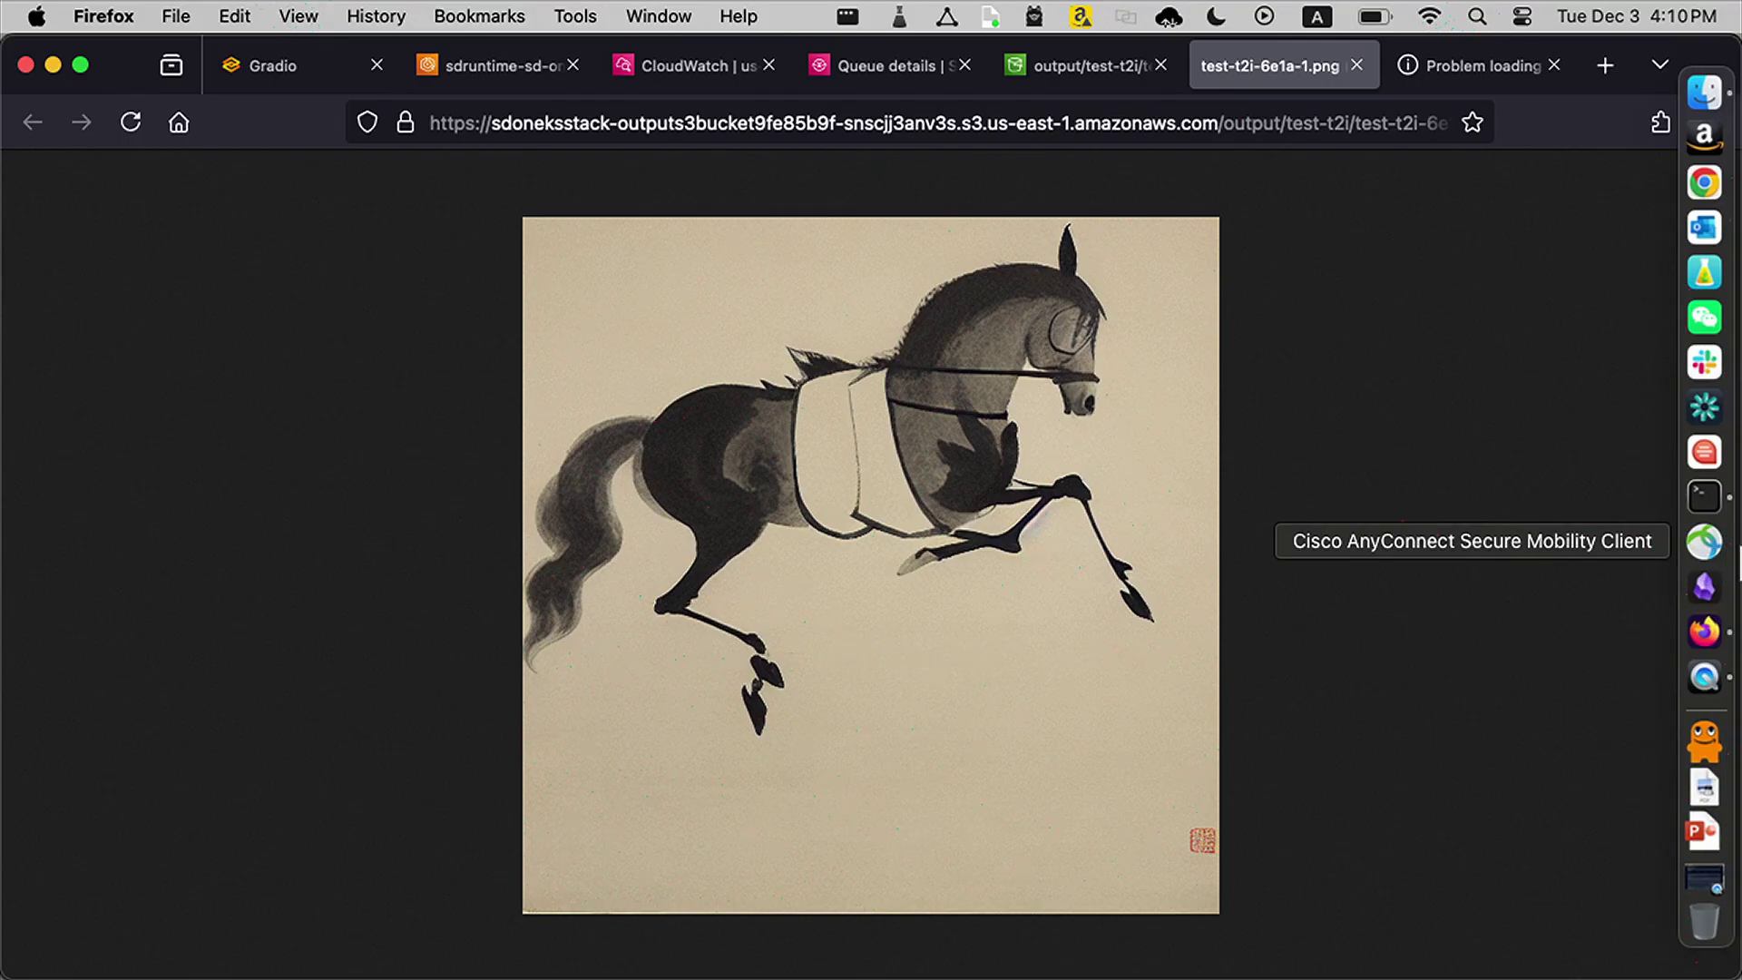
{"action": "mouse_move", "coordinate": [1706, 493]}
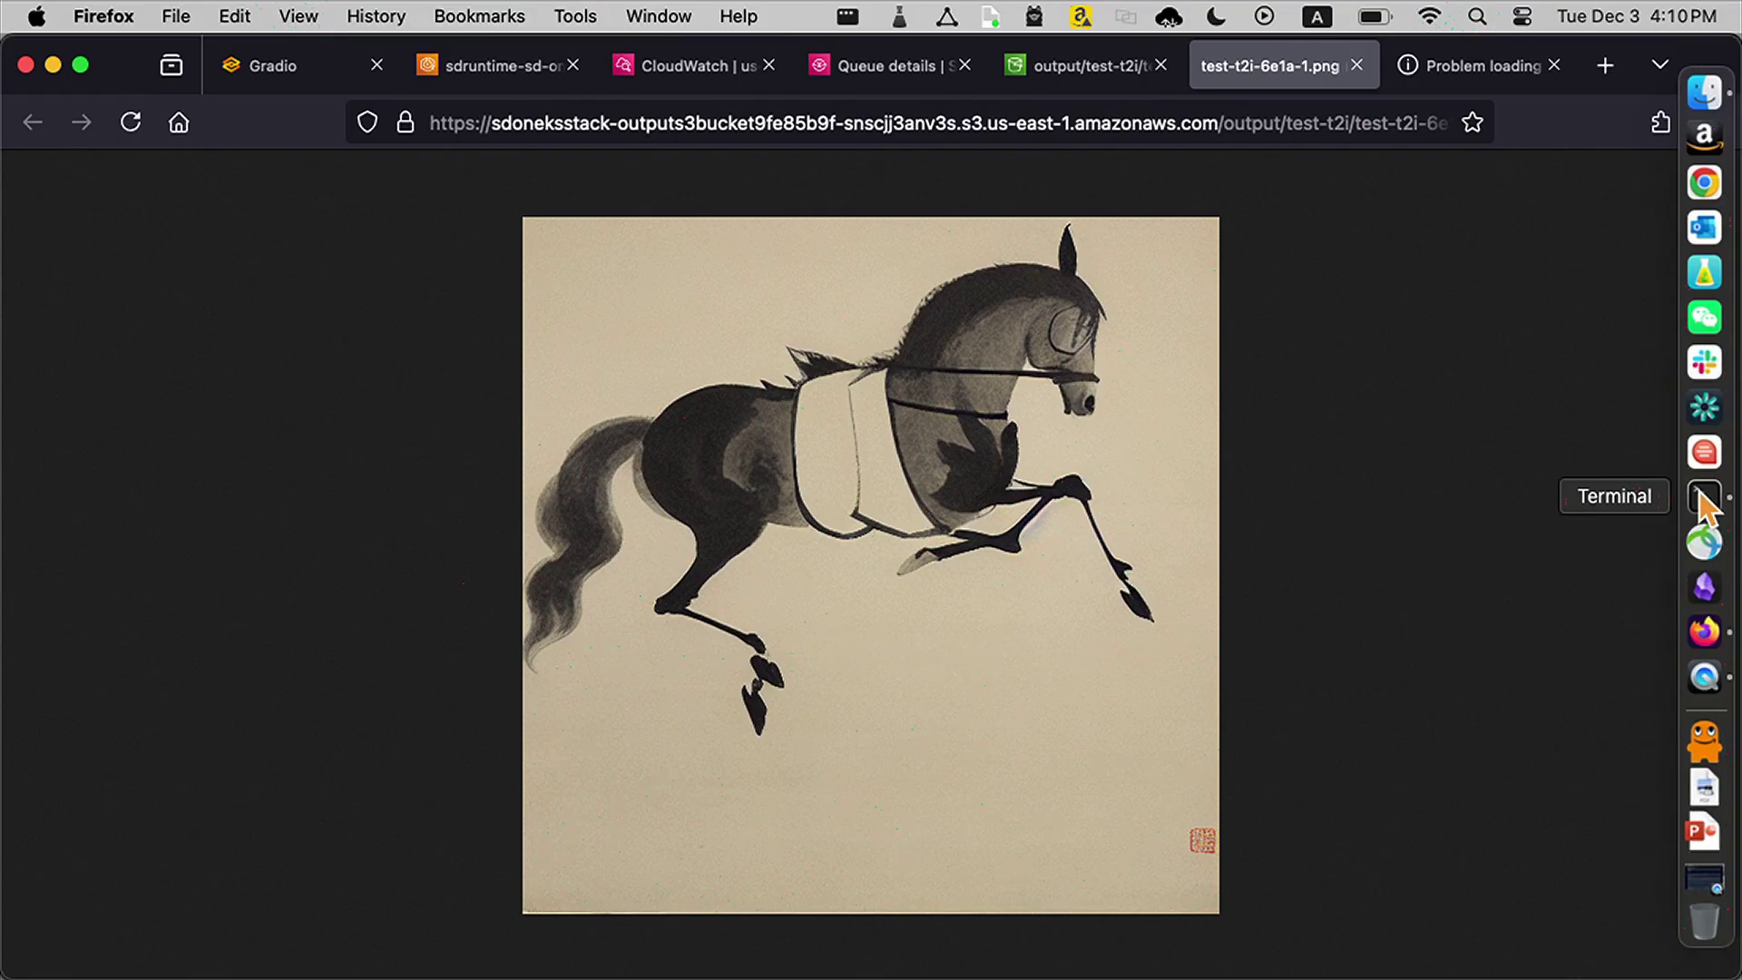
Step: In the remote load_test shell window, launch ./load_test.sh to start Locust
{"action": "right_click", "coordinate": [1706, 496]}
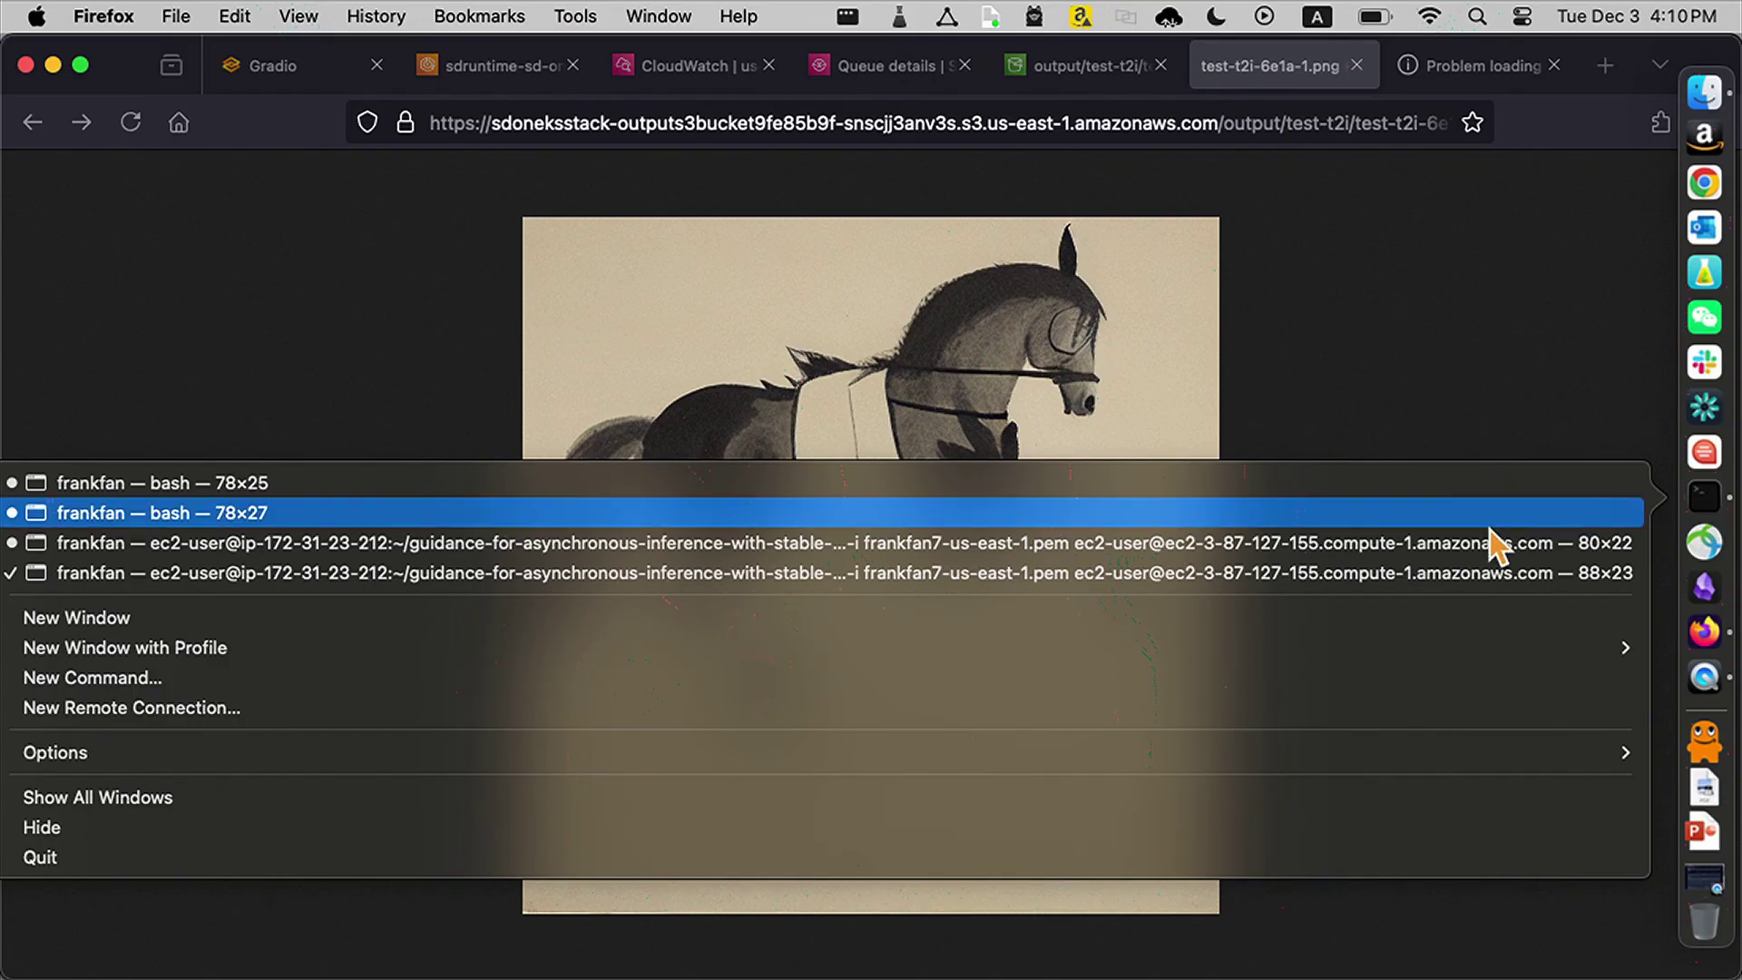
{"action": "mouse_move", "coordinate": [1495, 551]}
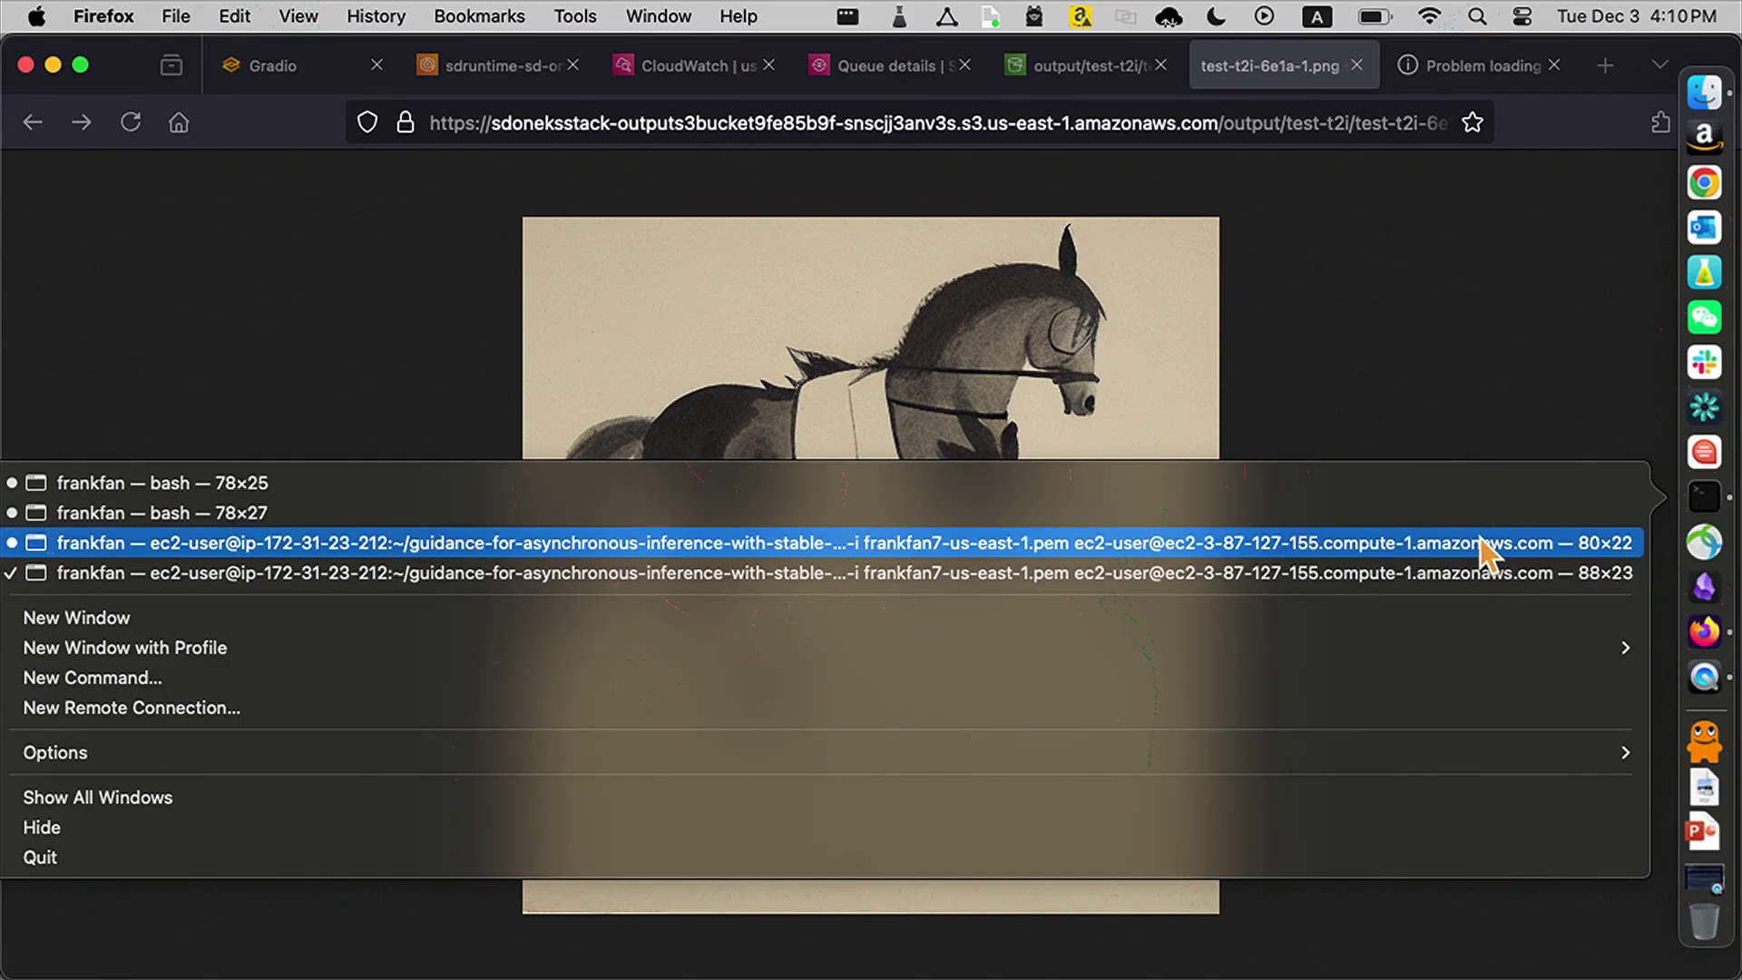
{"action": "left_click", "coordinate": [822, 548]}
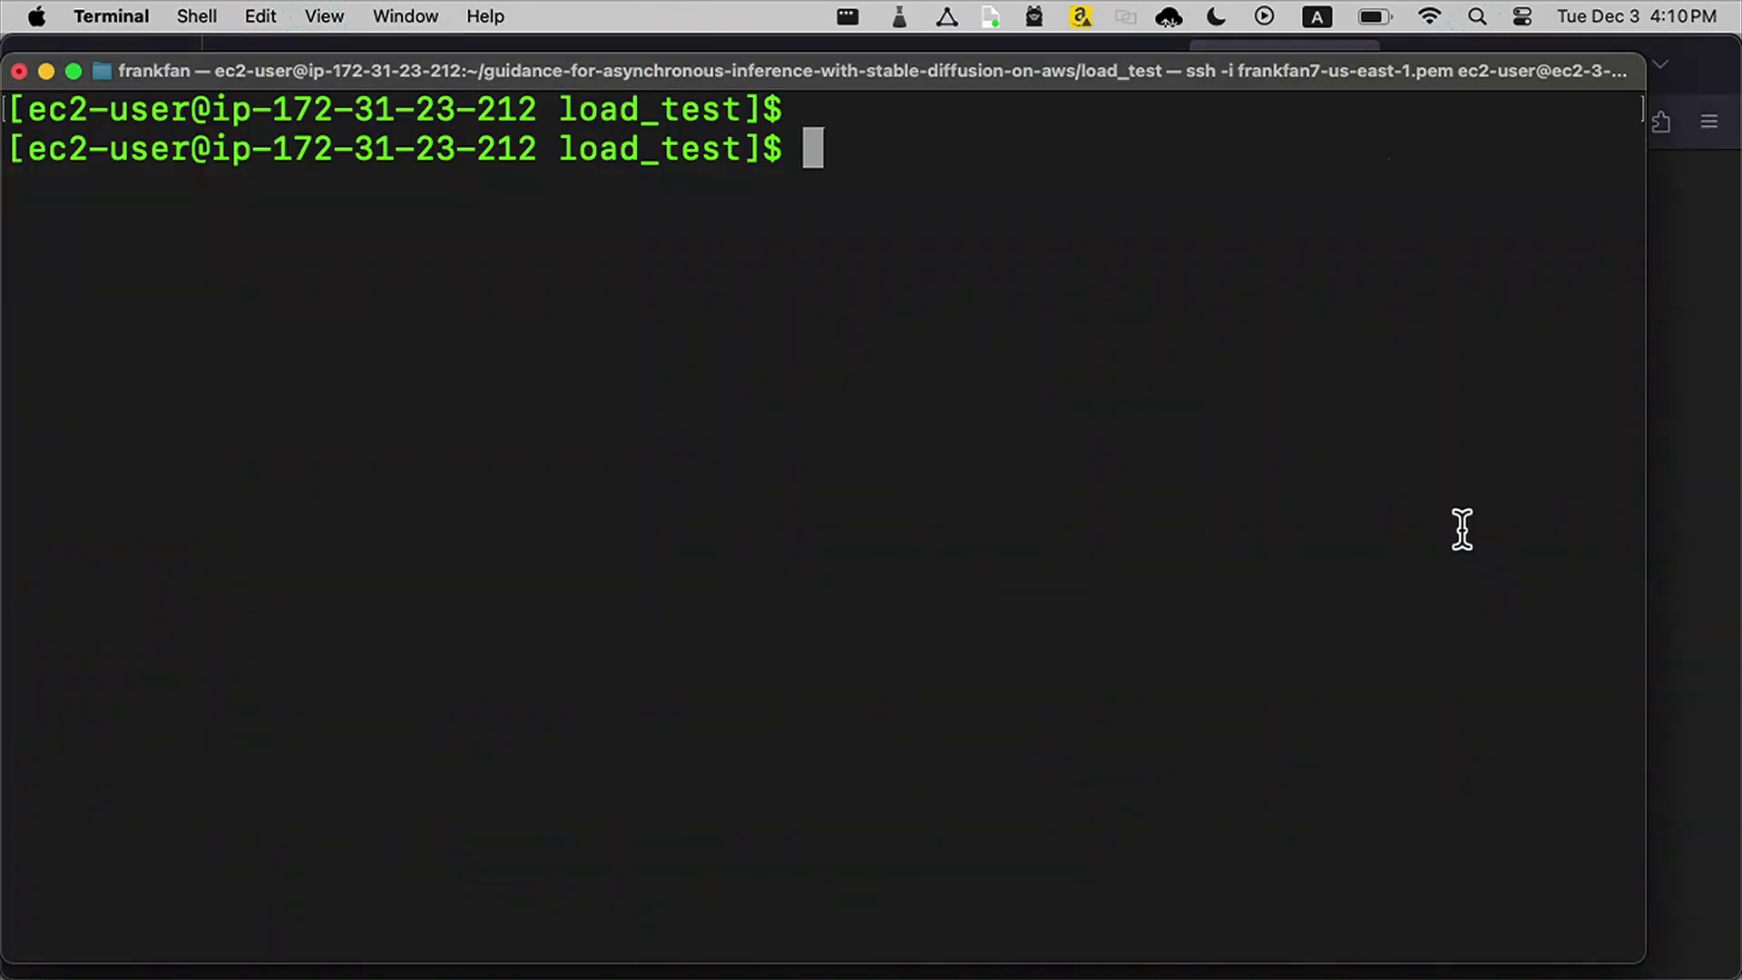
{"action": "mouse_move", "coordinate": [1190, 509]}
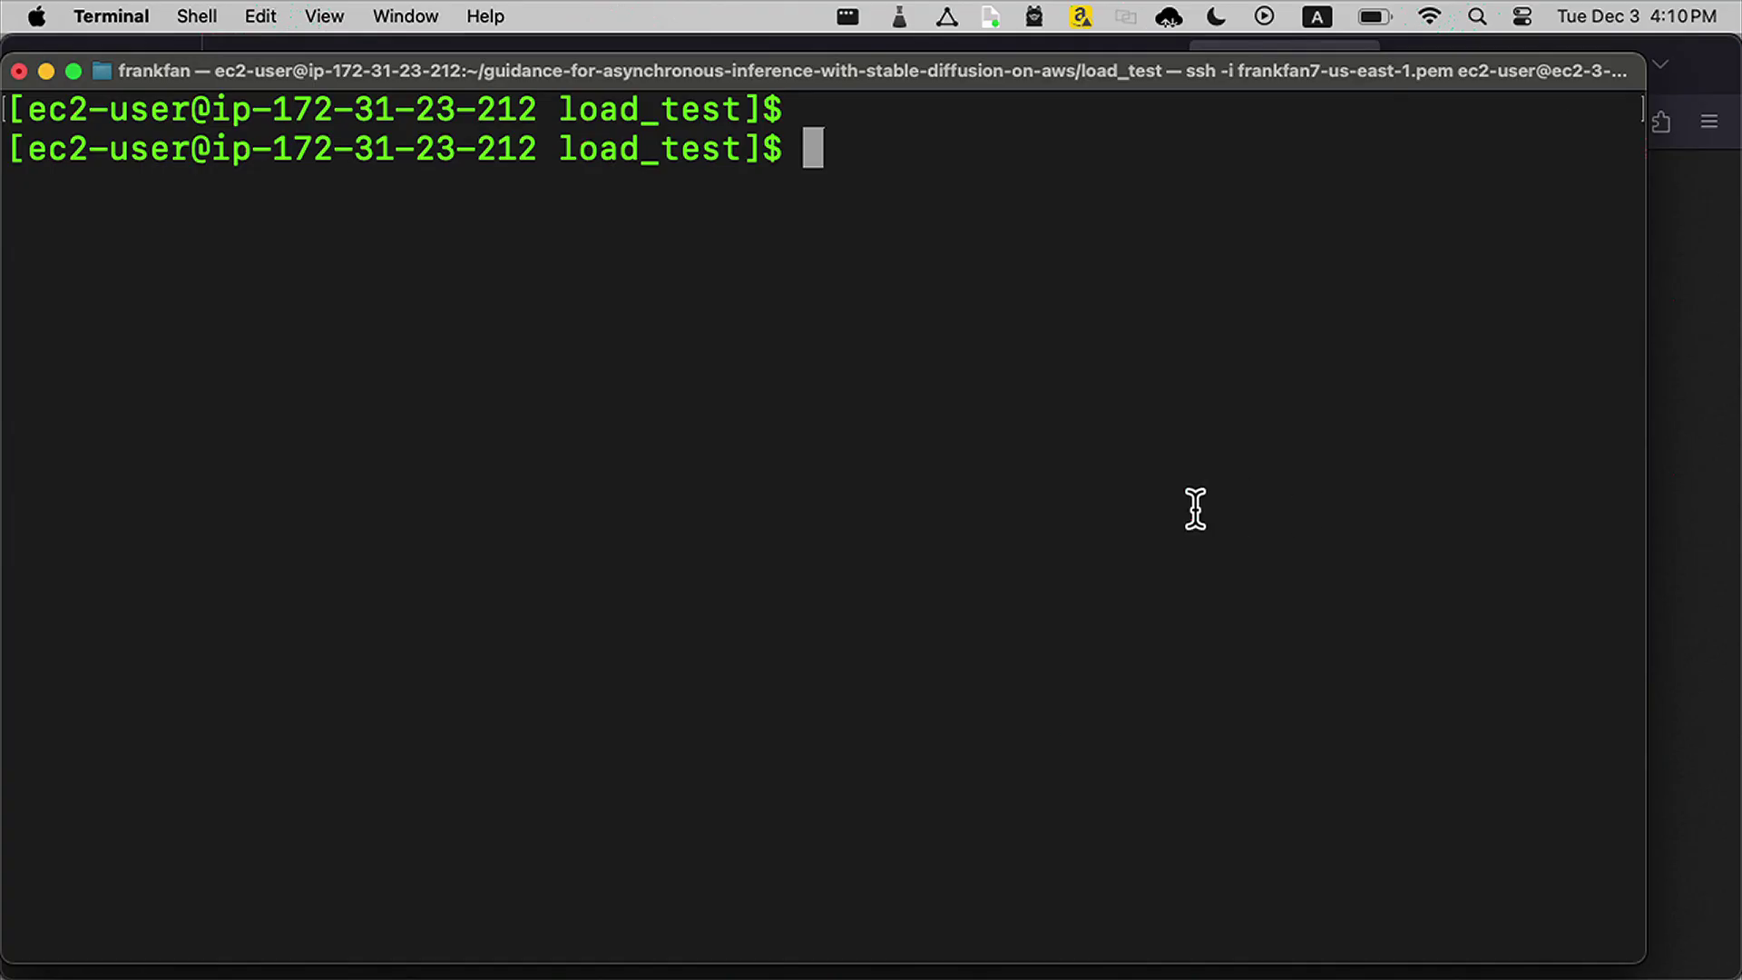
{"action": "type", "text": "./load_test.sh"}
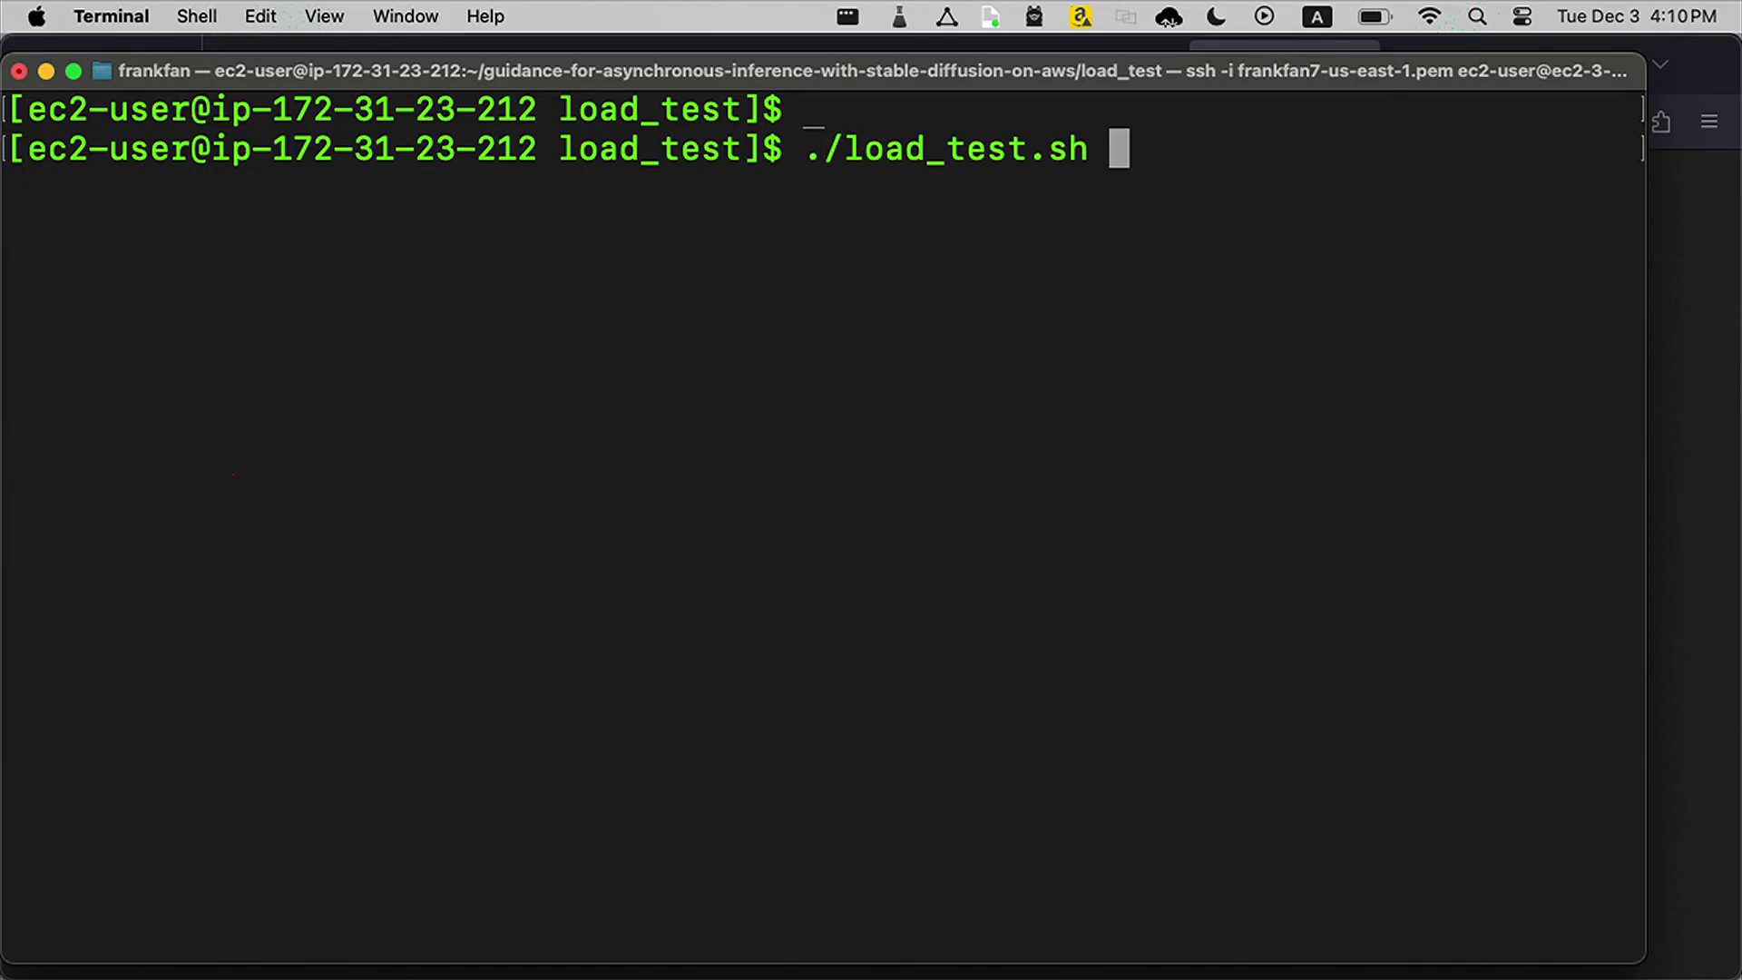
{"action": "key", "text": "Enter"}
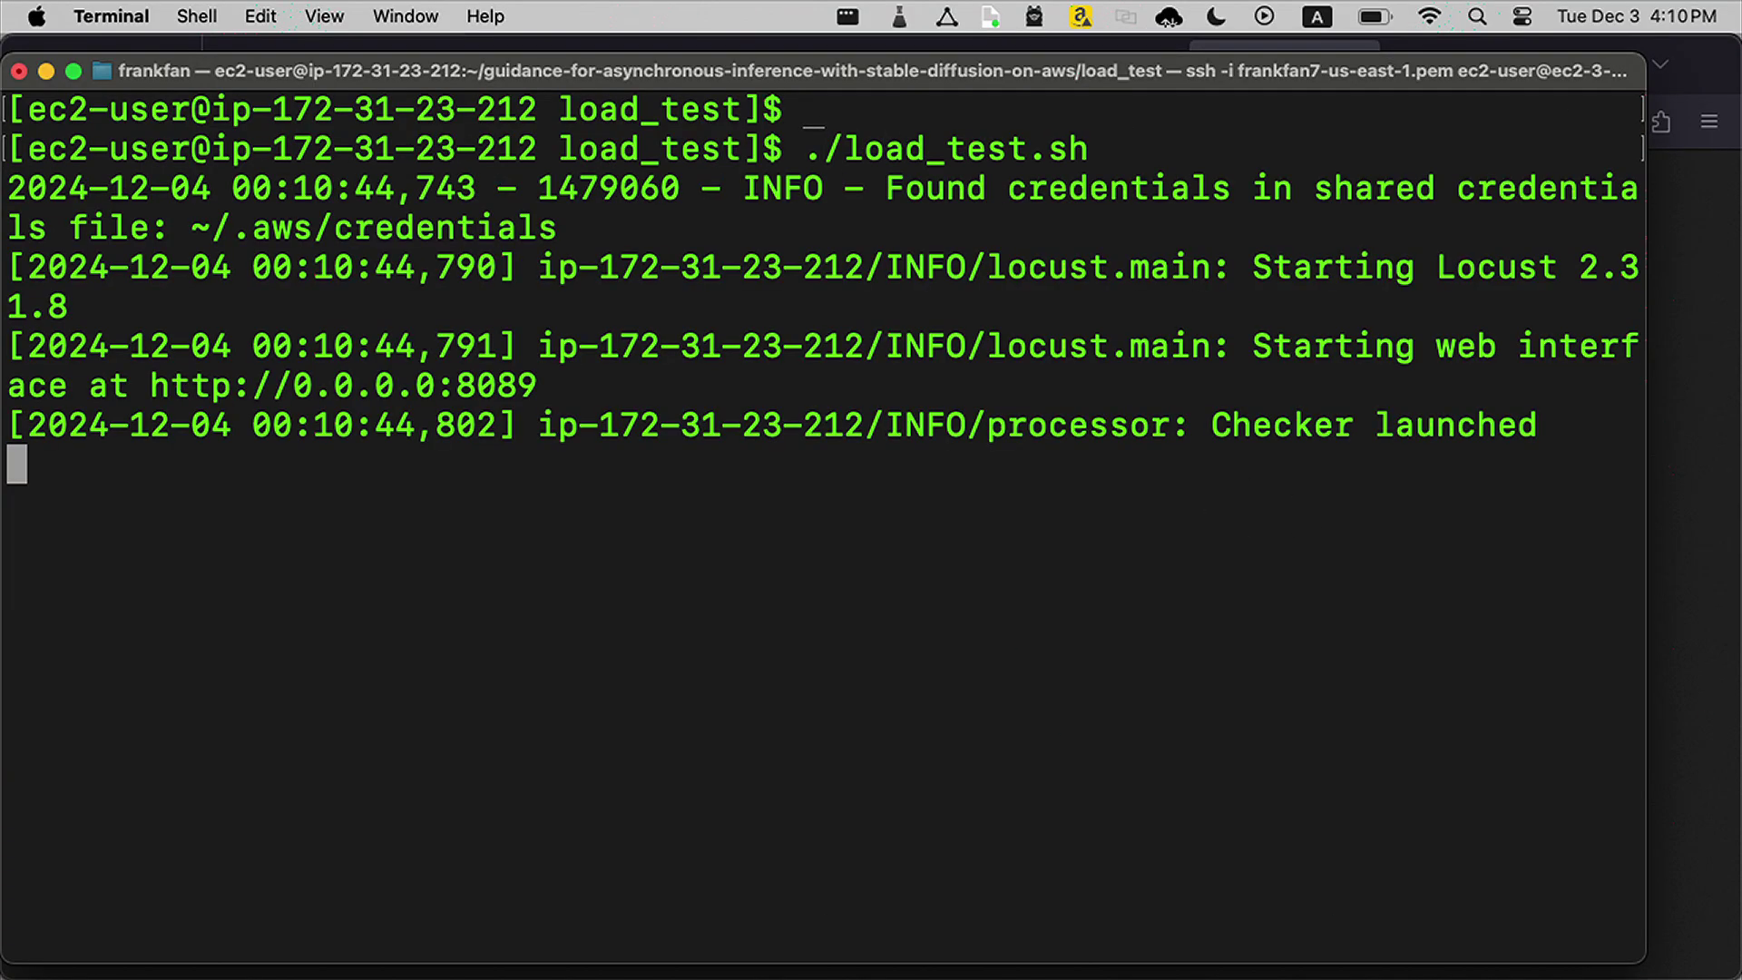
{"action": "mouse_move", "coordinate": [1154, 669]}
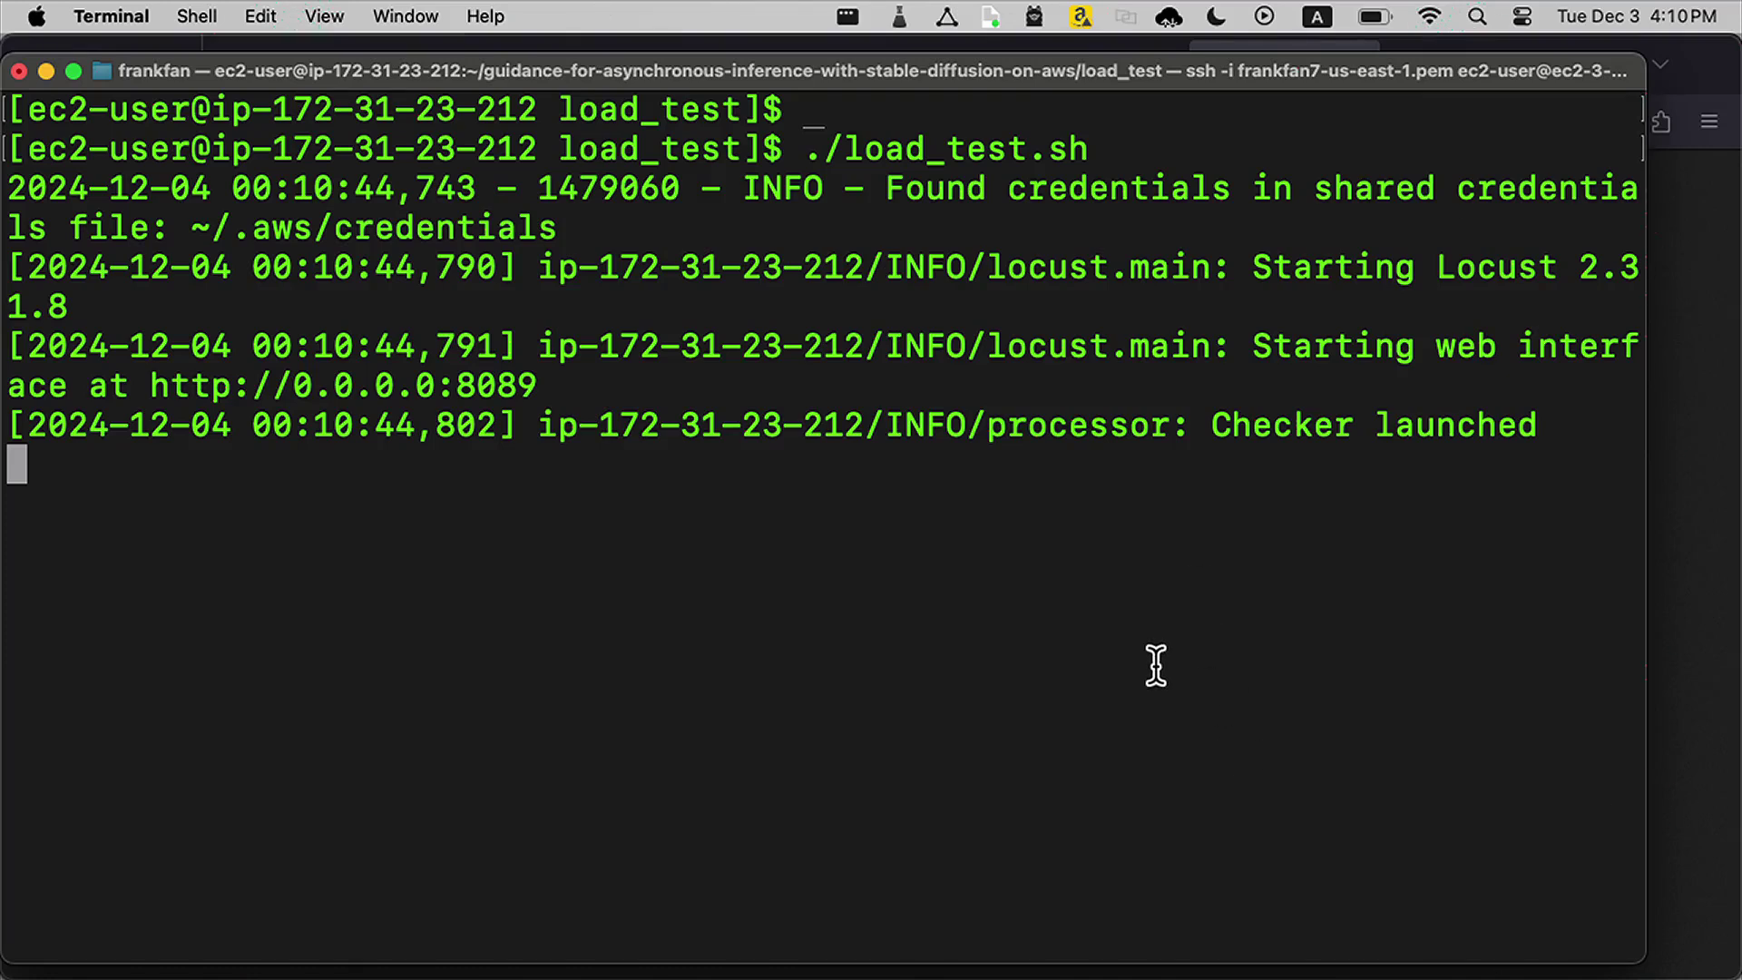
{"action": "mouse_move", "coordinate": [1223, 677]}
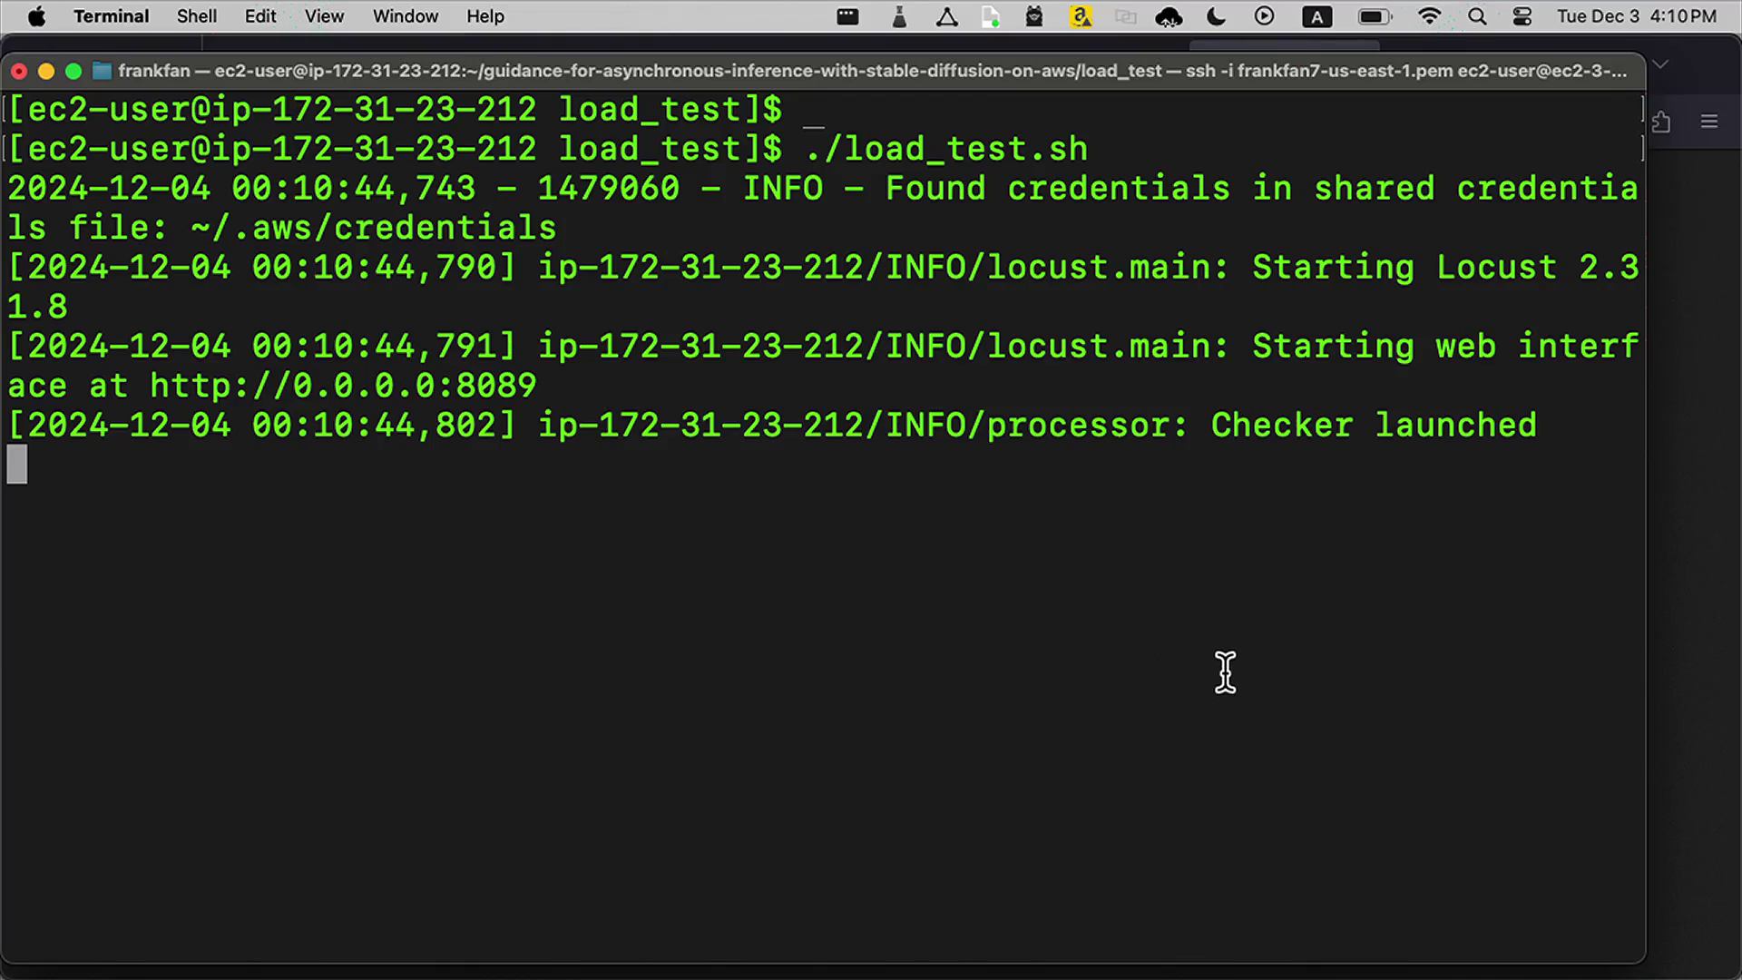
Step: In Firefox, retry loading the Locust web interface at 3.87.127.155:8089
{"action": "key", "text": "Cmd+Tab"}
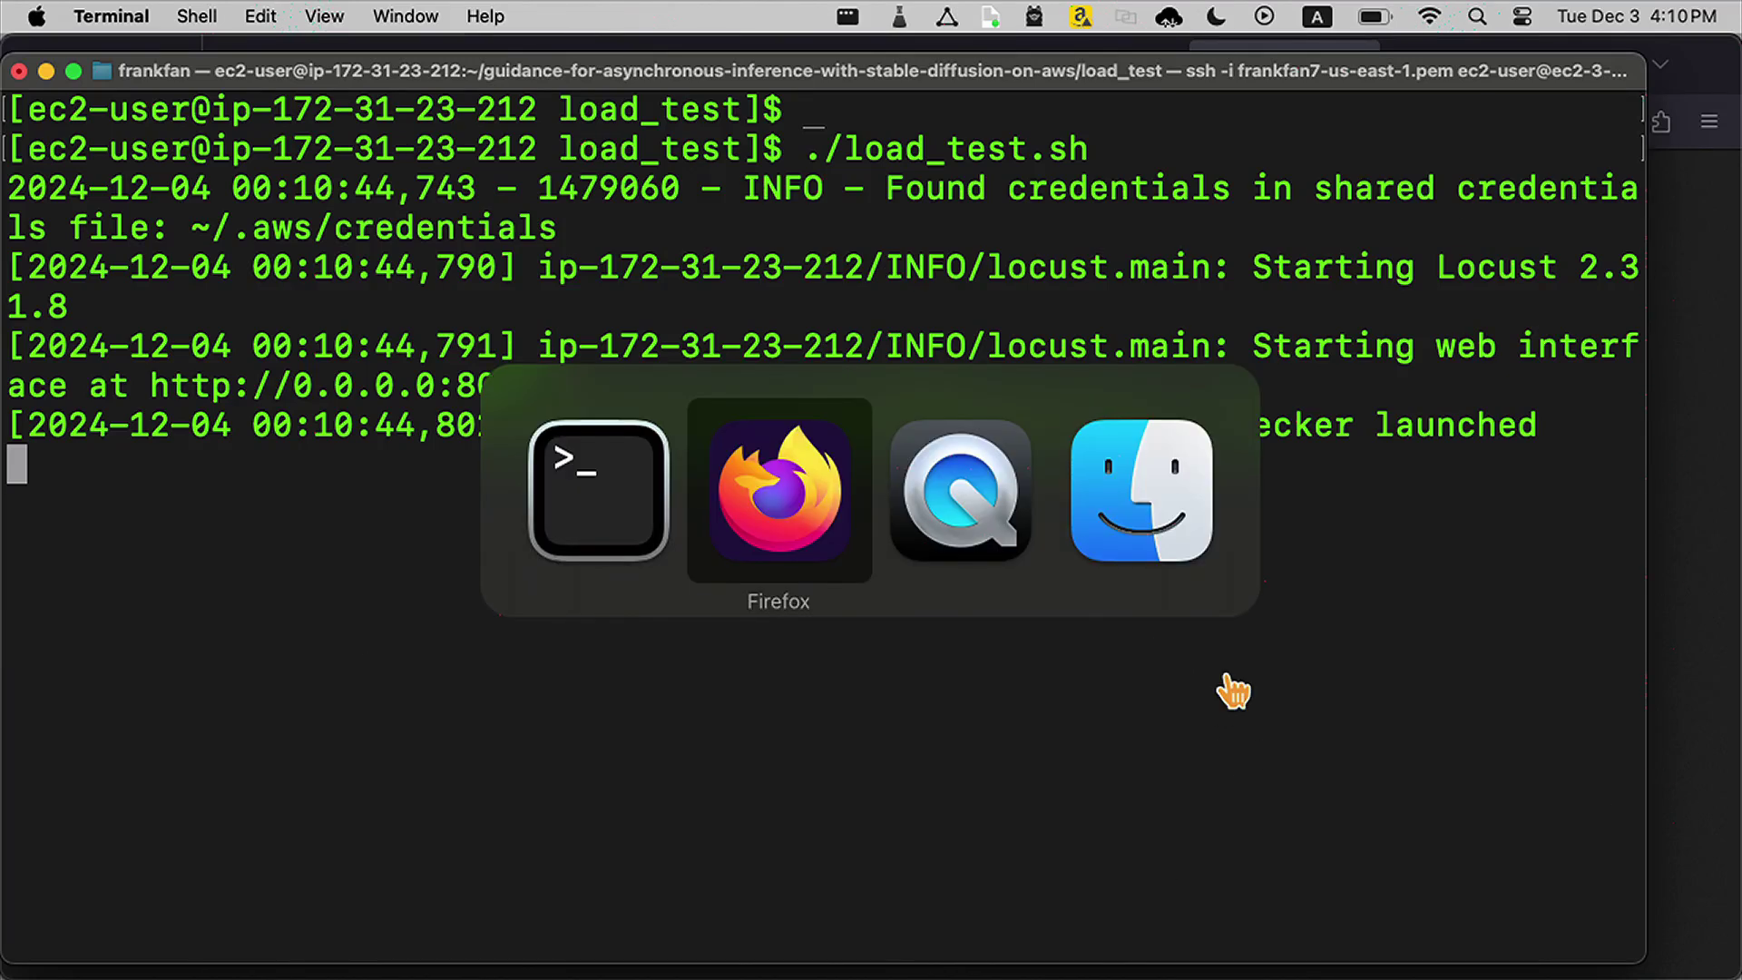
{"action": "left_click", "coordinate": [776, 494]}
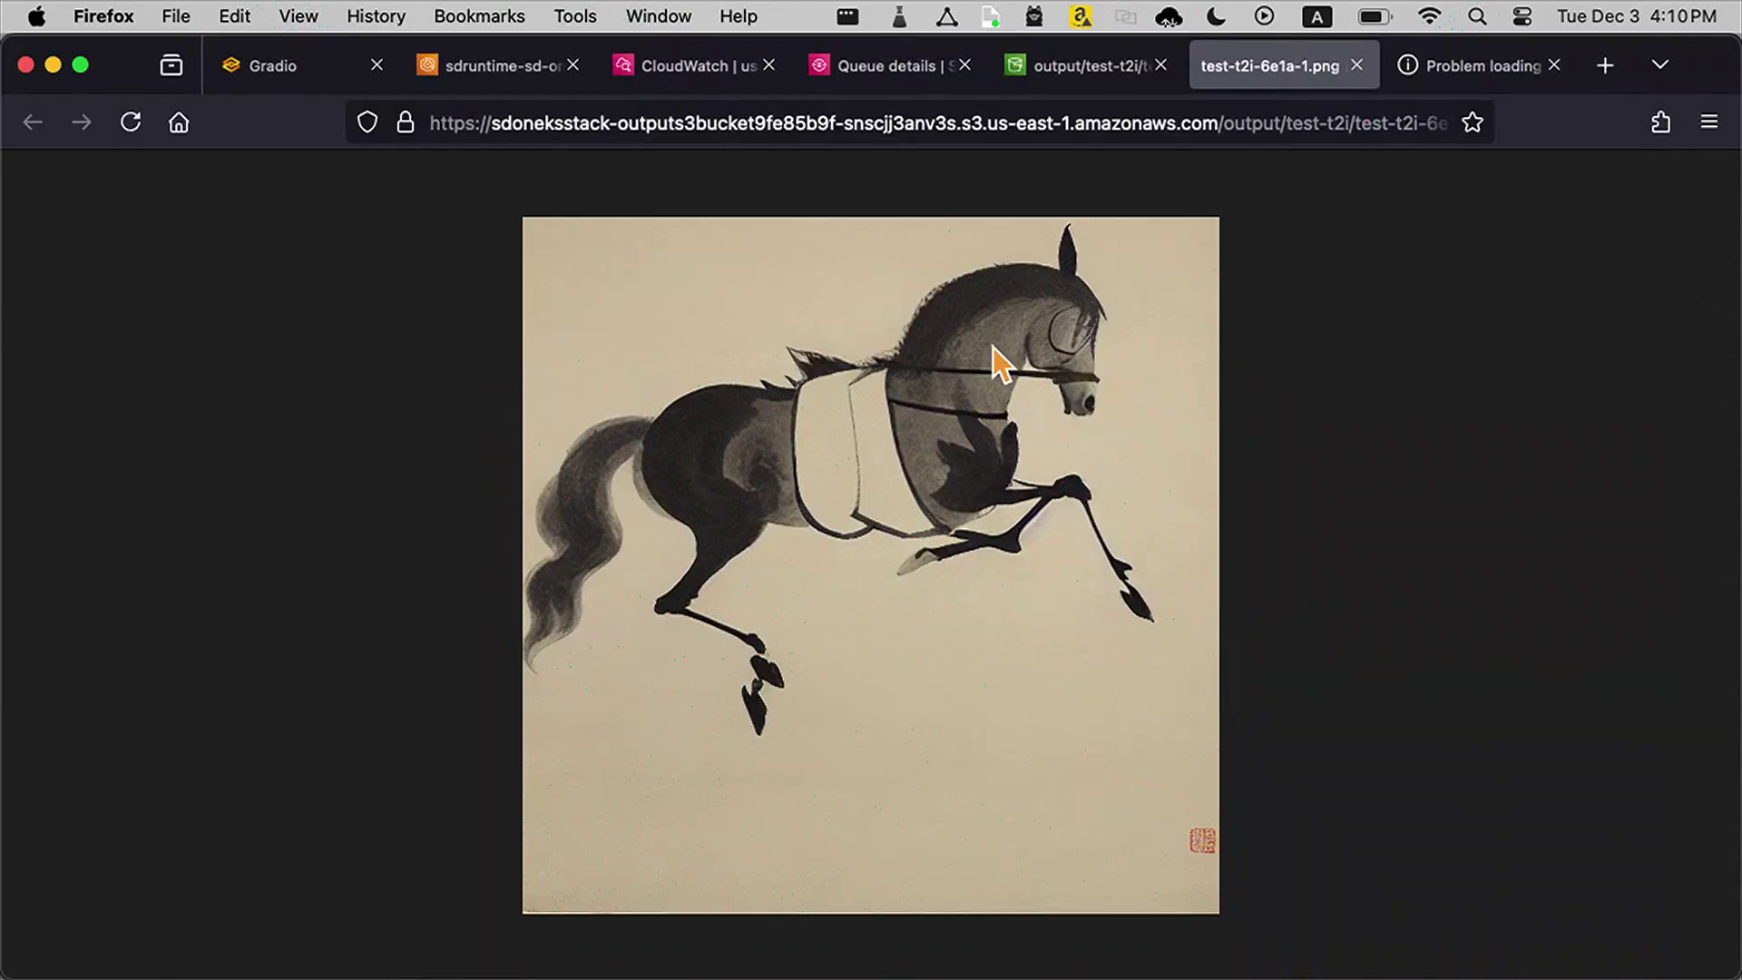
{"action": "left_click", "coordinate": [1480, 66]}
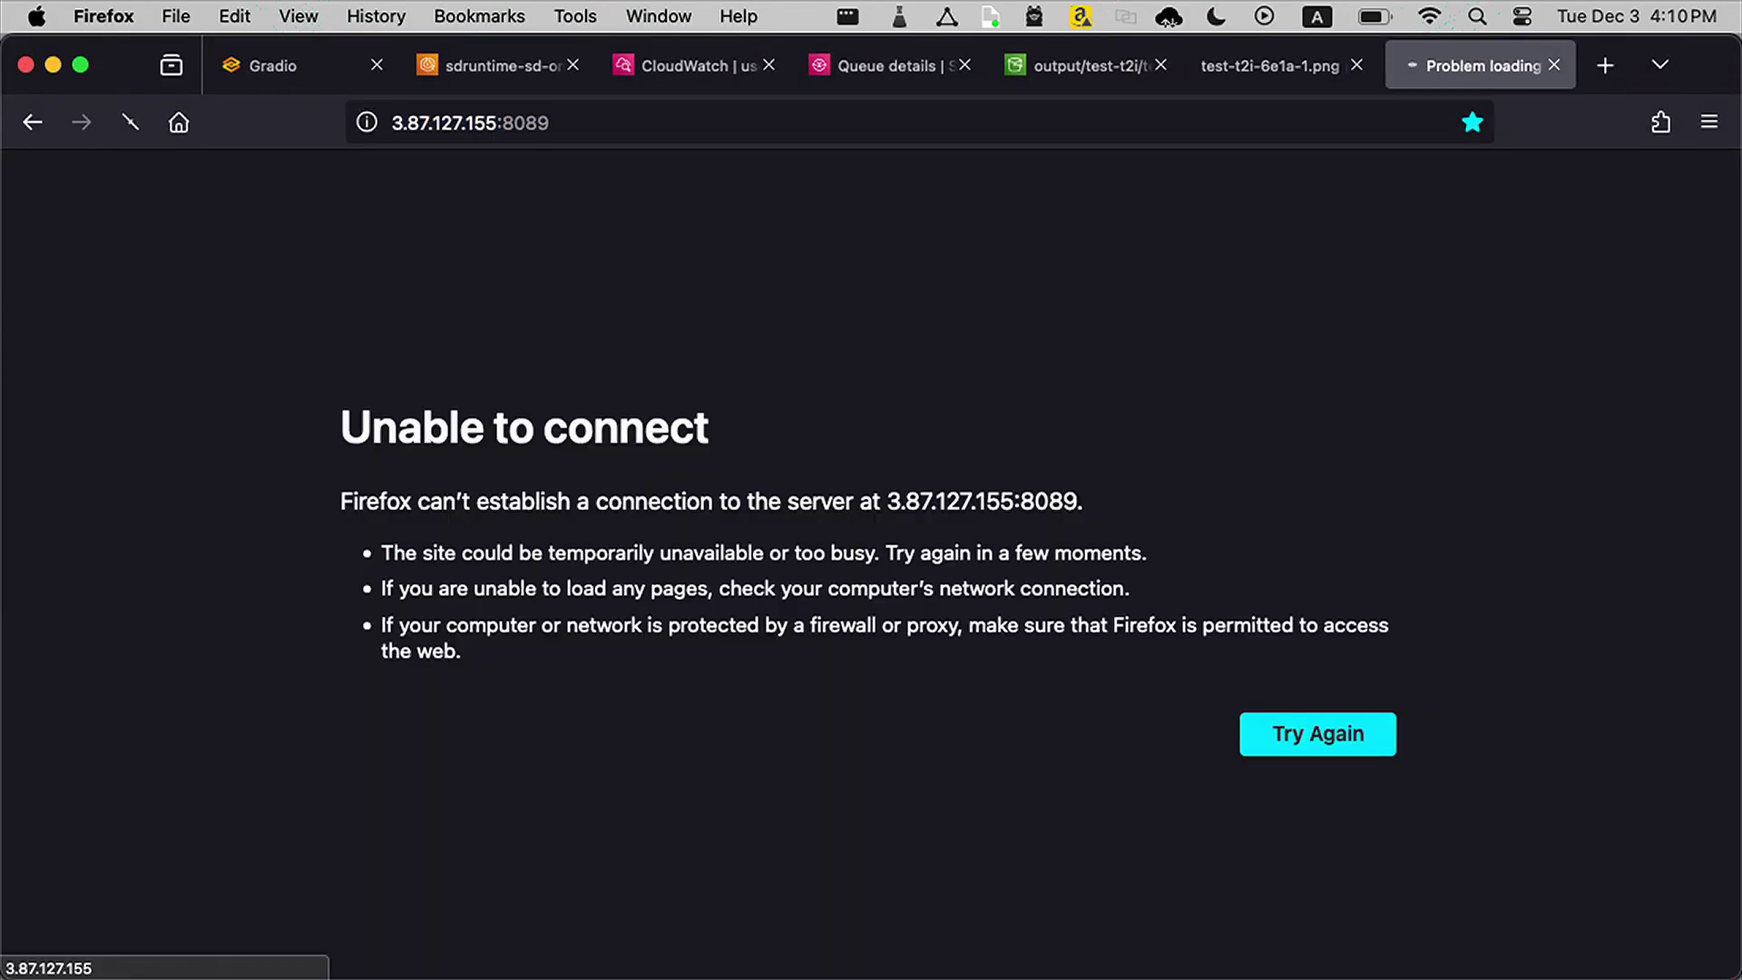
{"action": "left_click", "coordinate": [1317, 733]}
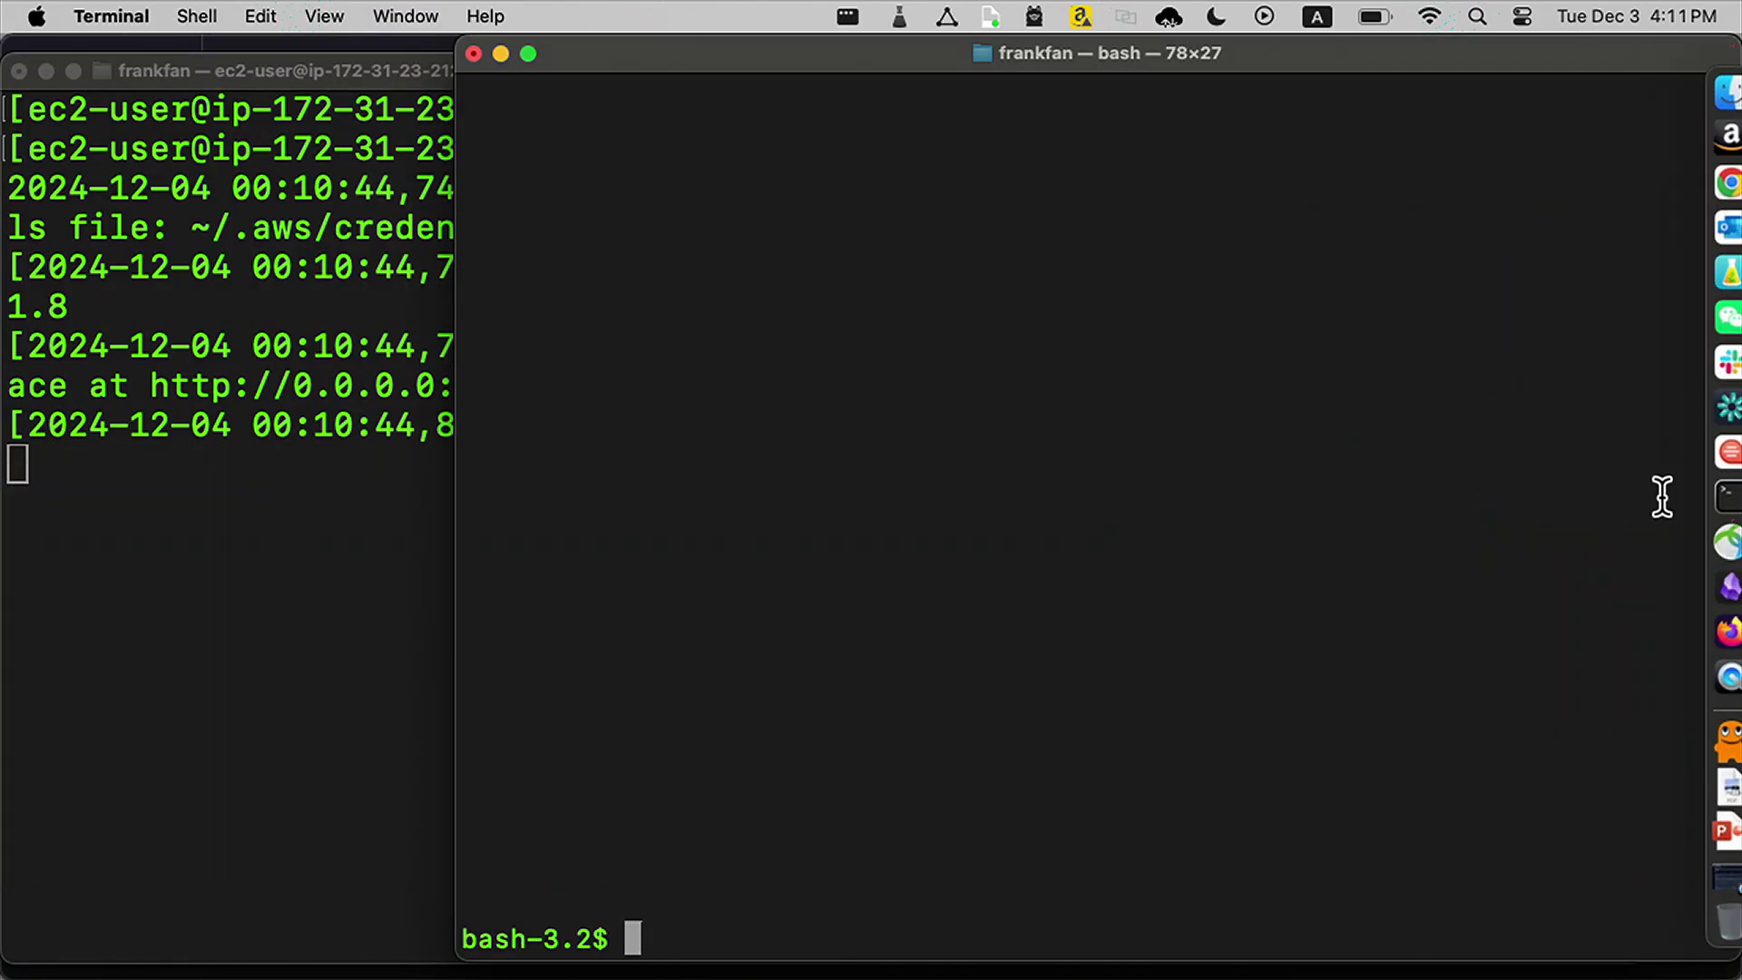
{"action": "mouse_move", "coordinate": [1704, 497]}
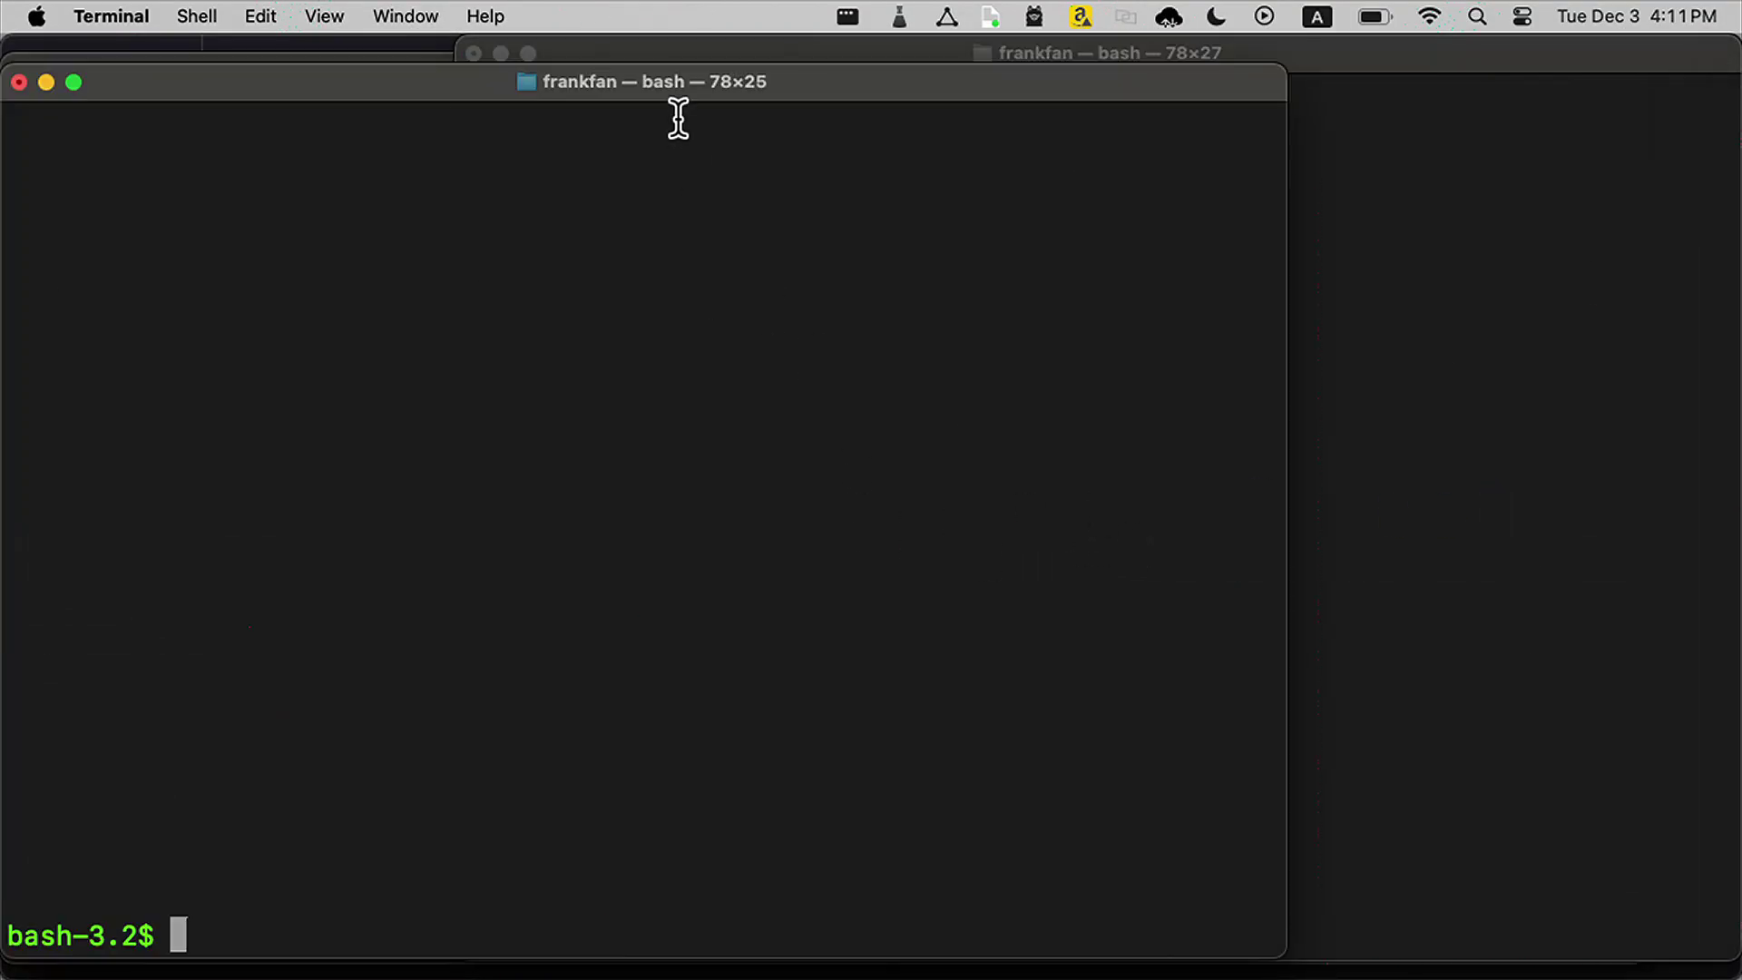
Step: Run ./eks-node-viewer.sh to show the cluster's nodes and pods live
{"action": "type", "text": "."}
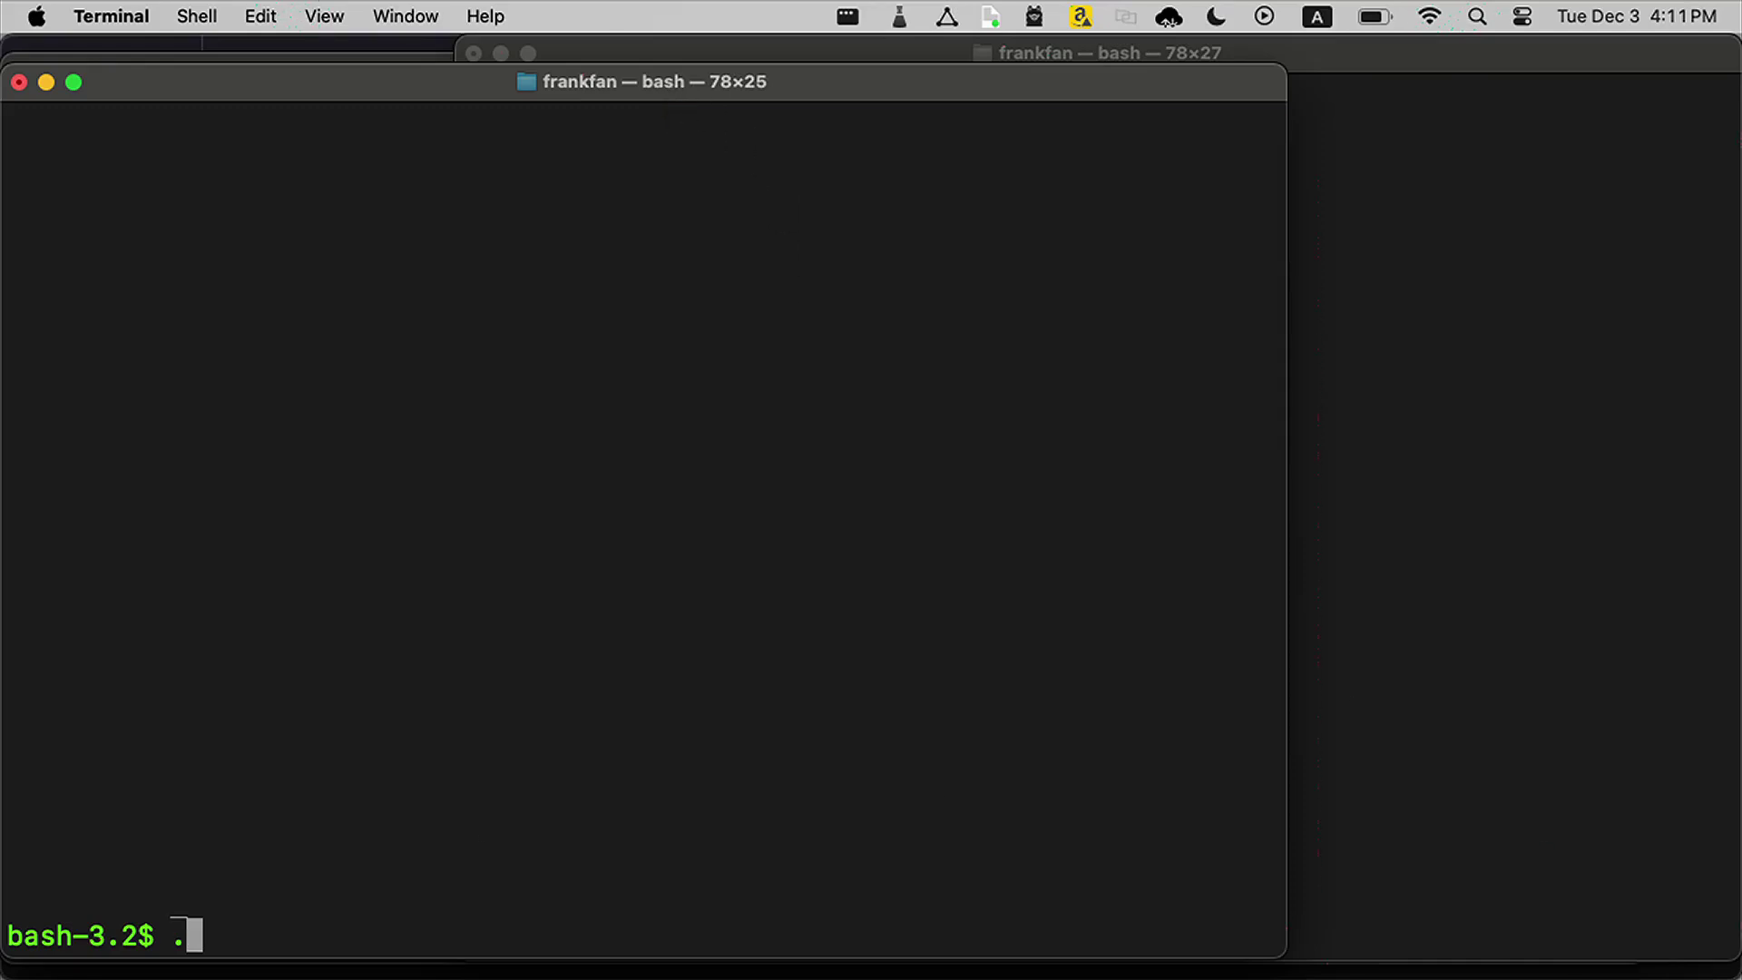
{"action": "type", "text": "./eks-node-viewer.sh"}
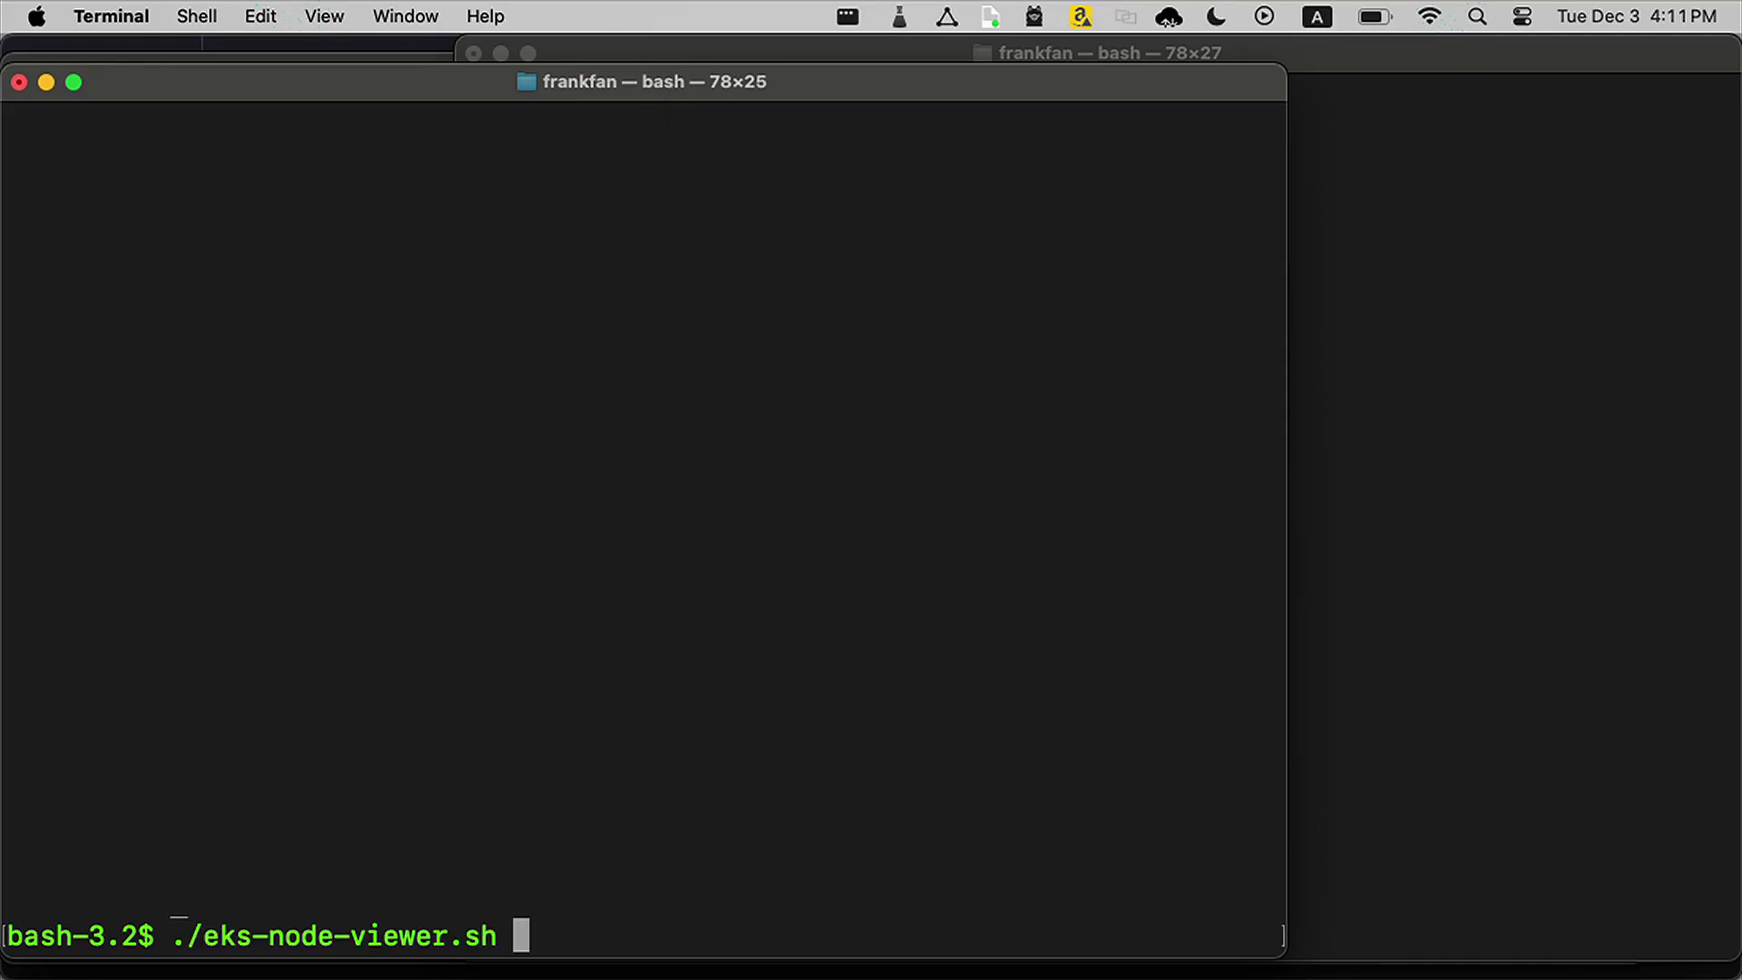
{"action": "key", "text": "Return"}
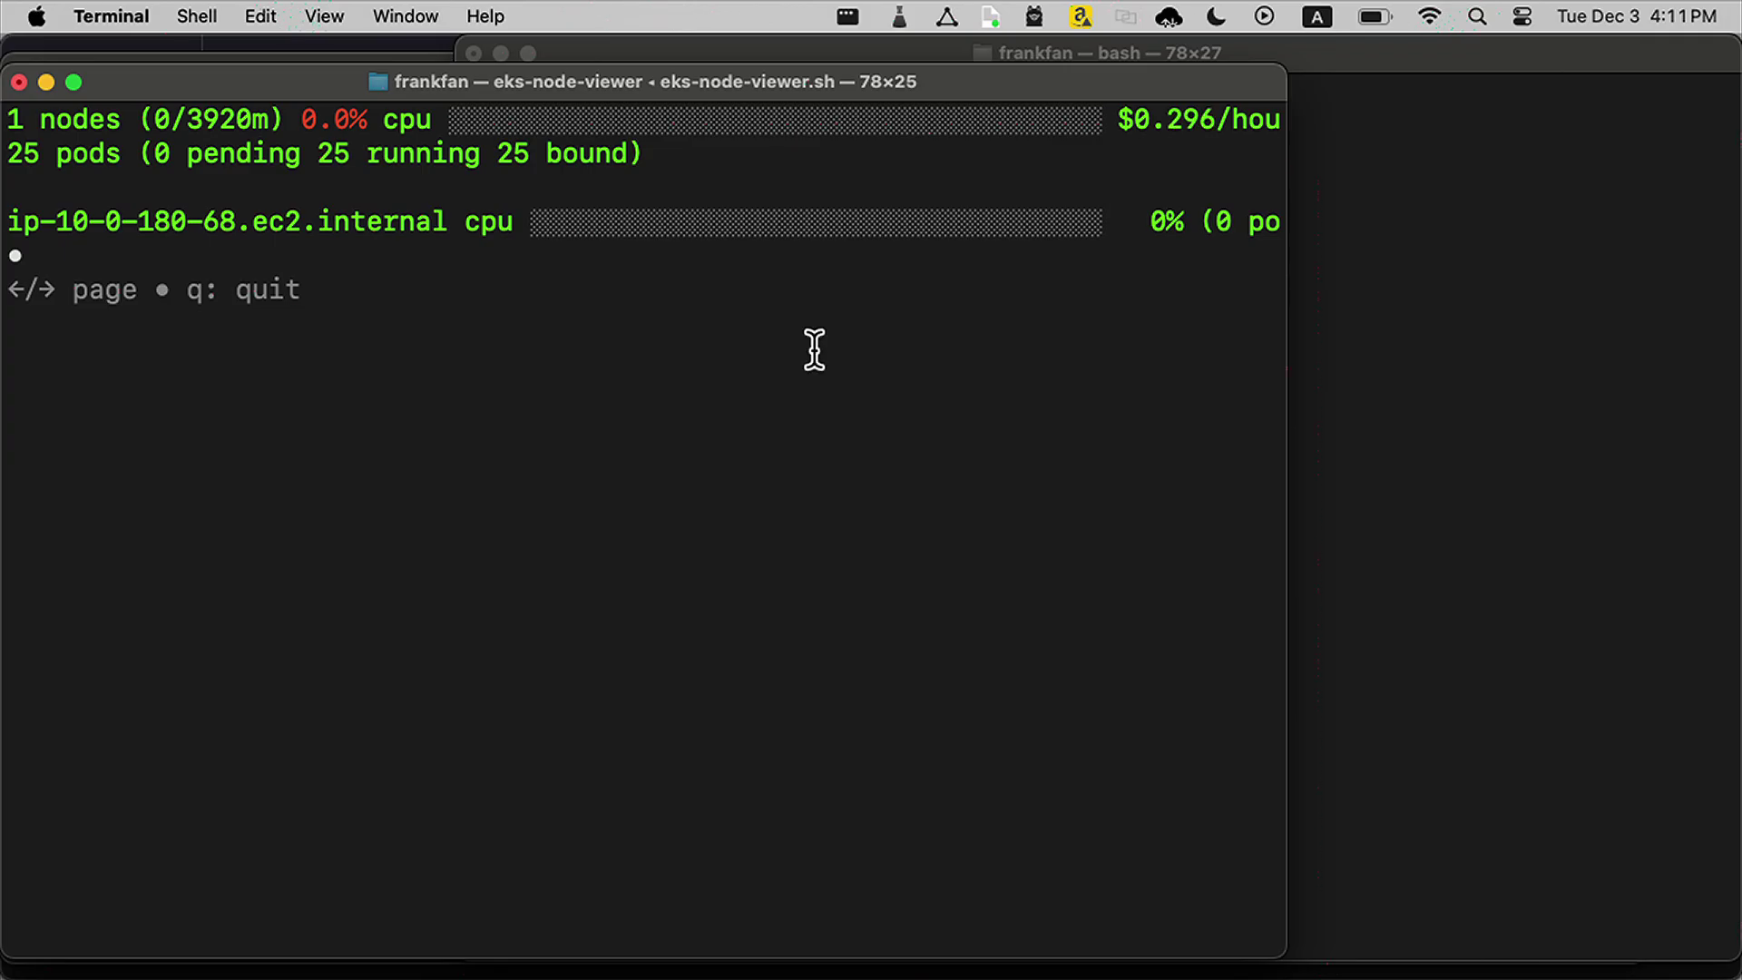
{"action": "mouse_move", "coordinate": [987, 313]}
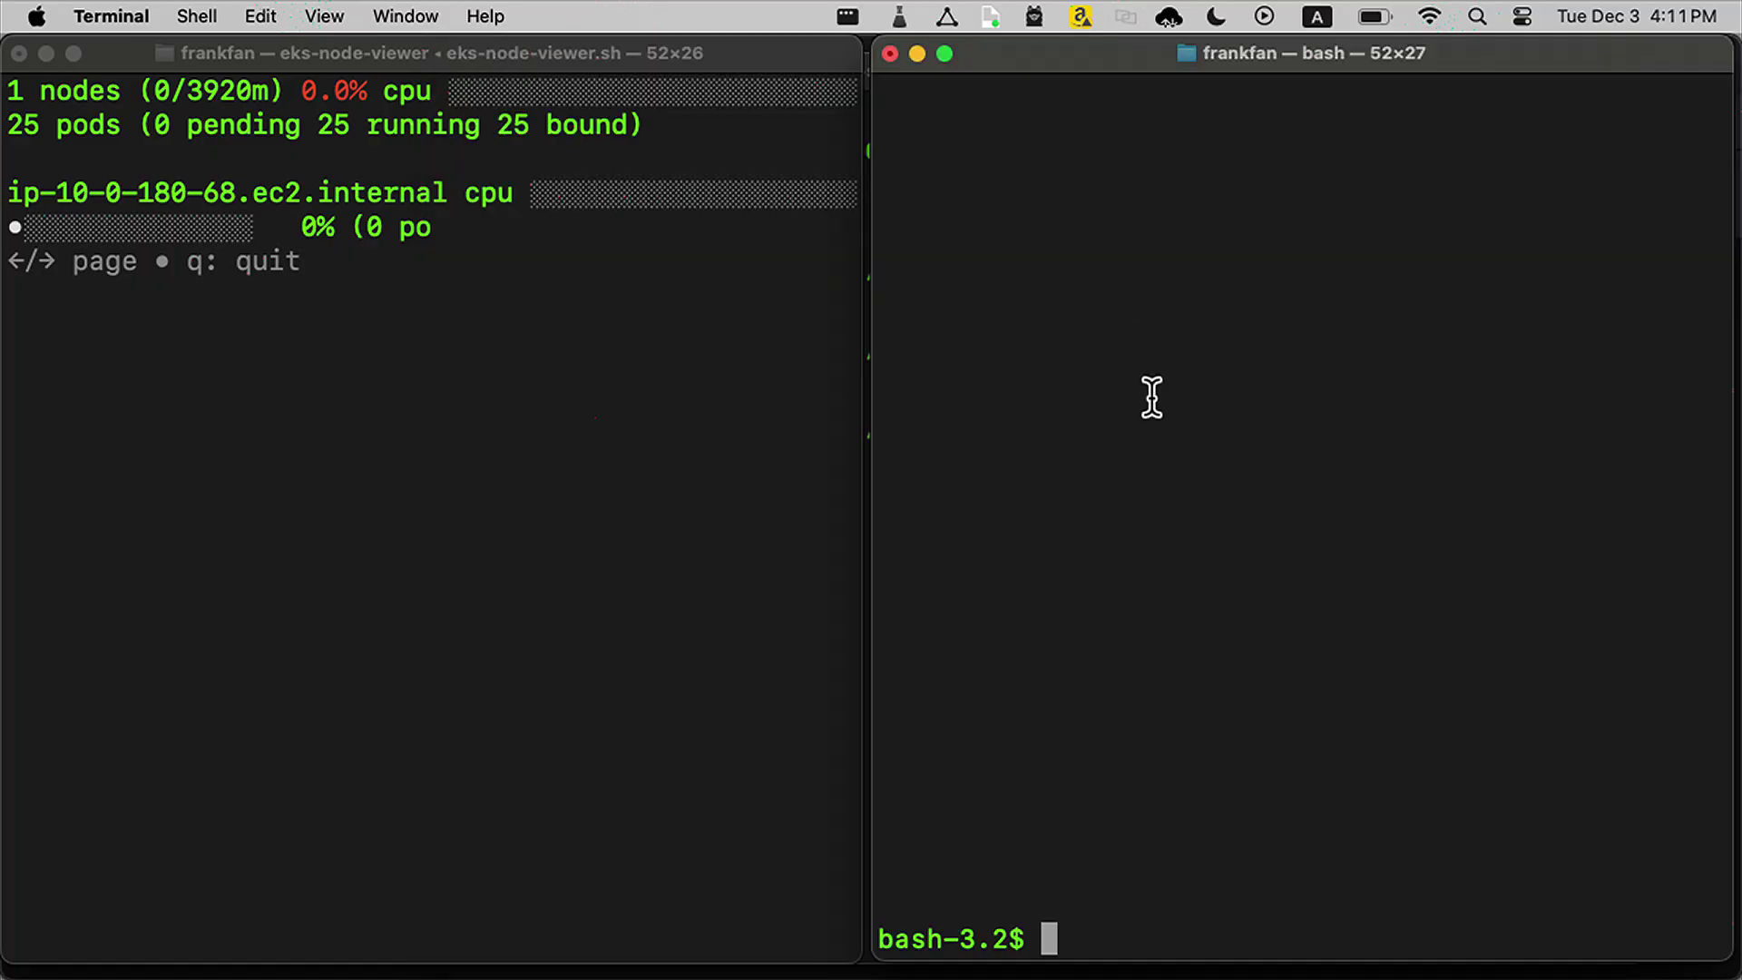
Step: In the second terminal window, start kubectl get pods -w to watch the pods
{"action": "type", "text": "k"}
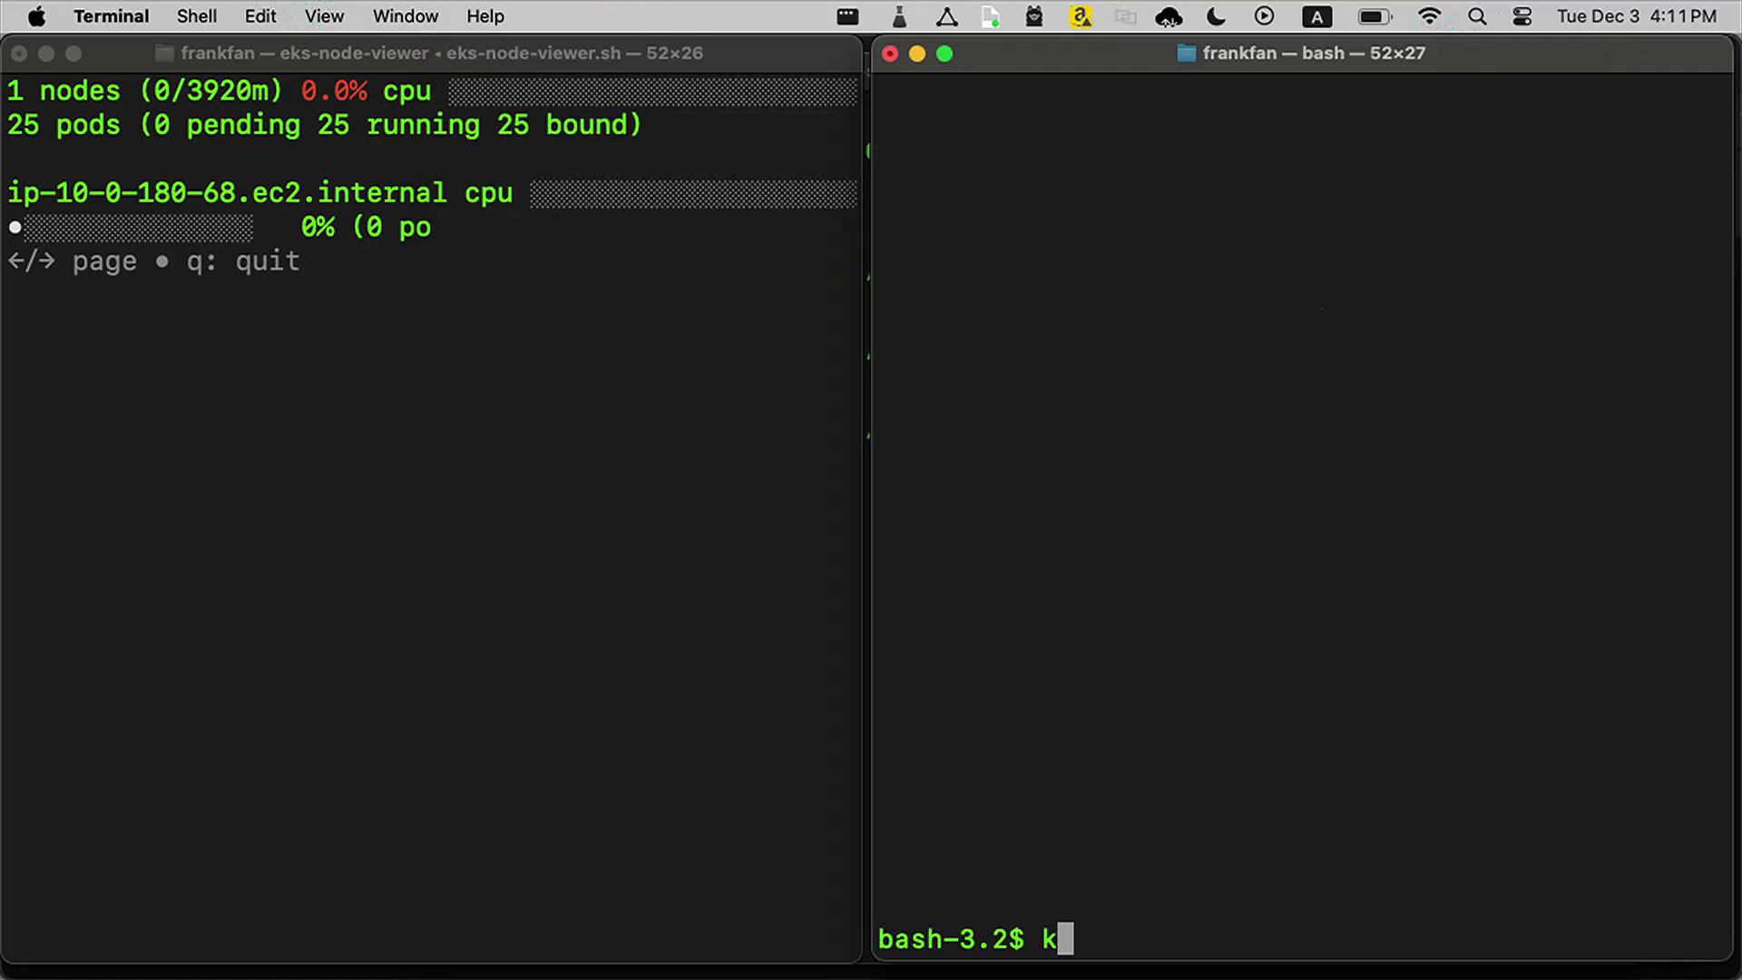
{"action": "type", "text": "ubec"}
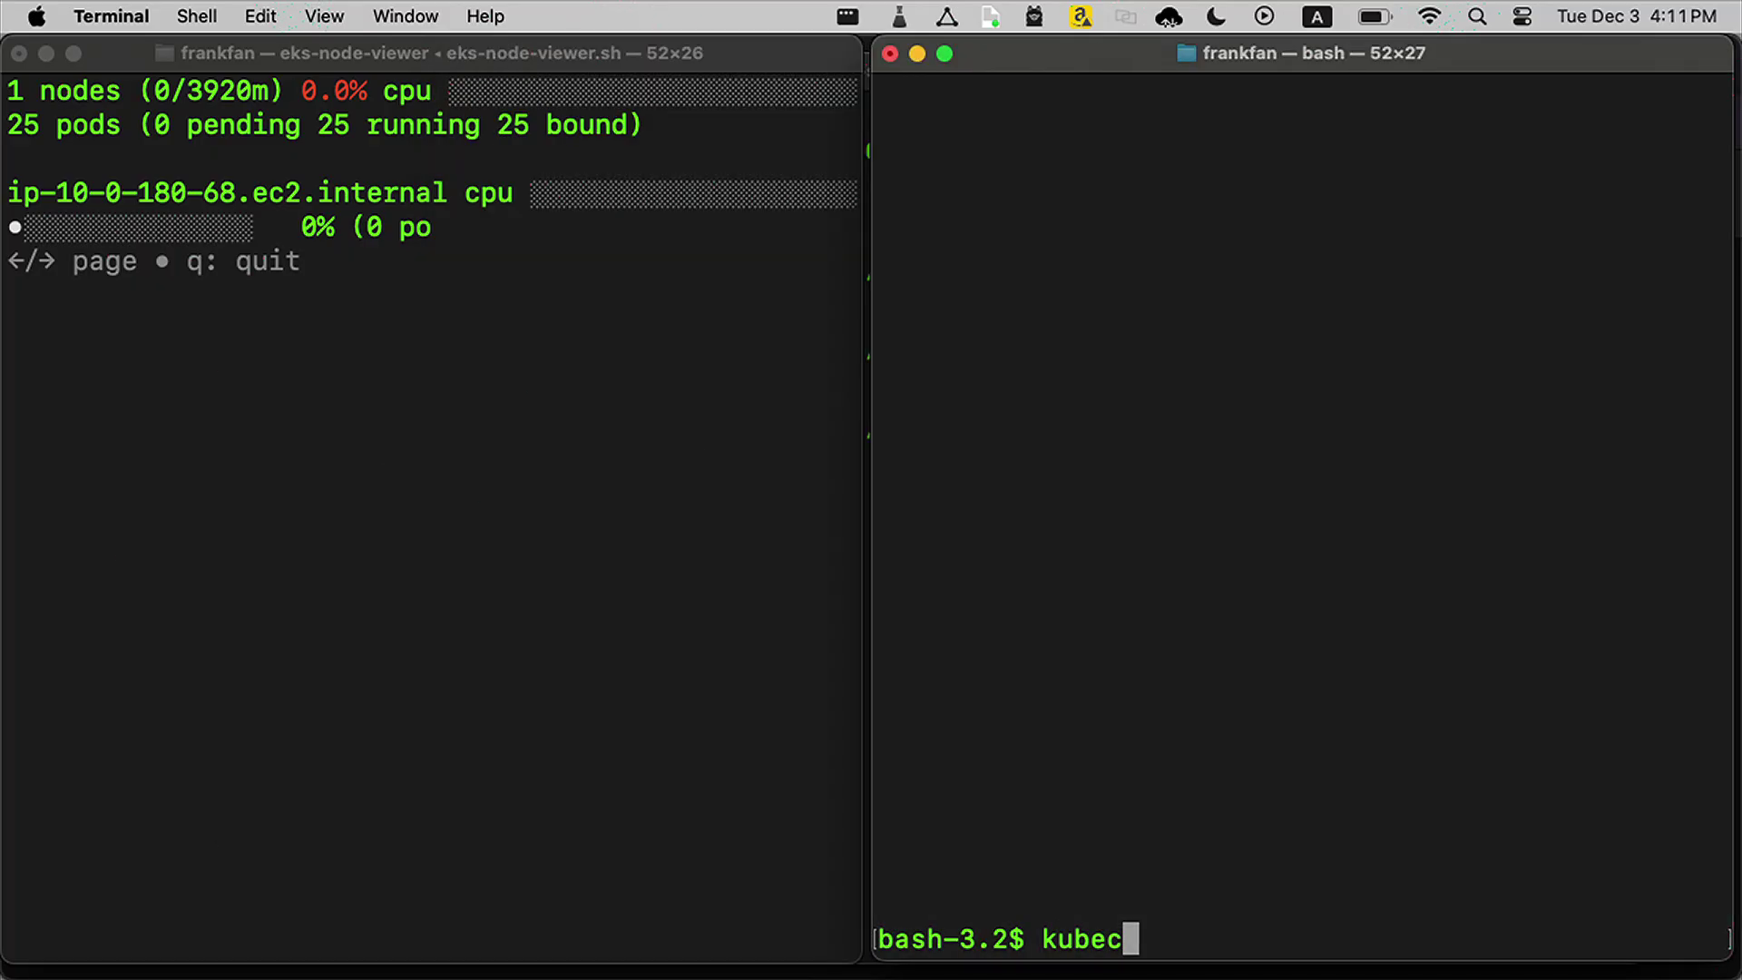
{"action": "type", "text": "tl get"}
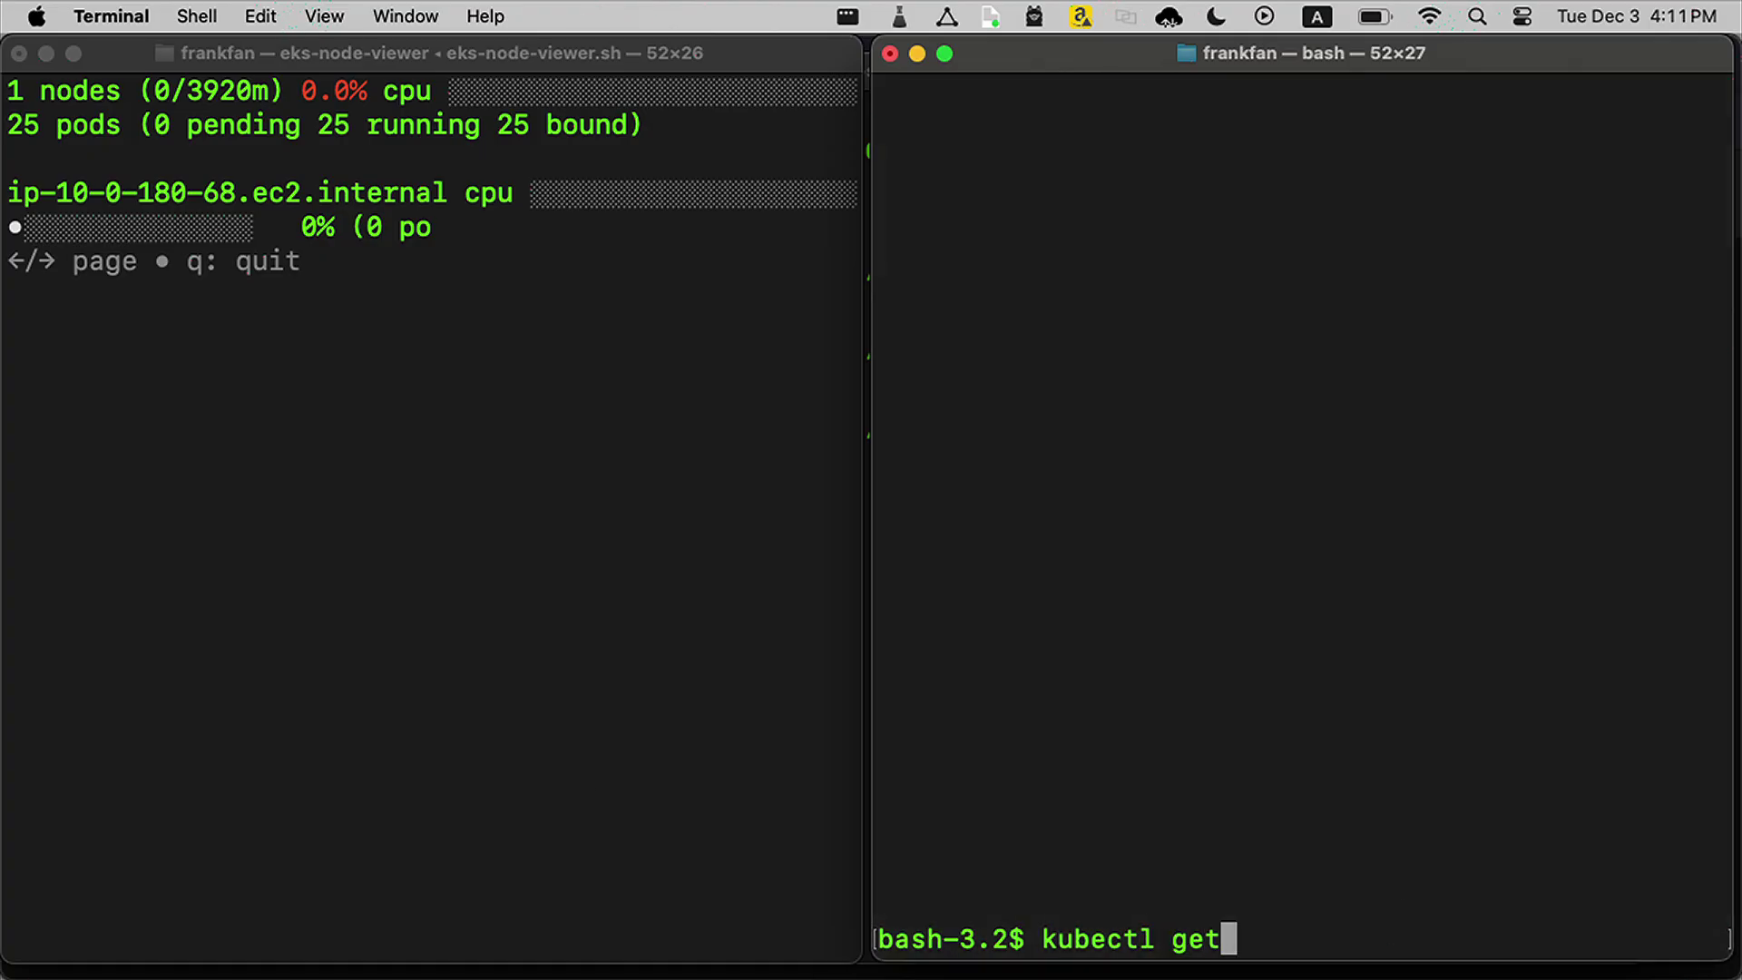
{"action": "type", "text": "pods -w"}
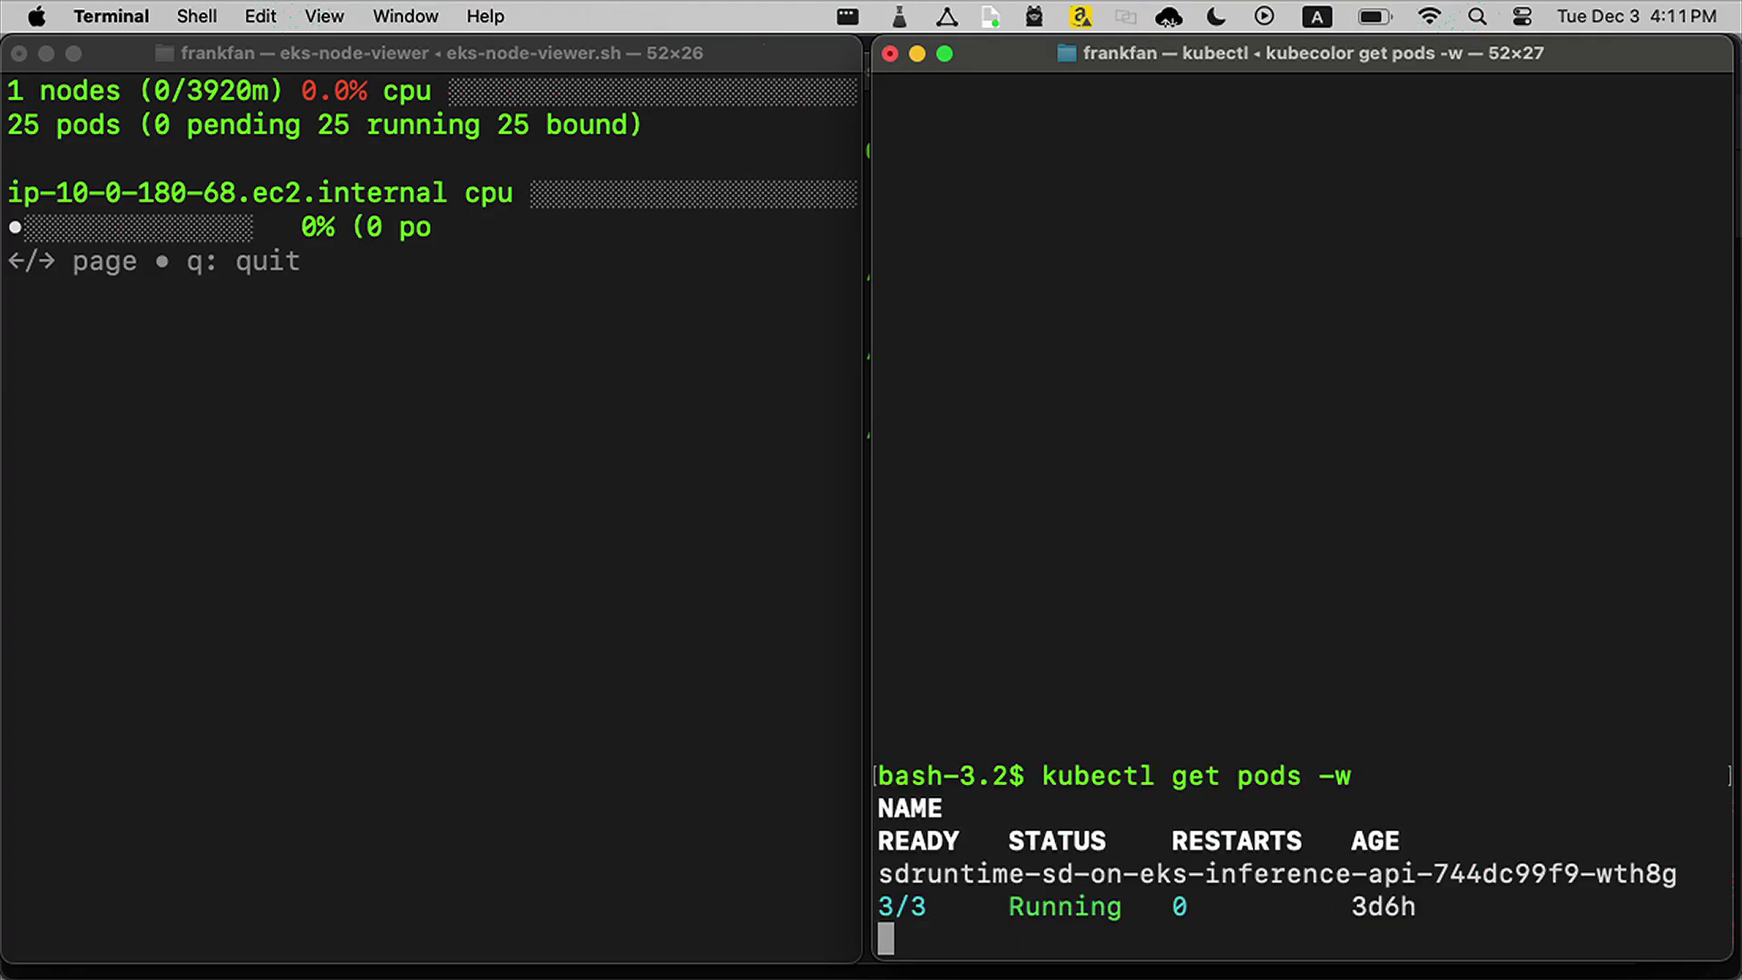
Step: In Locust, set the number of users to 5 and start the load test
{"action": "key", "text": "Cmd+Tab"}
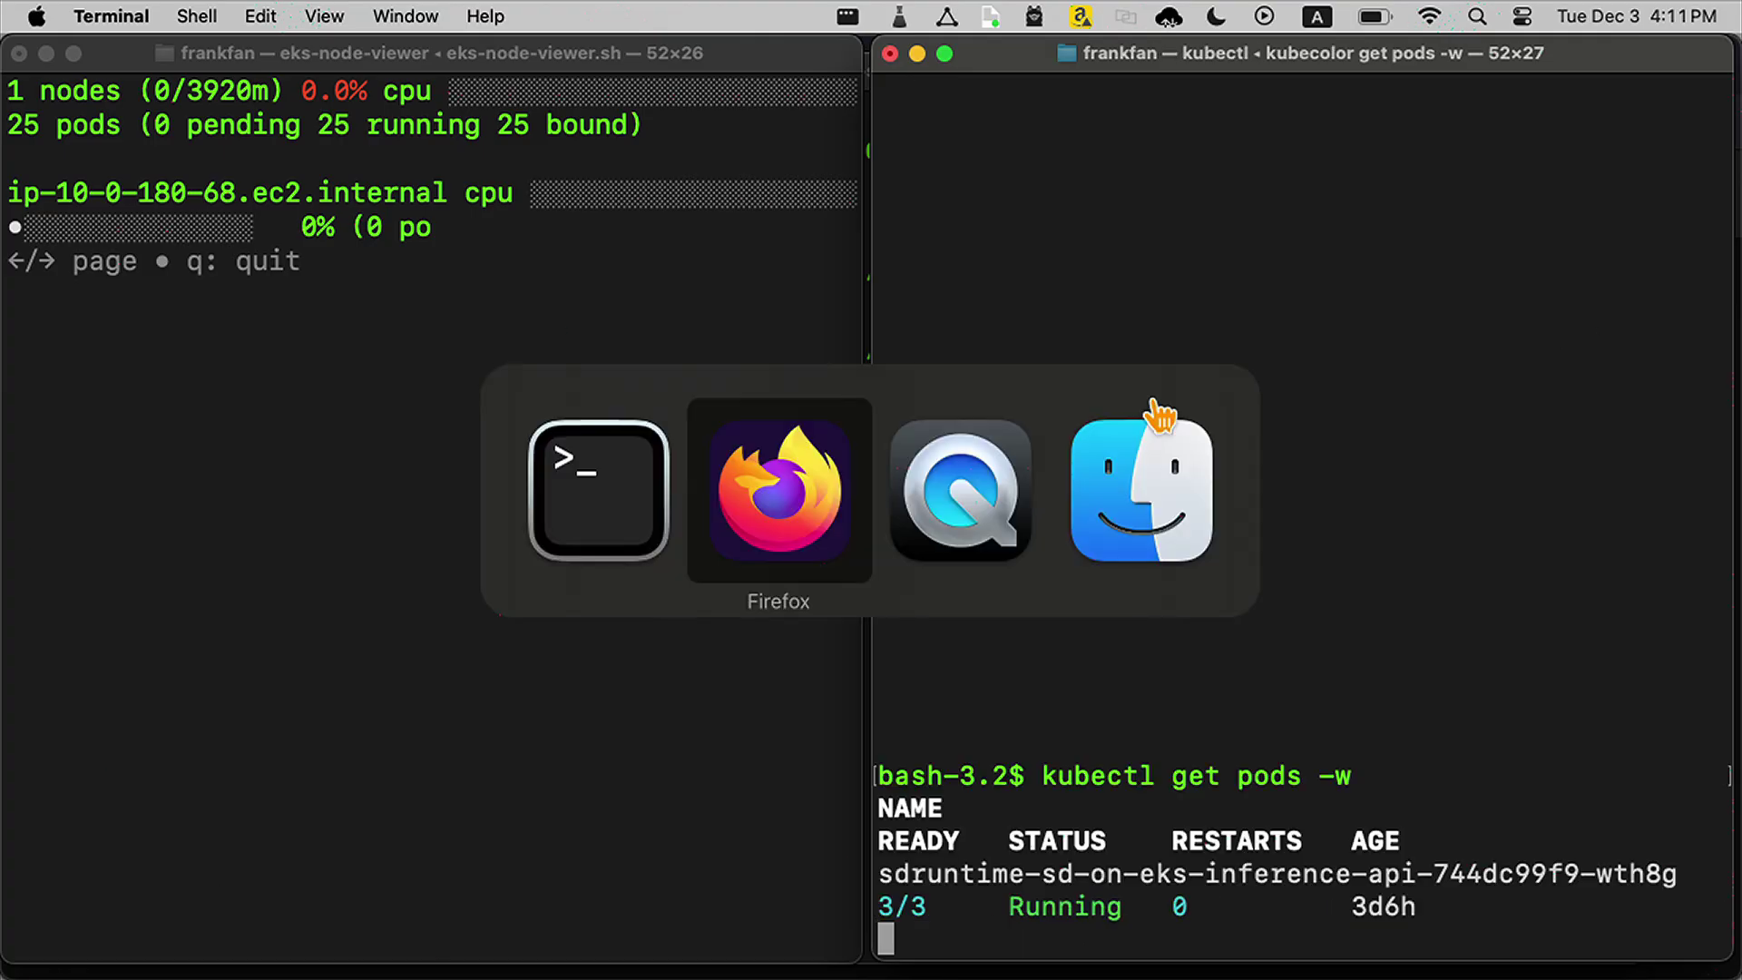
{"action": "left_click", "coordinate": [776, 494]}
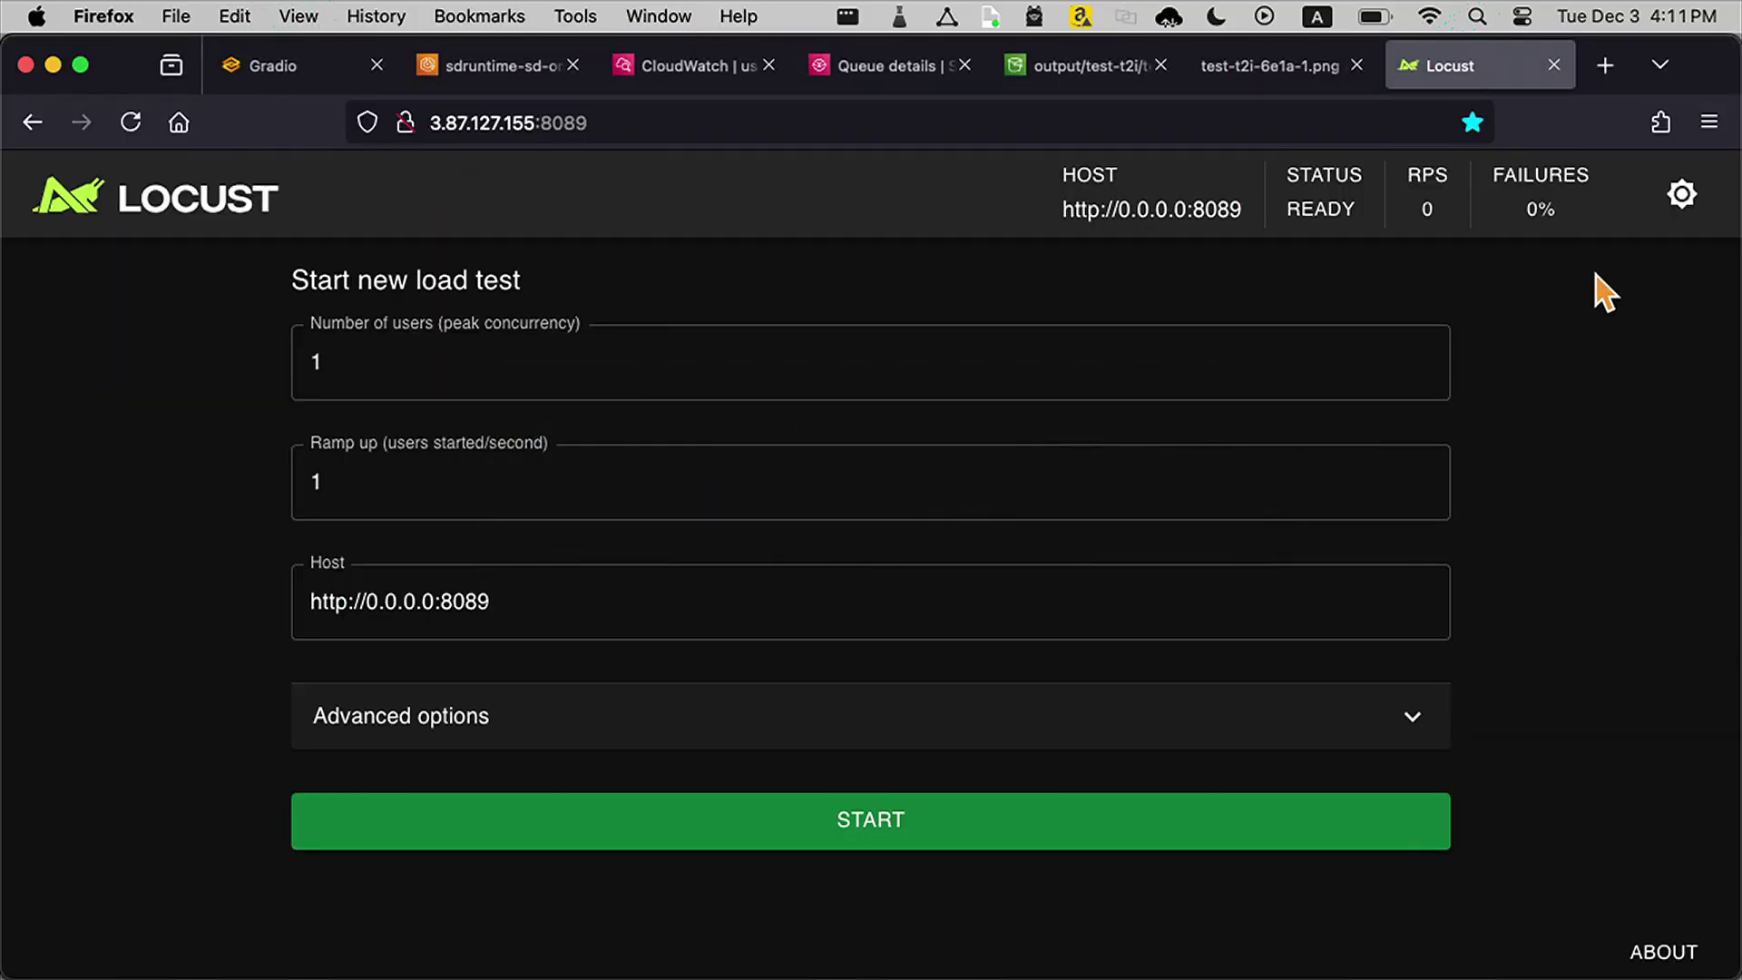
{"action": "left_click", "coordinate": [869, 381]}
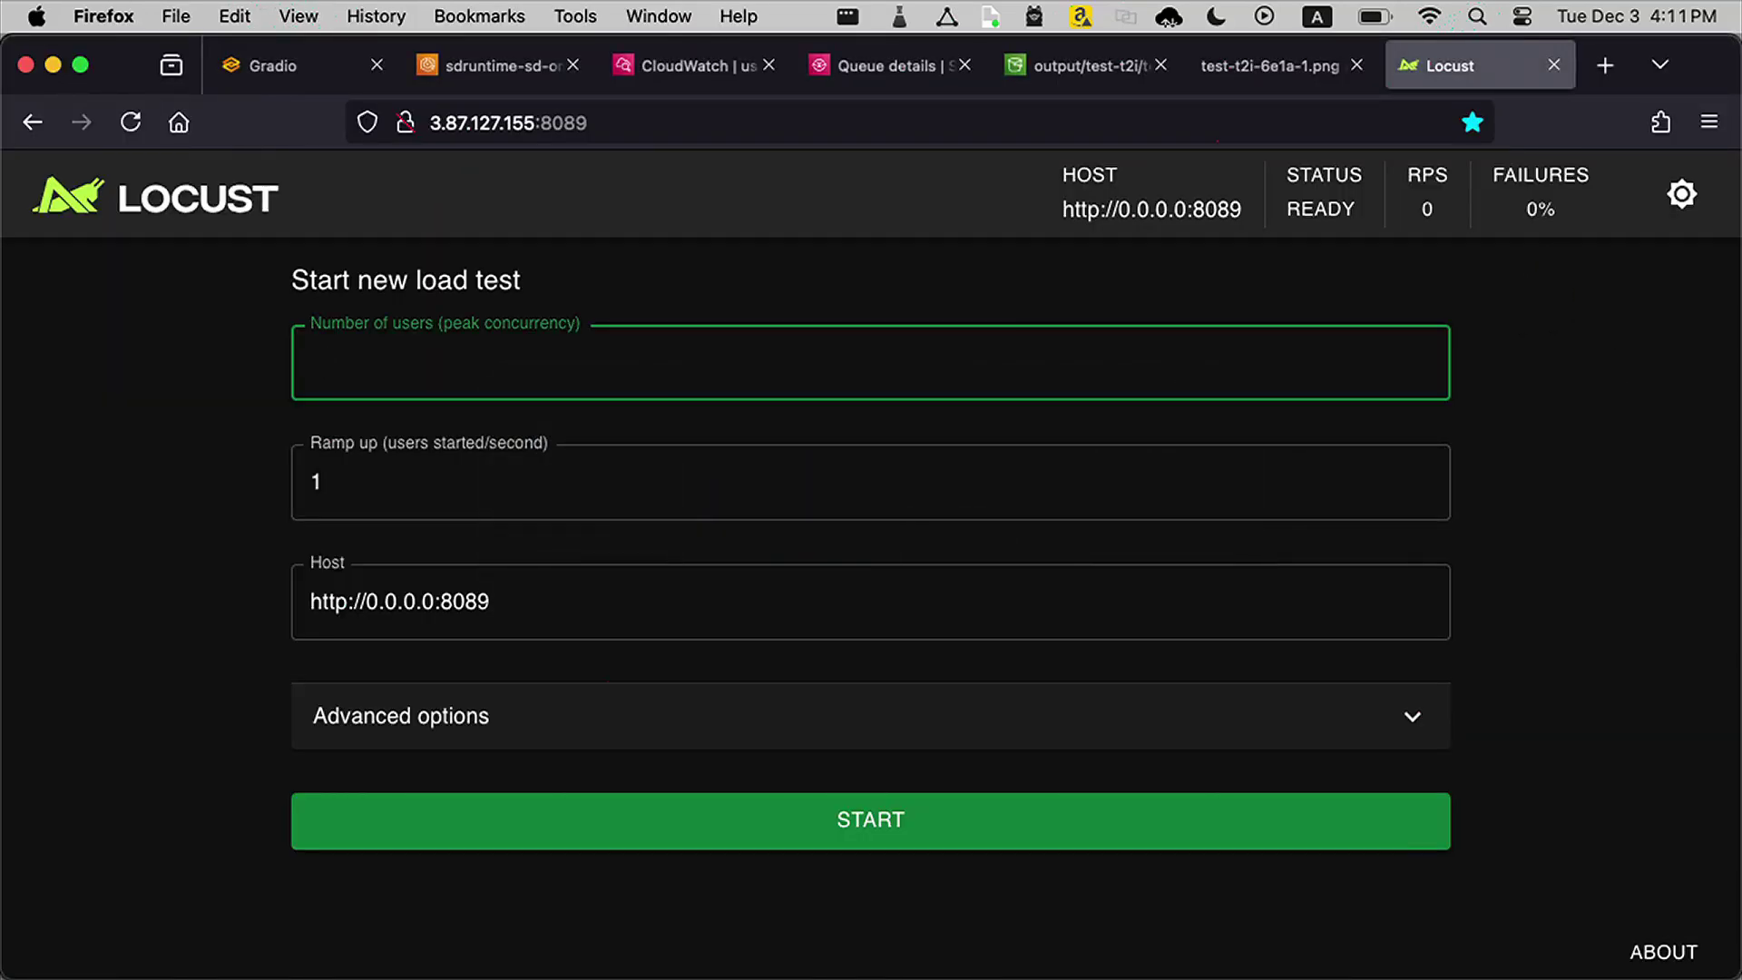
{"action": "type", "text": "5"}
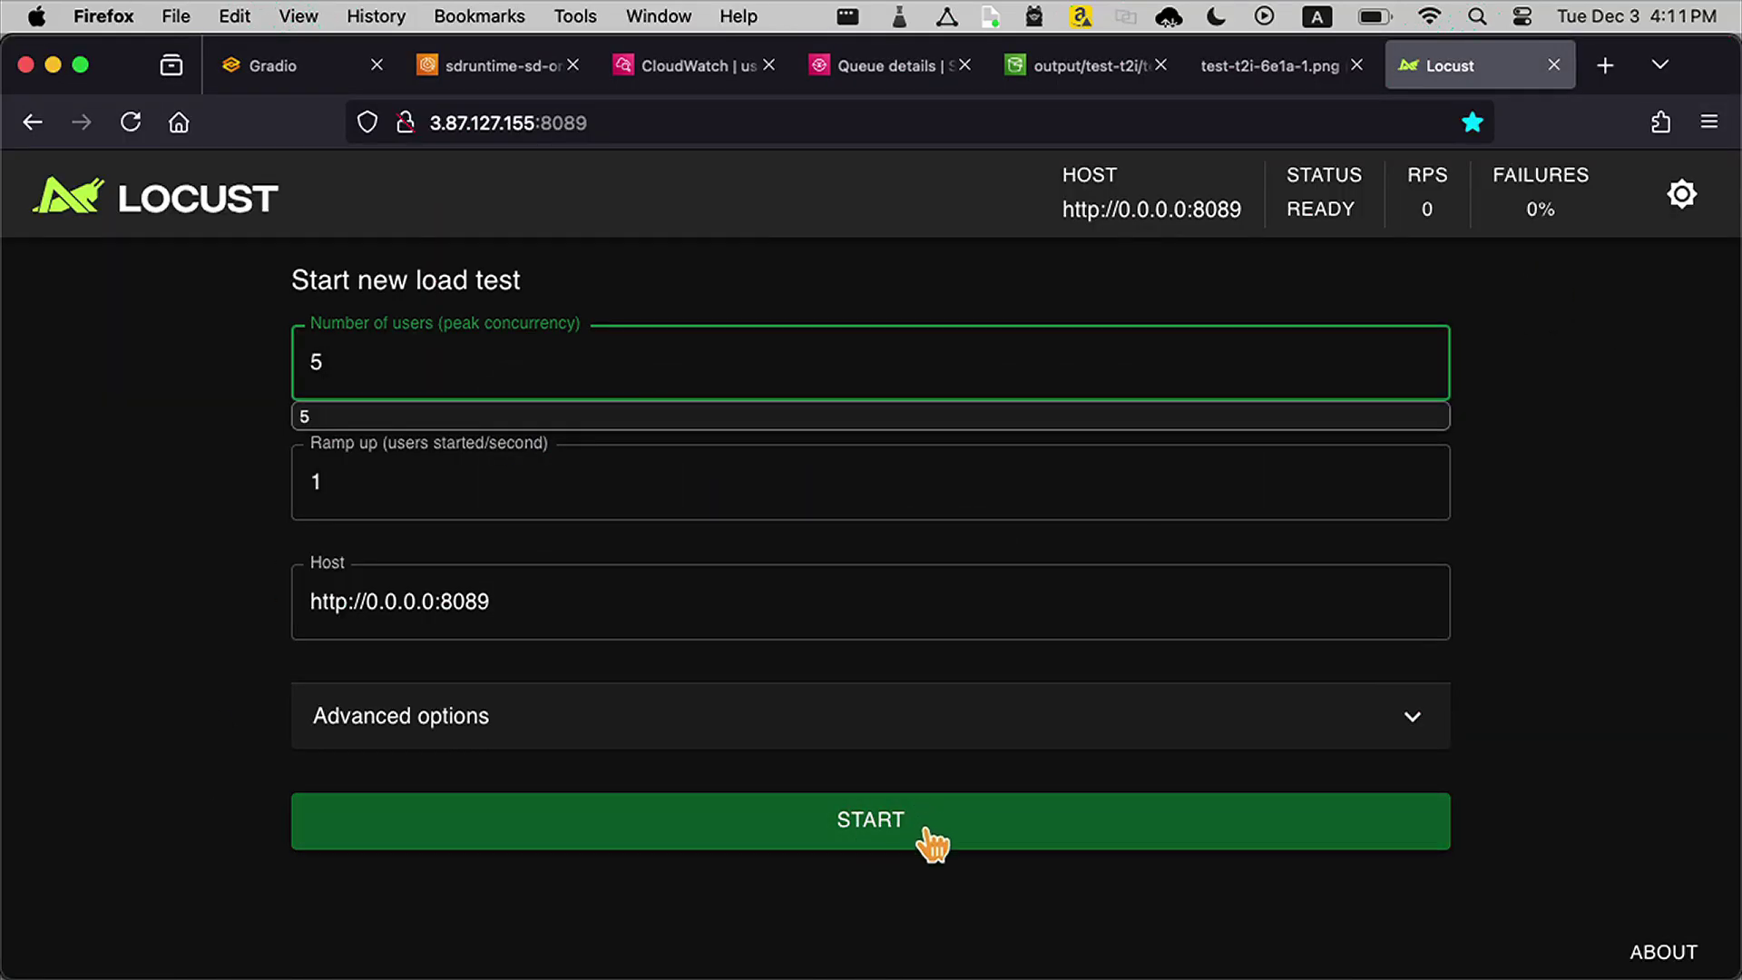
{"action": "left_click", "coordinate": [871, 822]}
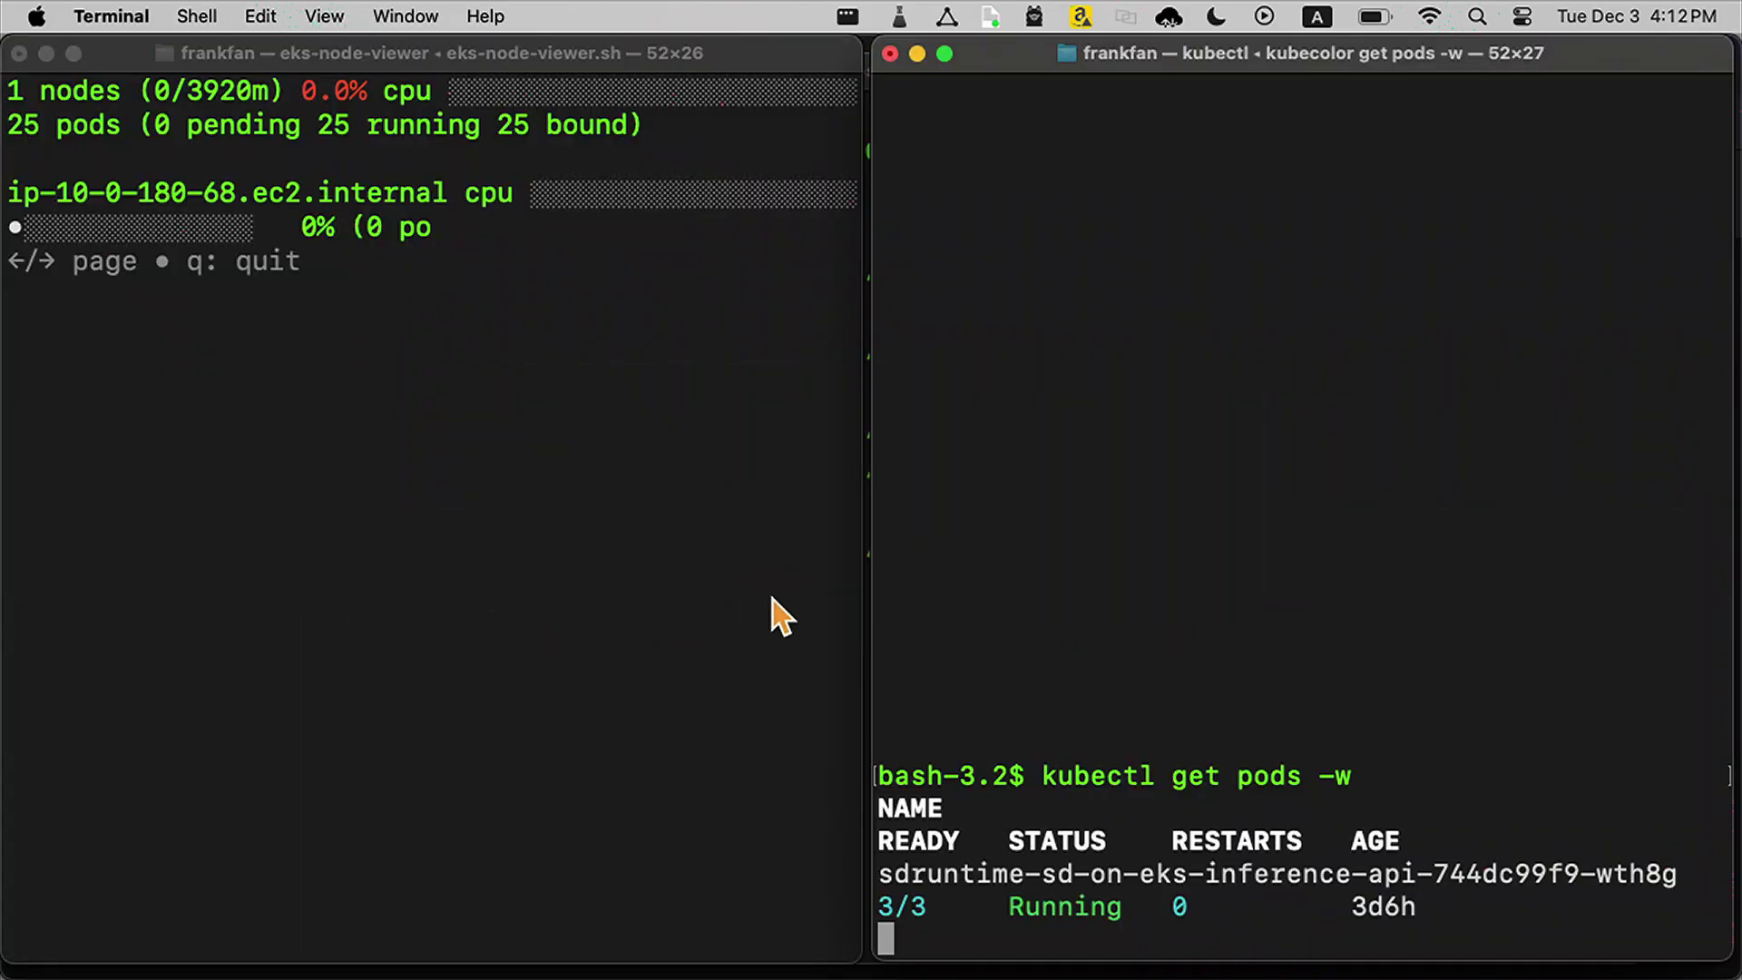
{"action": "mouse_move", "coordinate": [1289, 572]}
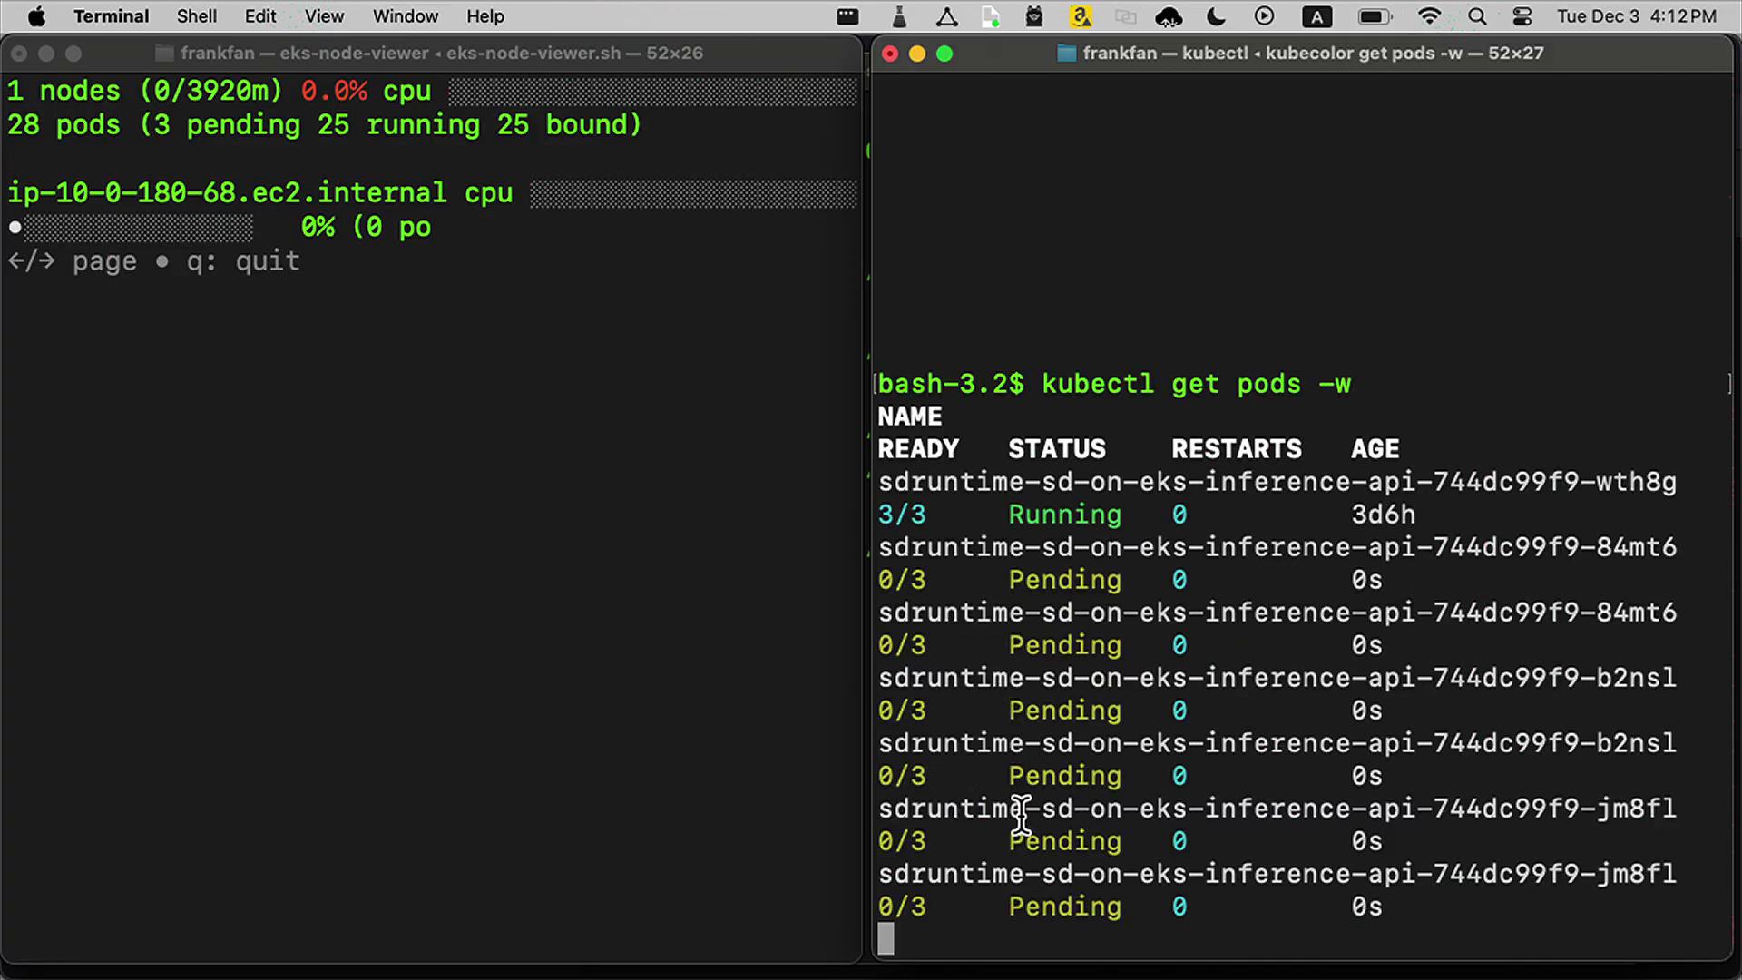
Step: Watch new inference pods go Pending and nodes scale out, briefly checking Locust in the browser
{"action": "double_click", "coordinate": [1065, 842]}
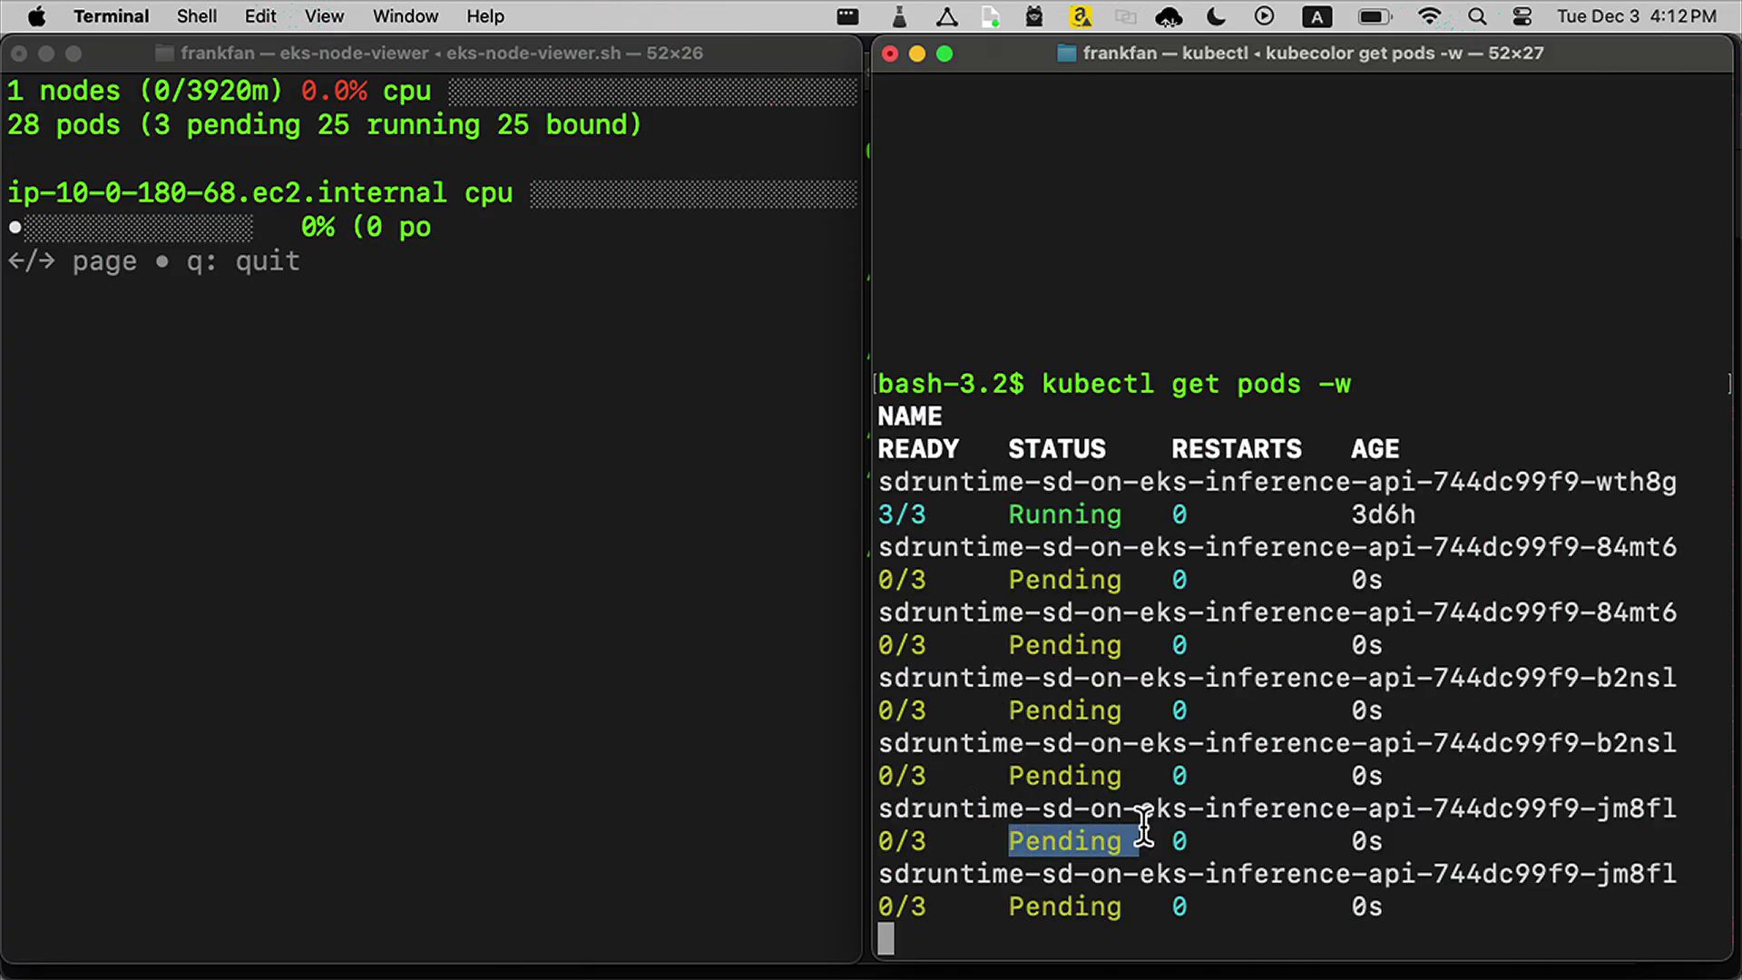
{"action": "mouse_move", "coordinate": [1183, 776]}
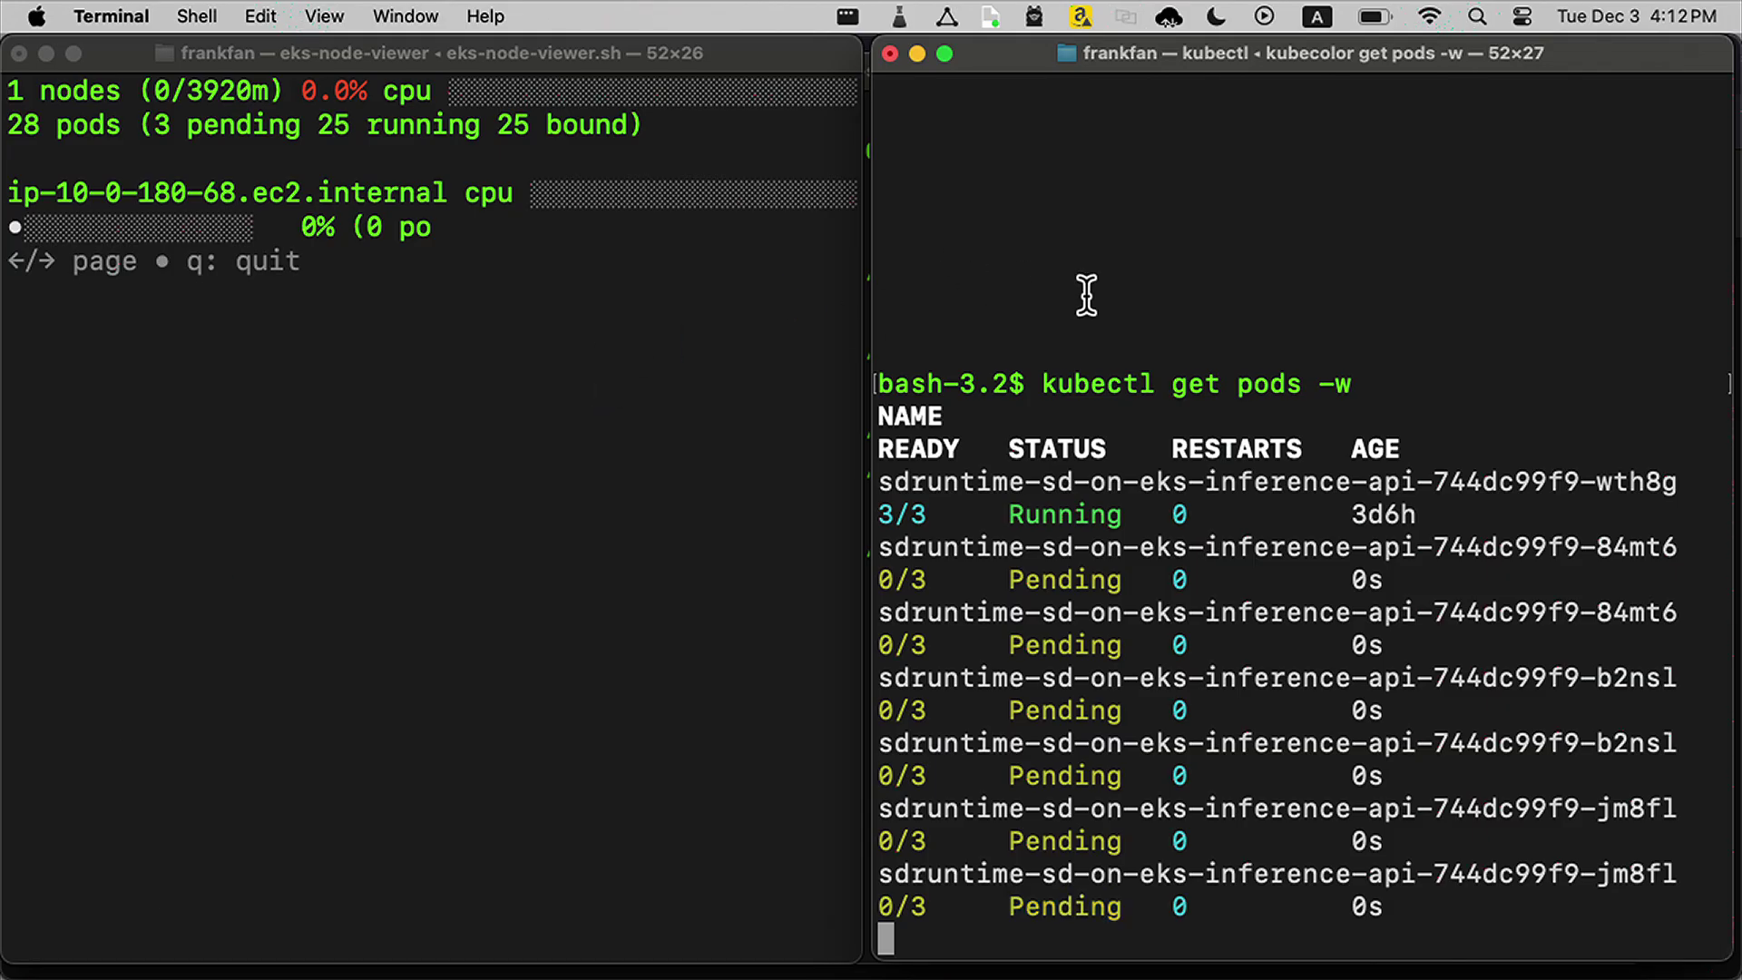
{"action": "mouse_move", "coordinate": [1115, 534]}
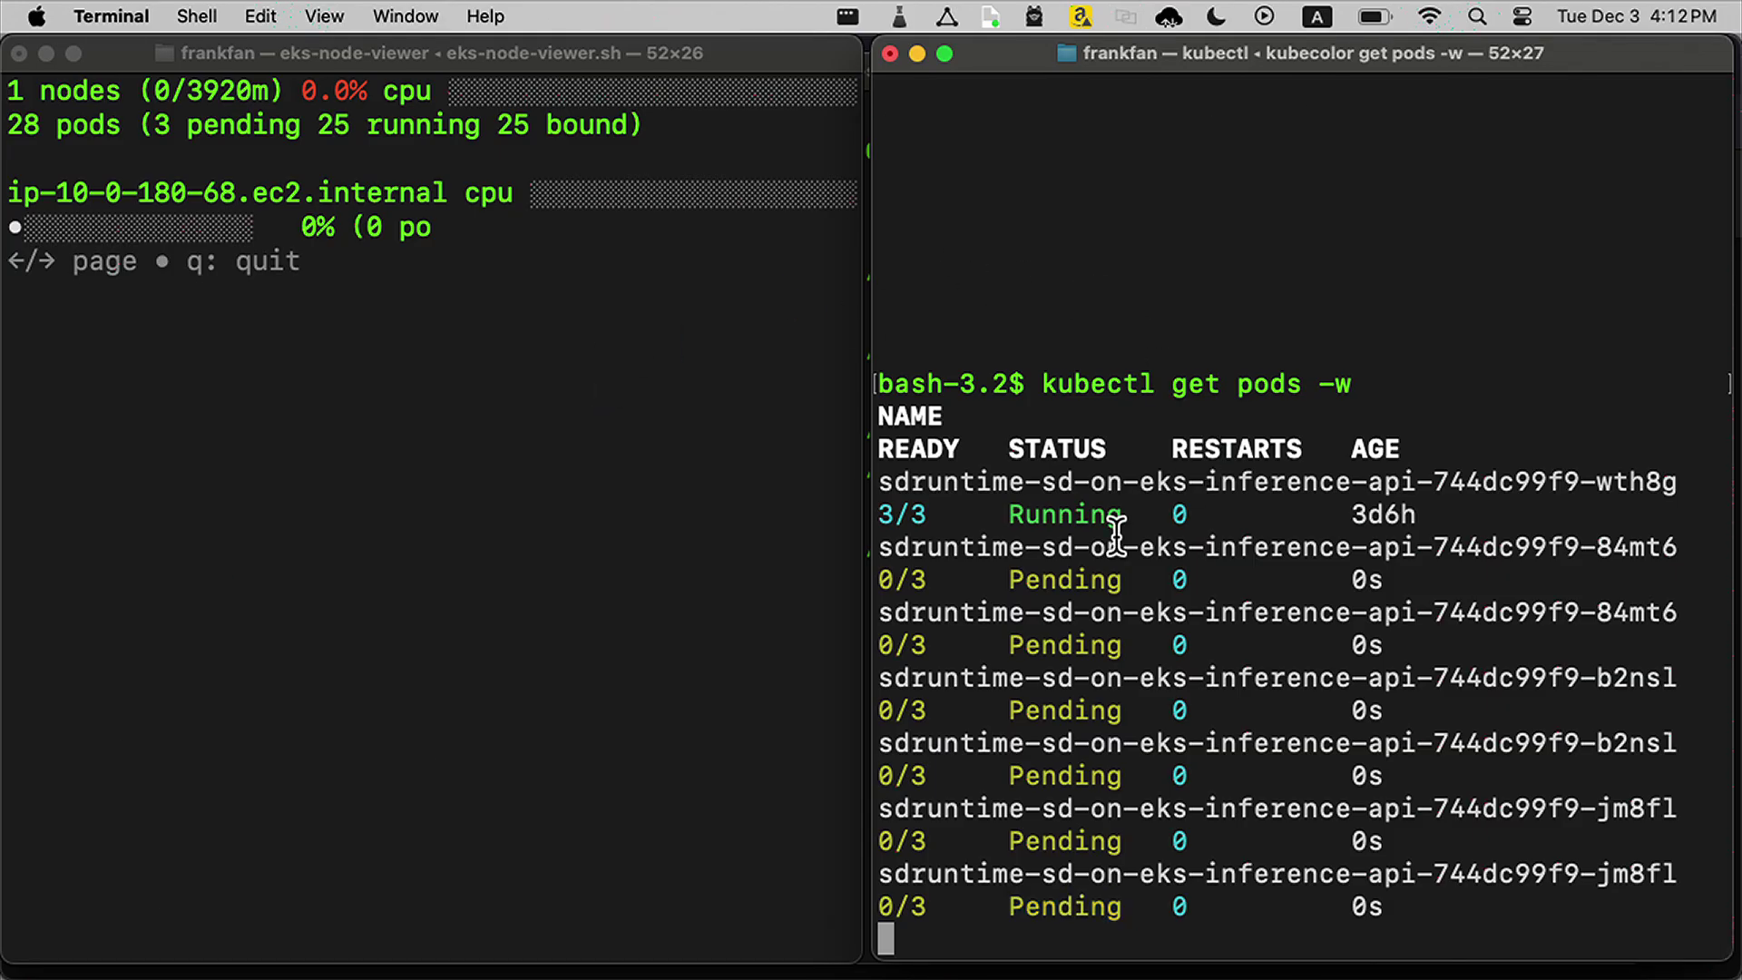
{"action": "key", "text": "cmd+tab"}
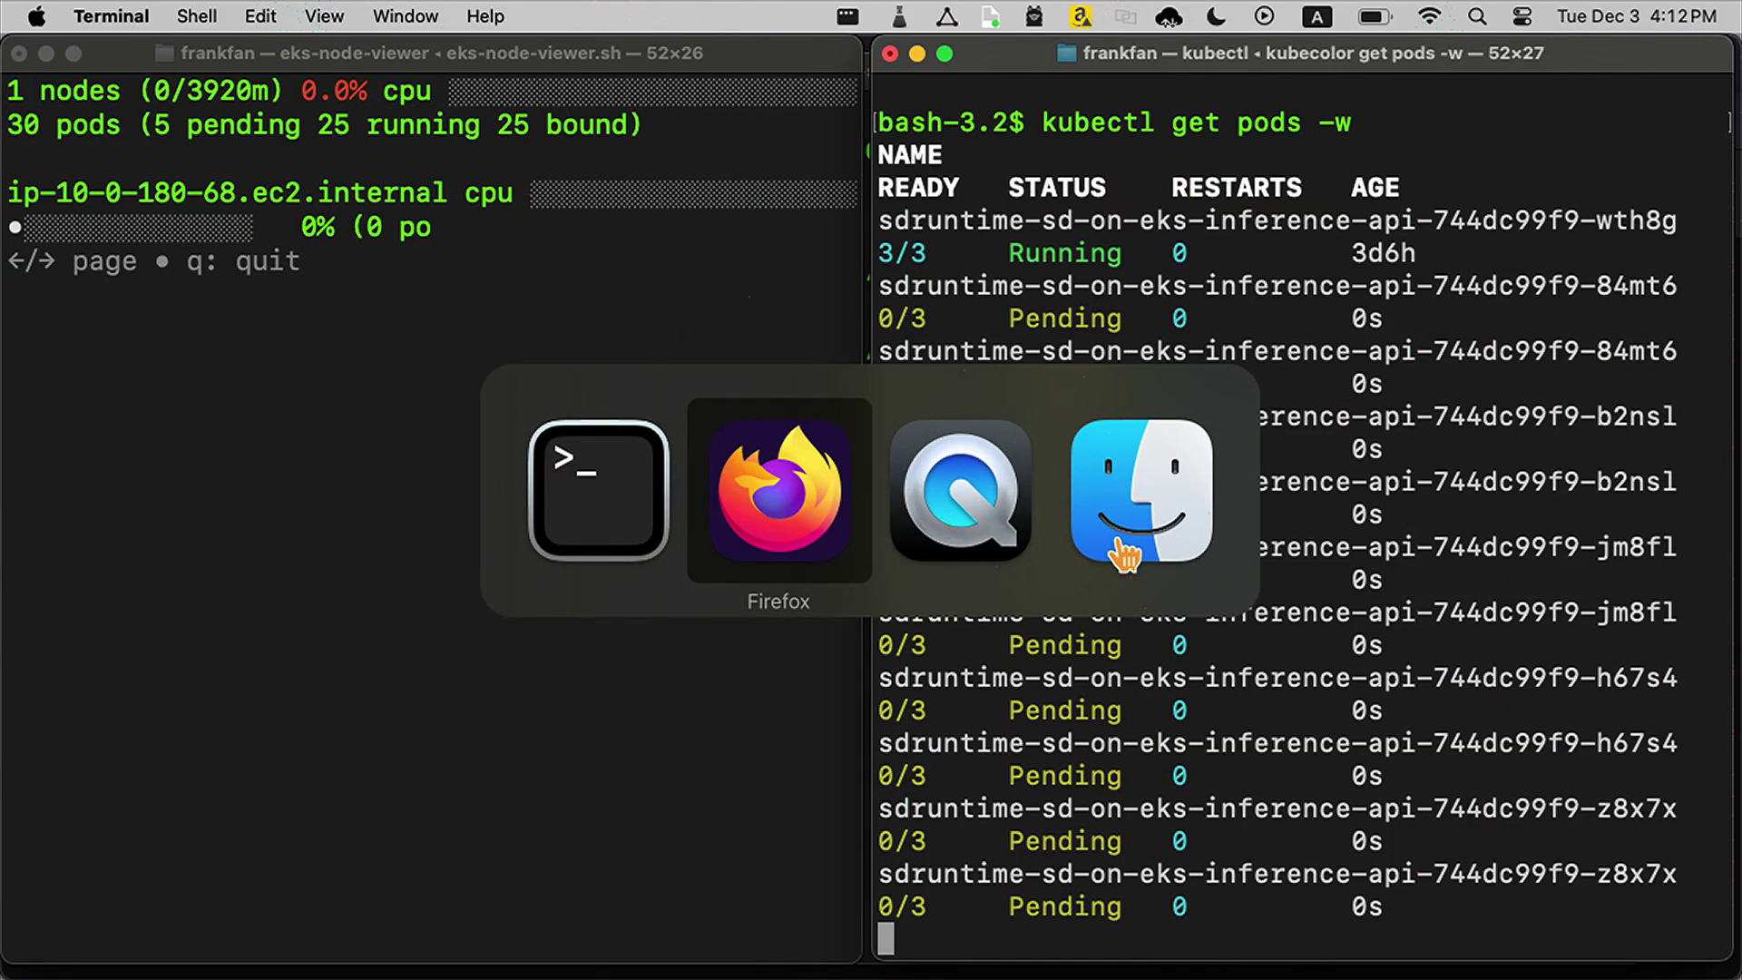
{"action": "left_click", "coordinate": [1143, 494]}
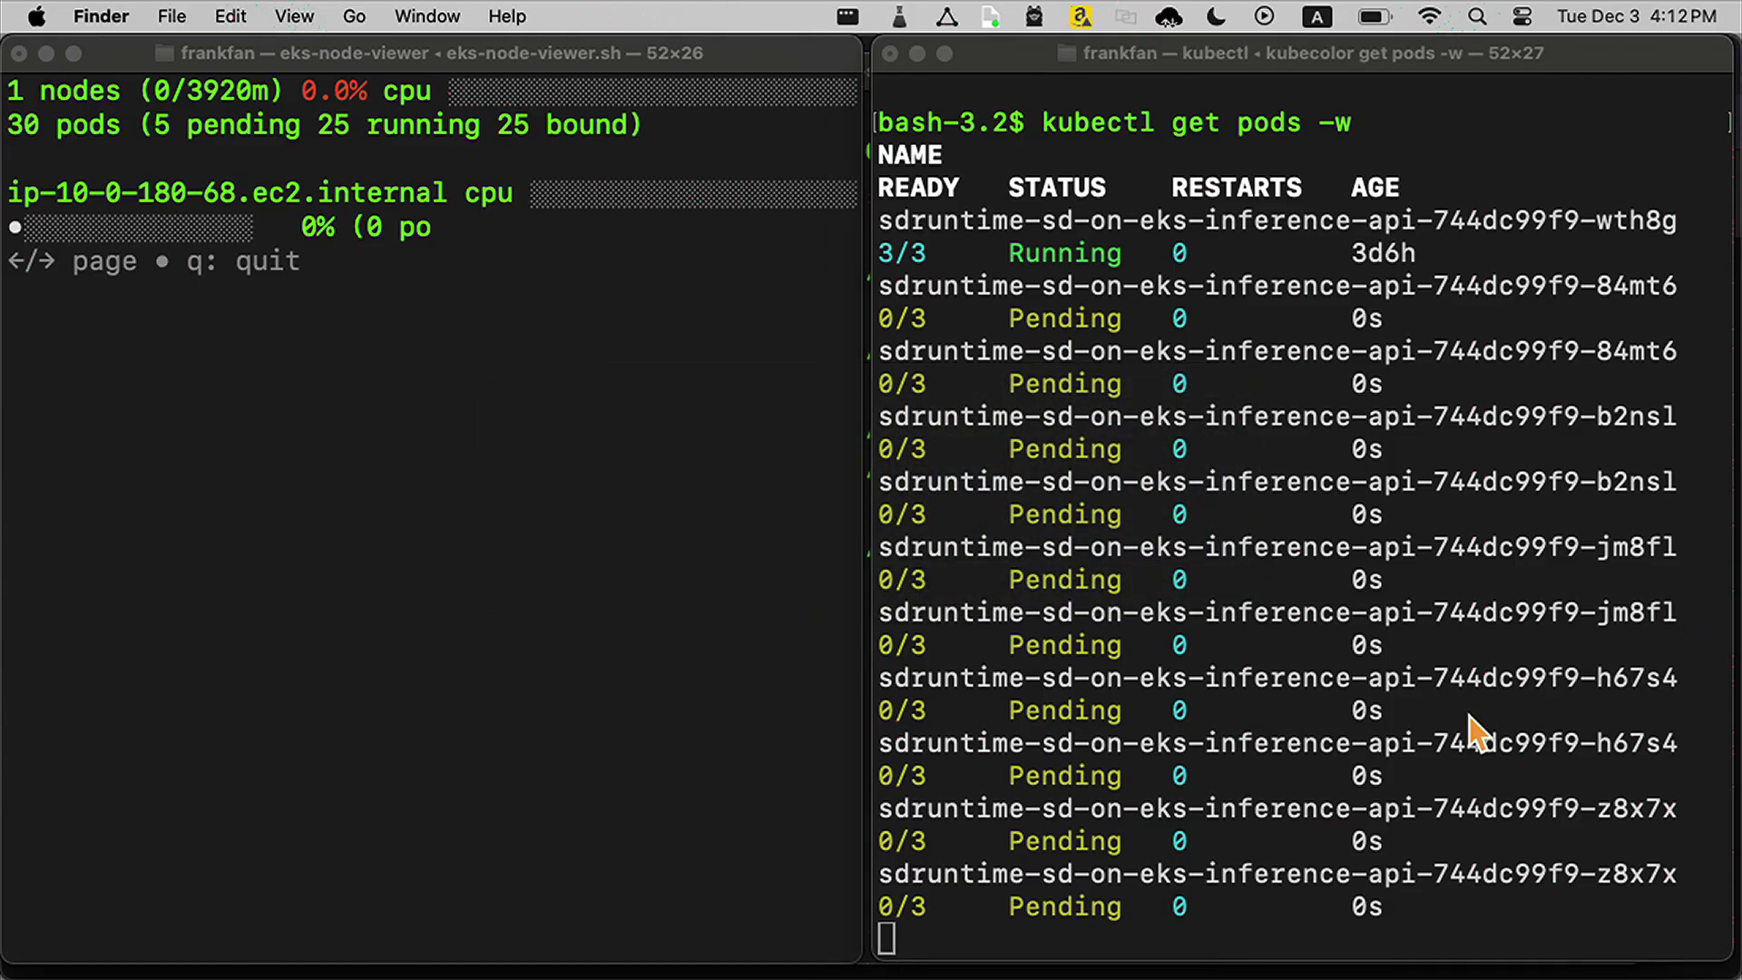
{"action": "key", "text": "Cmd+Tab"}
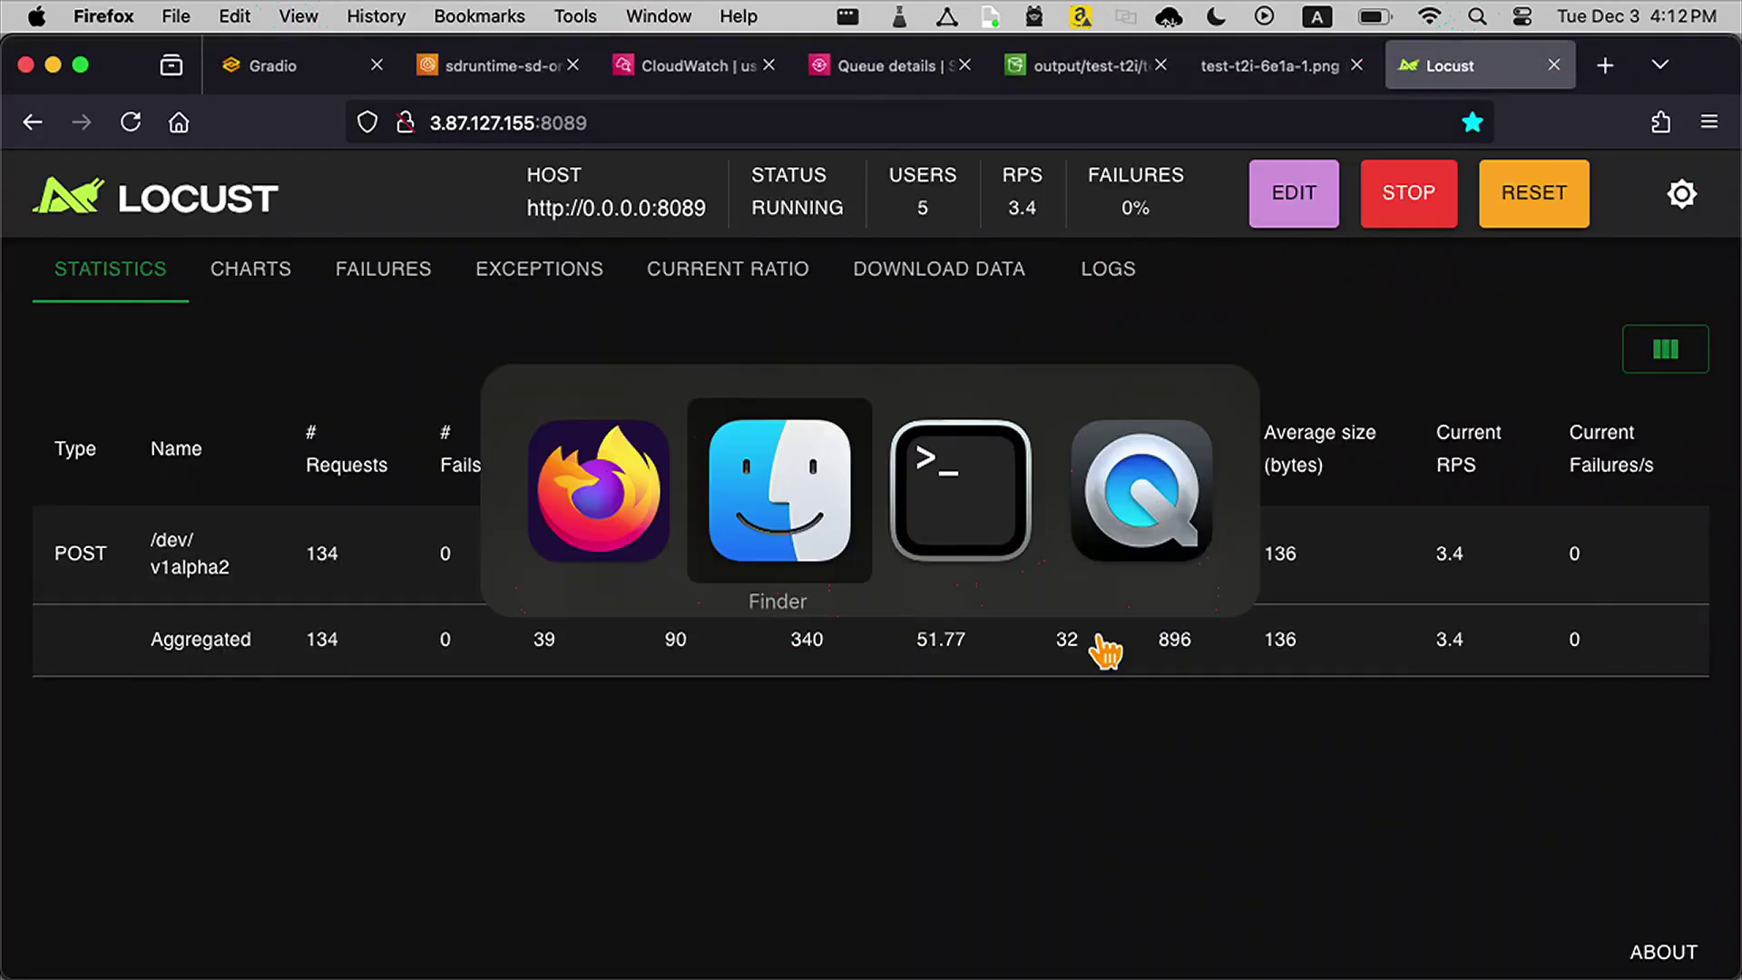
{"action": "mouse_move", "coordinate": [958, 491]}
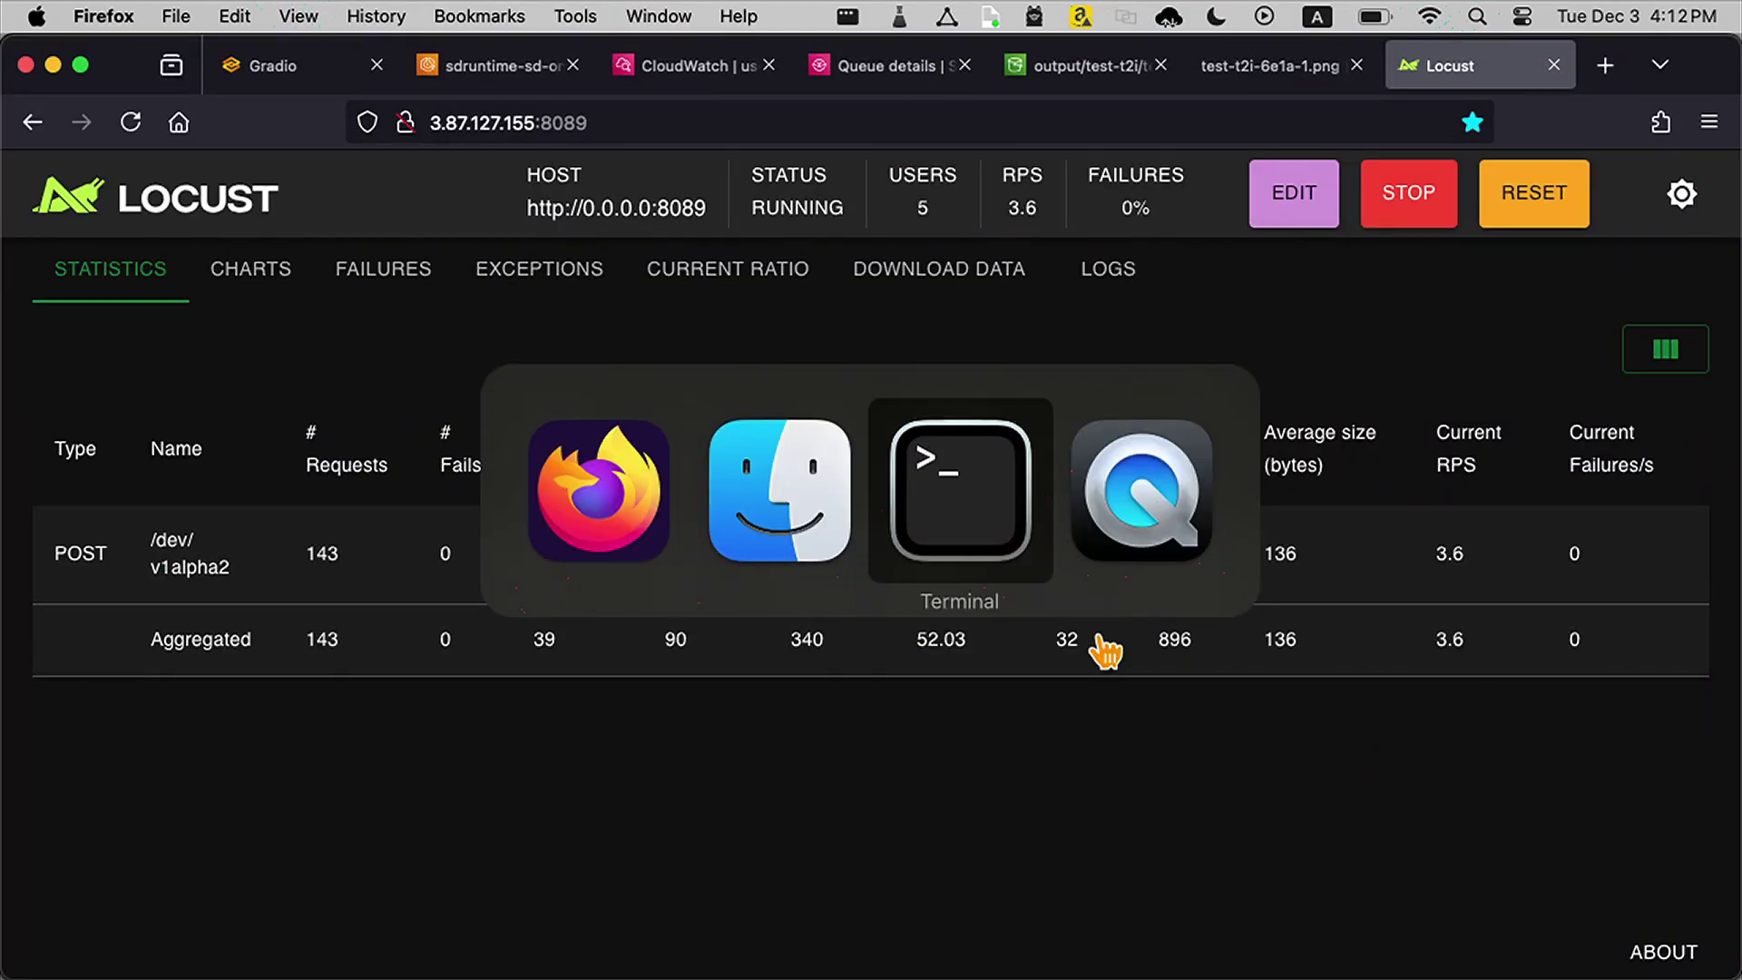
{"action": "left_click", "coordinate": [958, 493]}
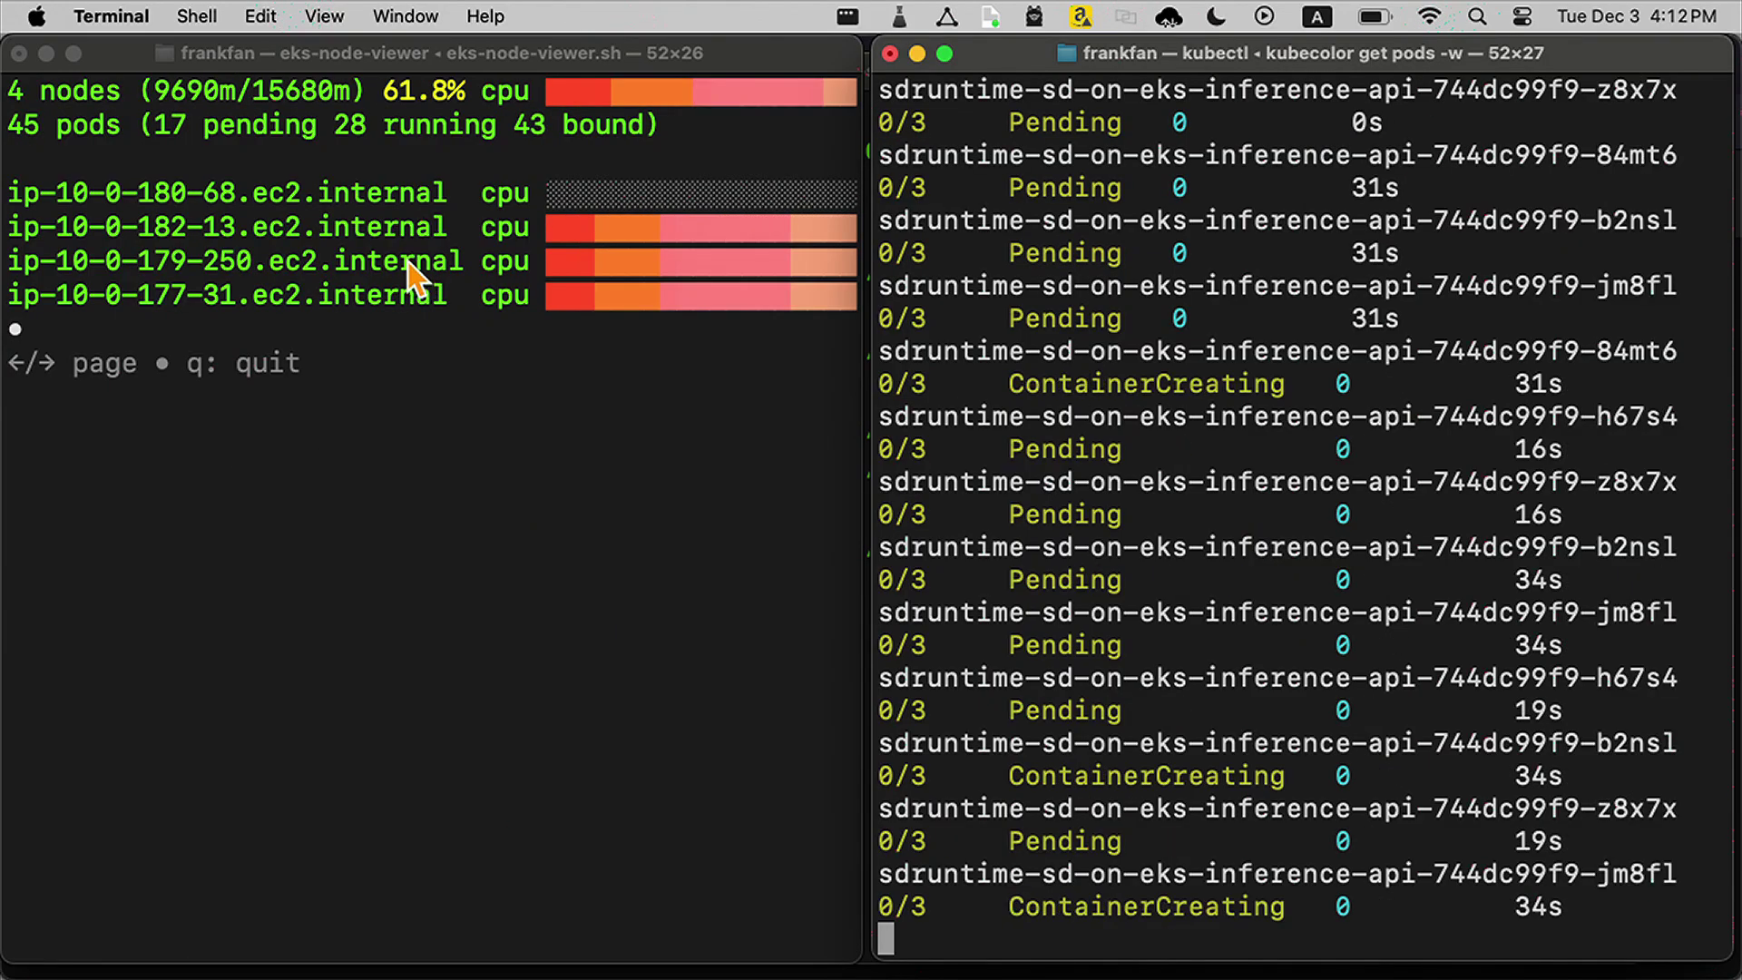
{"action": "mouse_move", "coordinate": [585, 263]}
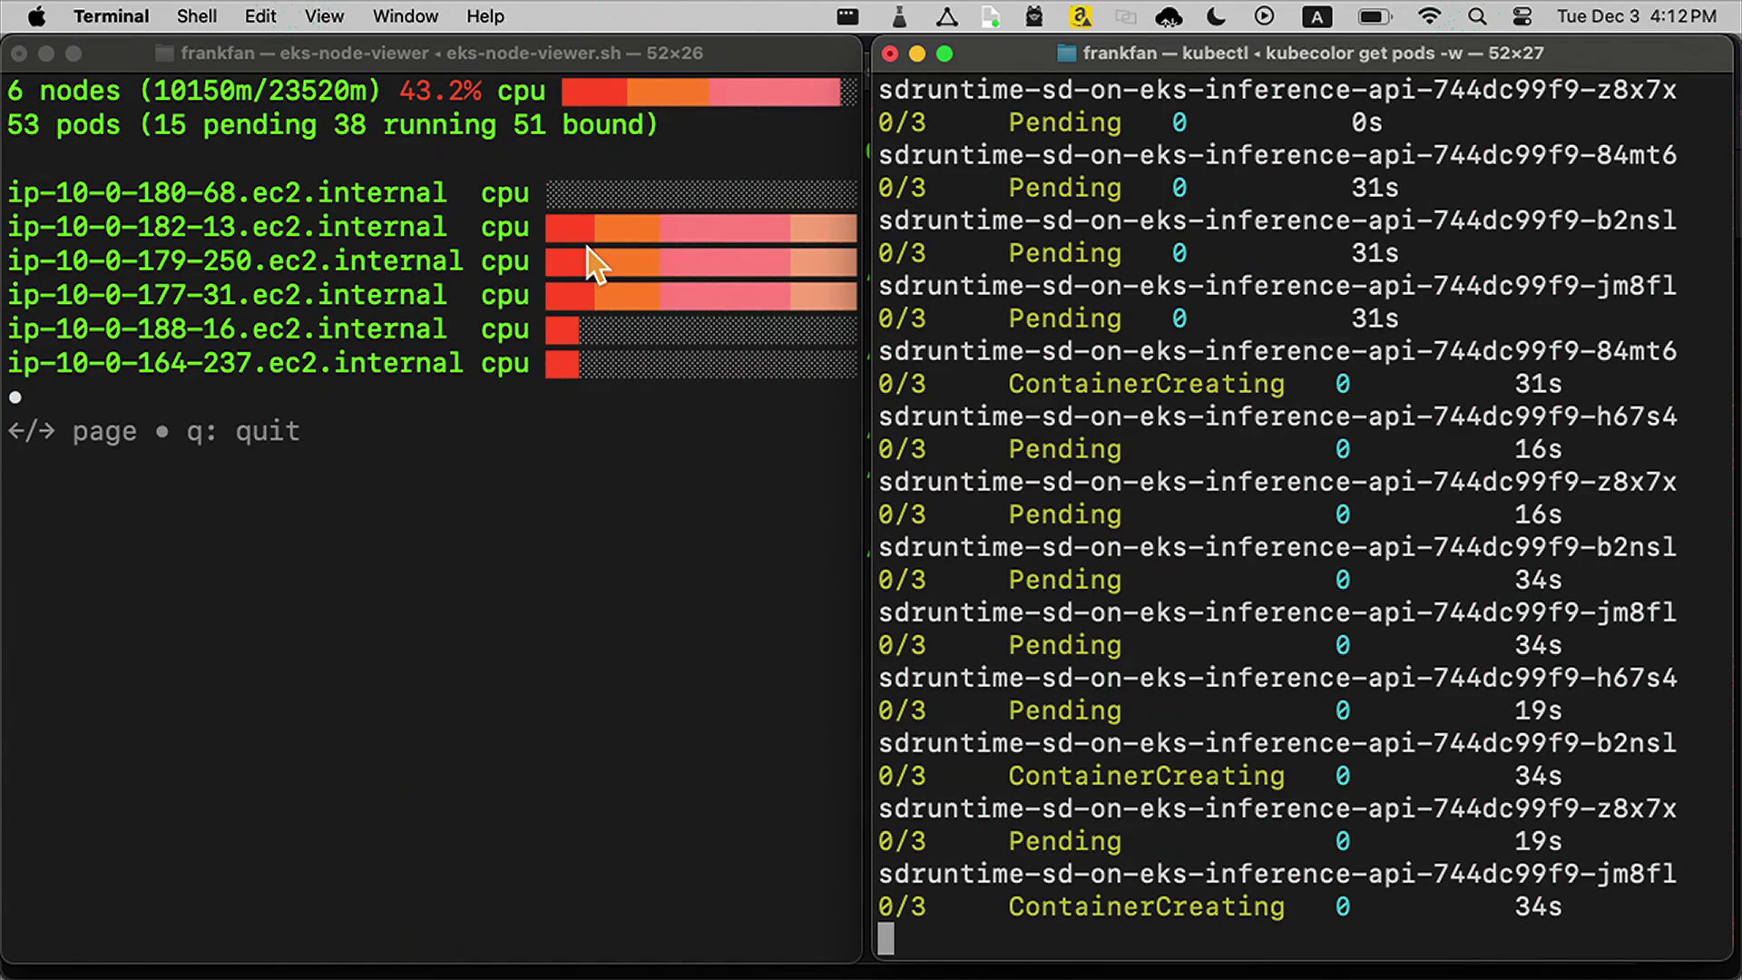
{"action": "key", "text": "cmd+tab"}
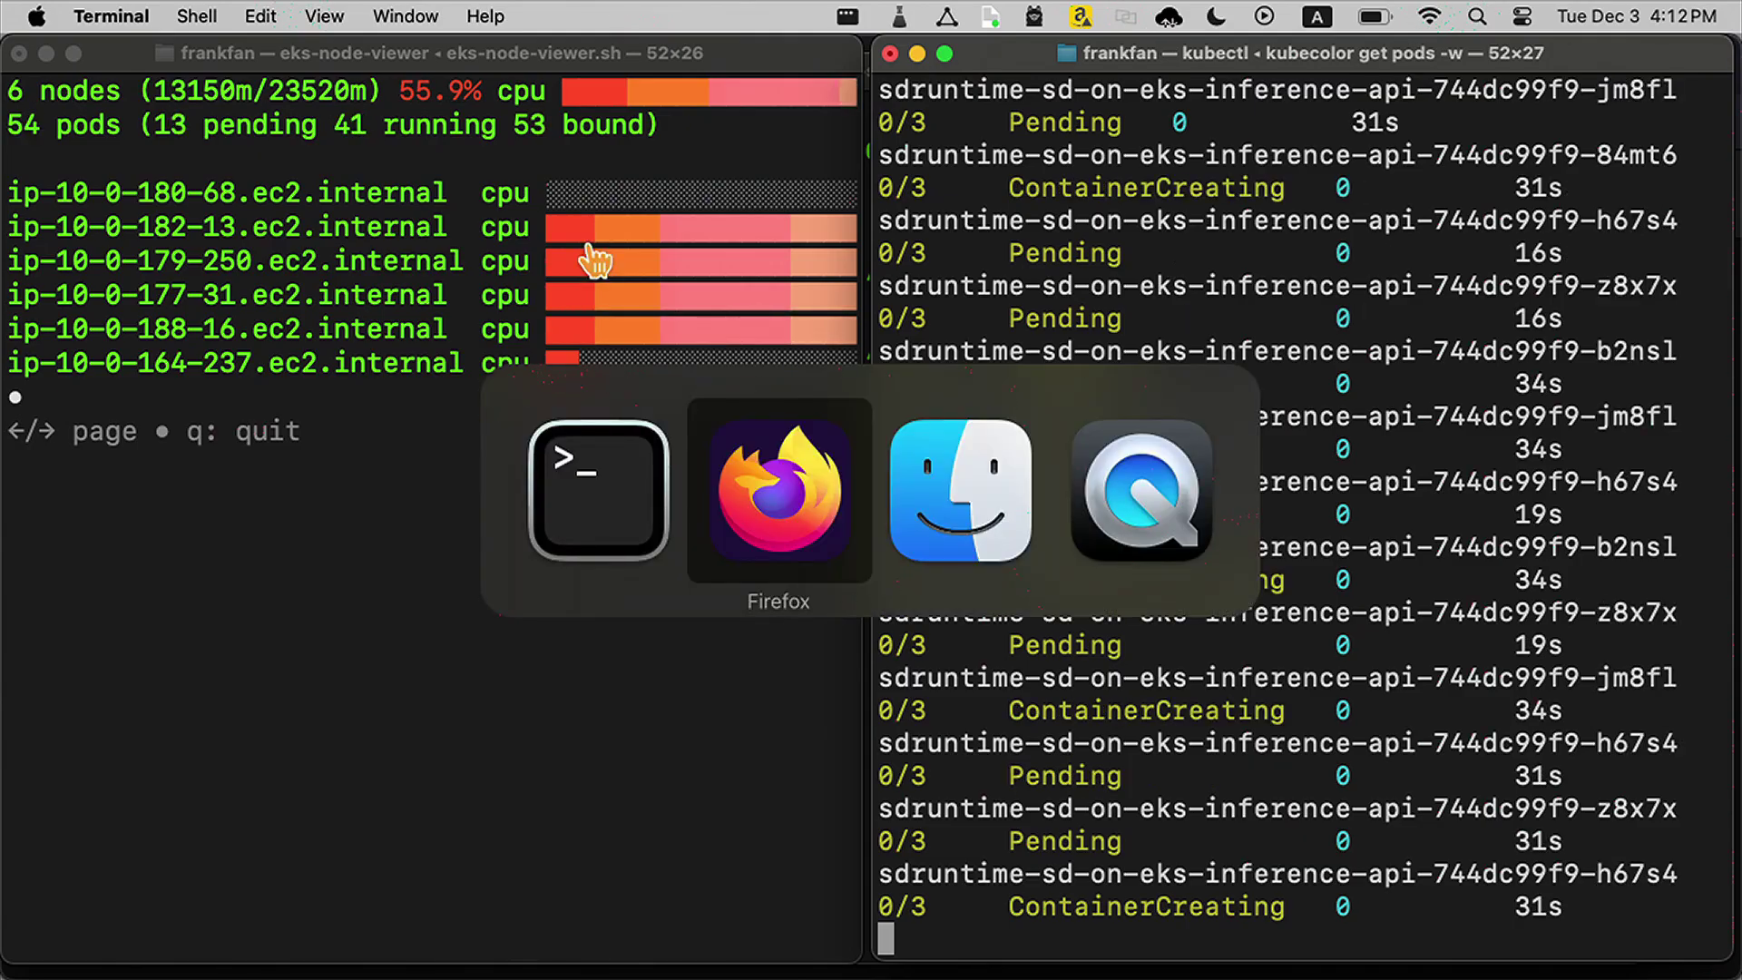
Step: Bring up the SQS input queue's details page and its Monitoring charts
{"action": "left_click", "coordinate": [777, 493]}
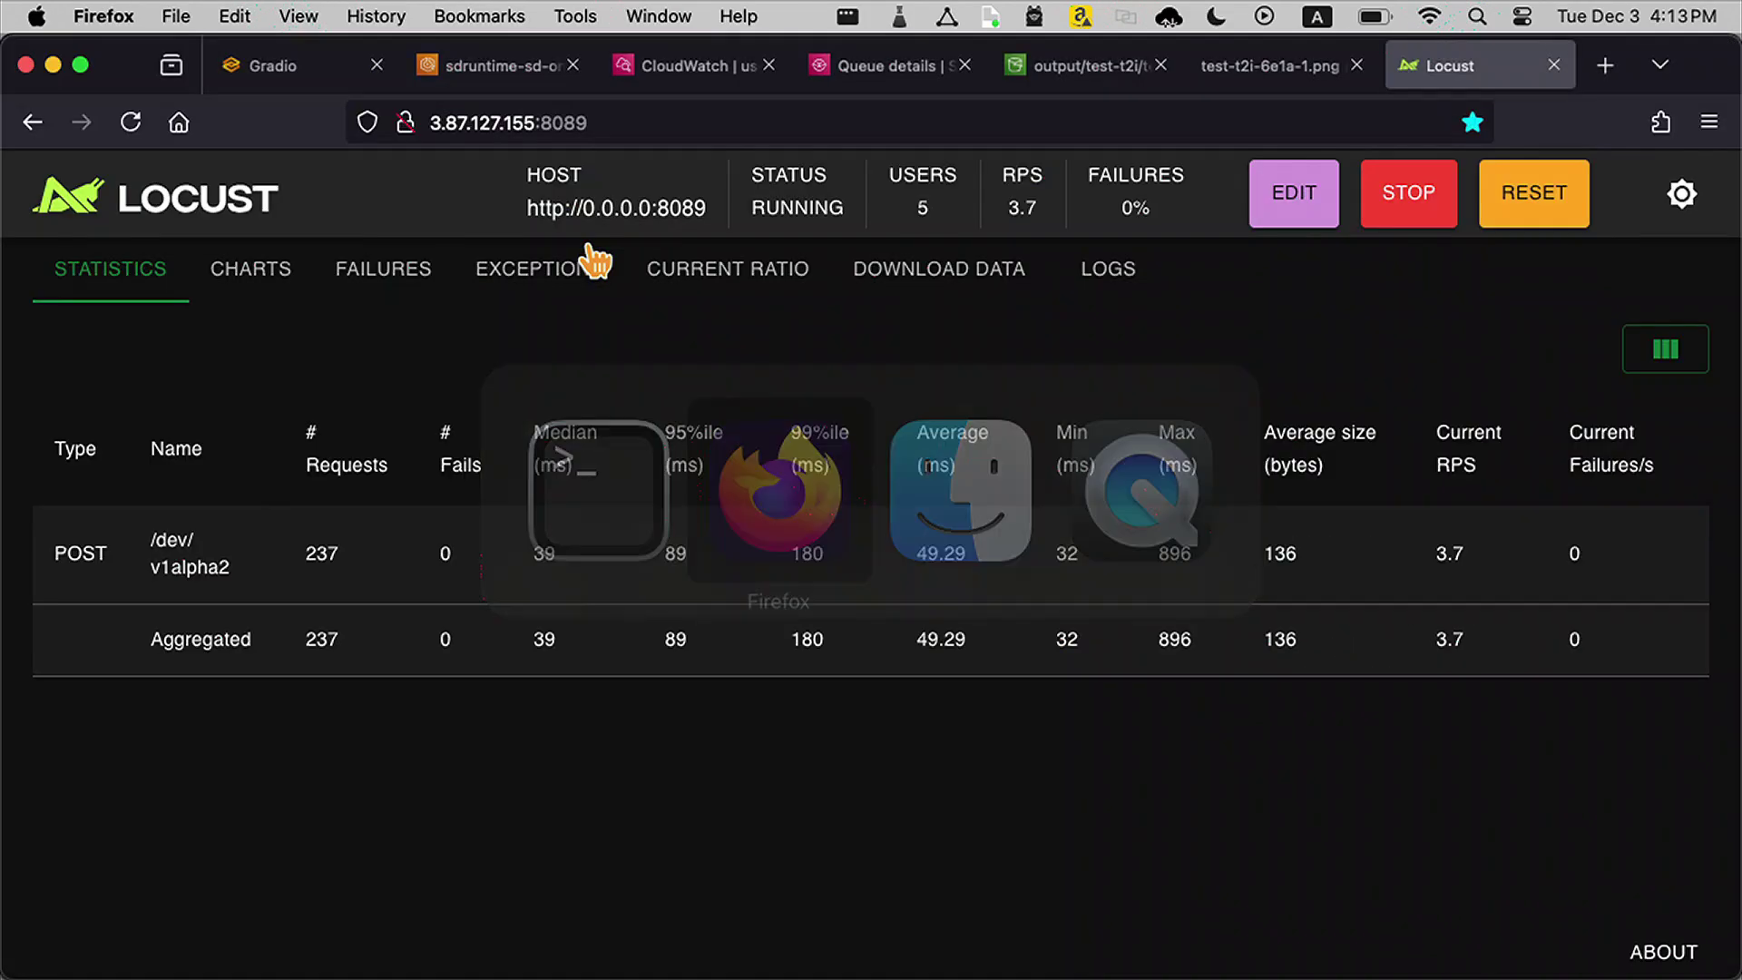
{"action": "mouse_move", "coordinate": [704, 91]}
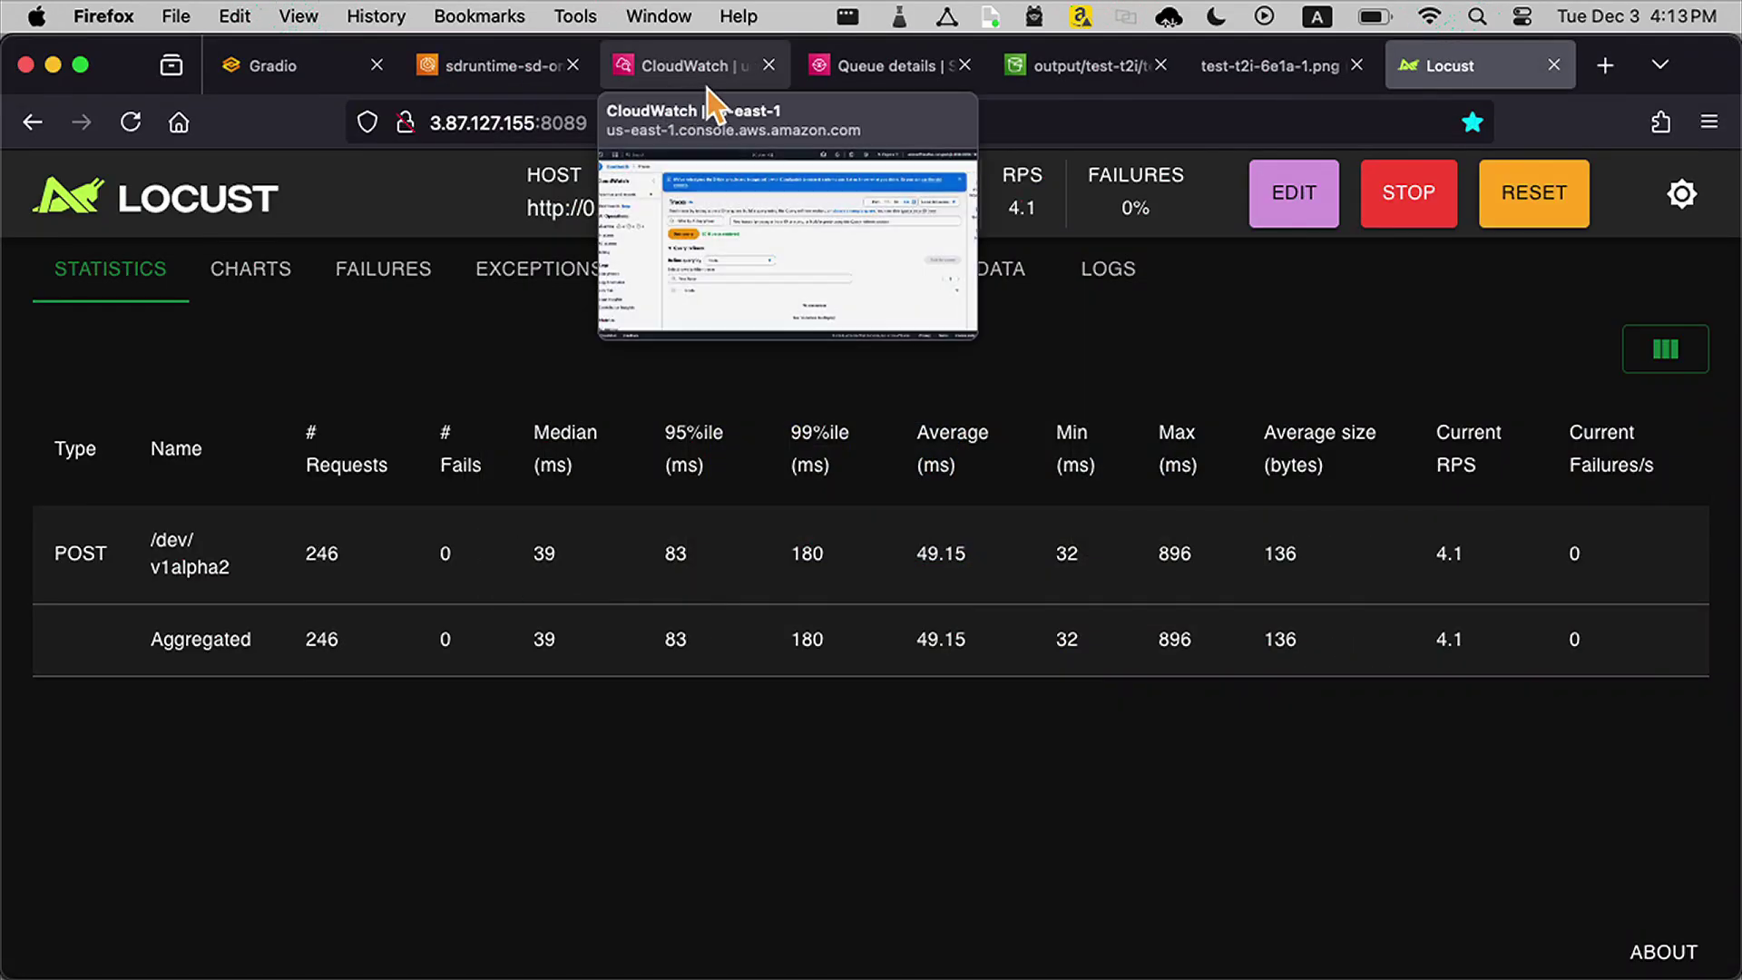
{"action": "left_click", "coordinate": [693, 65]}
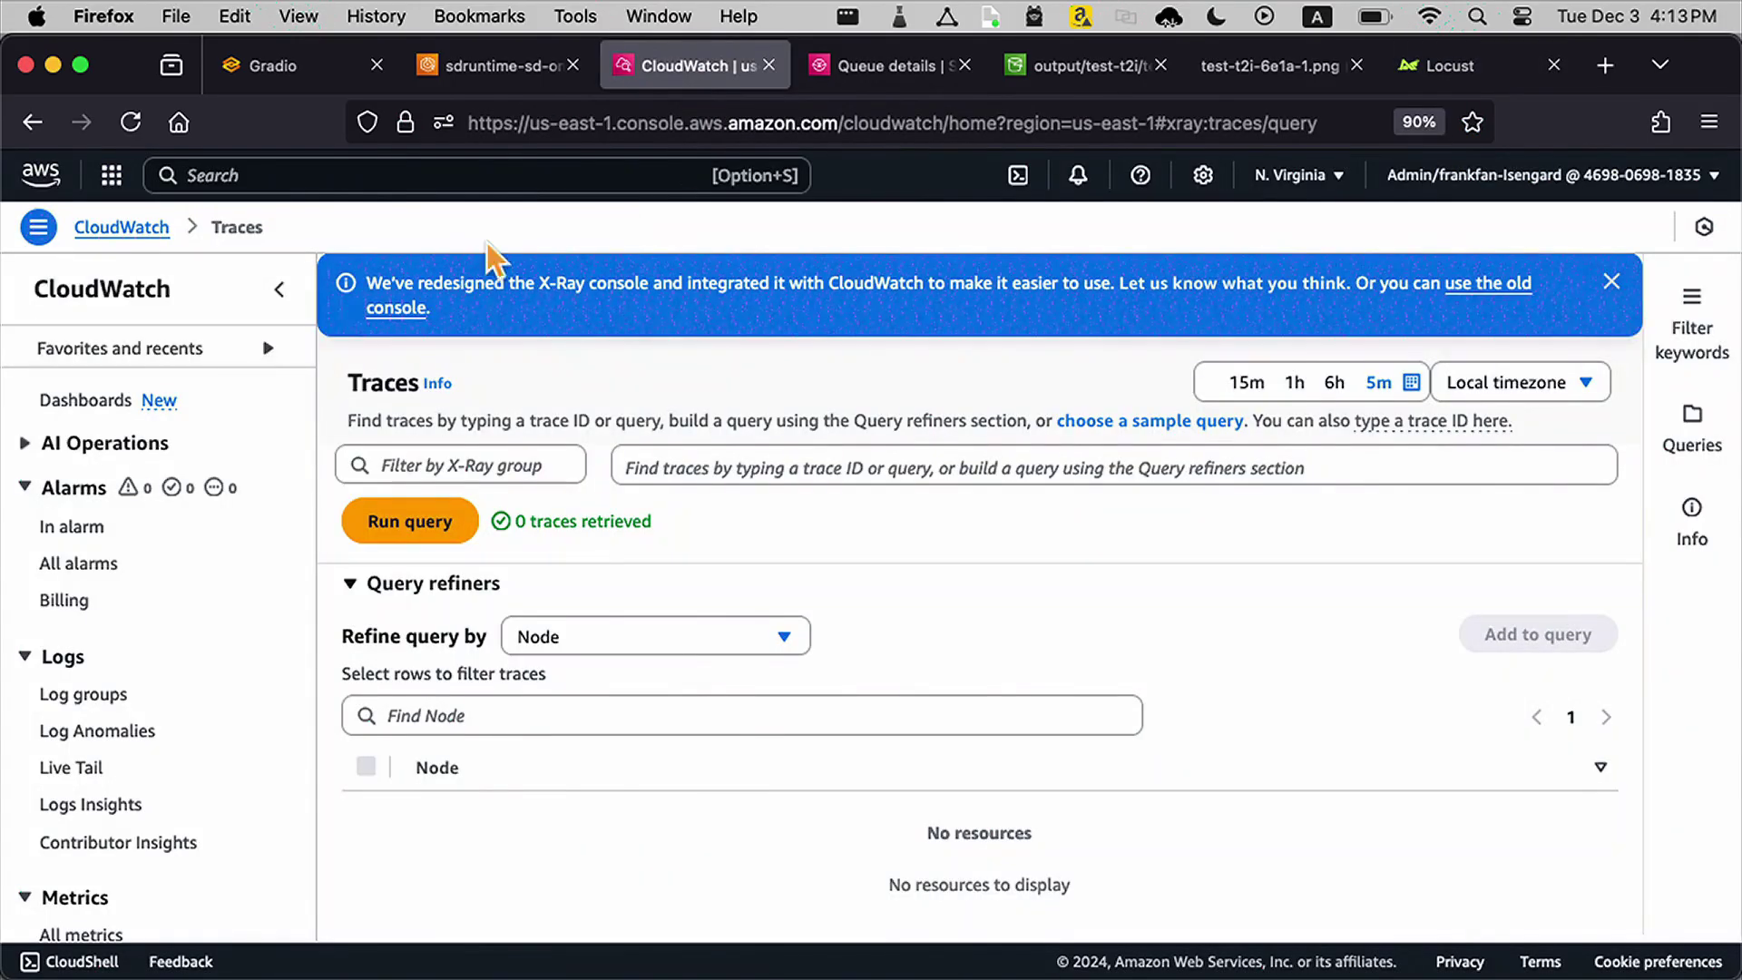
{"action": "left_click", "coordinate": [885, 65]}
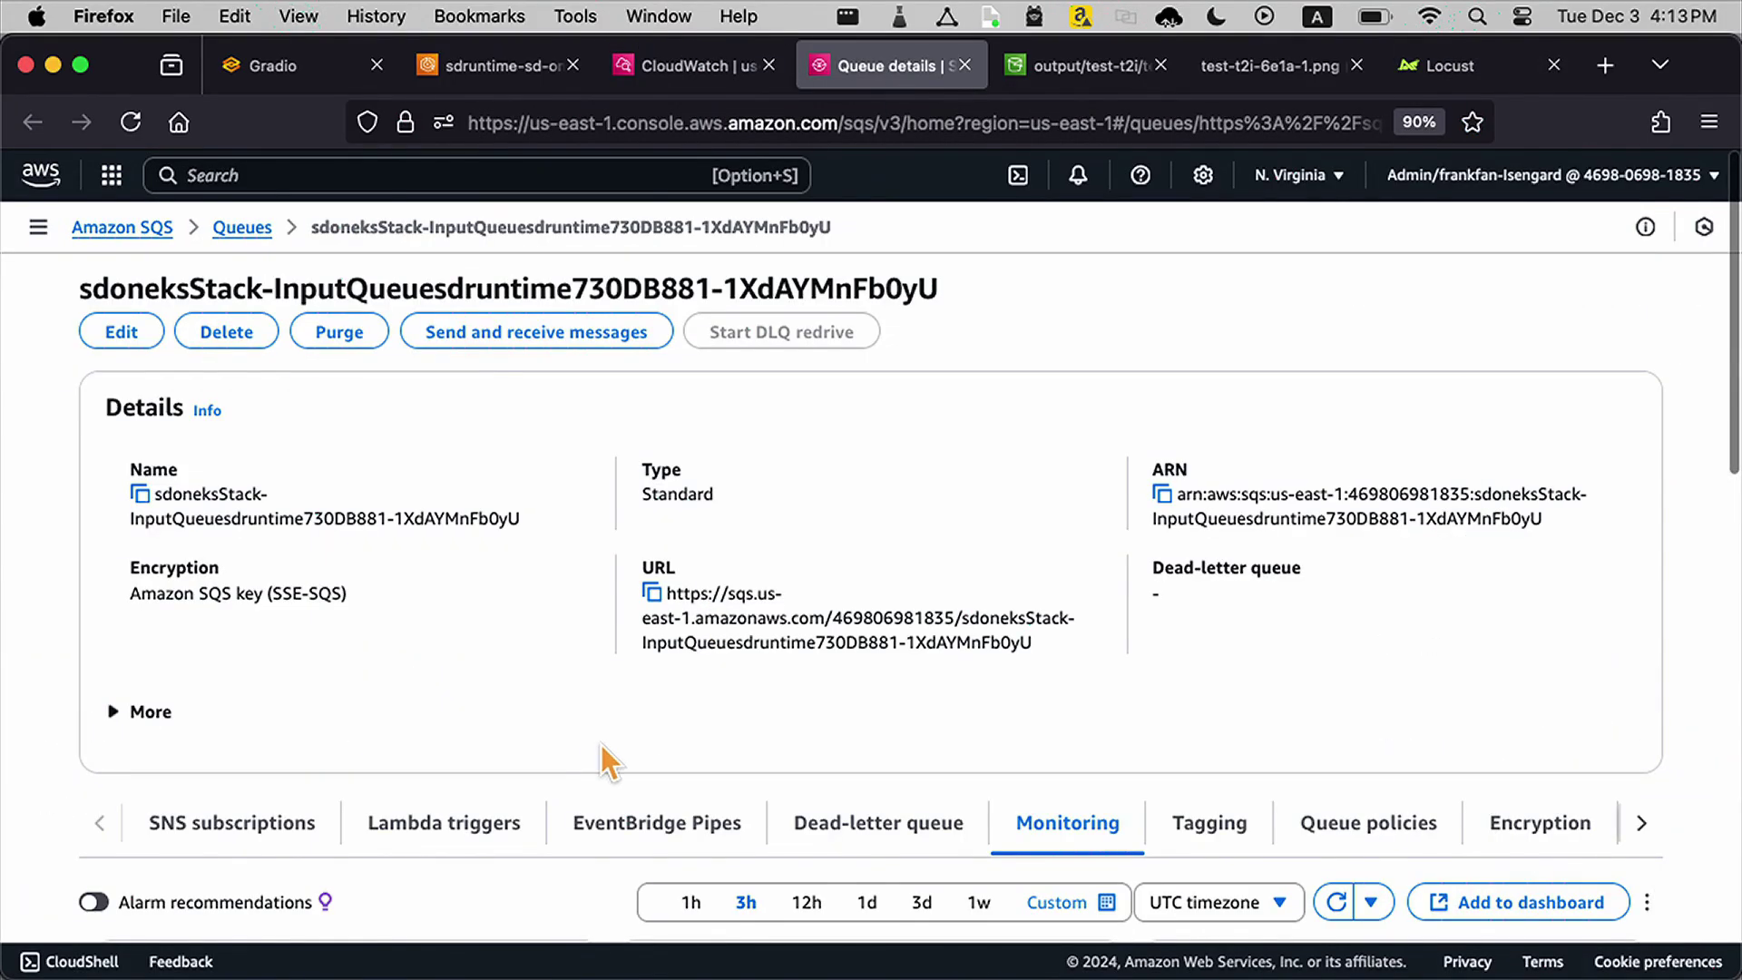
{"action": "scroll", "scroll_direction": "down", "scroll_amount": 3}
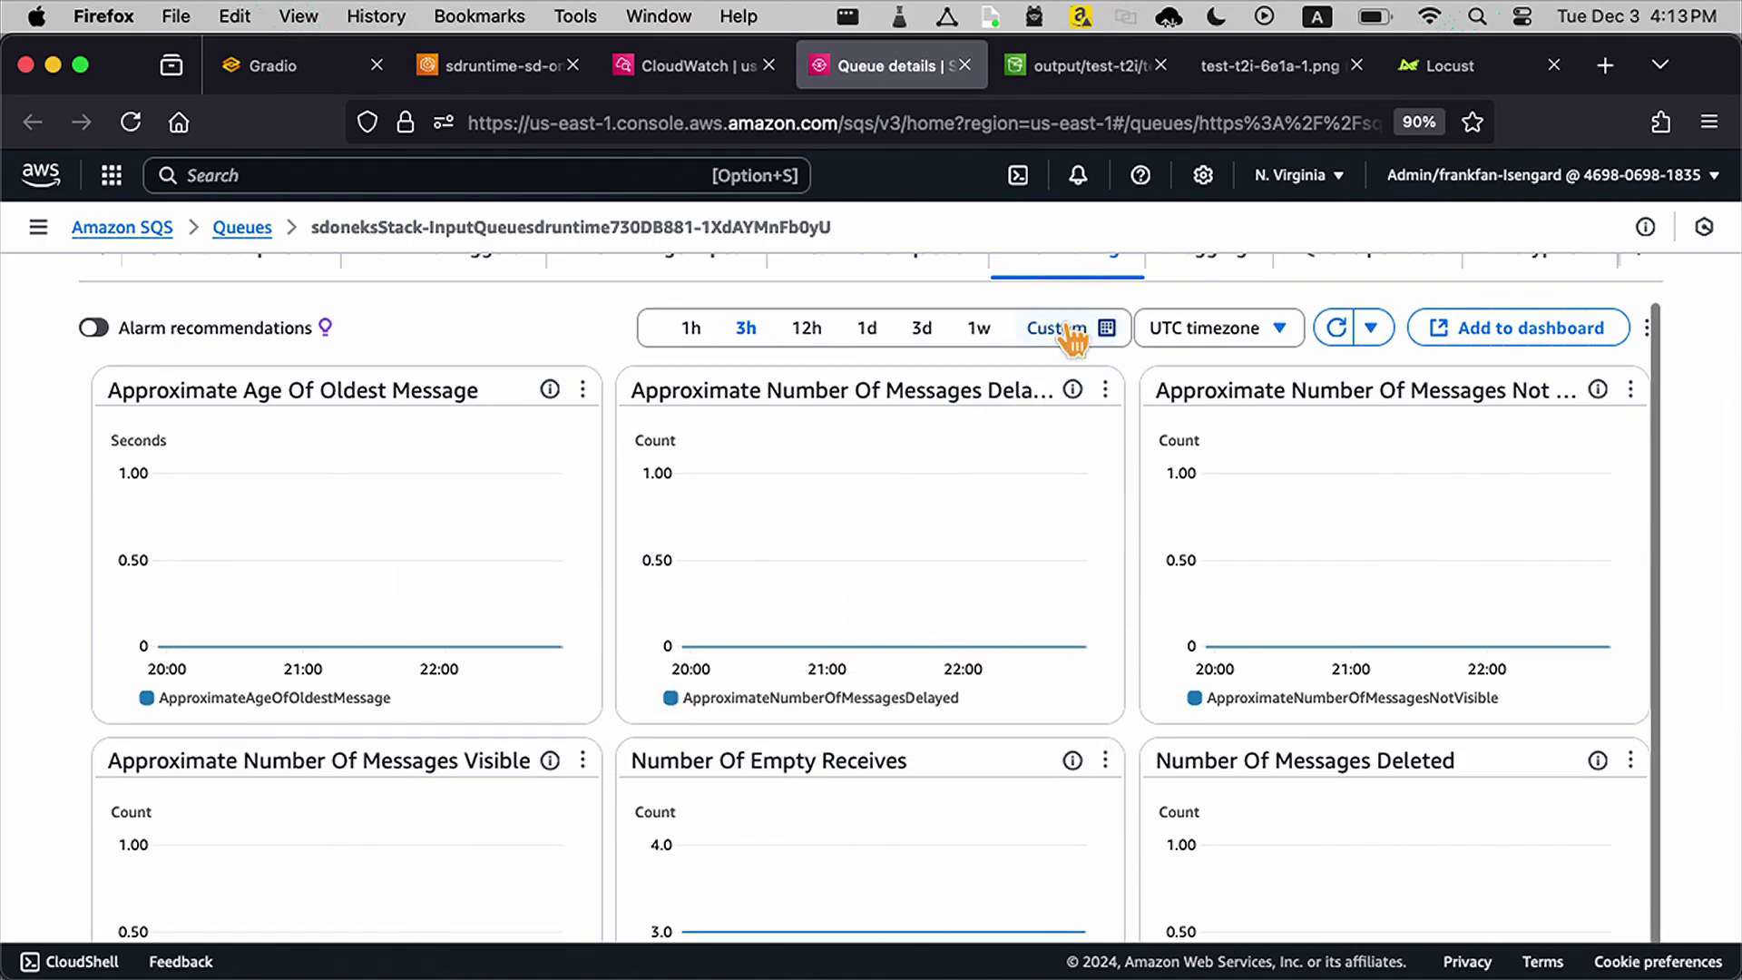
Step: Set the charts to a custom 3-minute range with 10-second auto refresh and review the message metrics
{"action": "left_click", "coordinate": [1056, 327]}
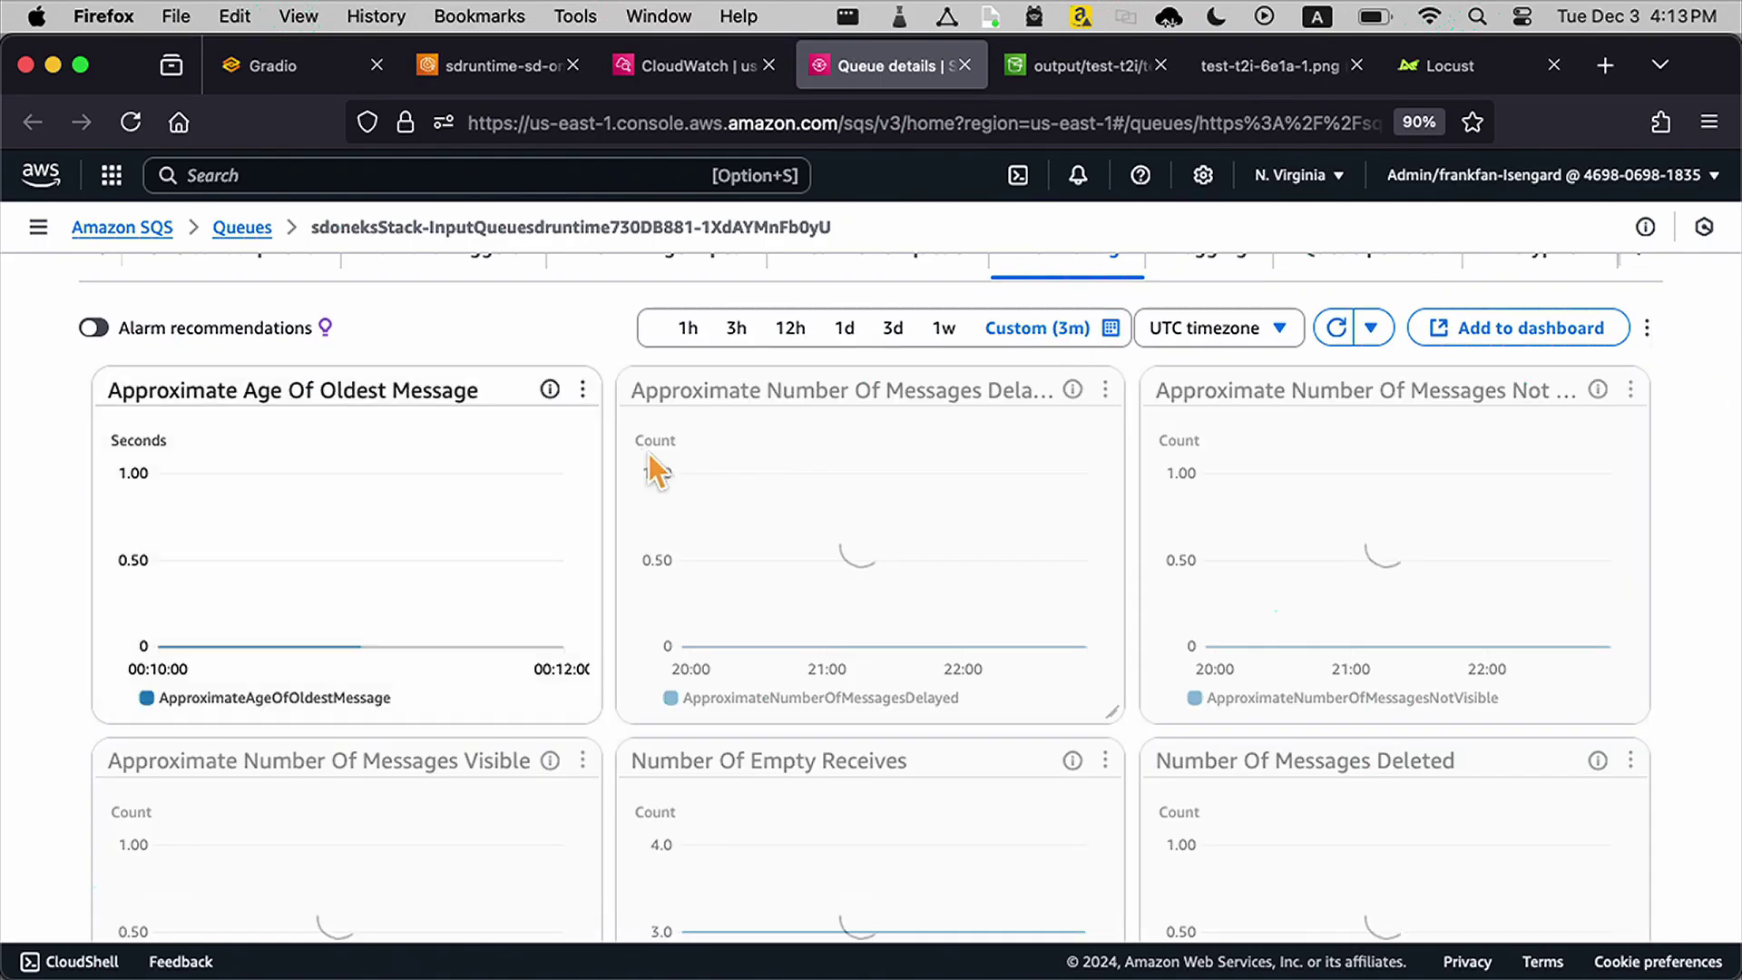
{"action": "left_click", "coordinate": [1335, 327]}
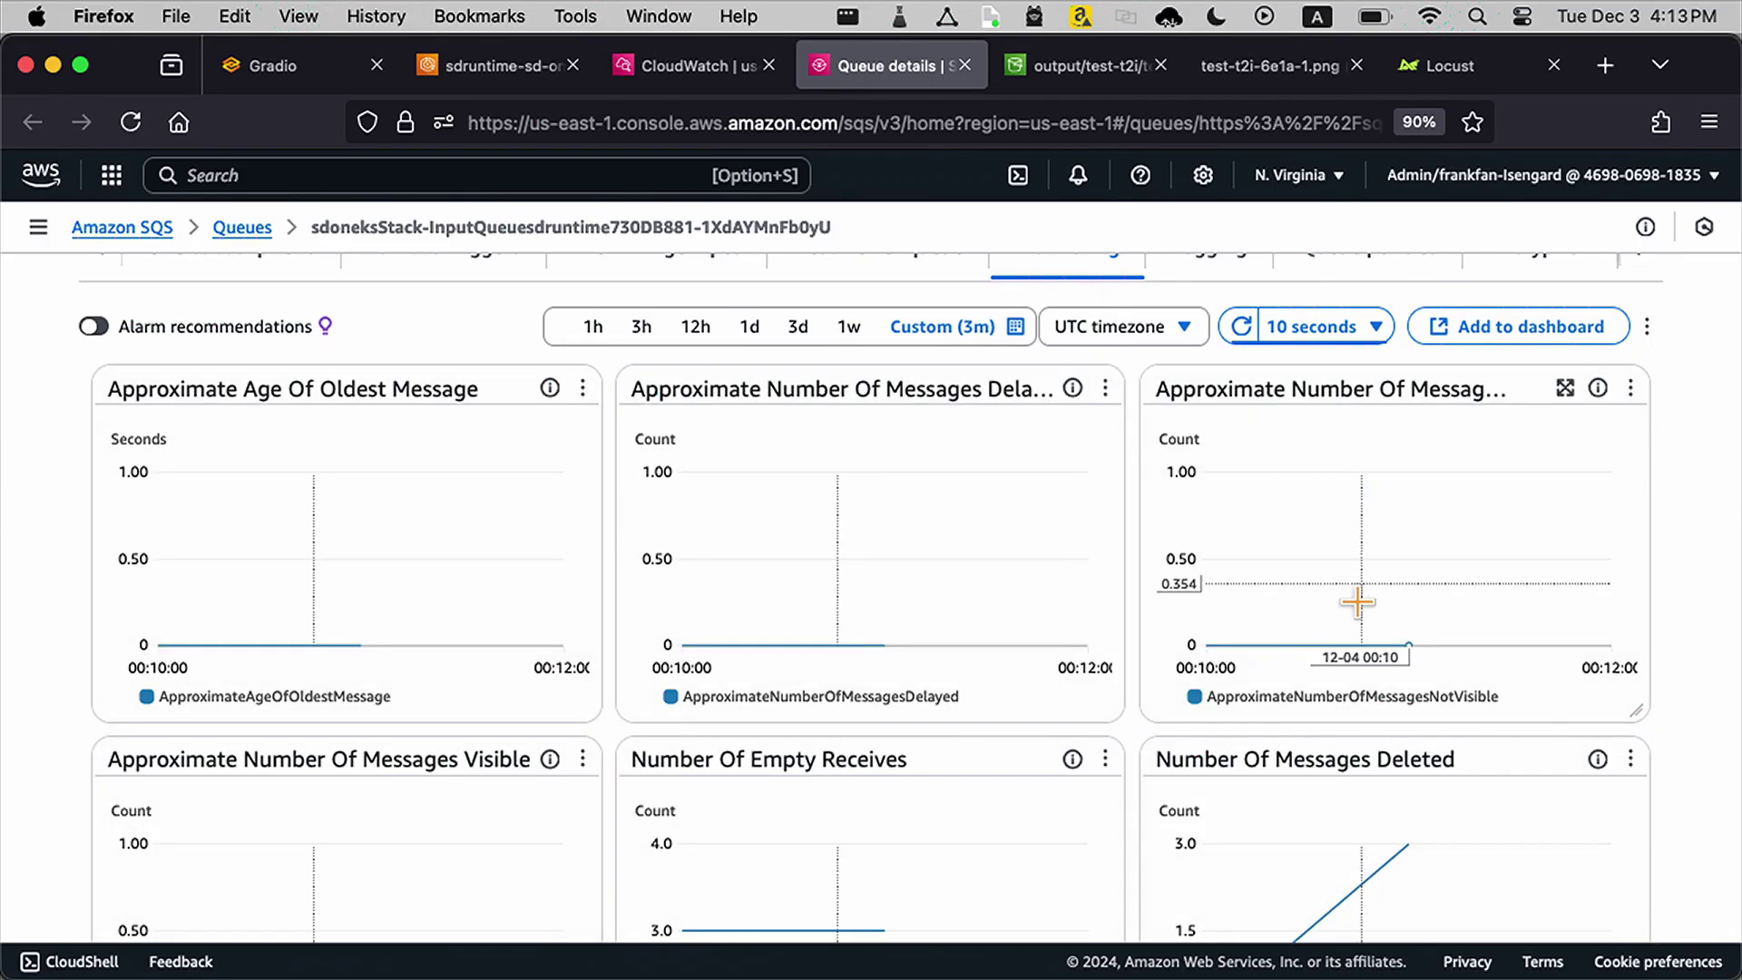
{"action": "scroll", "scroll_direction": "down", "scroll_amount": 3}
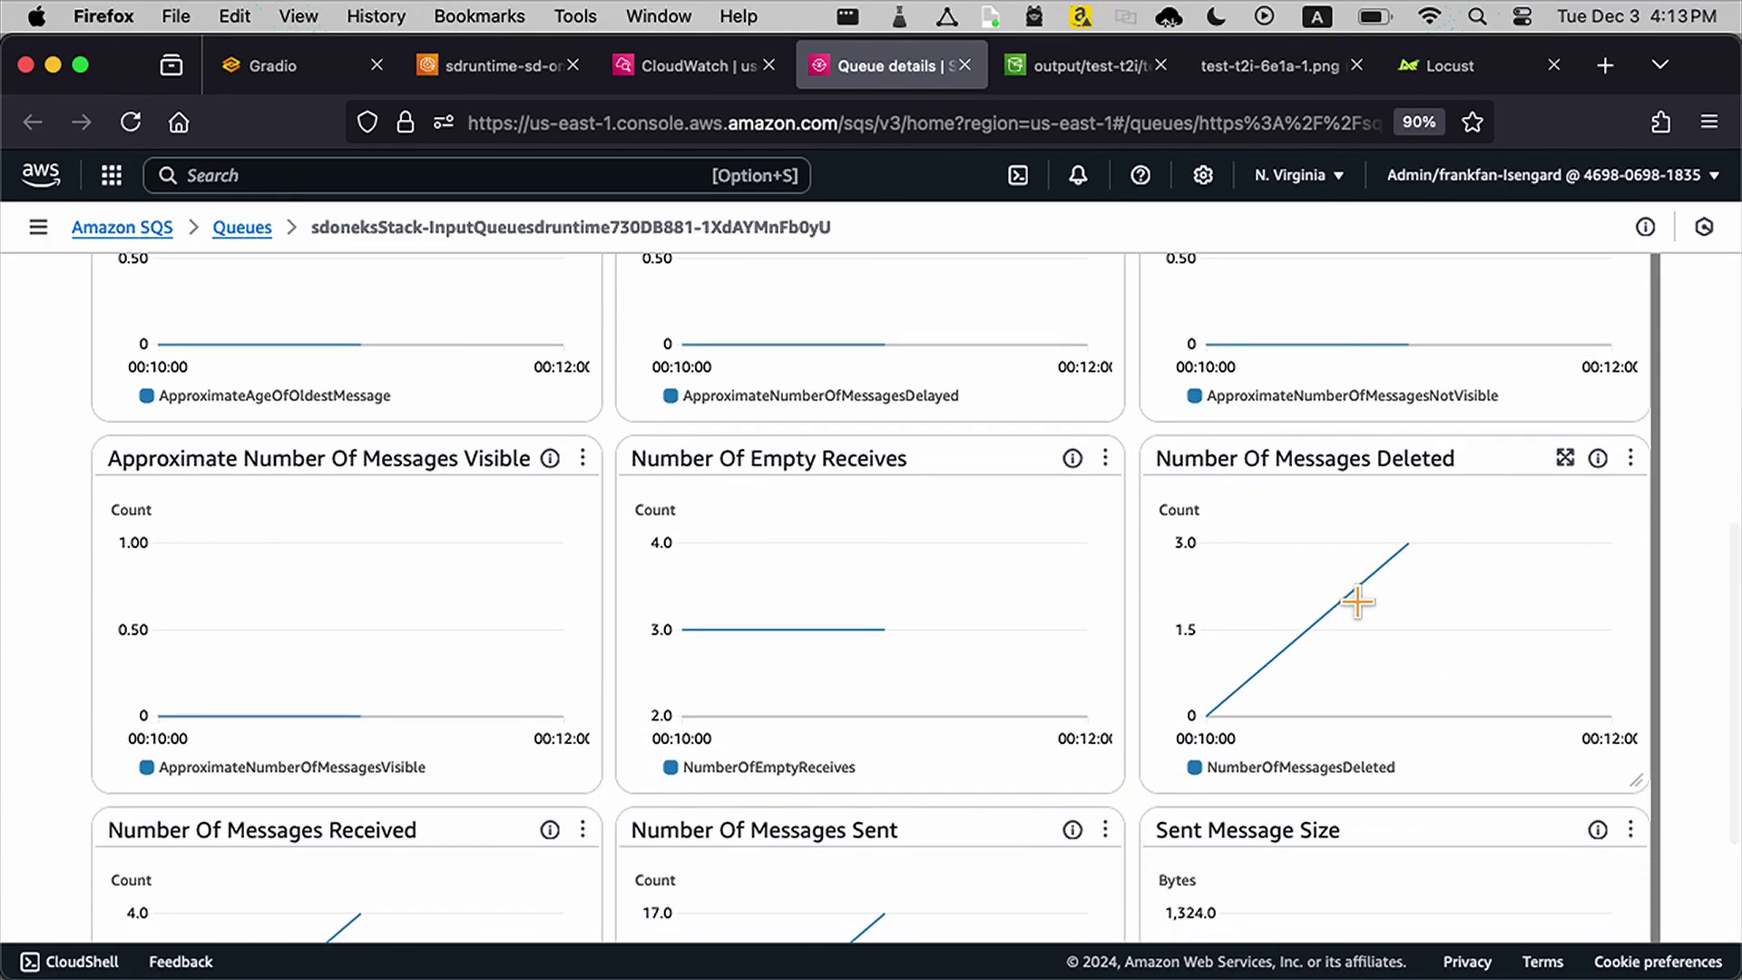
{"action": "scroll", "scroll_direction": "down", "scroll_amount": 3}
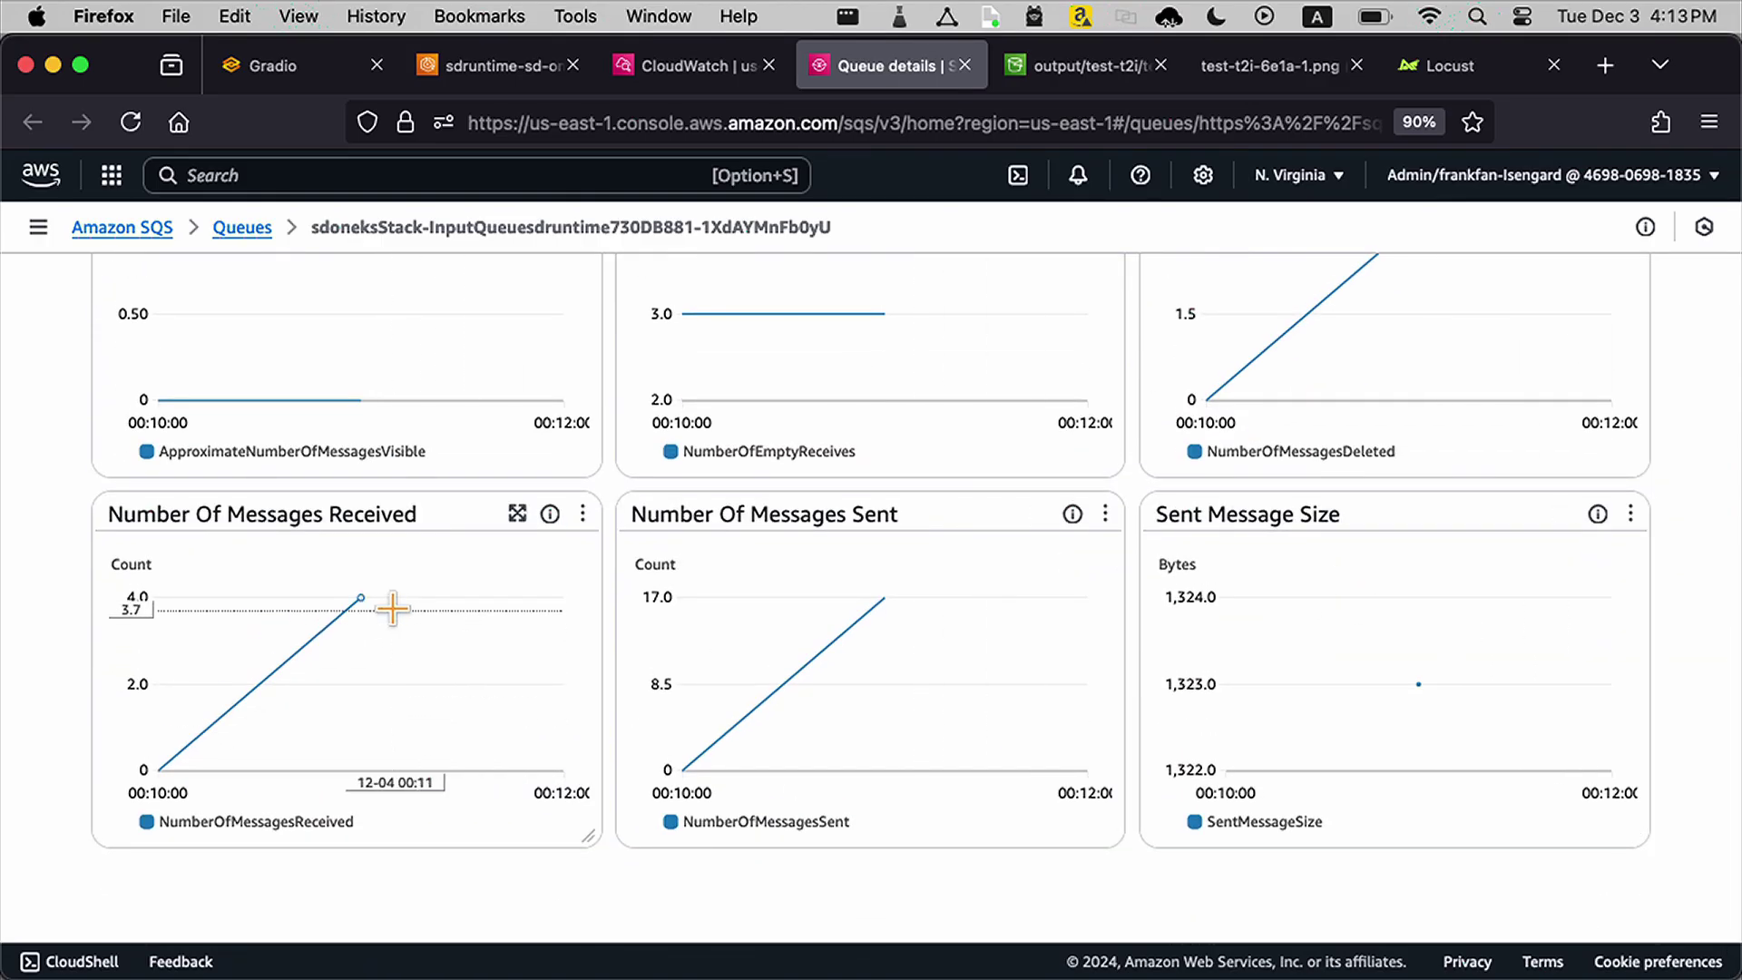
{"action": "mouse_move", "coordinate": [359, 599]}
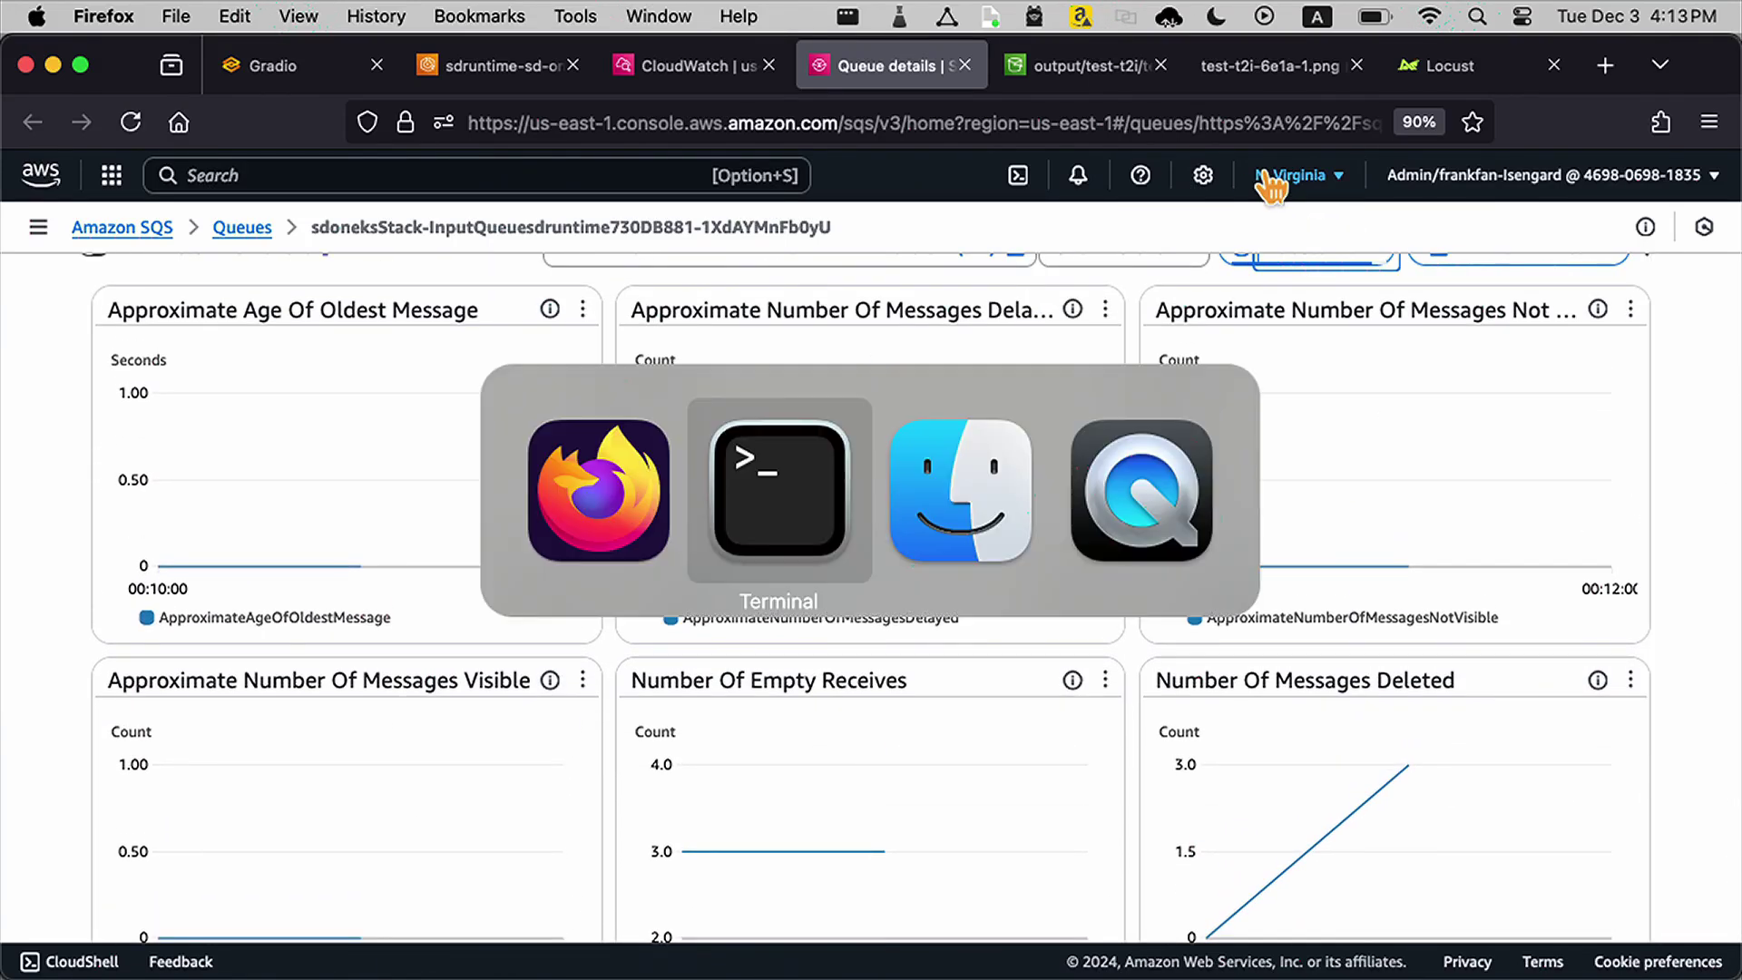
Step: Stop the Locust load test, leaving 542 requests with 0 failures
{"action": "left_click", "coordinate": [777, 492]}
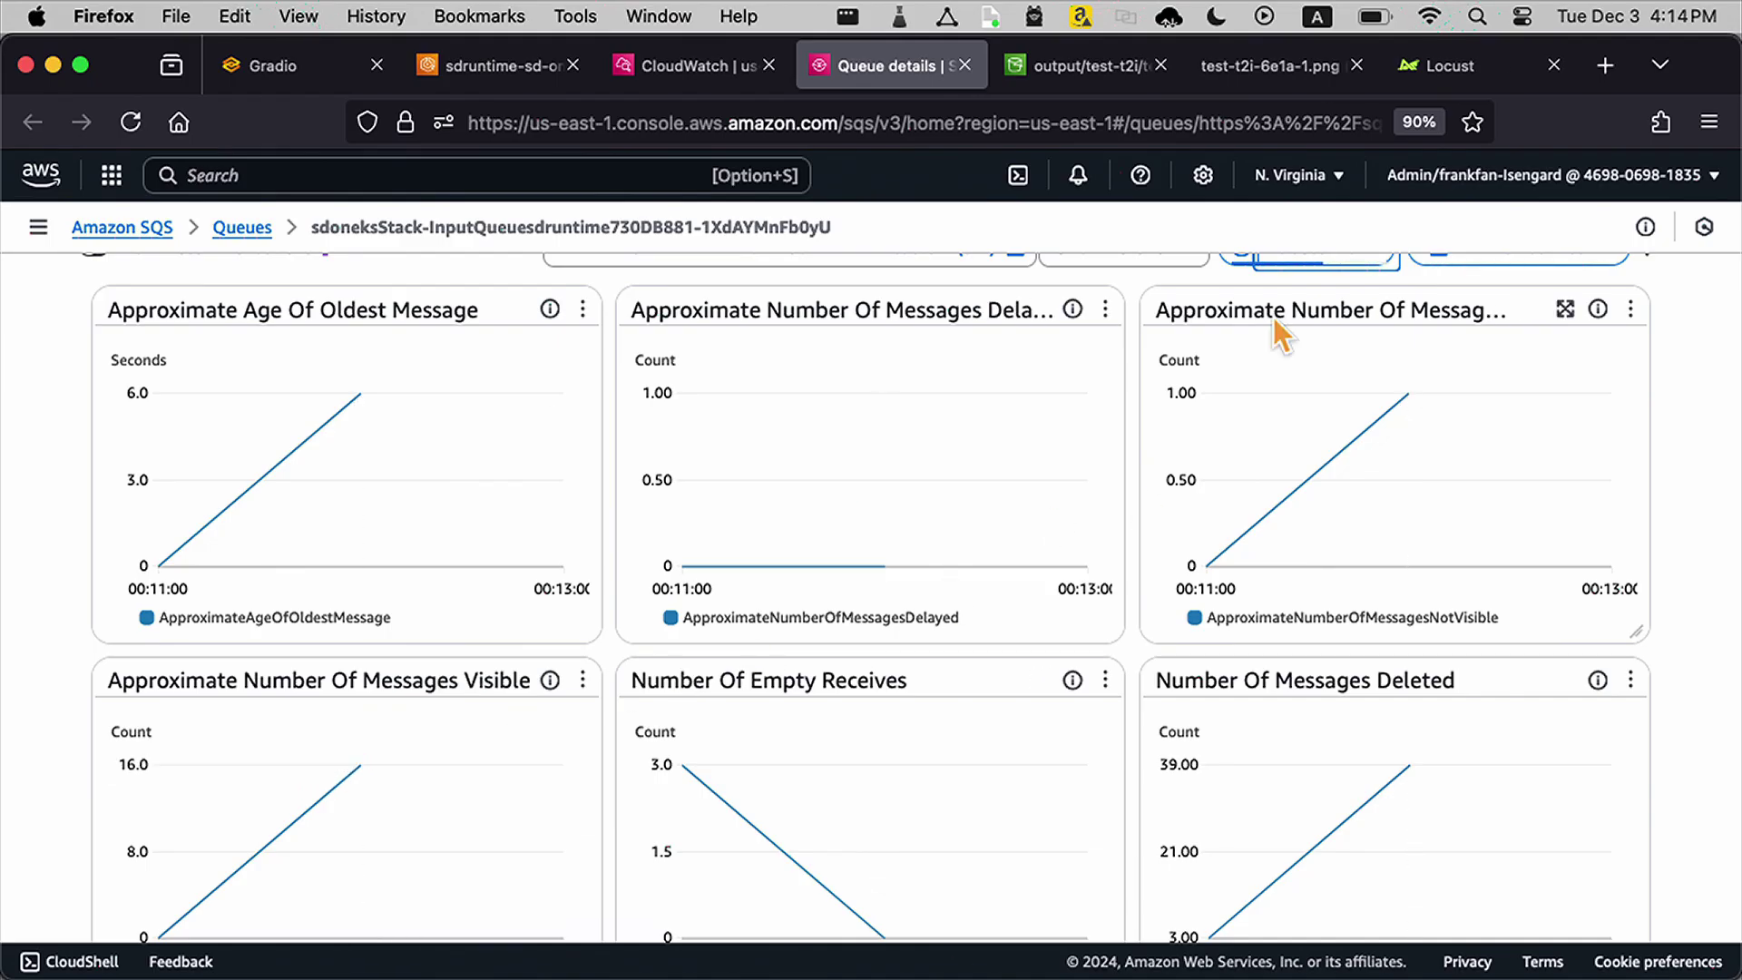
{"action": "left_click", "coordinate": [1448, 65]}
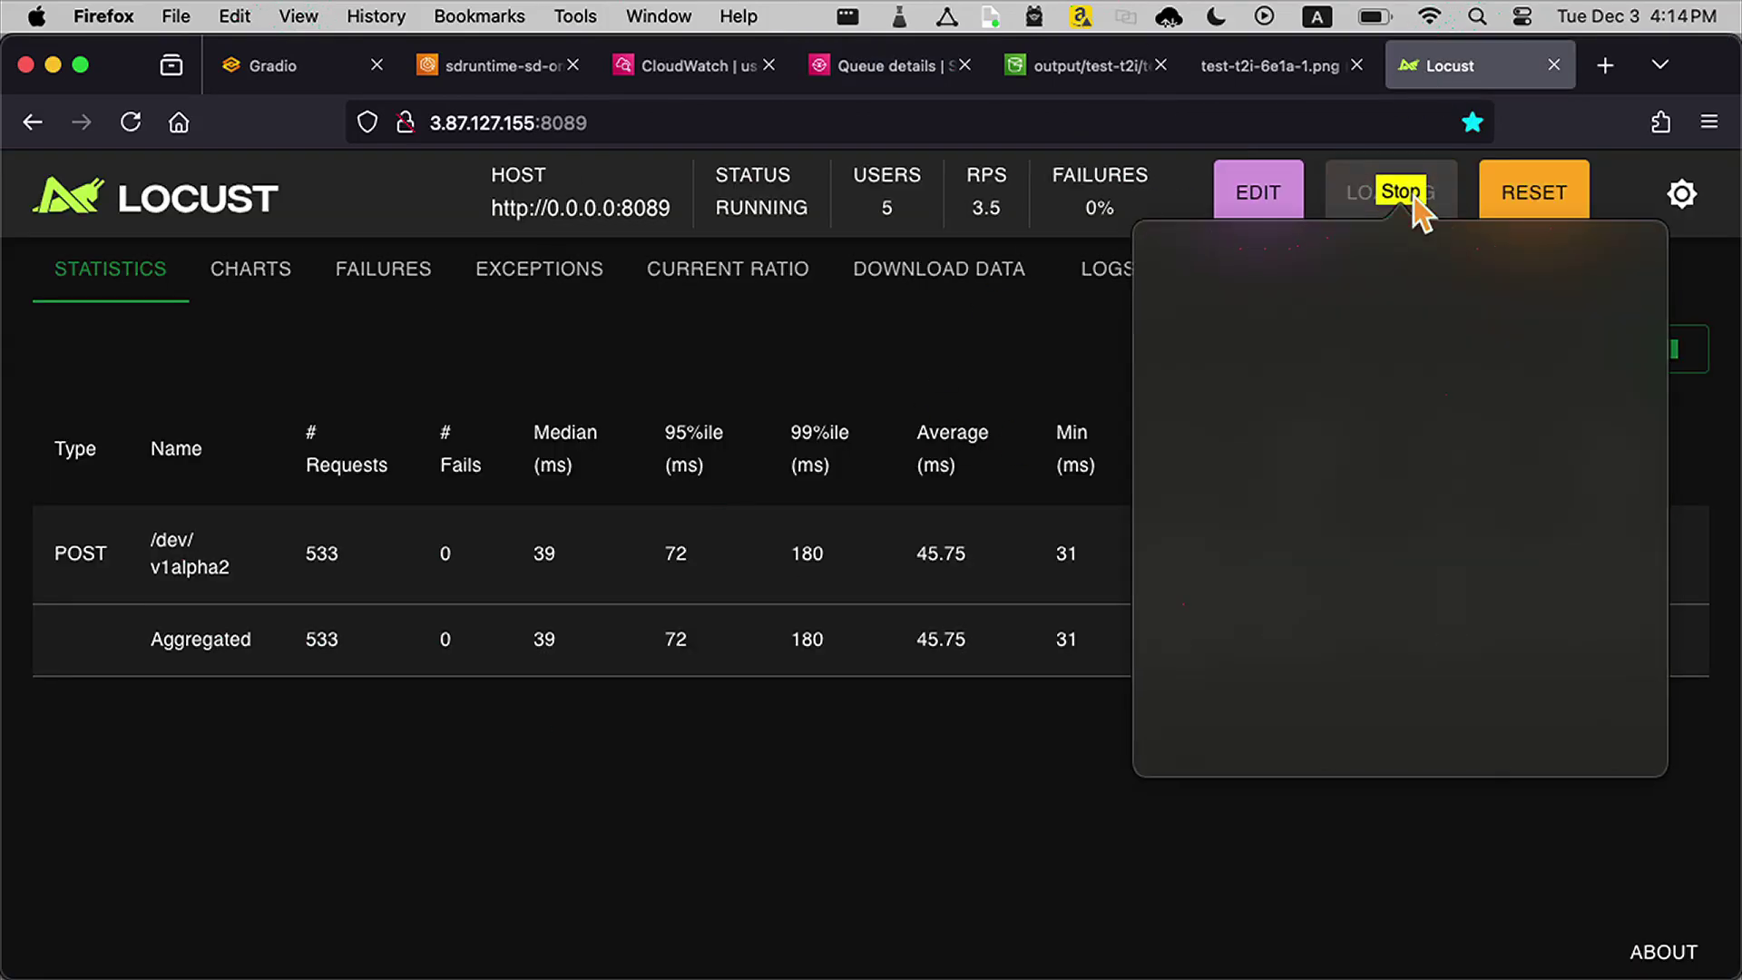
{"action": "left_click", "coordinate": [1399, 192]}
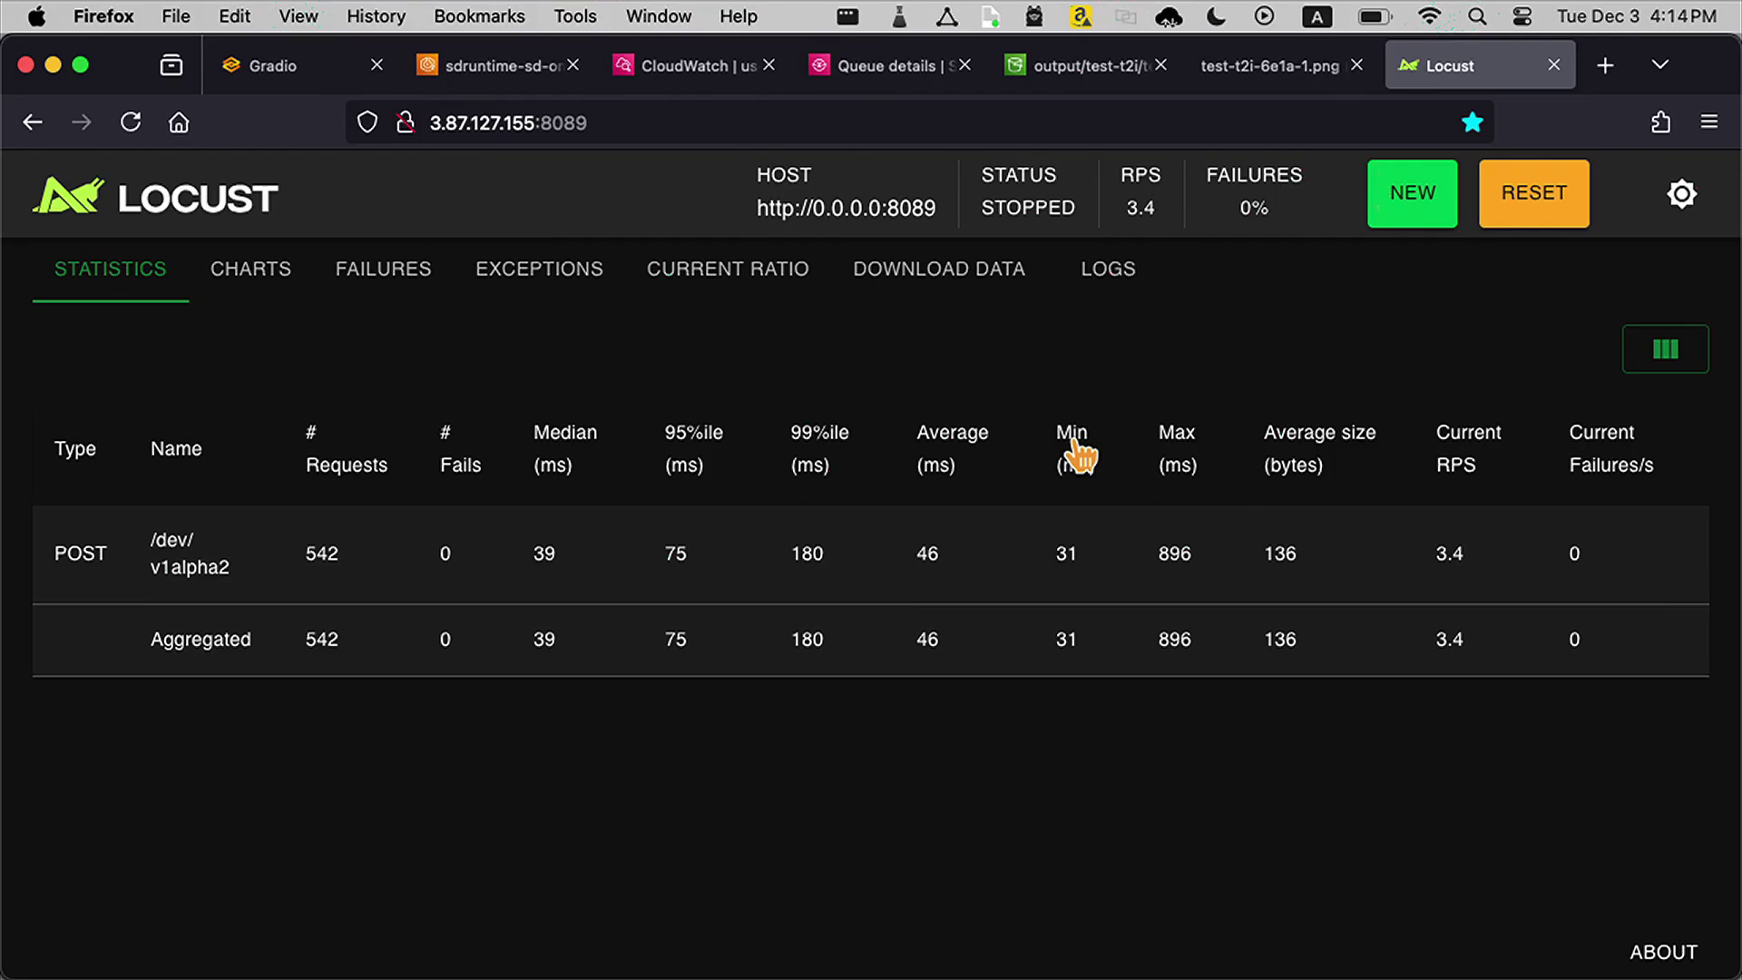
{"action": "mouse_move", "coordinate": [562, 316]}
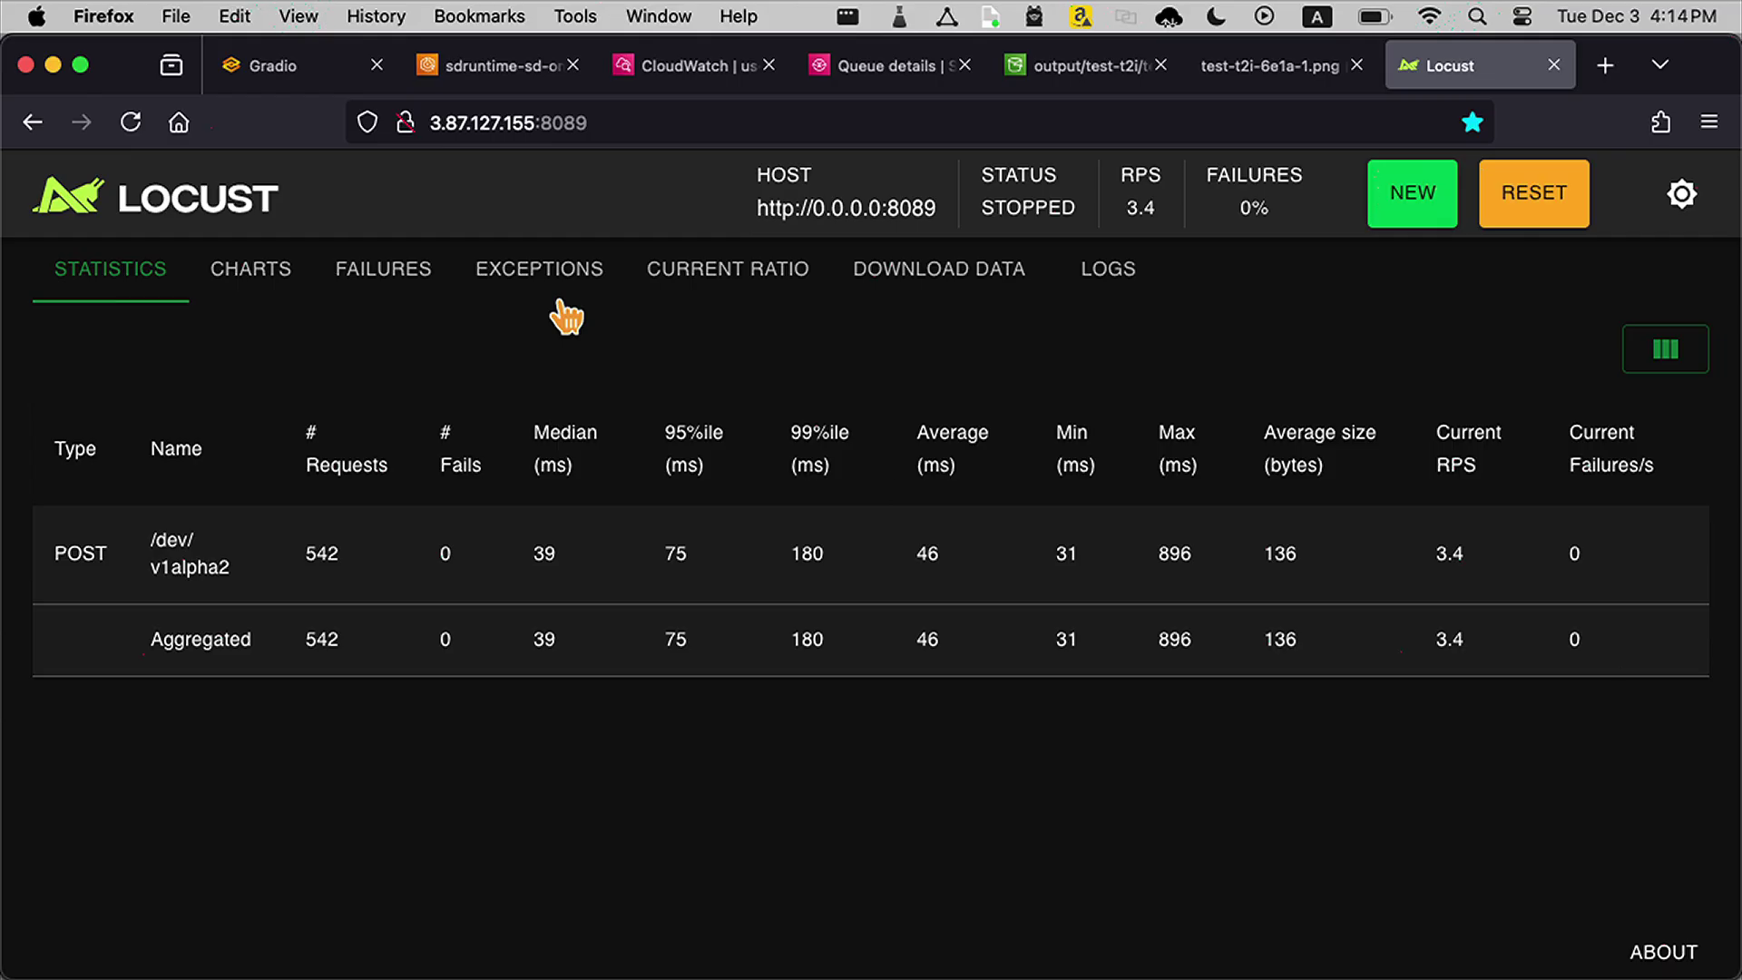
{"action": "mouse_move", "coordinate": [504, 66]}
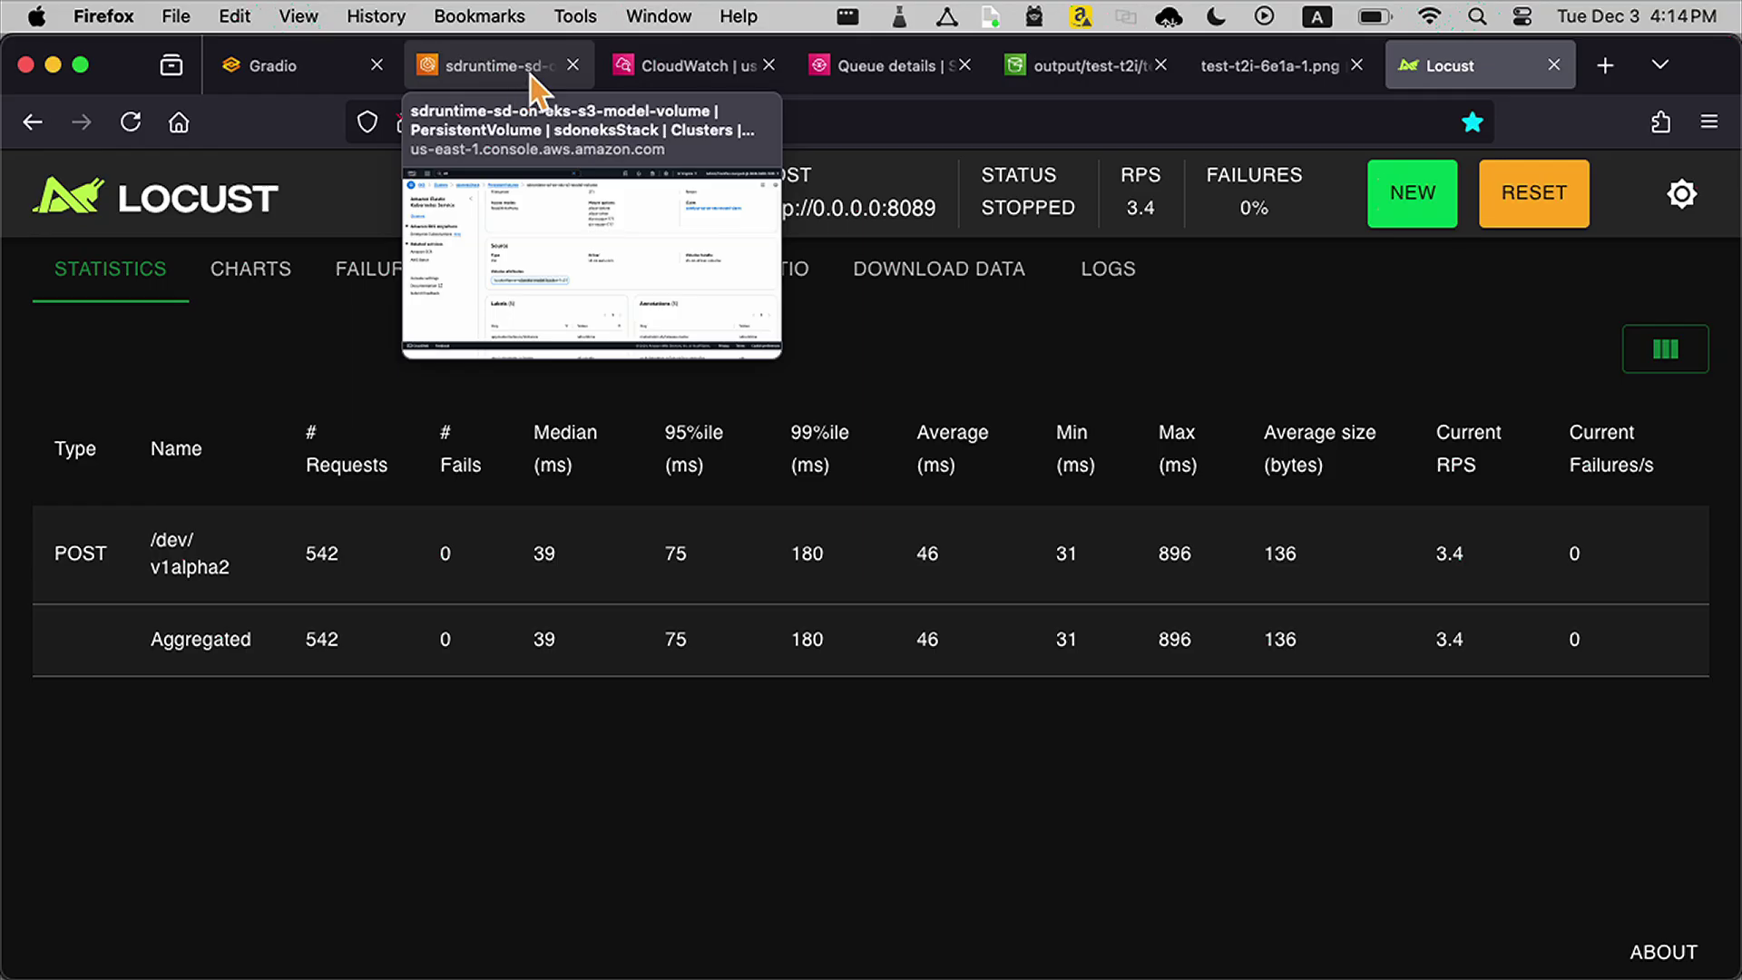
Step: Run the CloudWatch traces query for the last 5 minutes and open the newest trace
{"action": "left_click", "coordinate": [691, 65]}
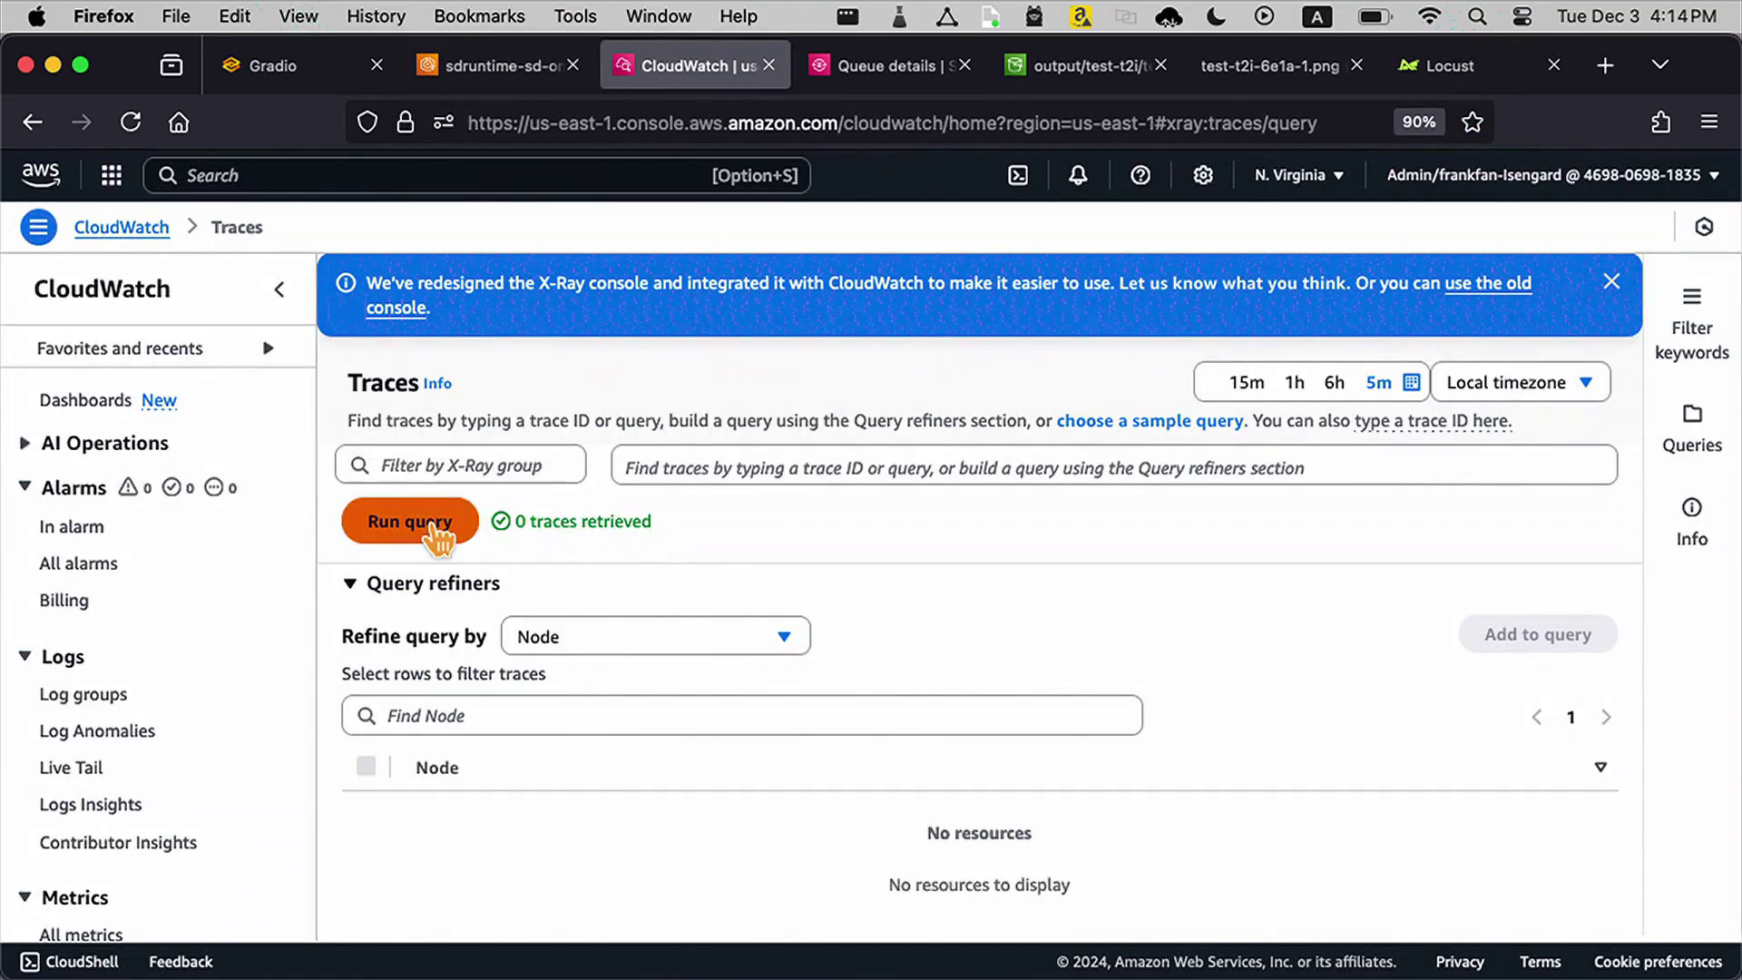
{"action": "left_click", "coordinate": [410, 520]}
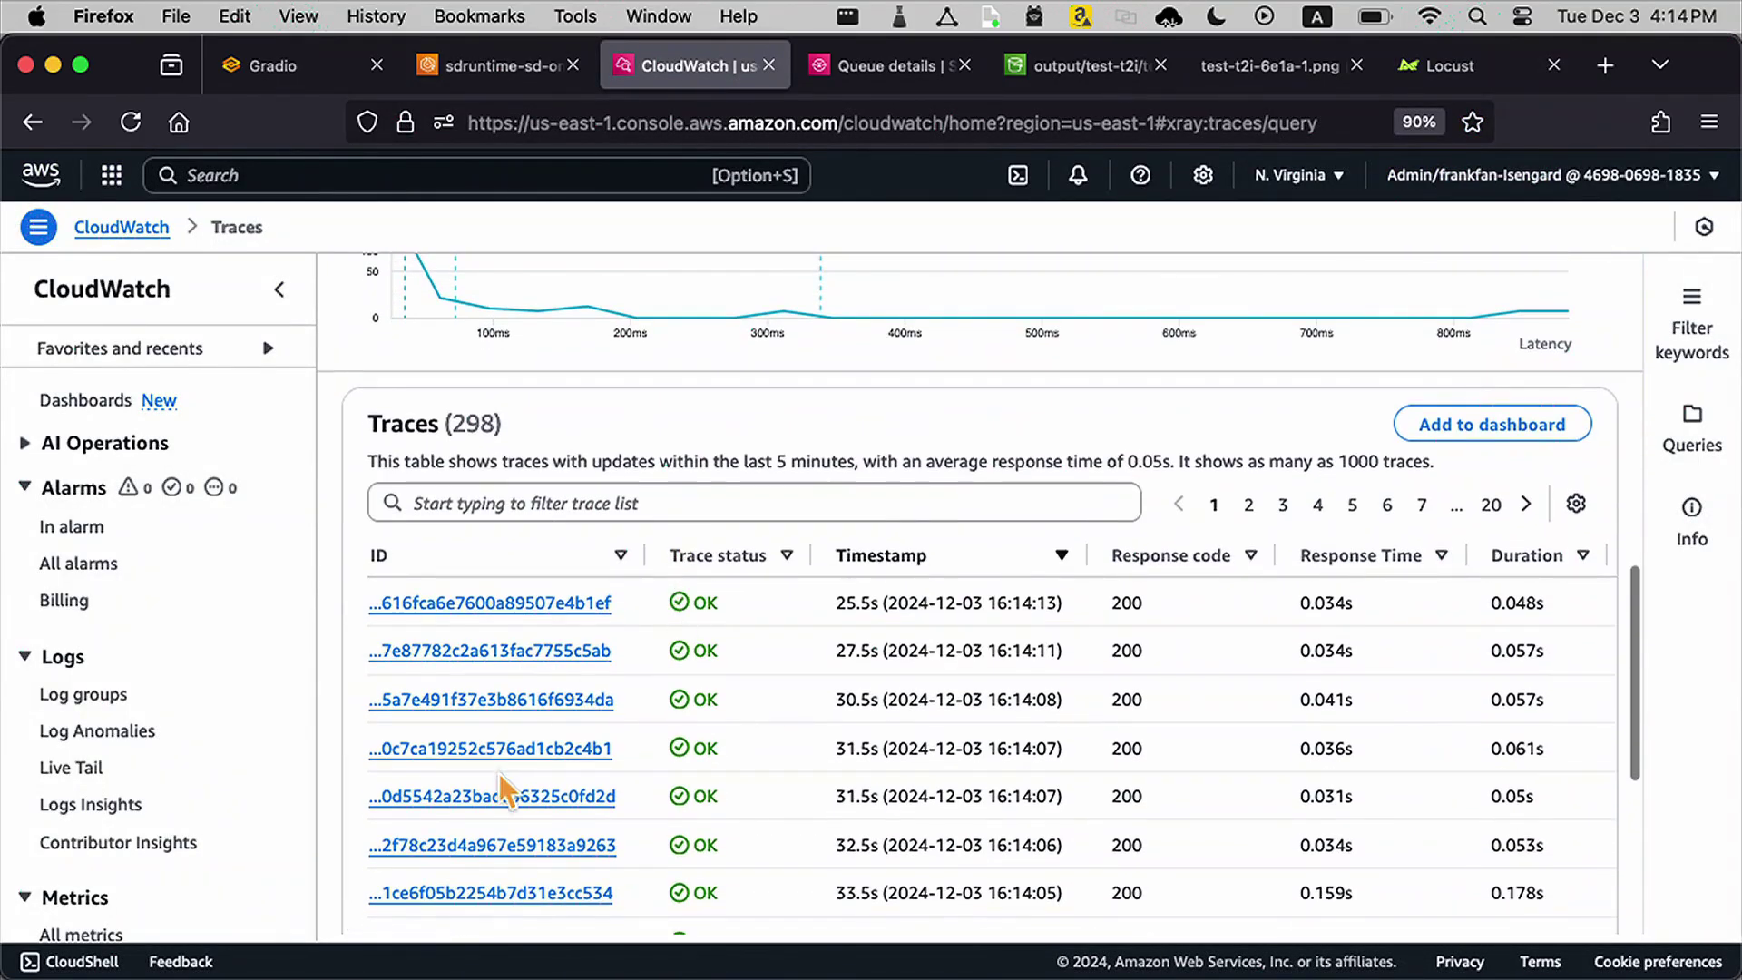
{"action": "mouse_move", "coordinate": [511, 615]}
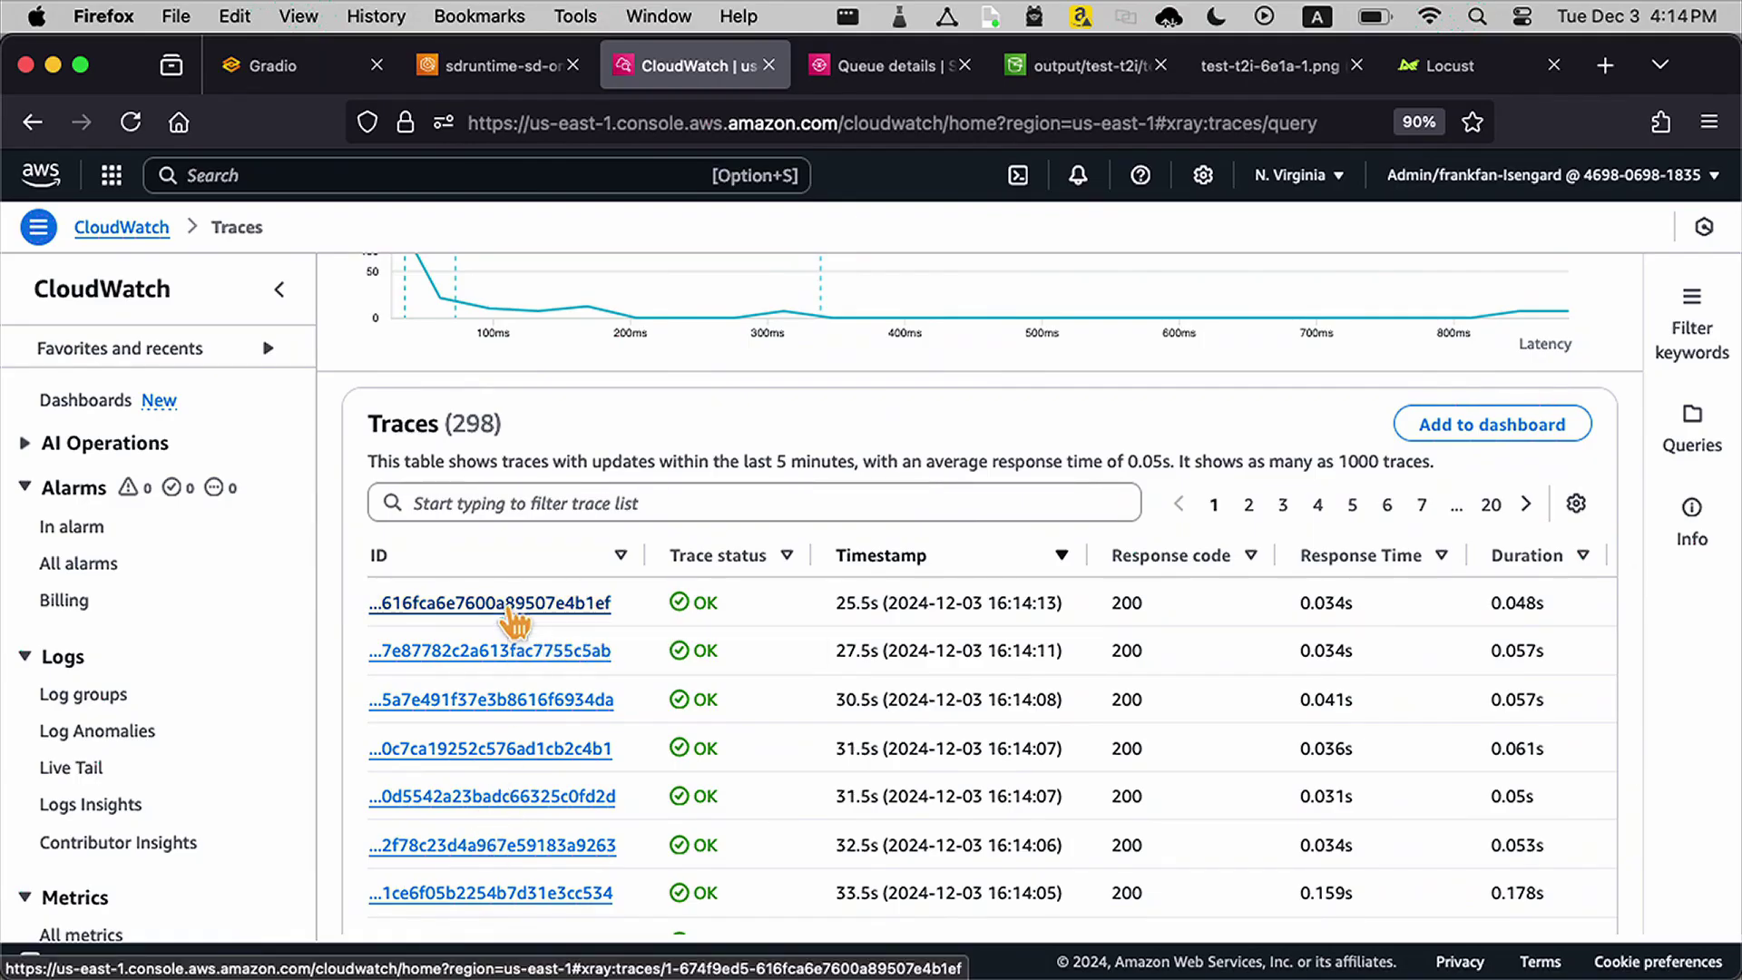
{"action": "left_click", "coordinate": [488, 603]}
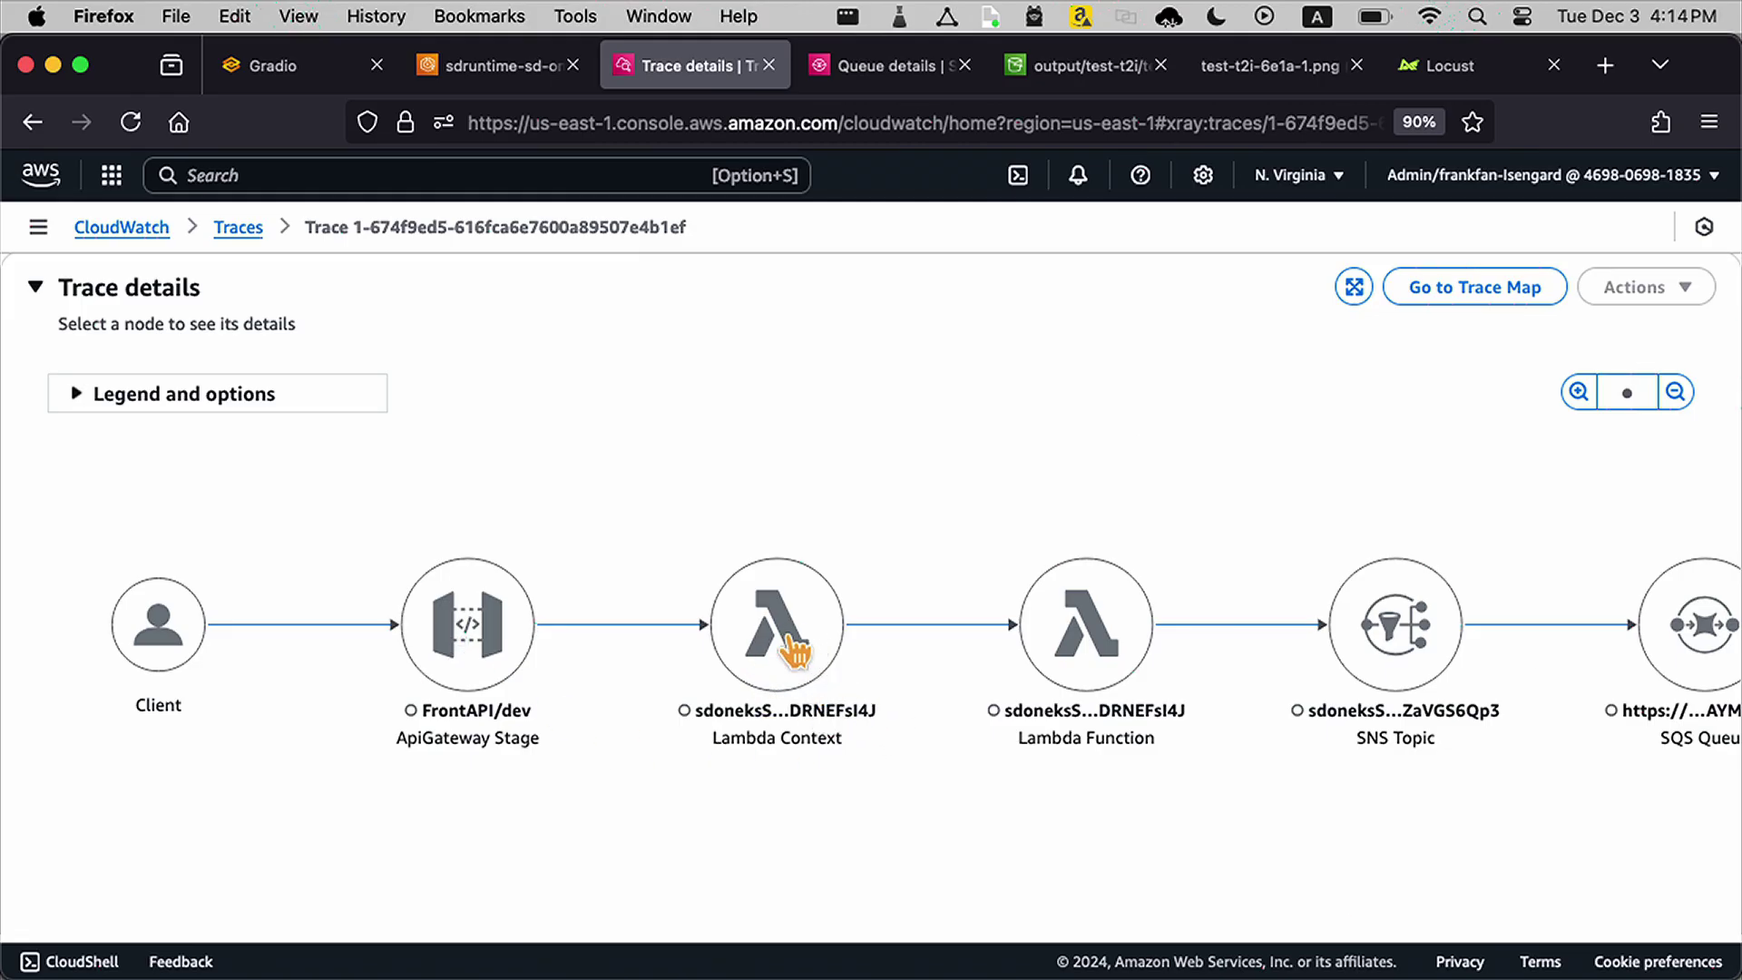
Step: Pan and zoom the trace map to follow requests from Client through API Gateway, Lambda and SNS to SQS
{"action": "left_click", "coordinate": [778, 625]}
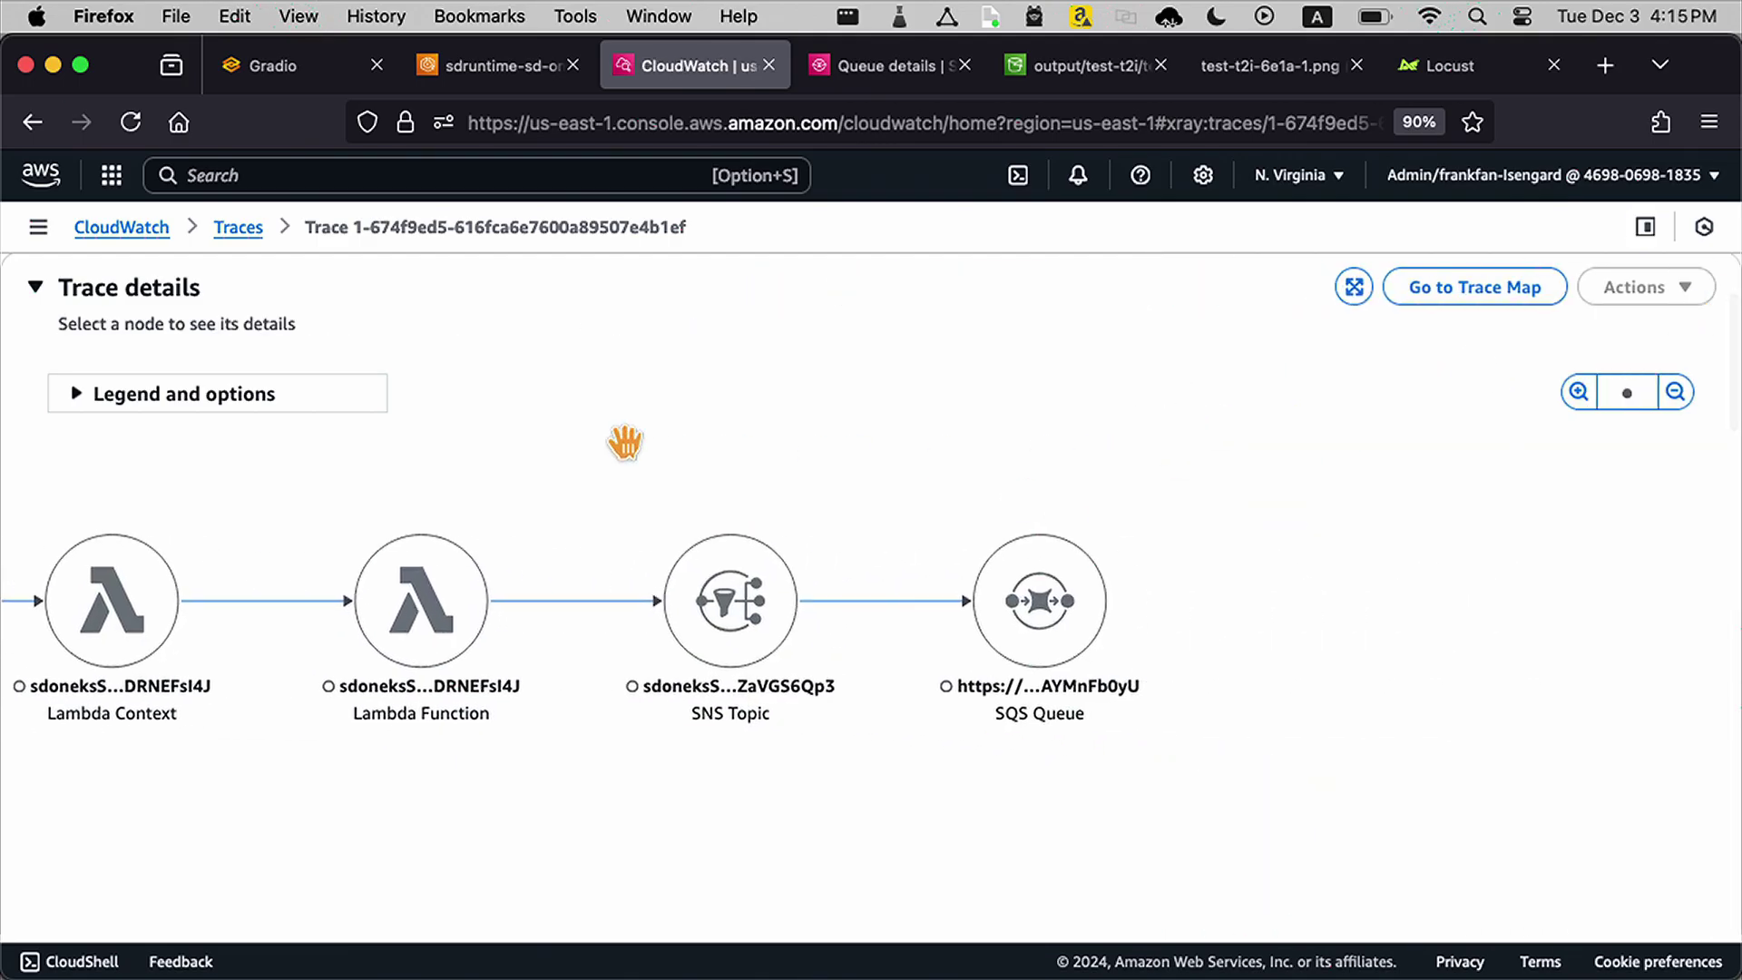
{"action": "mouse_move", "coordinate": [730, 658]}
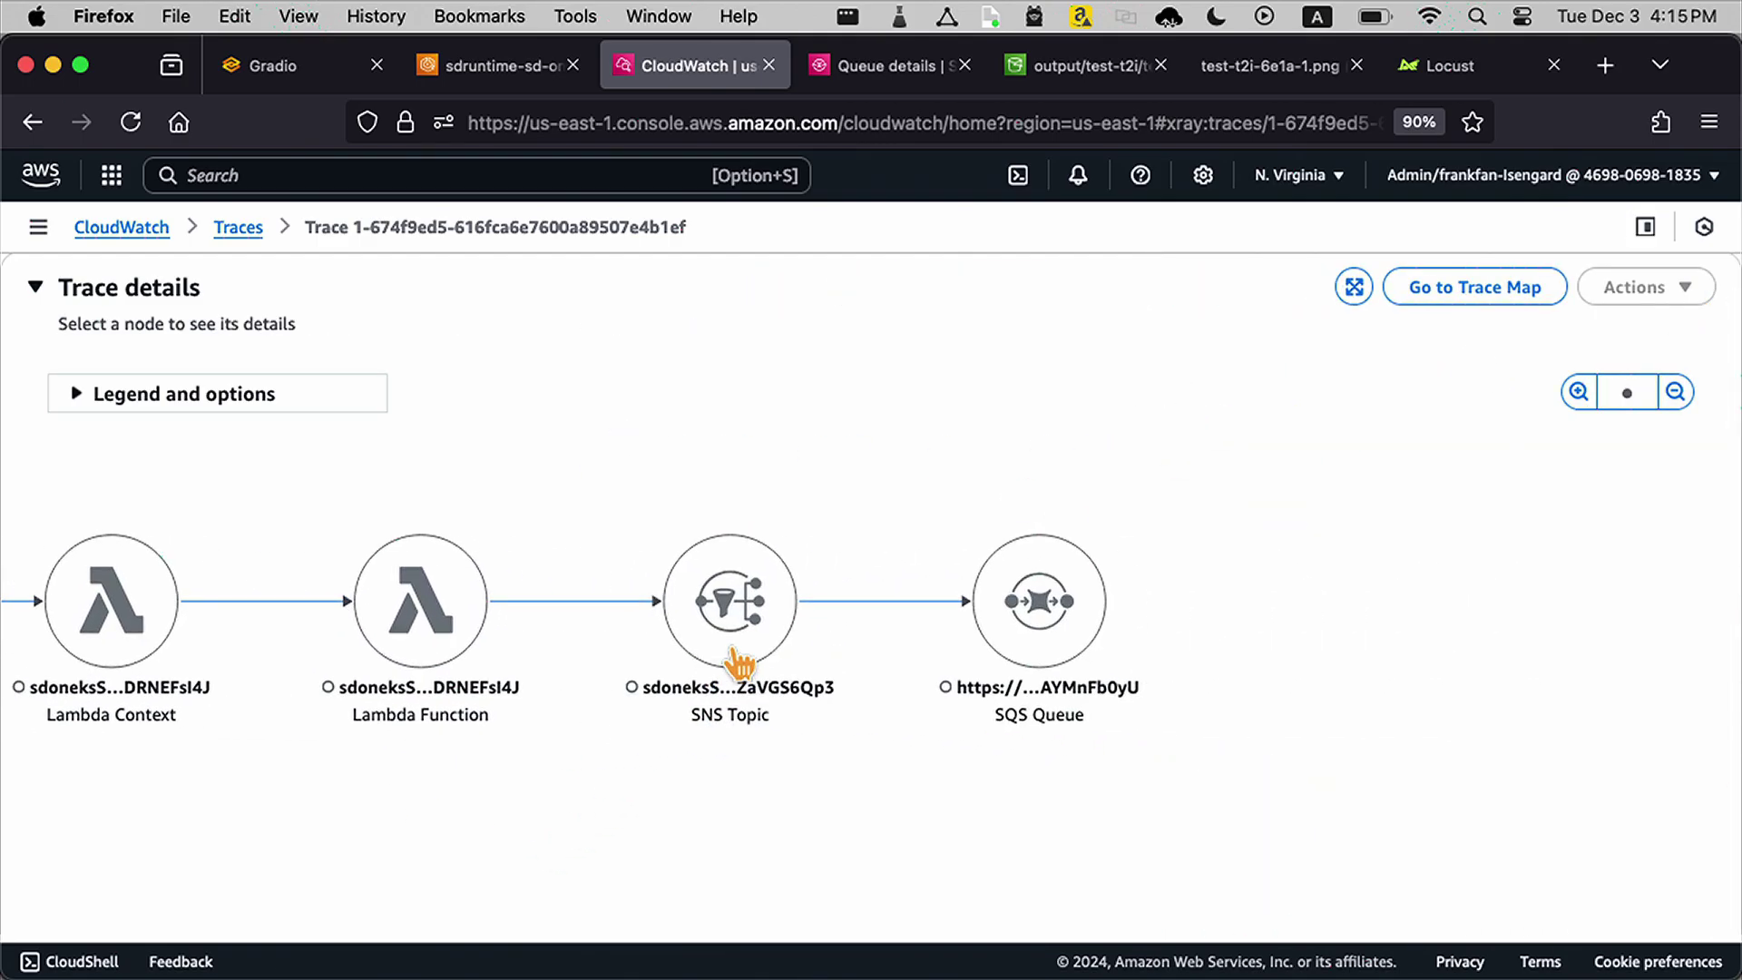
{"action": "mouse_move", "coordinate": [1234, 639]}
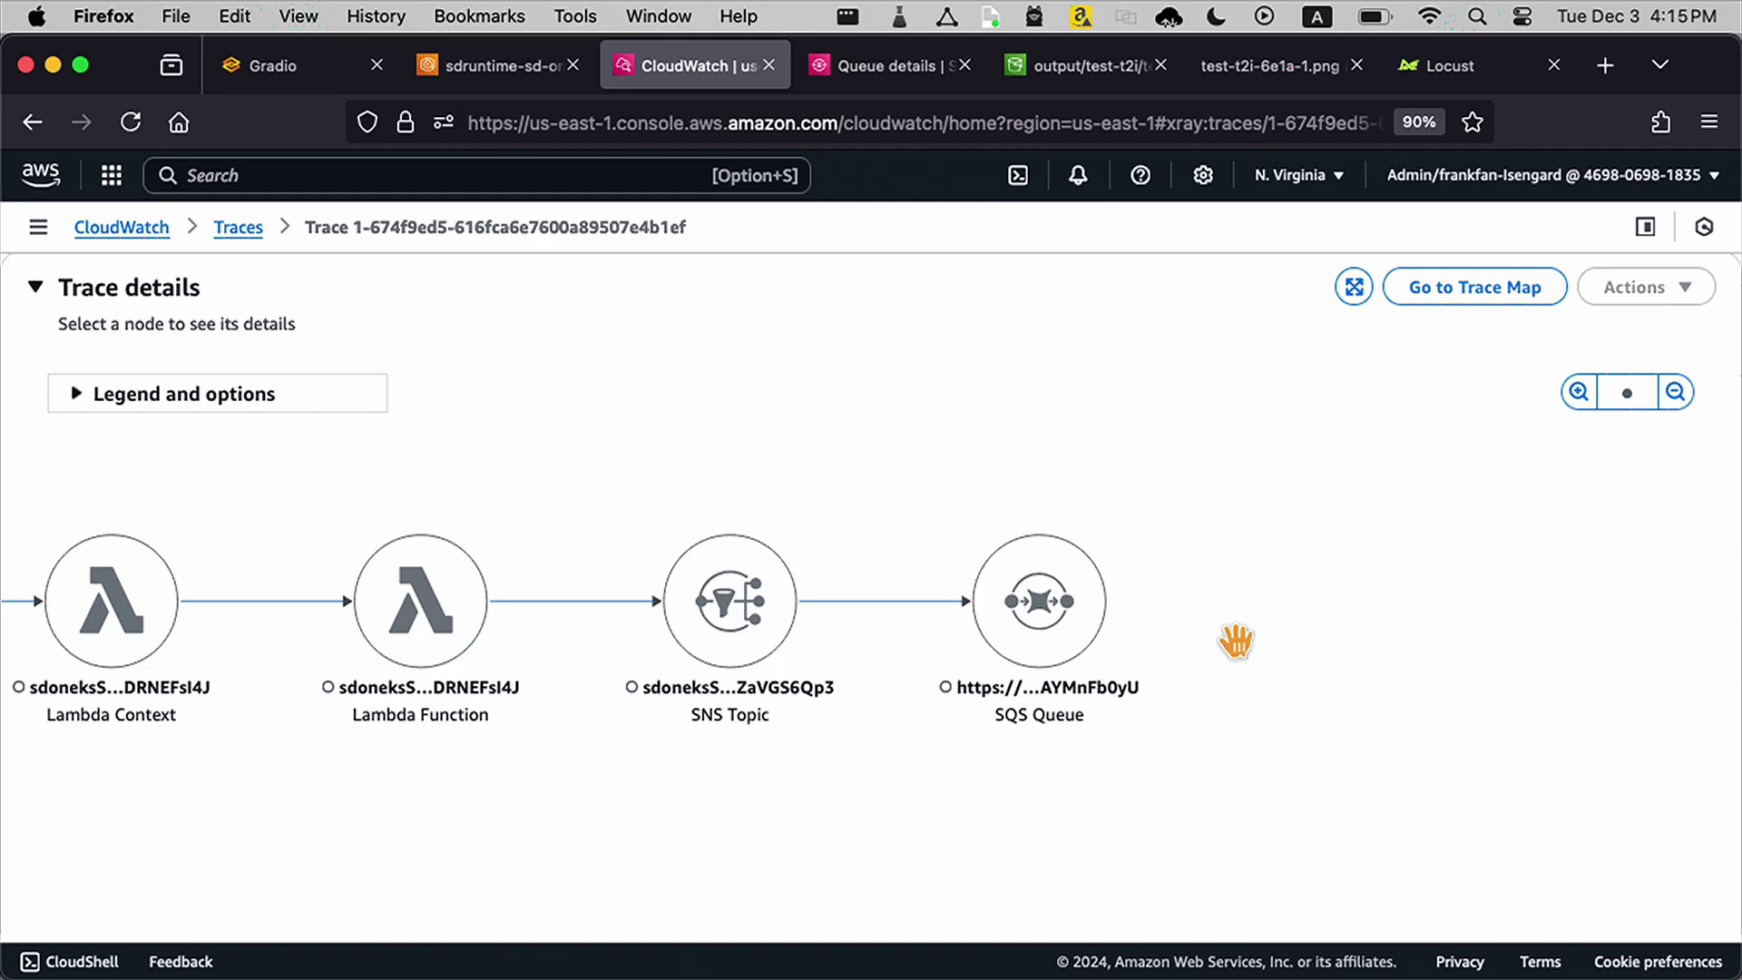
{"action": "left_click_drag", "start_coordinate": [1236, 640], "coordinate": [1146, 392]}
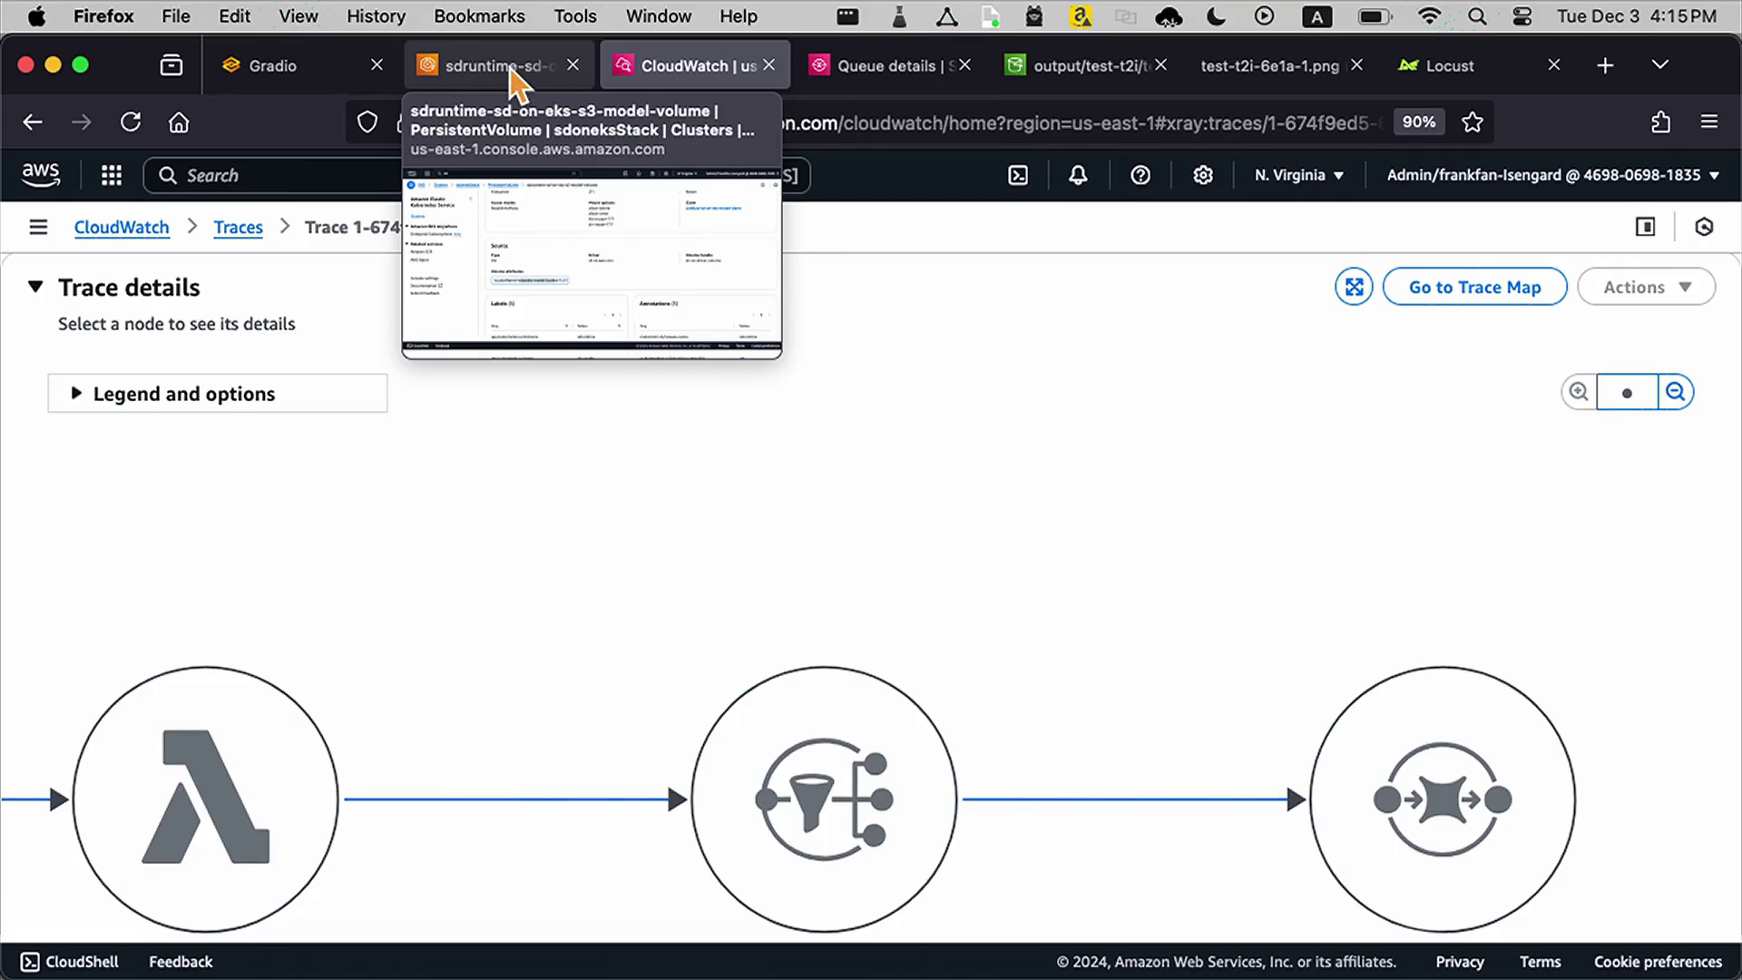
Step: View the sdruntime-sd-on-eks-s3-model-volume PersistentVolume page, then advance to the next slide
{"action": "left_click", "coordinate": [494, 65]}
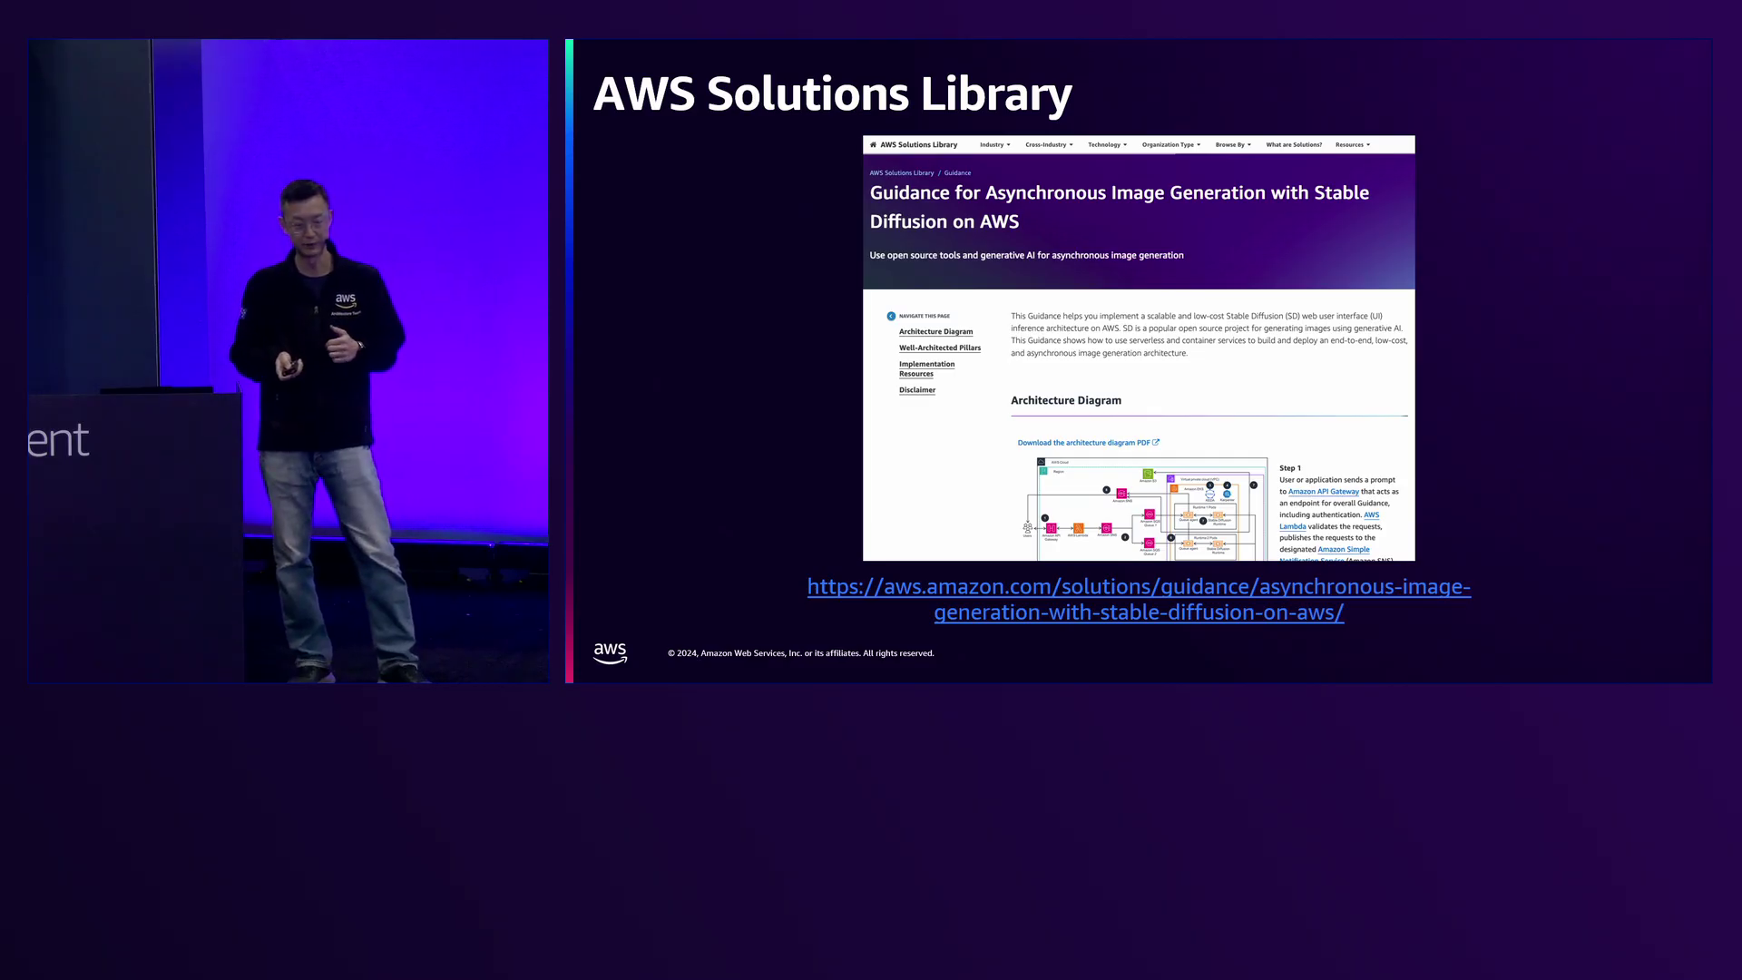
{"action": "key", "text": "Right"}
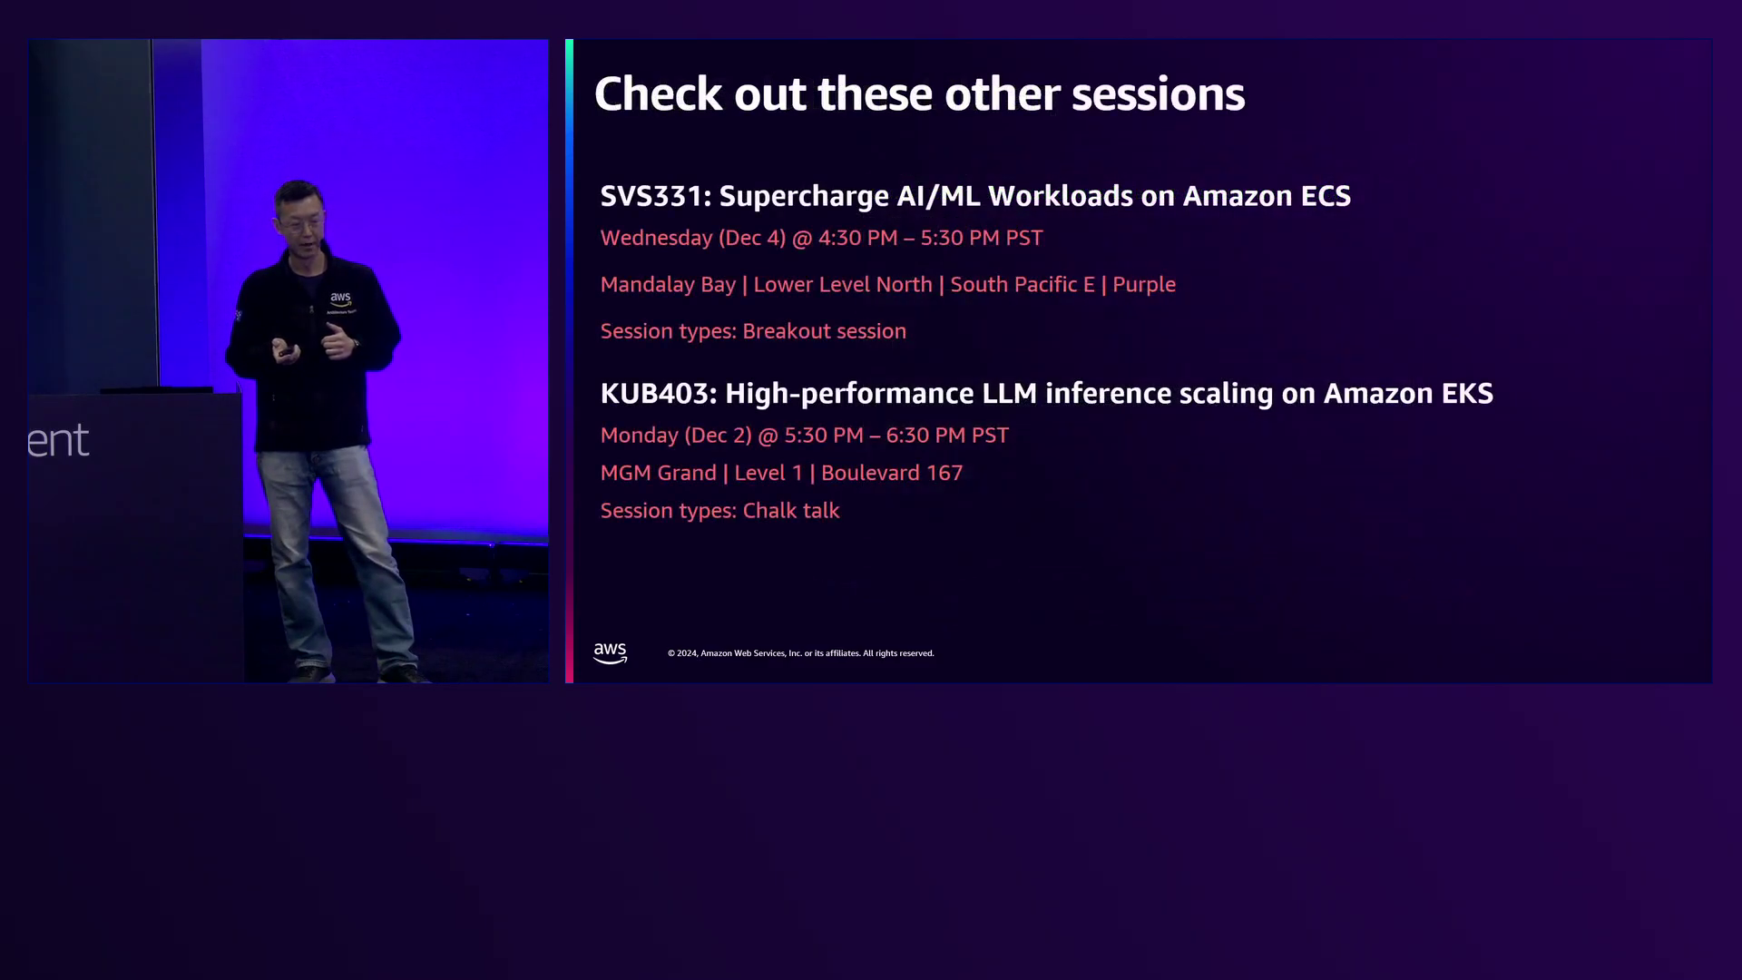